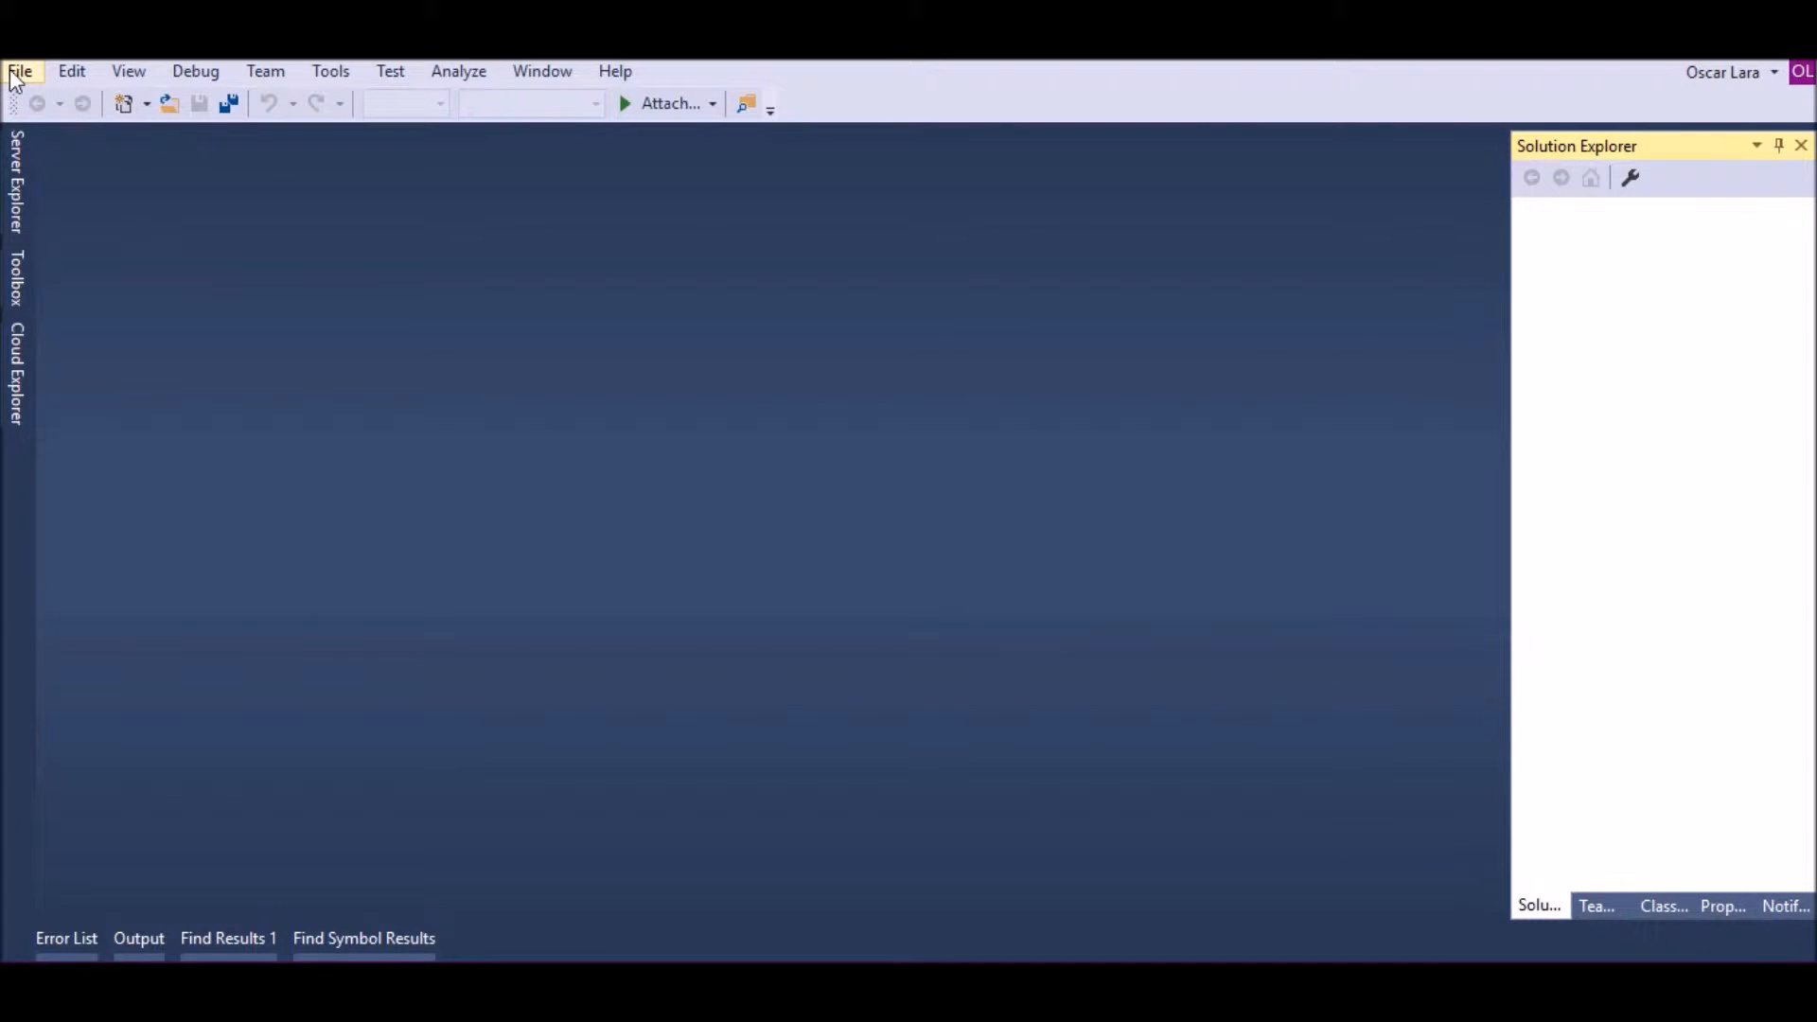
Create an empty Win32 console project named linking_fmod with SDL checks disabled
{"action": "left_click", "coordinate": [19, 71]}
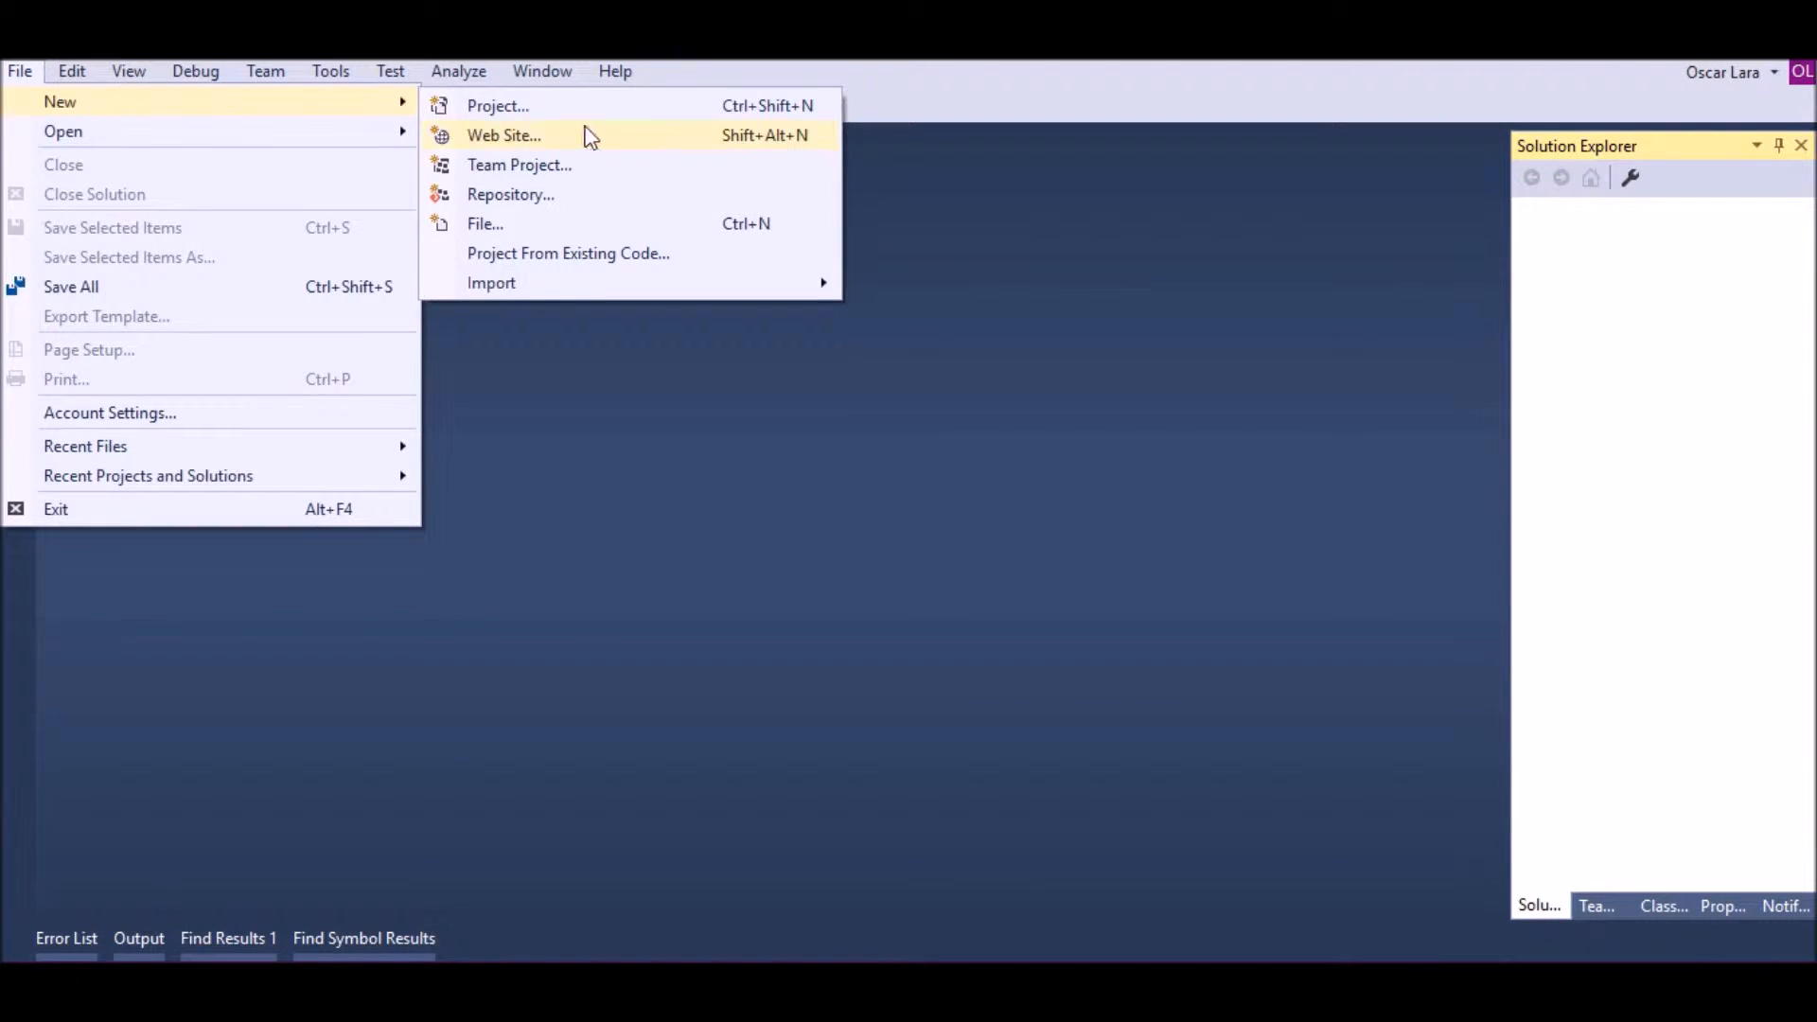
{"action": "left_click", "coordinate": [503, 134]}
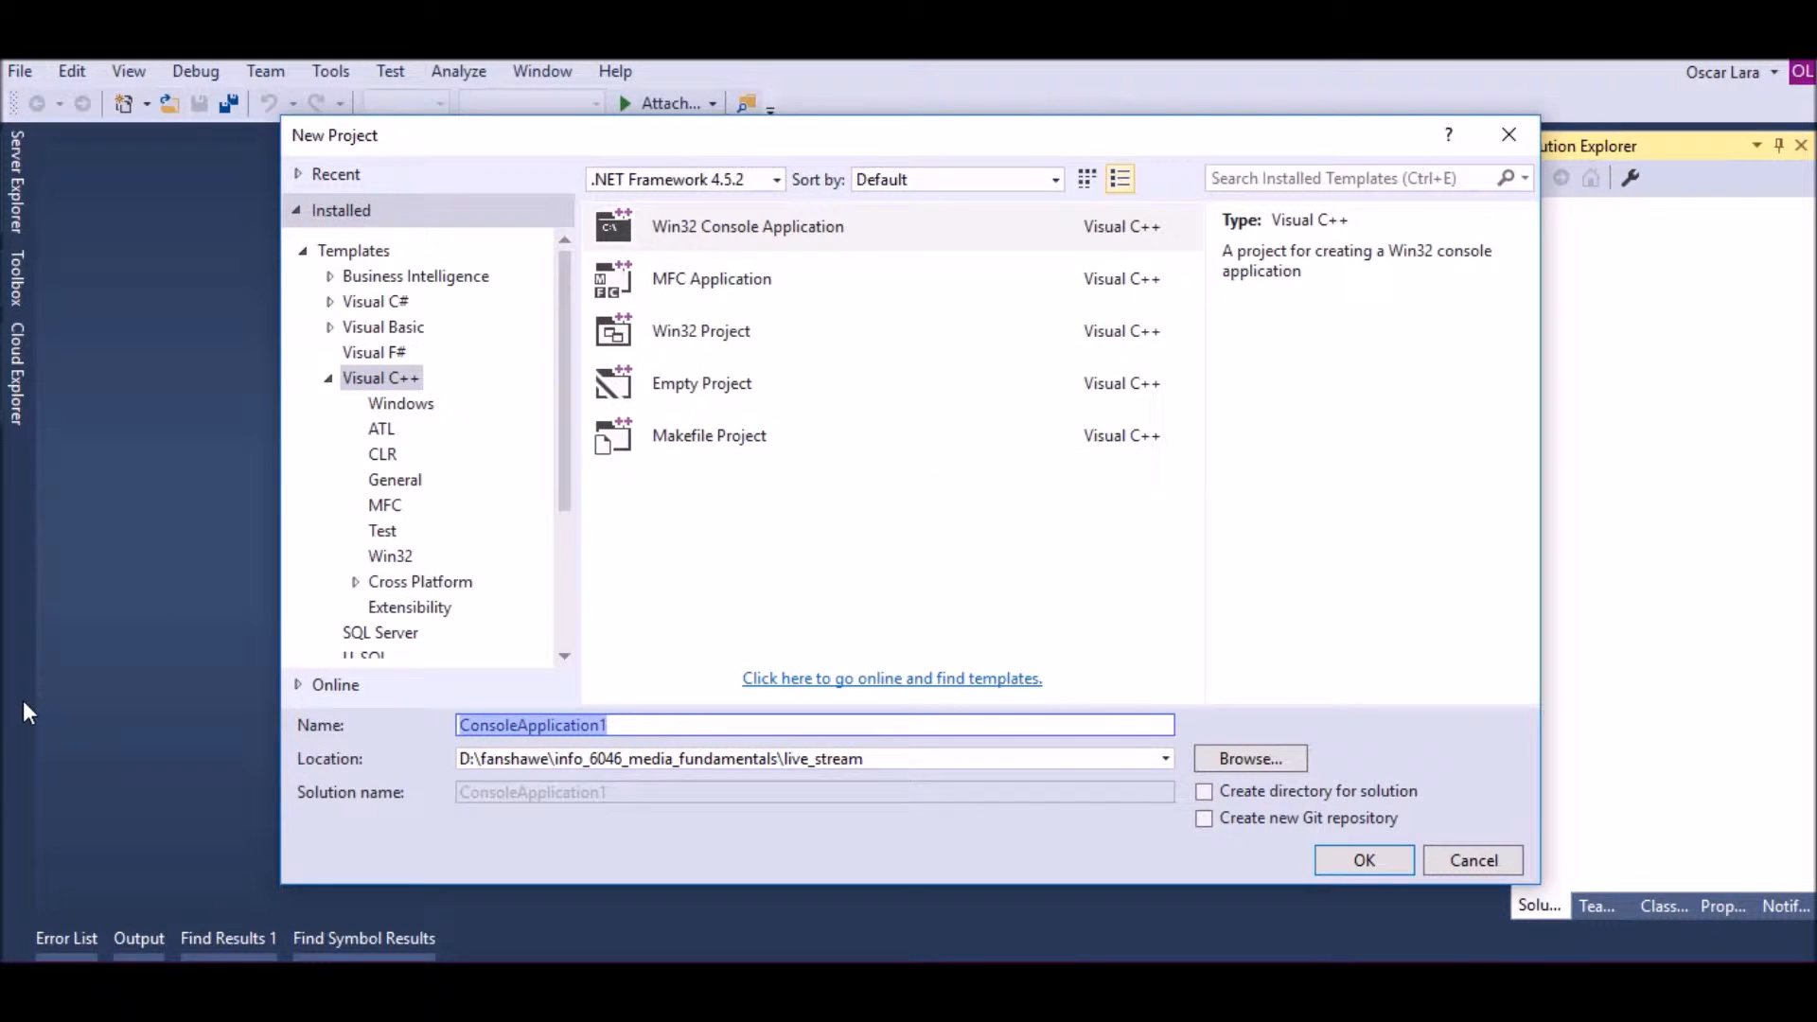
{"action": "type", "text": "linking"}
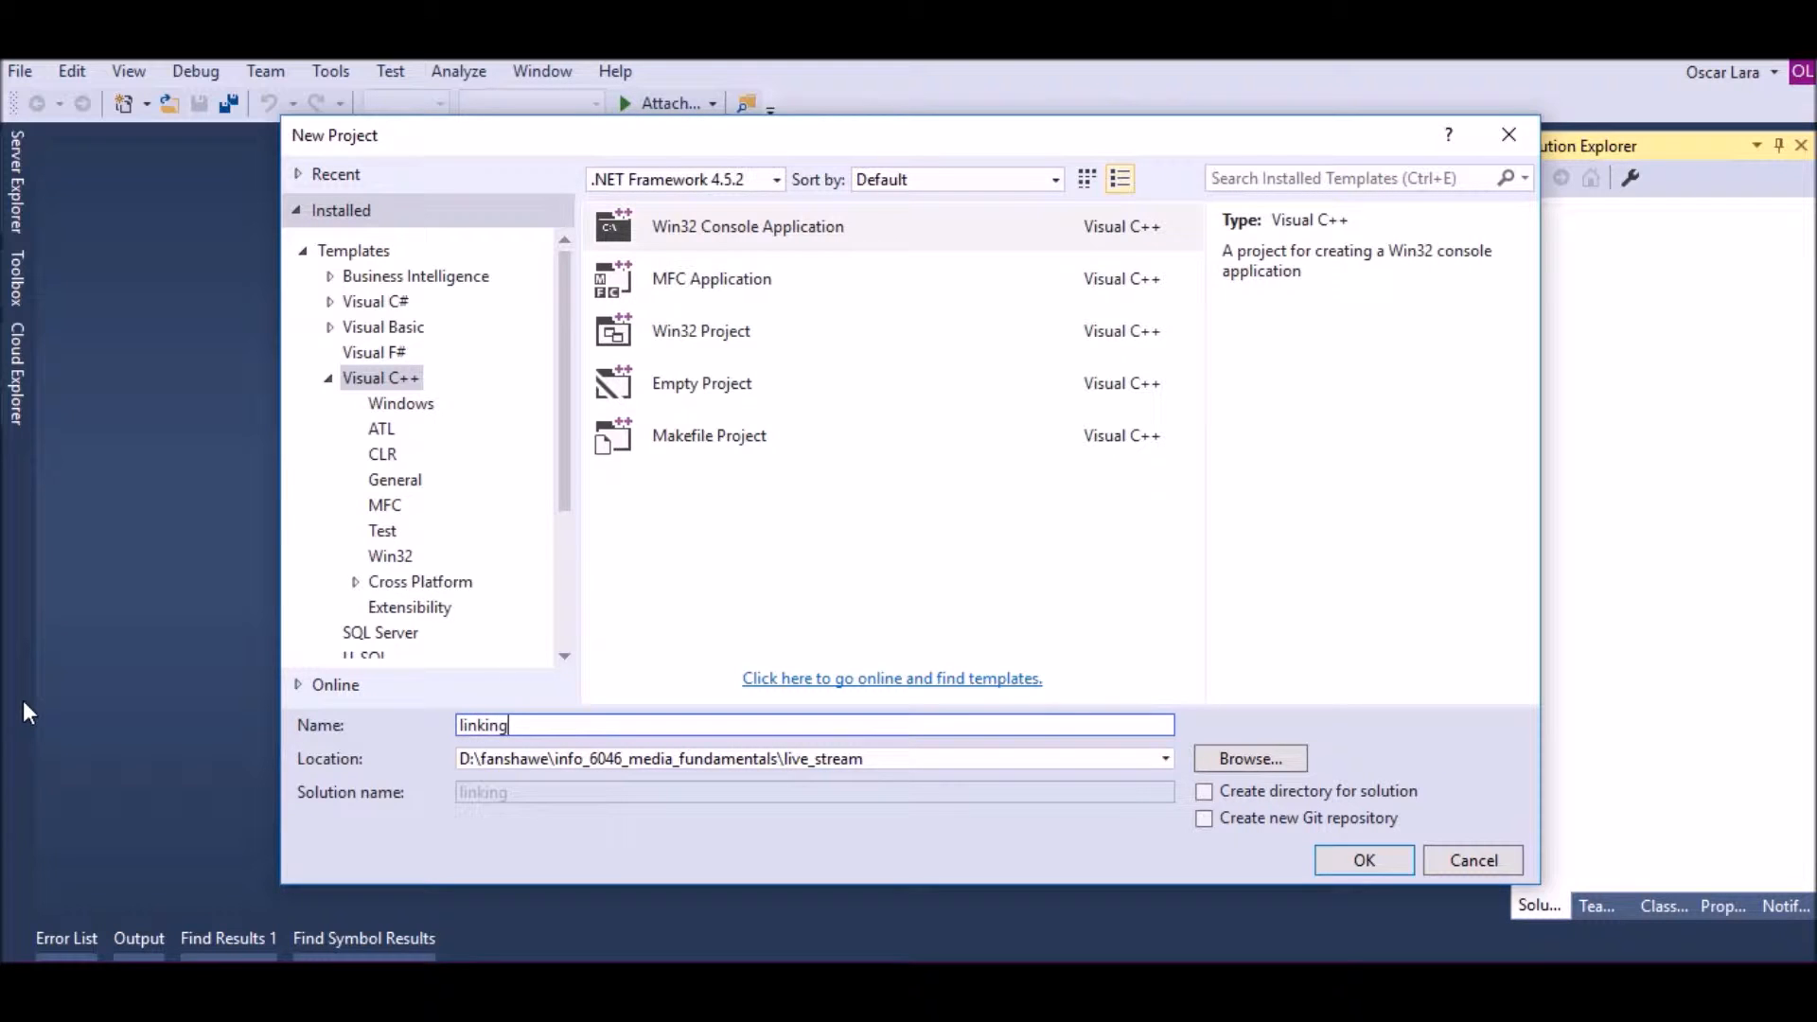
{"action": "left_click", "coordinate": [1363, 860]}
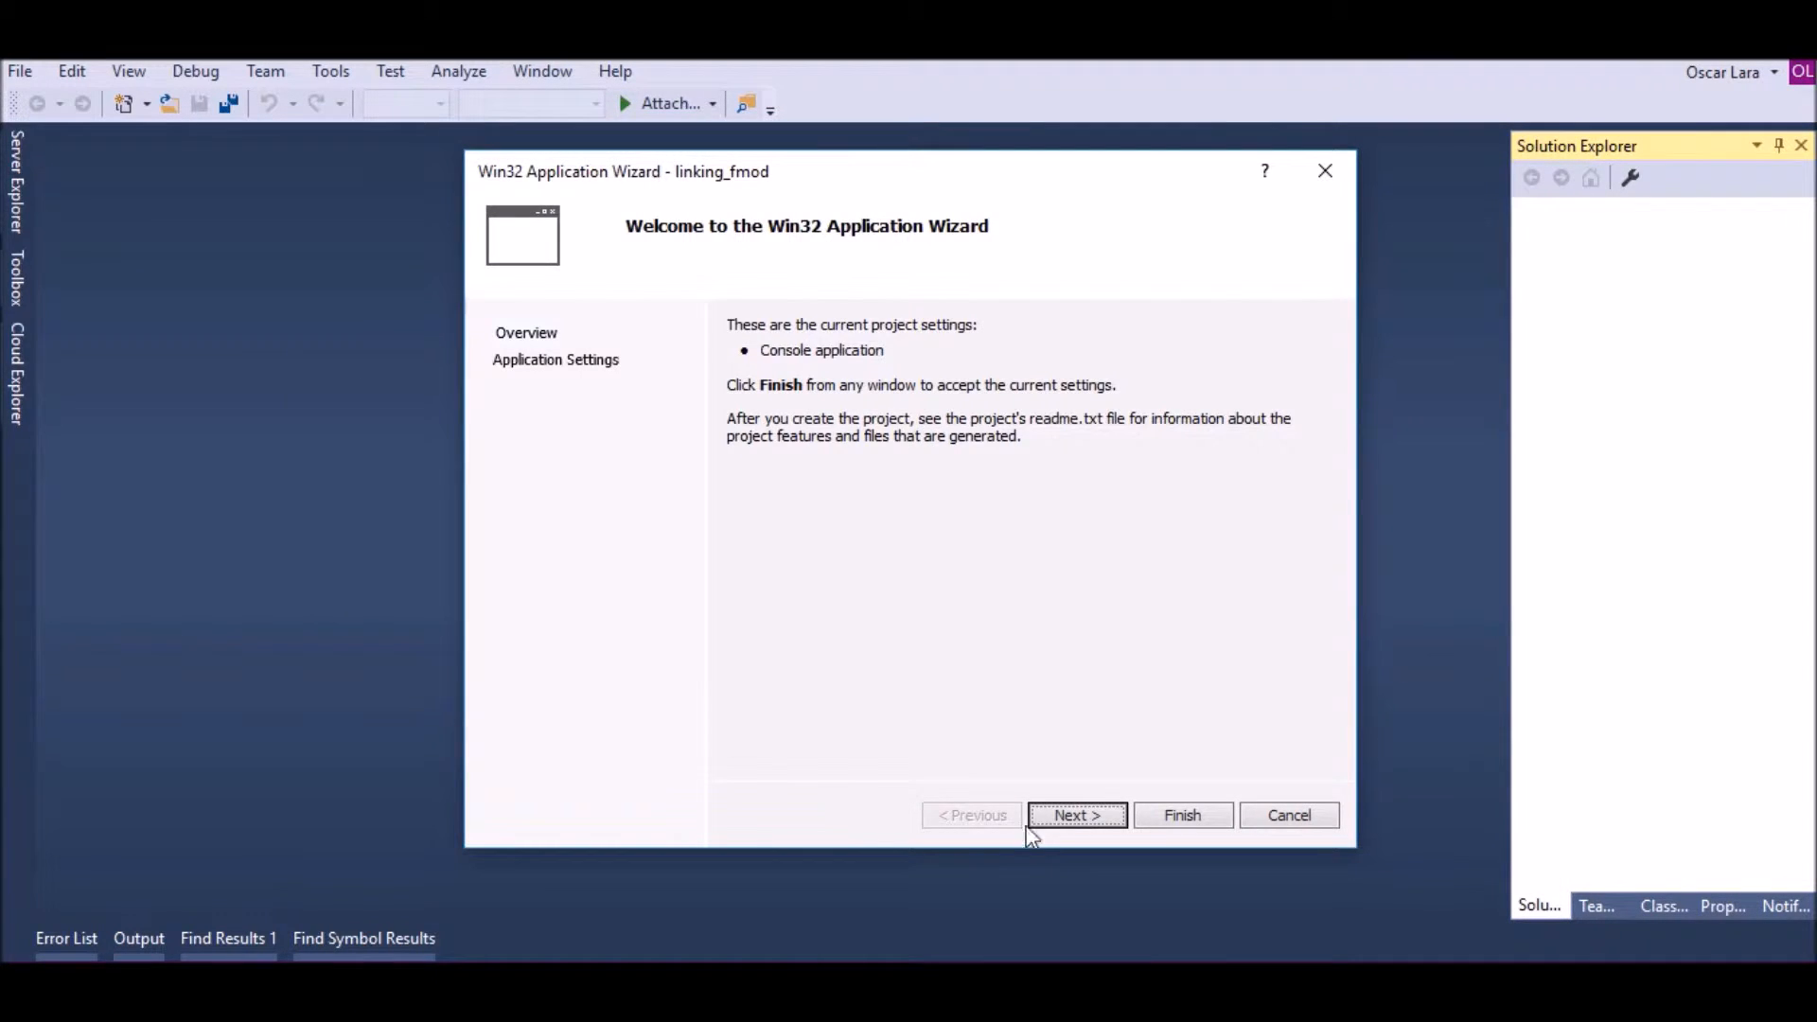
{"action": "left_click", "coordinate": [1074, 815]}
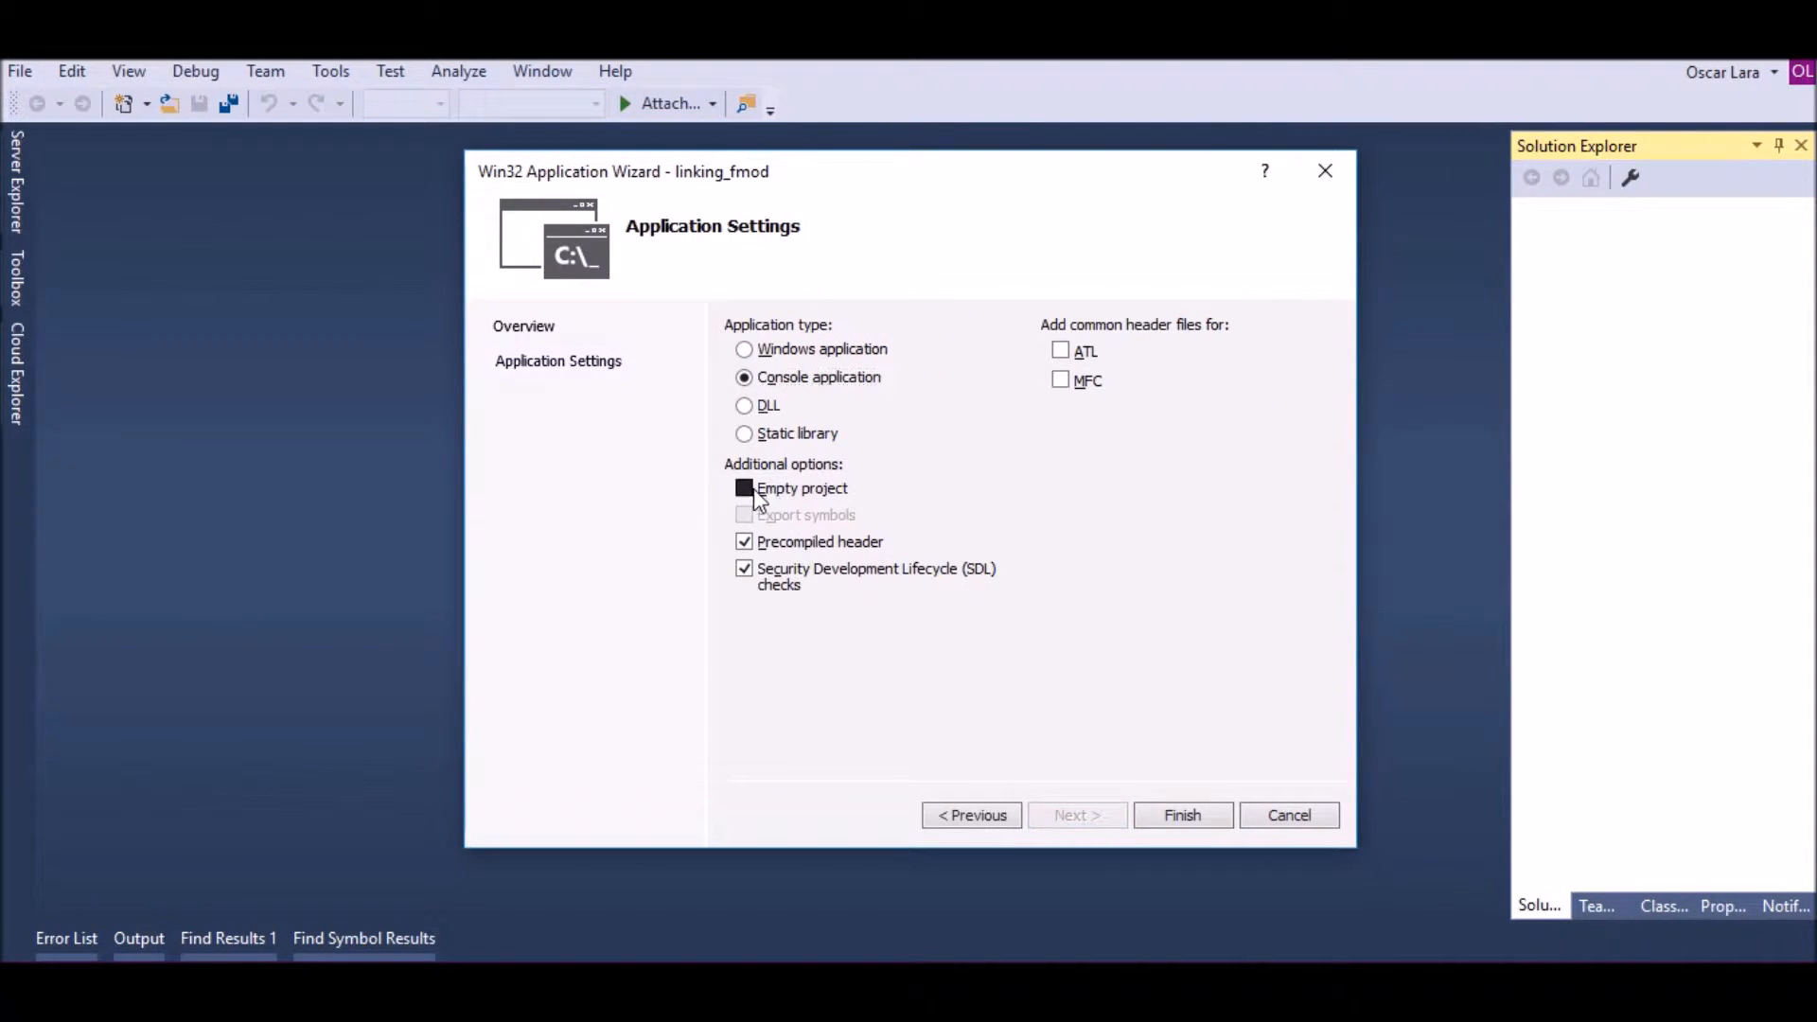
{"action": "left_click", "coordinate": [744, 488]}
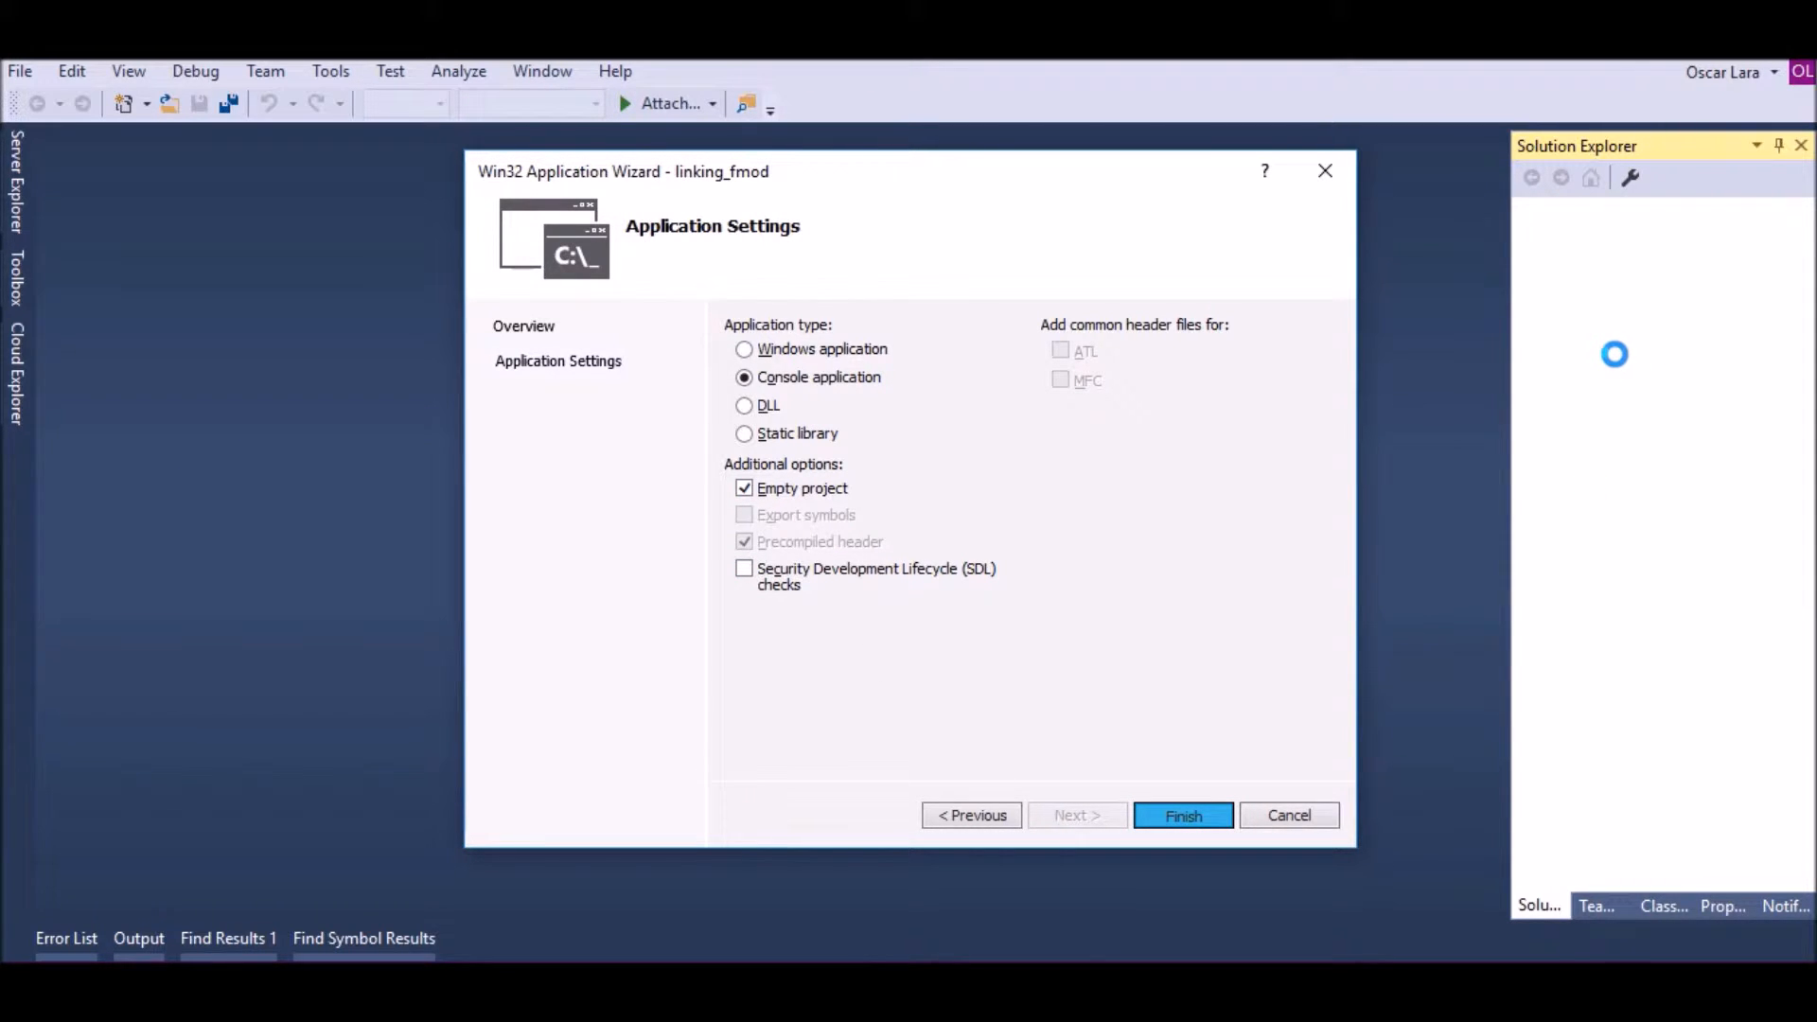
{"action": "left_click", "coordinate": [1183, 815]}
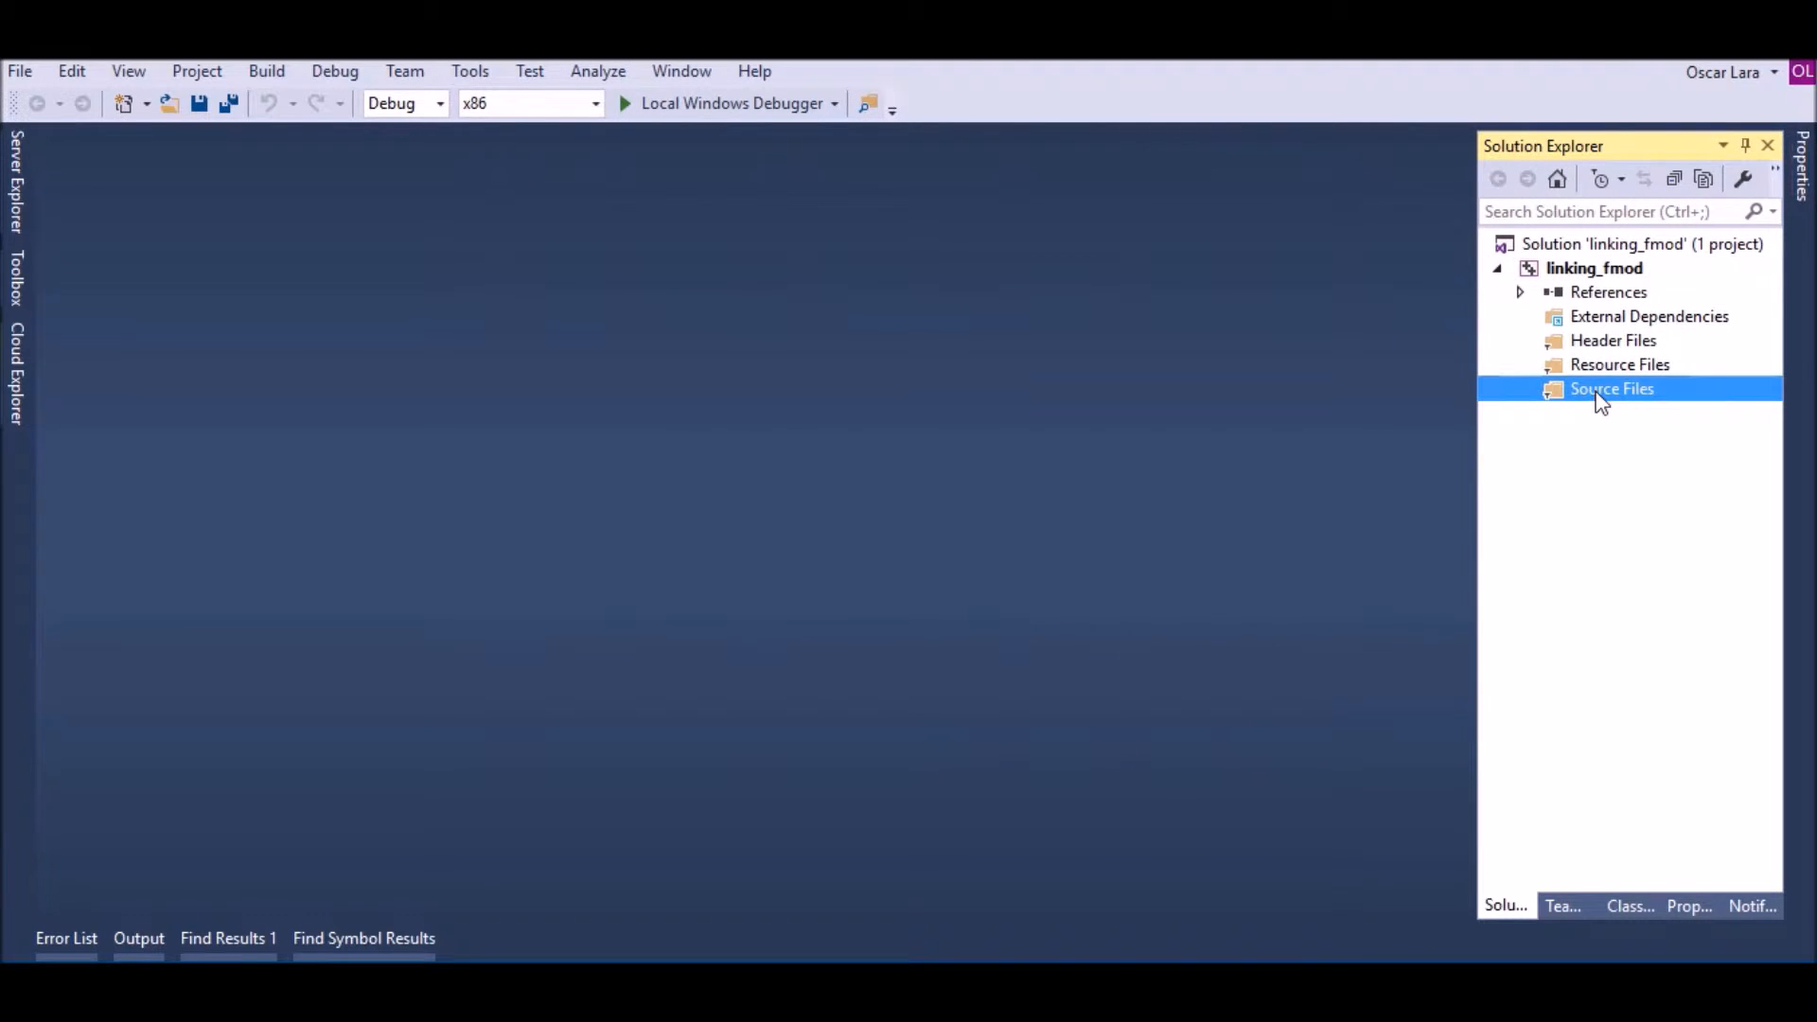
Add a new C++ source file named main.cpp to Source Files
{"action": "right_click", "coordinate": [1611, 388]}
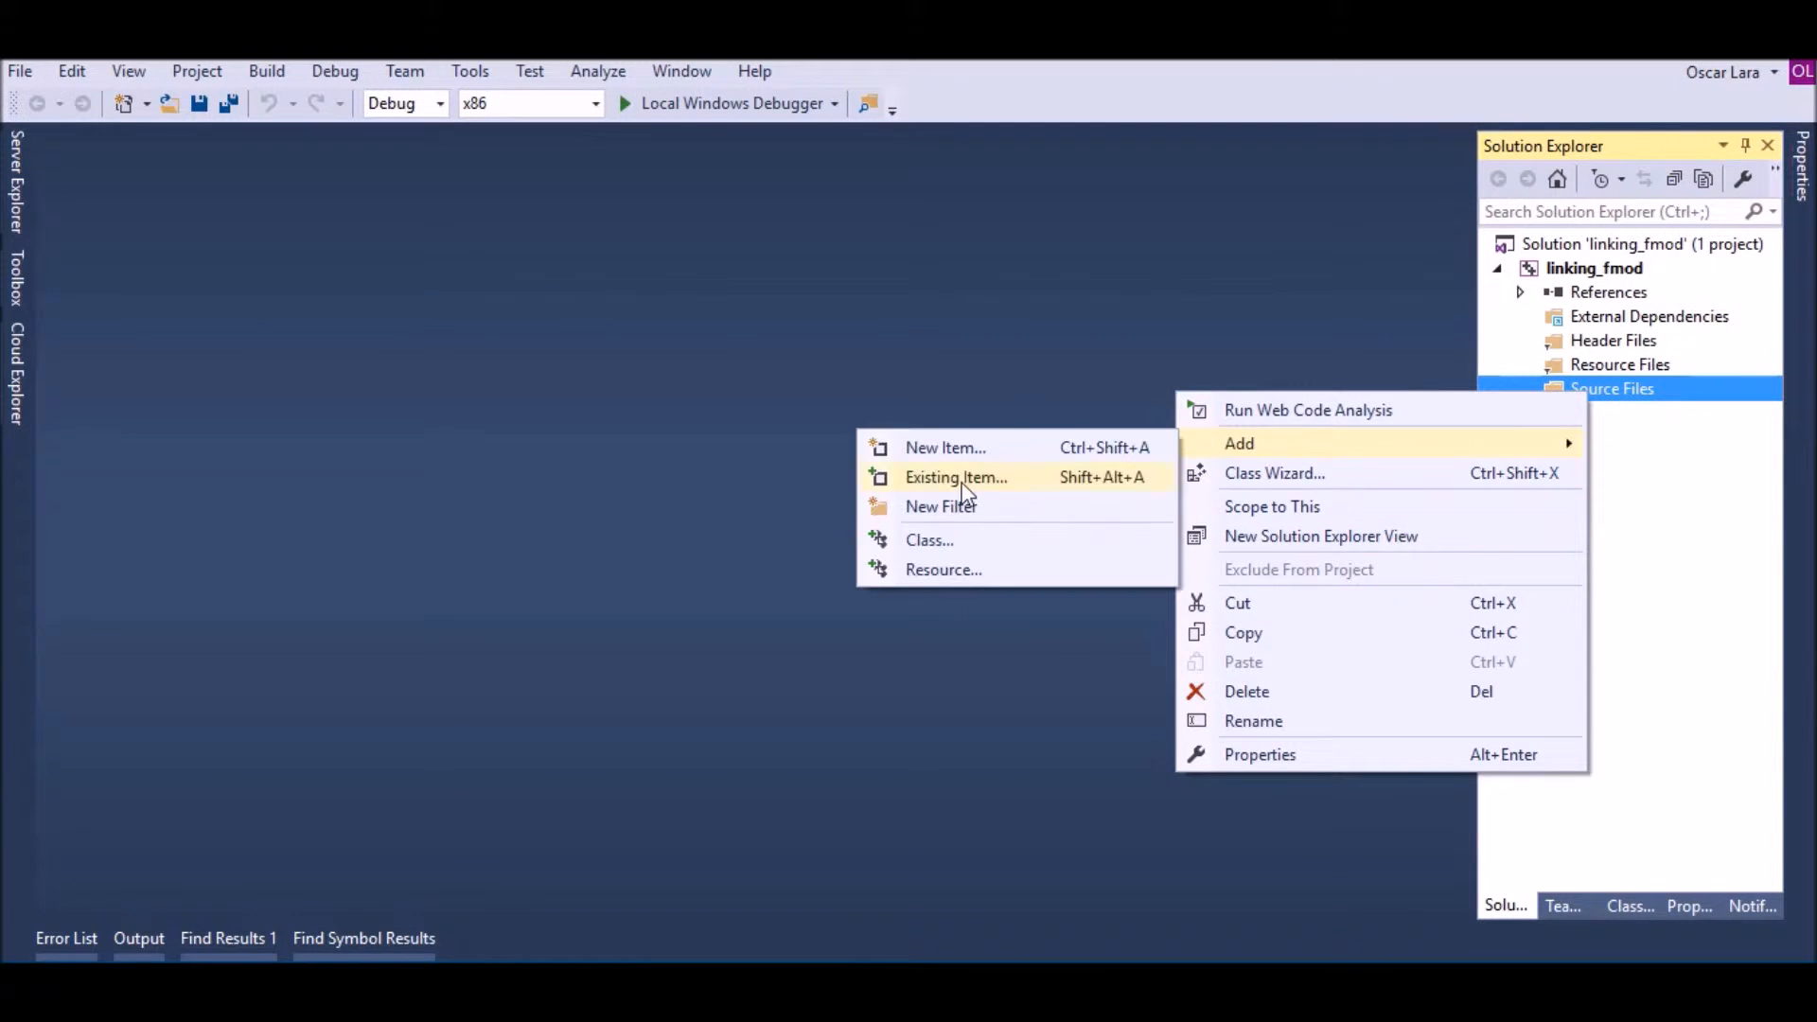
{"action": "left_click", "coordinate": [945, 448]}
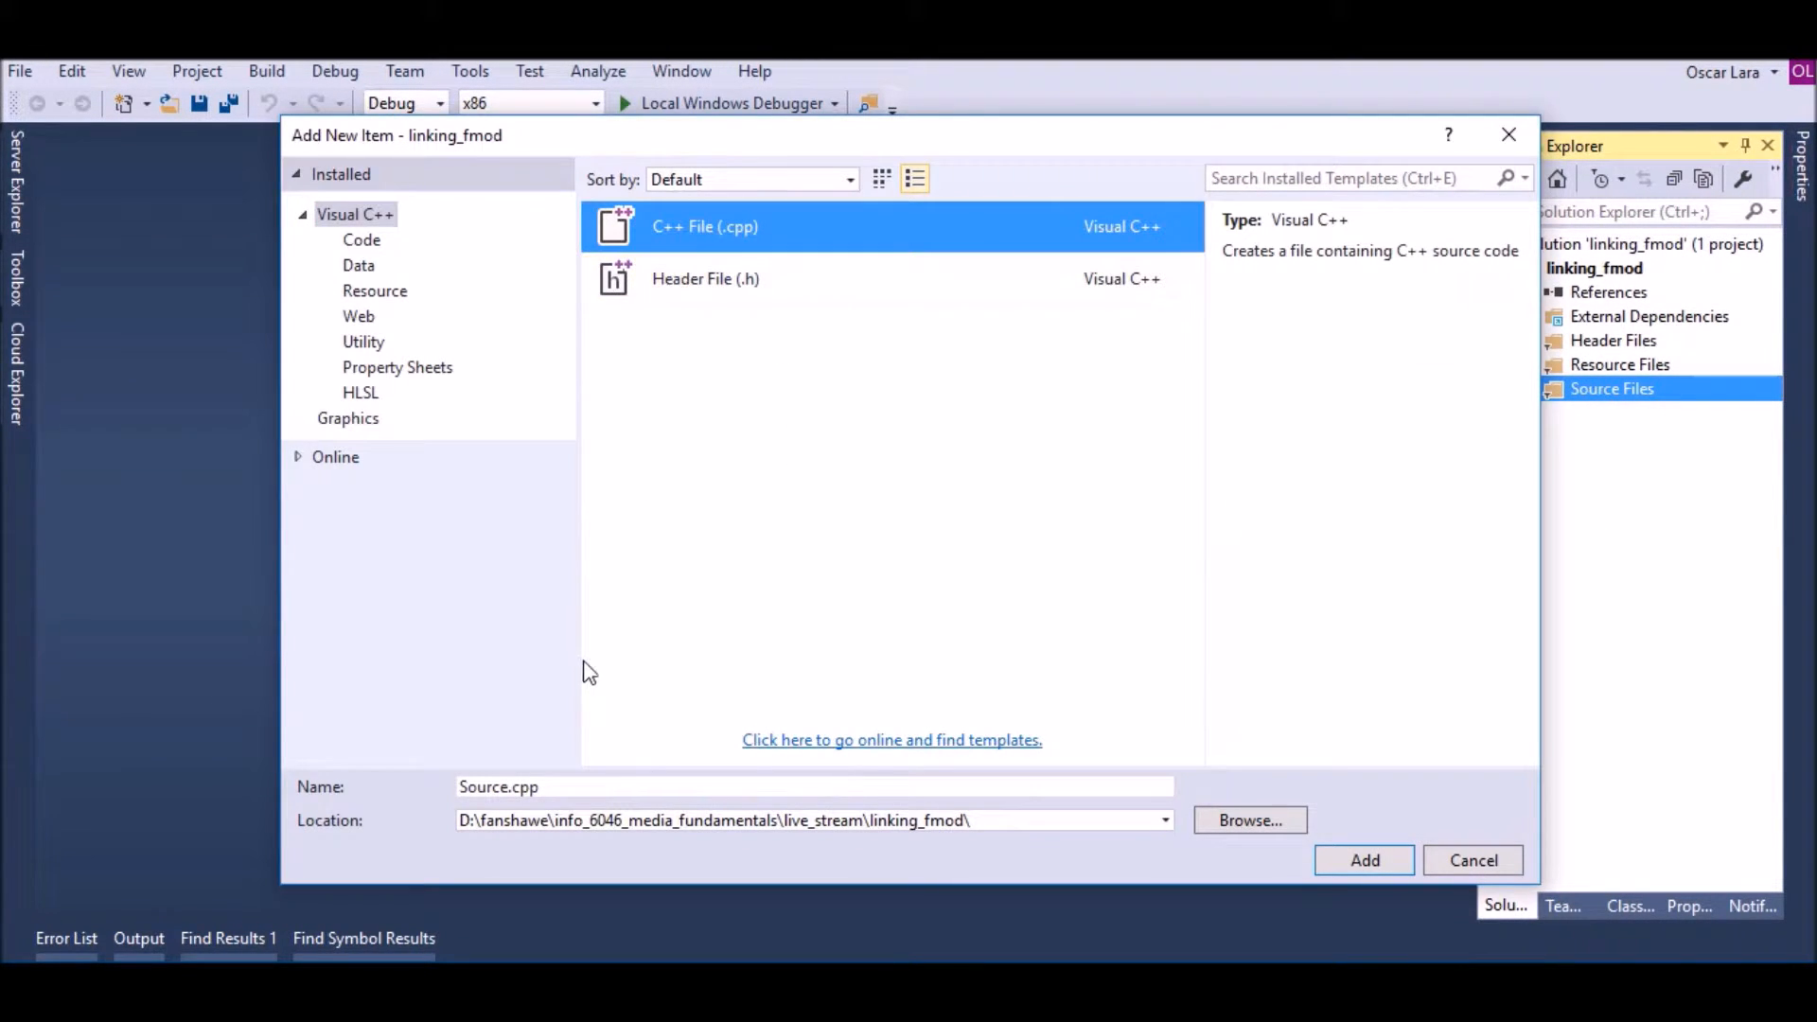
{"action": "type", "text": "ma"}
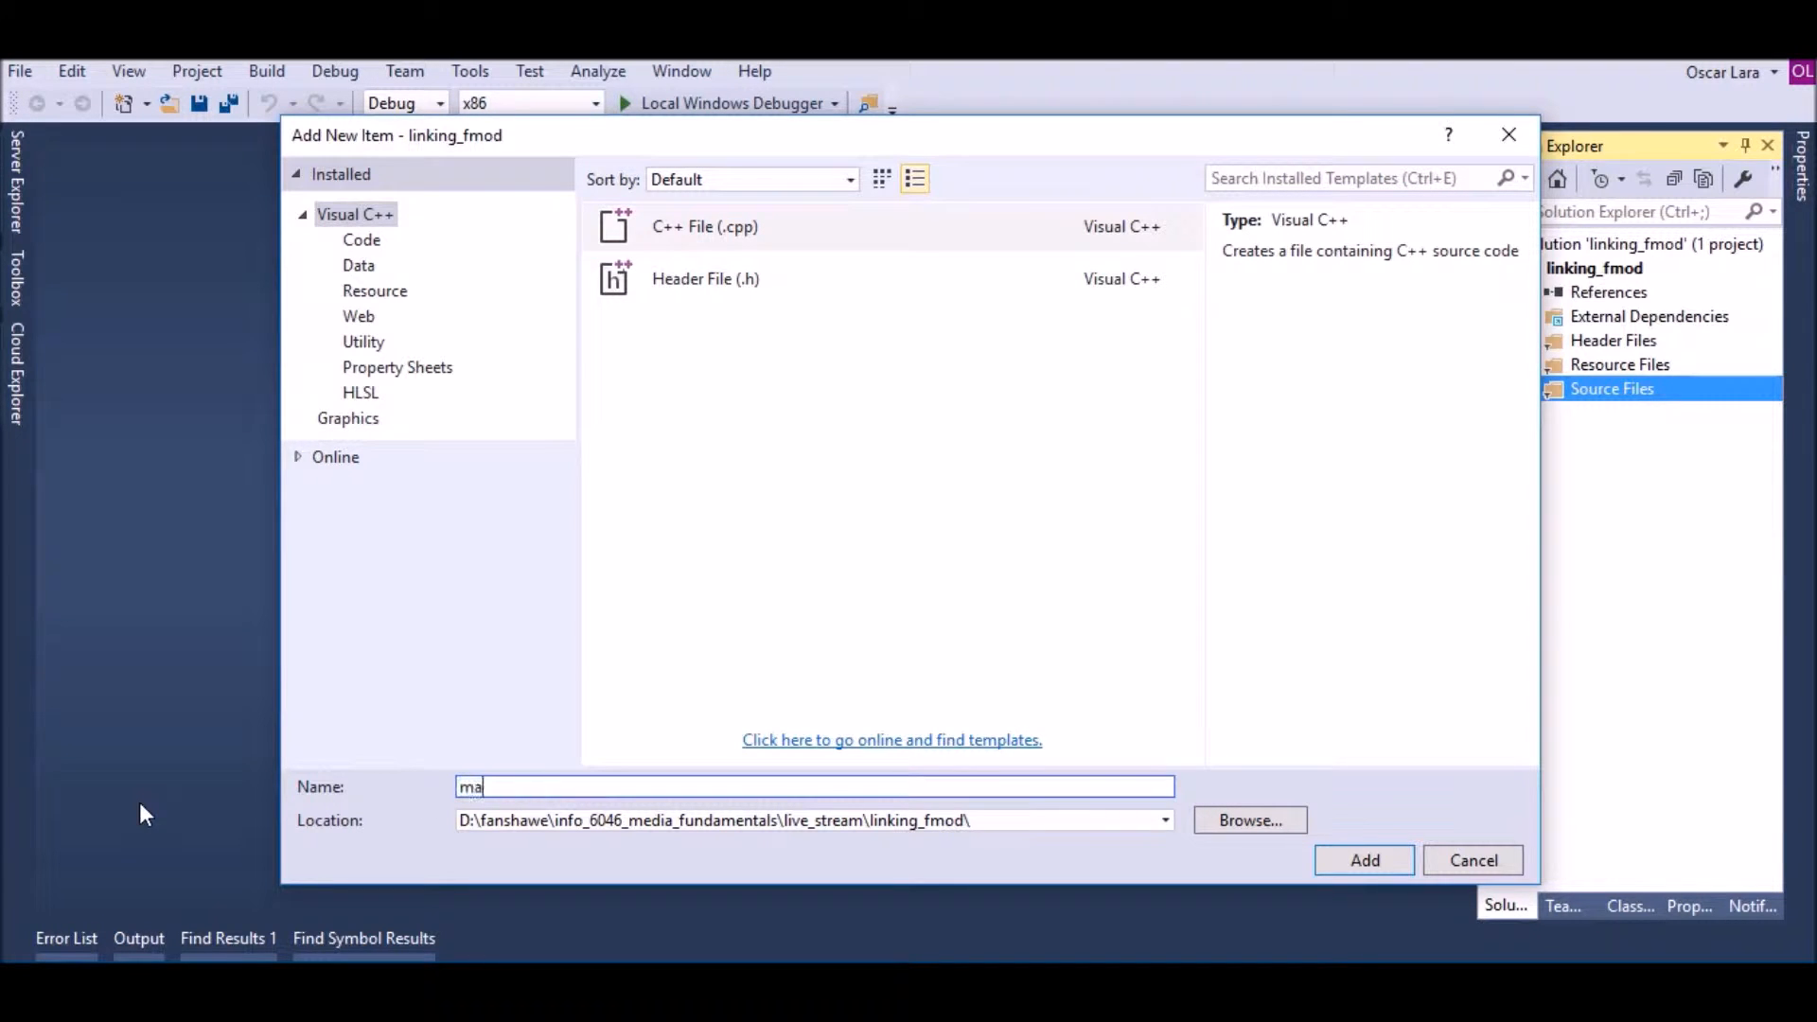
{"action": "left_click", "coordinate": [1364, 860]}
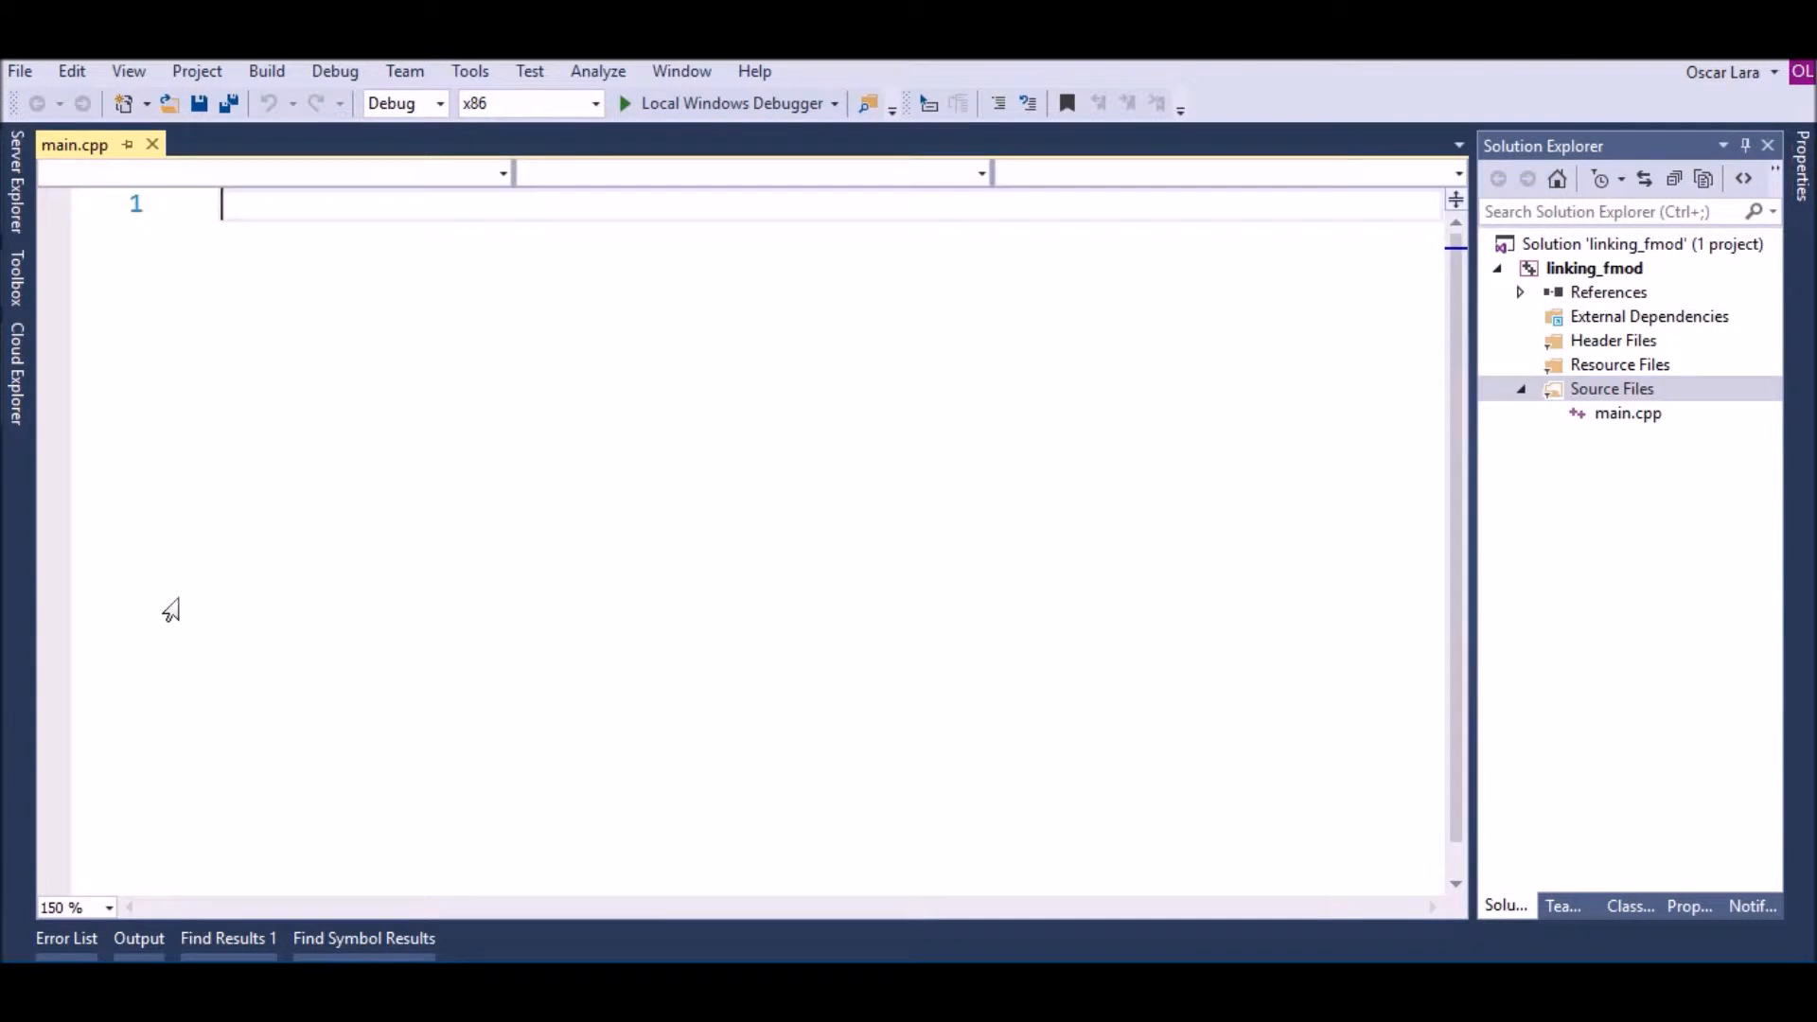
Write #include <stdio.h>, #include <iostream> and int main() { return 0; } in main.cpp
{"action": "type", "text": "#include"}
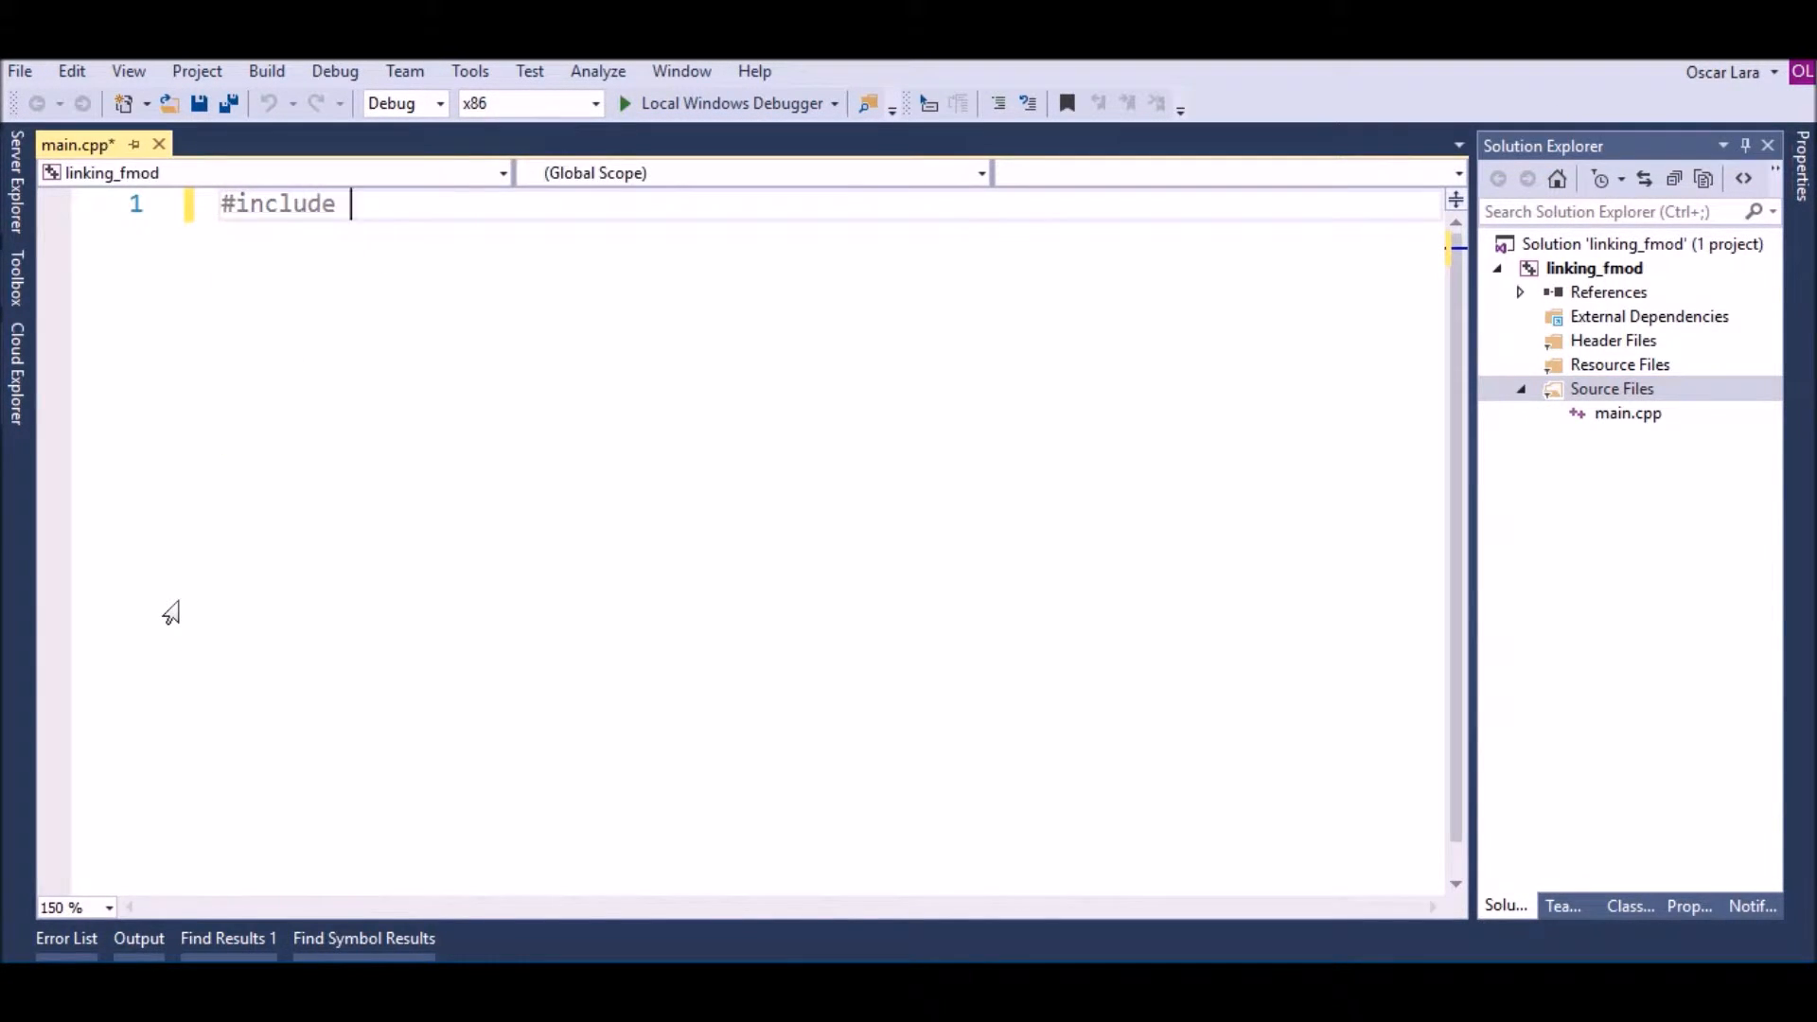
{"action": "type", "text": "<stdio.h>"}
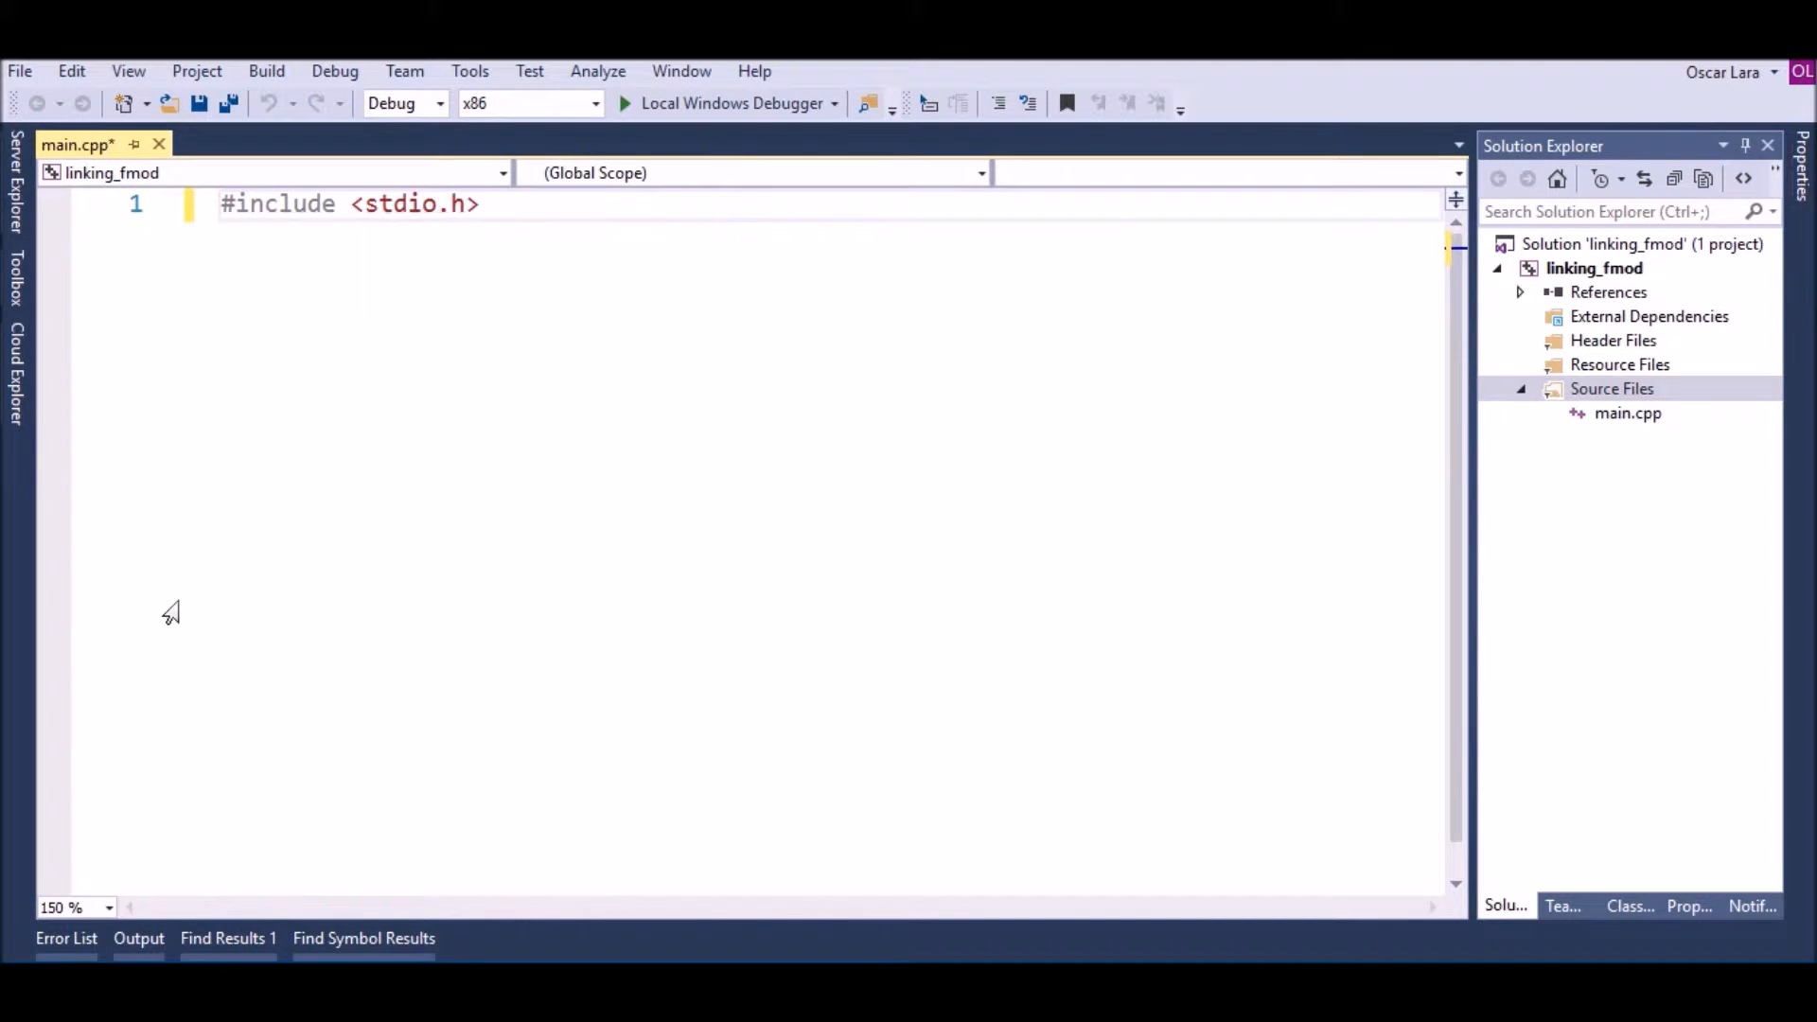
{"action": "type", "text": "#include"}
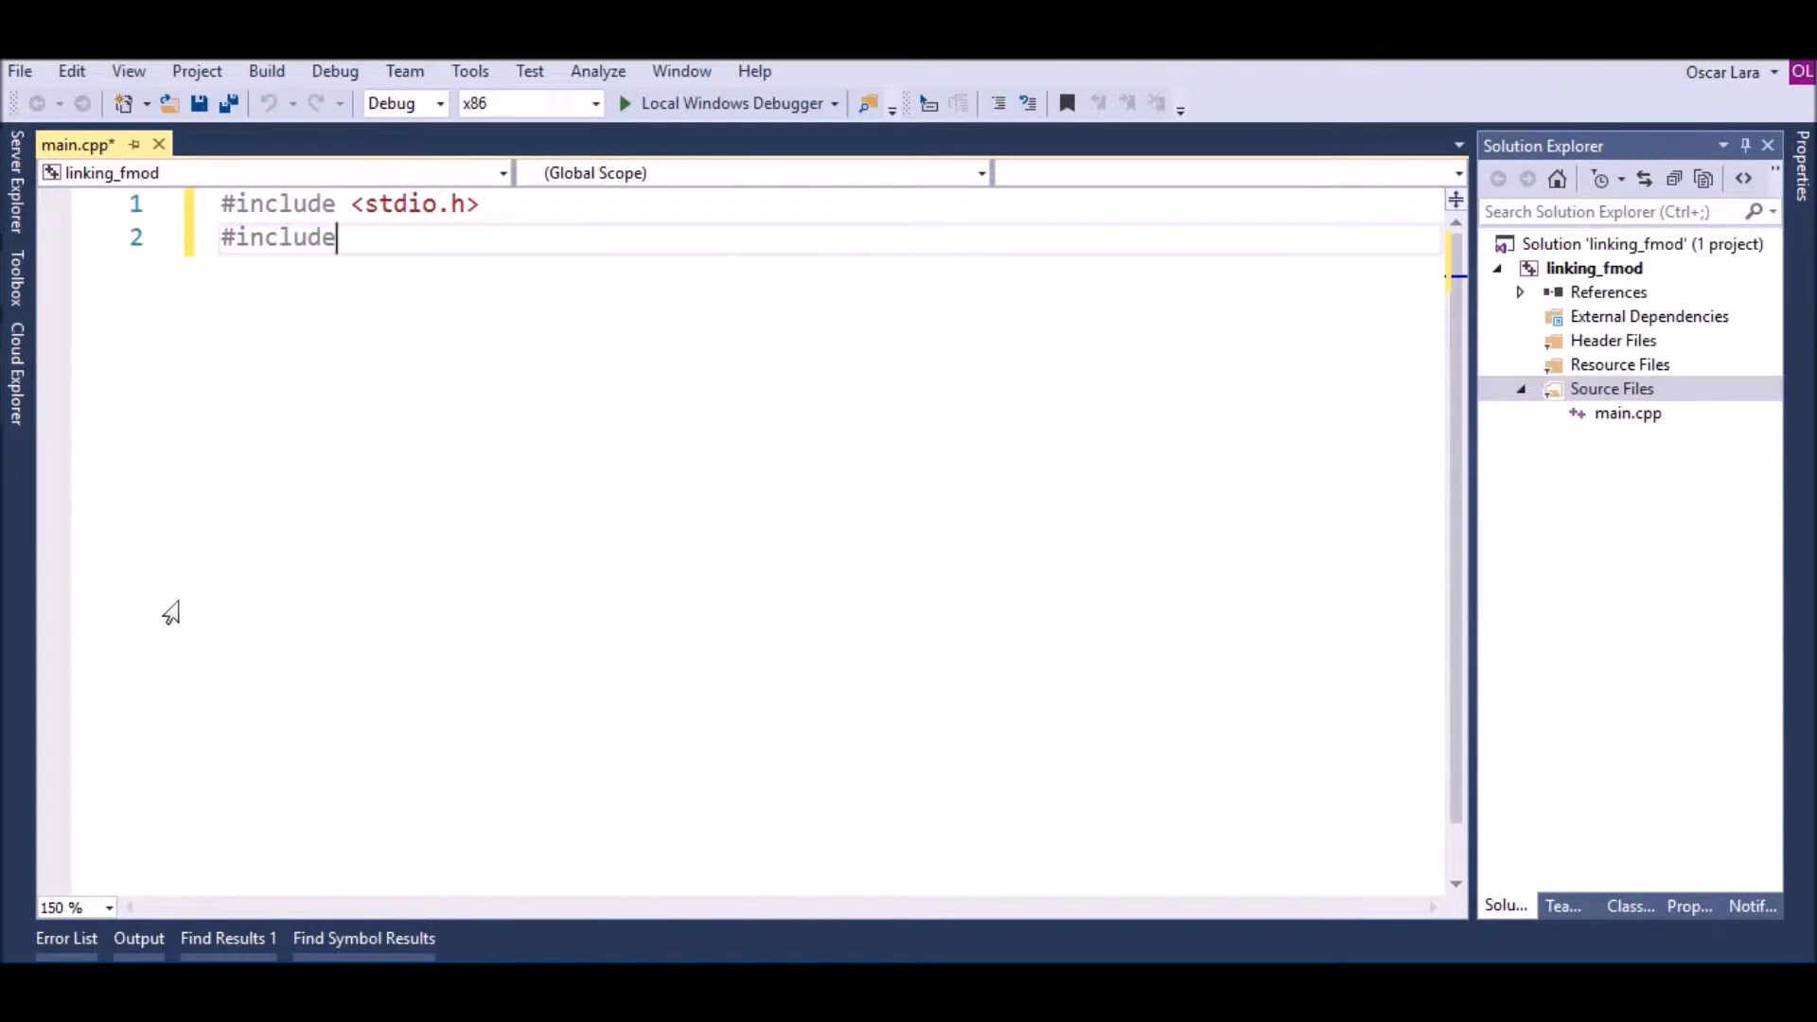
{"action": "type", "text": "<iostream>"}
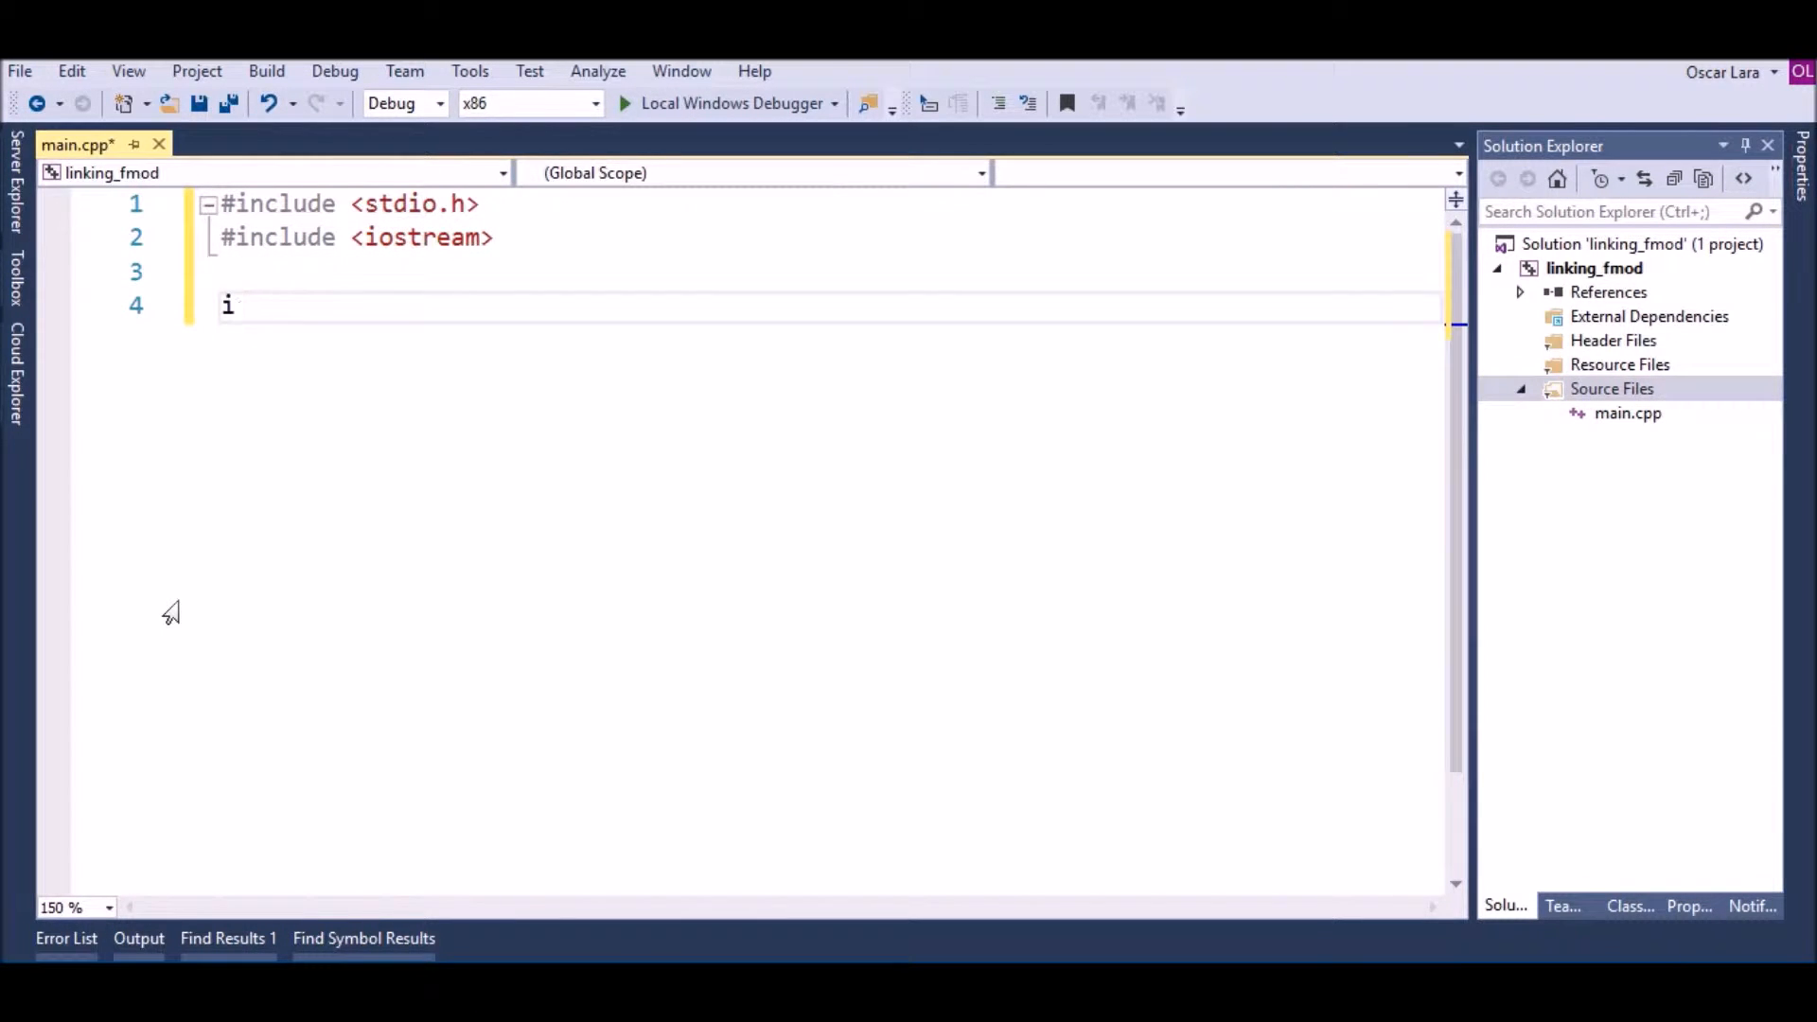
{"action": "type", "text": "nt main() {}"}
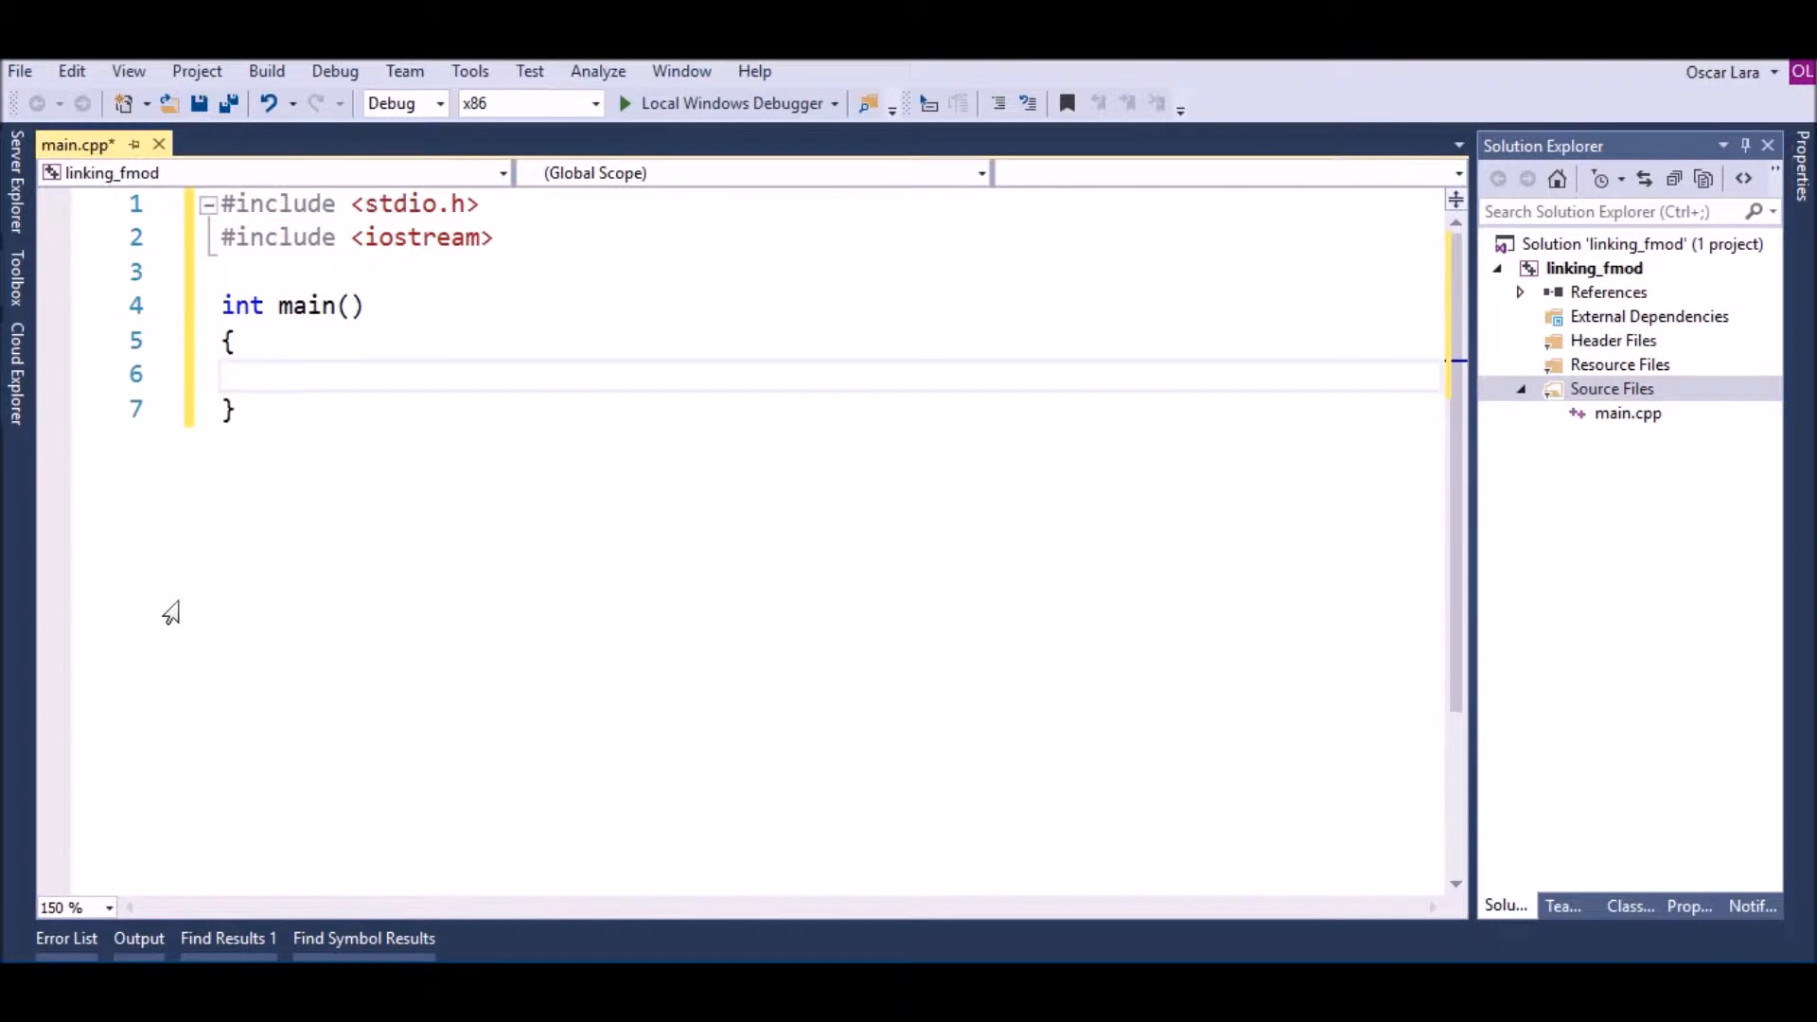
{"action": "type", "text": "return 0;"}
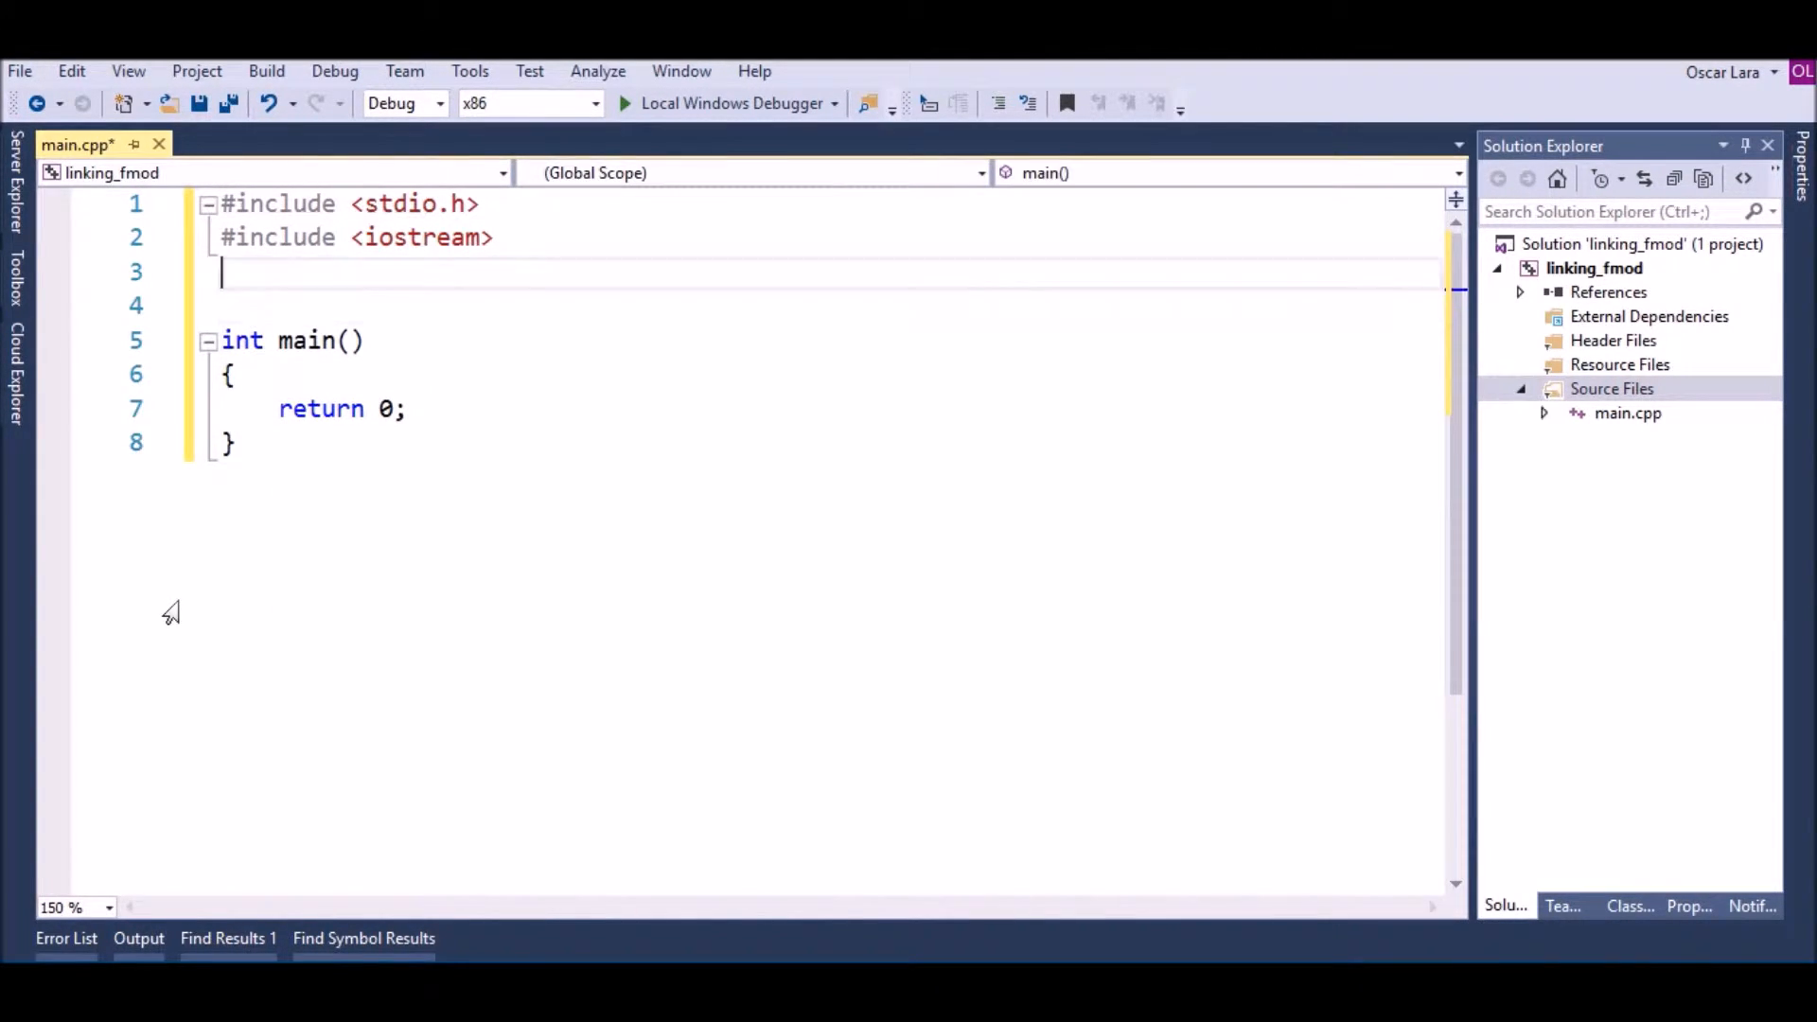
Add a new line below the includes and type #include <fmod.hpp>
{"action": "key", "text": "enter"}
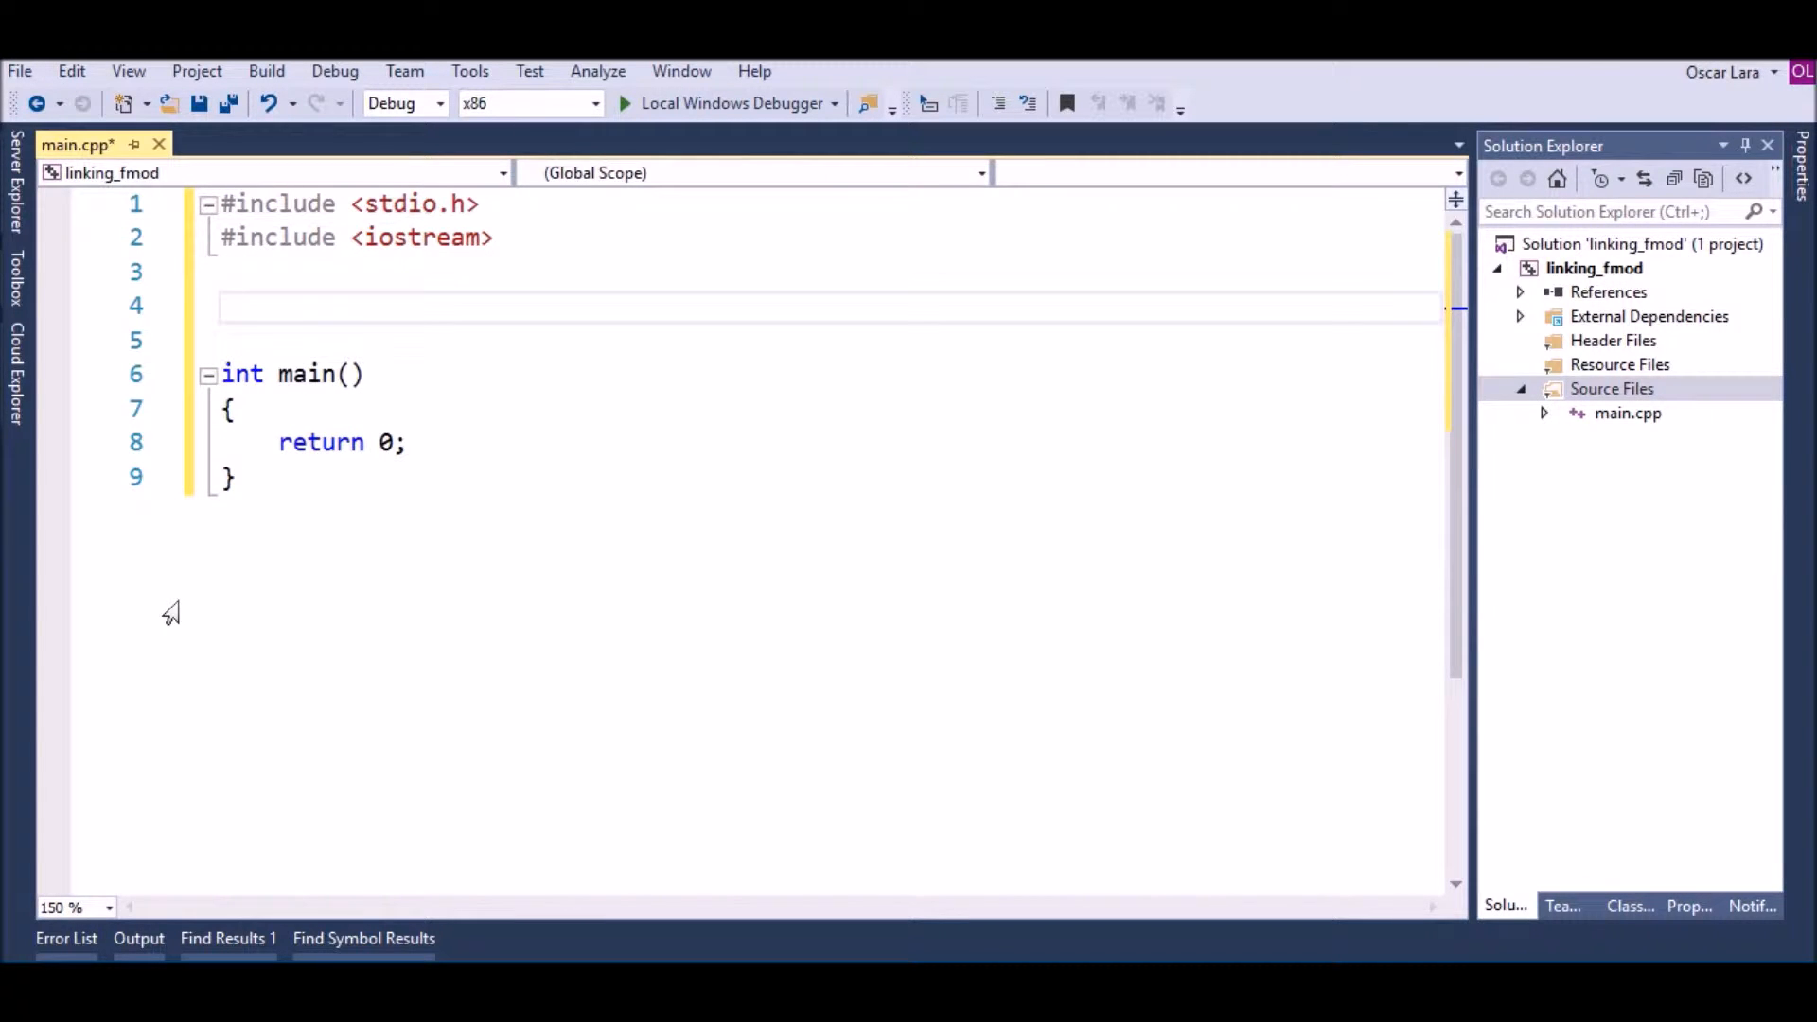
{"action": "type", "text": "#include <fmod.hp"}
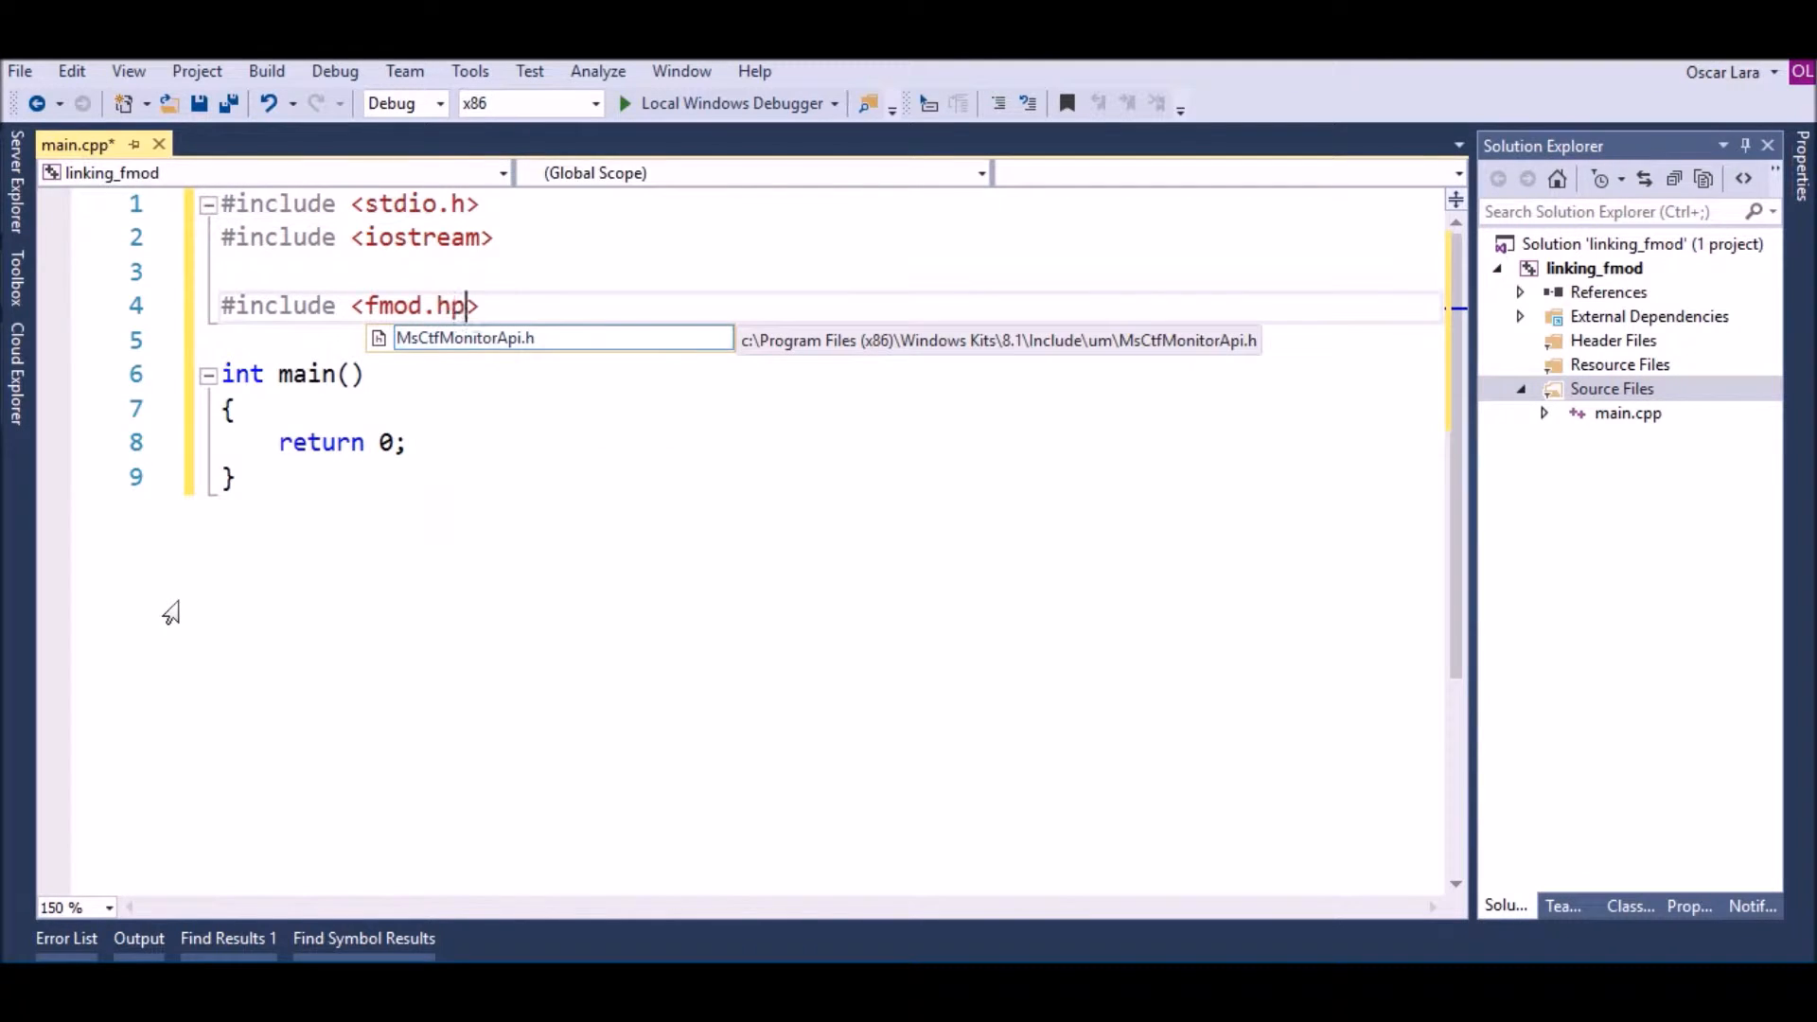
{"action": "type", "text": ">"}
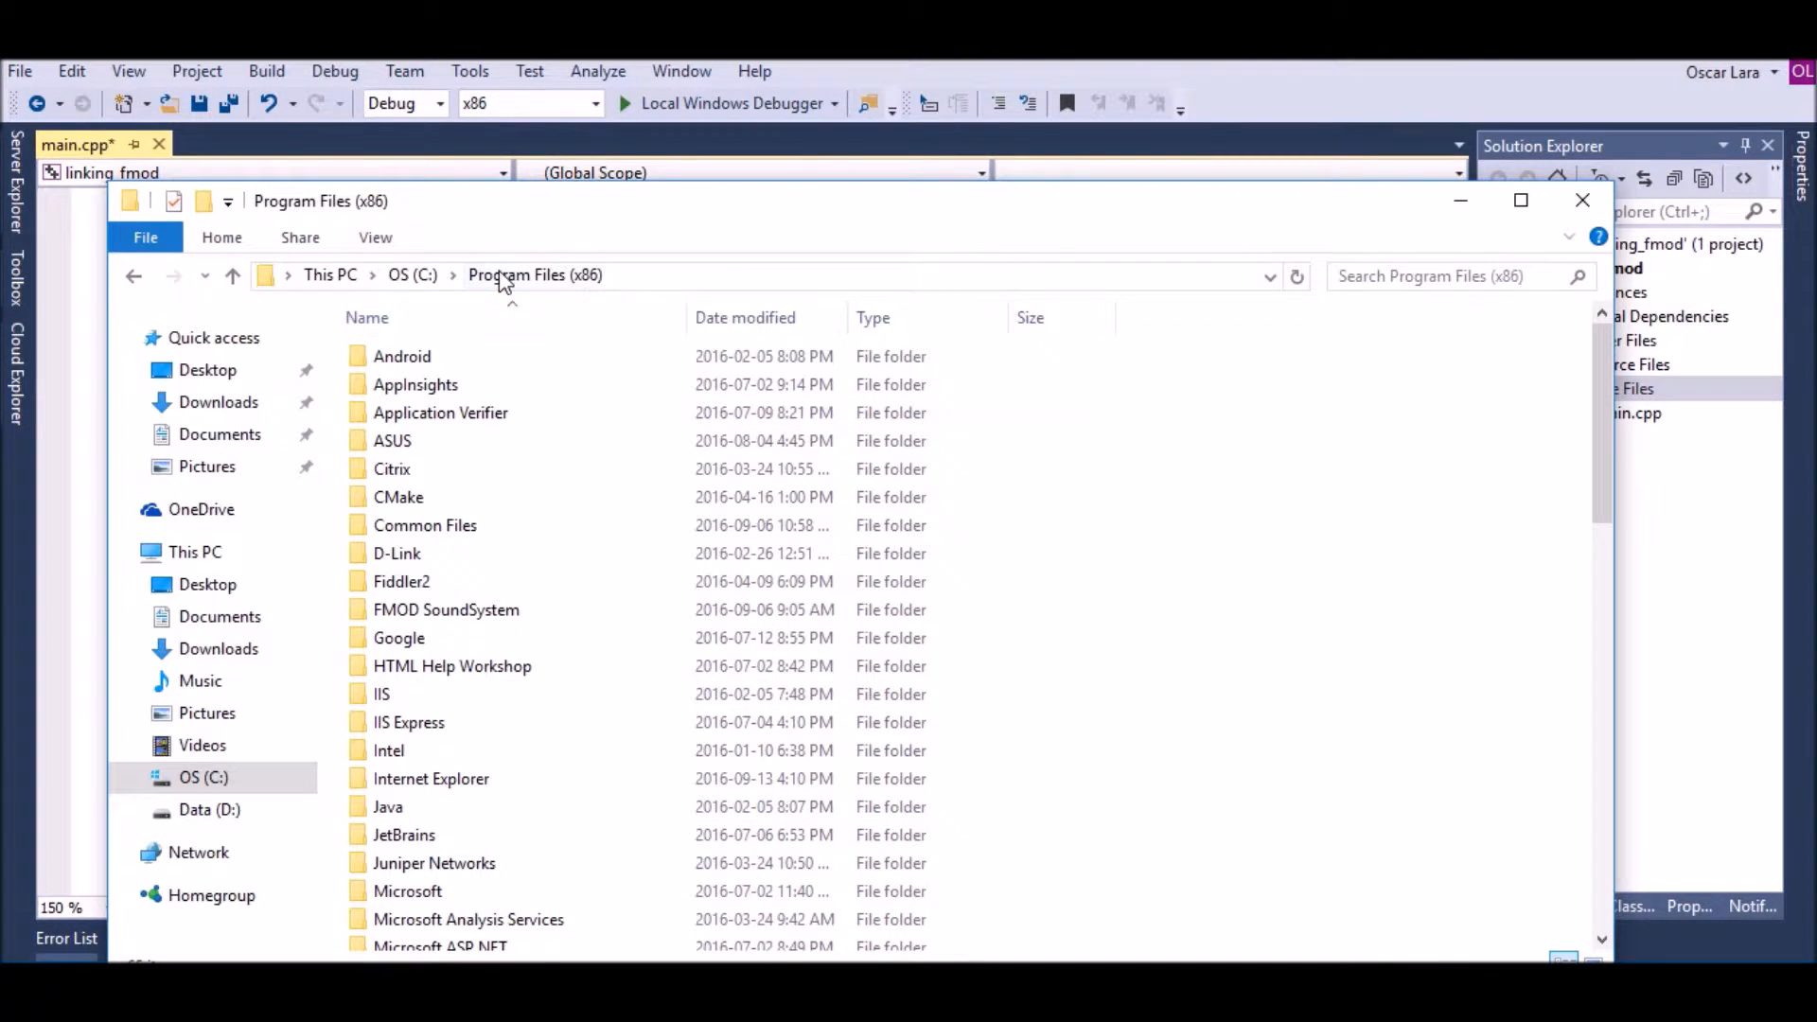
Browse FMOD SoundSystem > FMOD Studio API Windows > api > lowlevel and copy inc and lib
{"action": "double_click", "coordinate": [445, 609]}
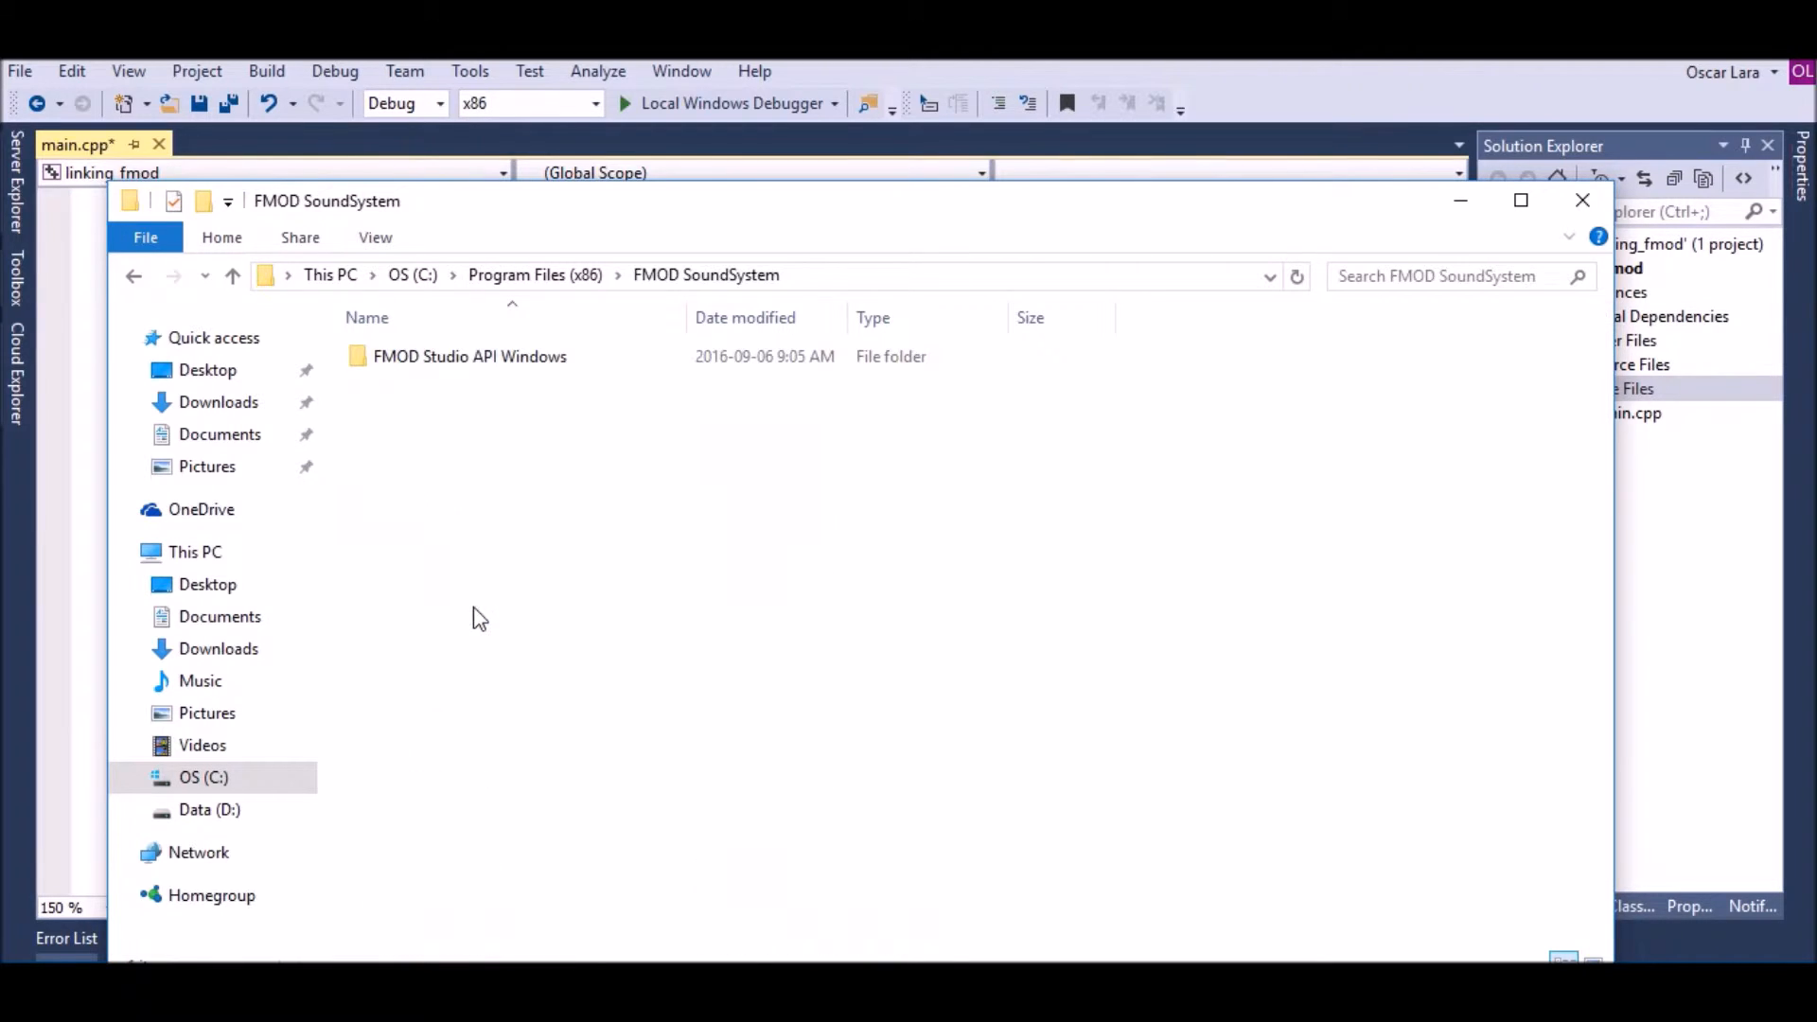
{"action": "double_click", "coordinate": [469, 356]}
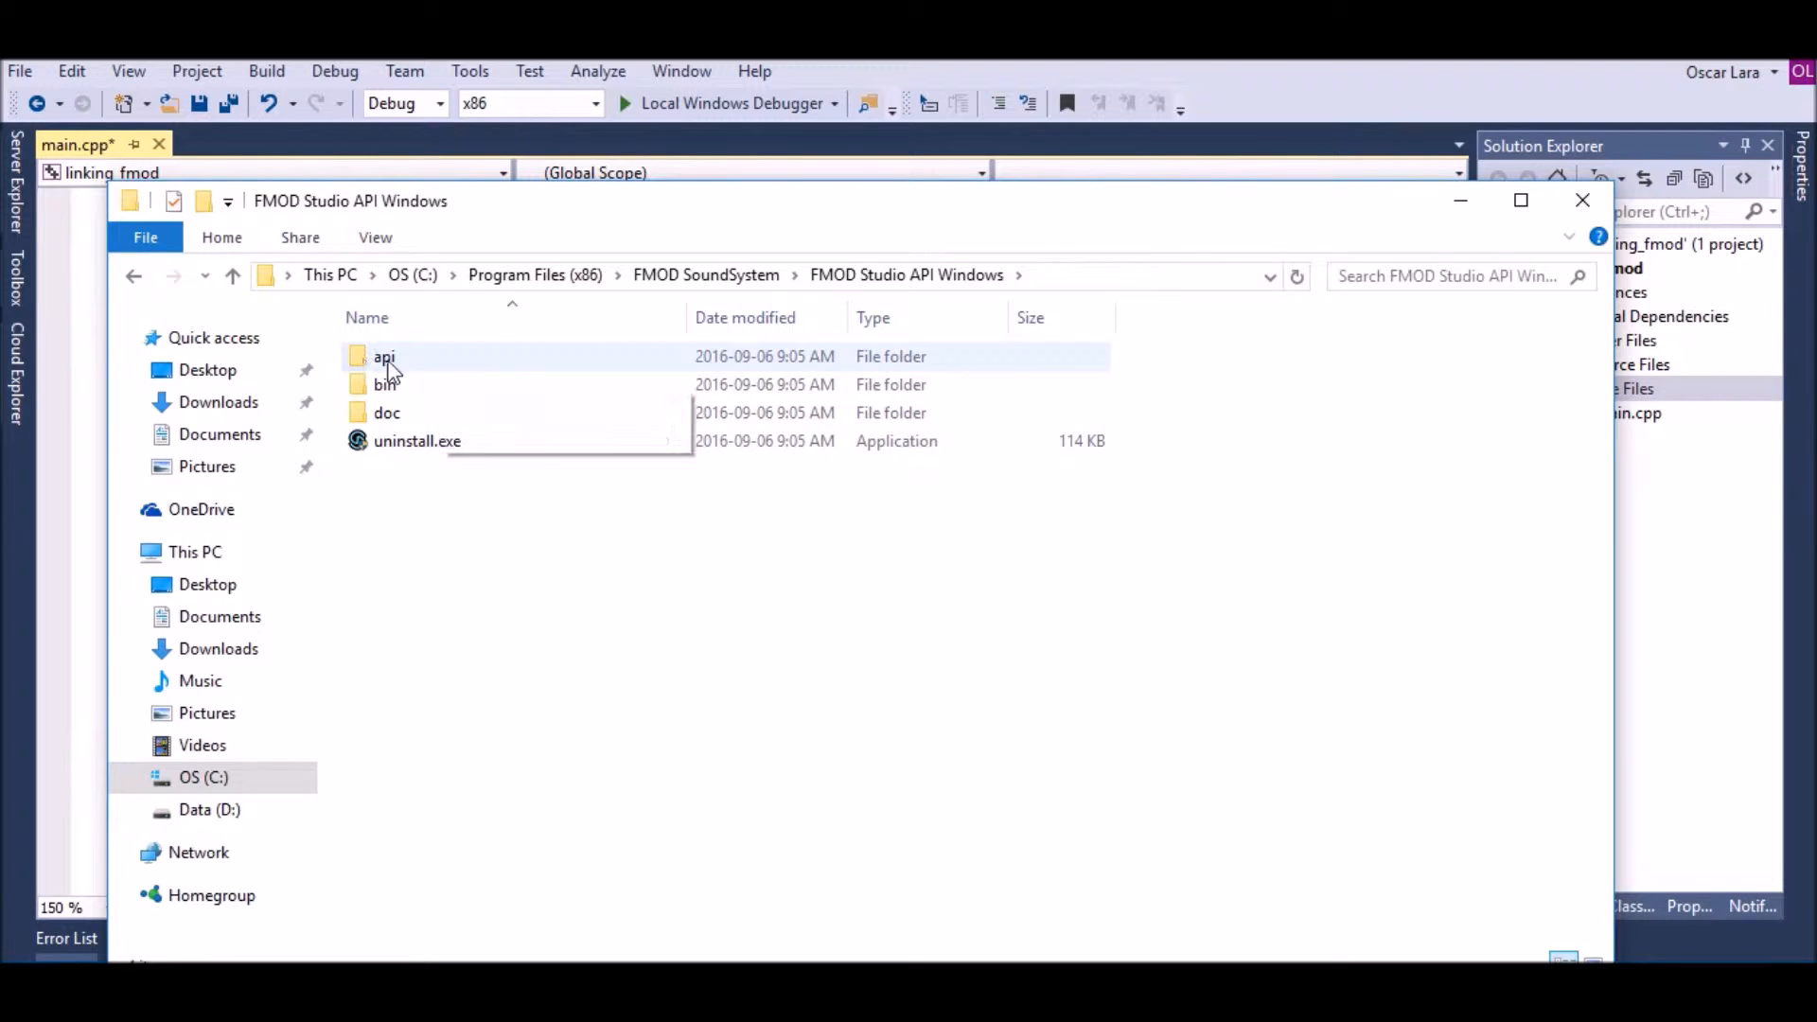
{"action": "double_click", "coordinate": [383, 355]}
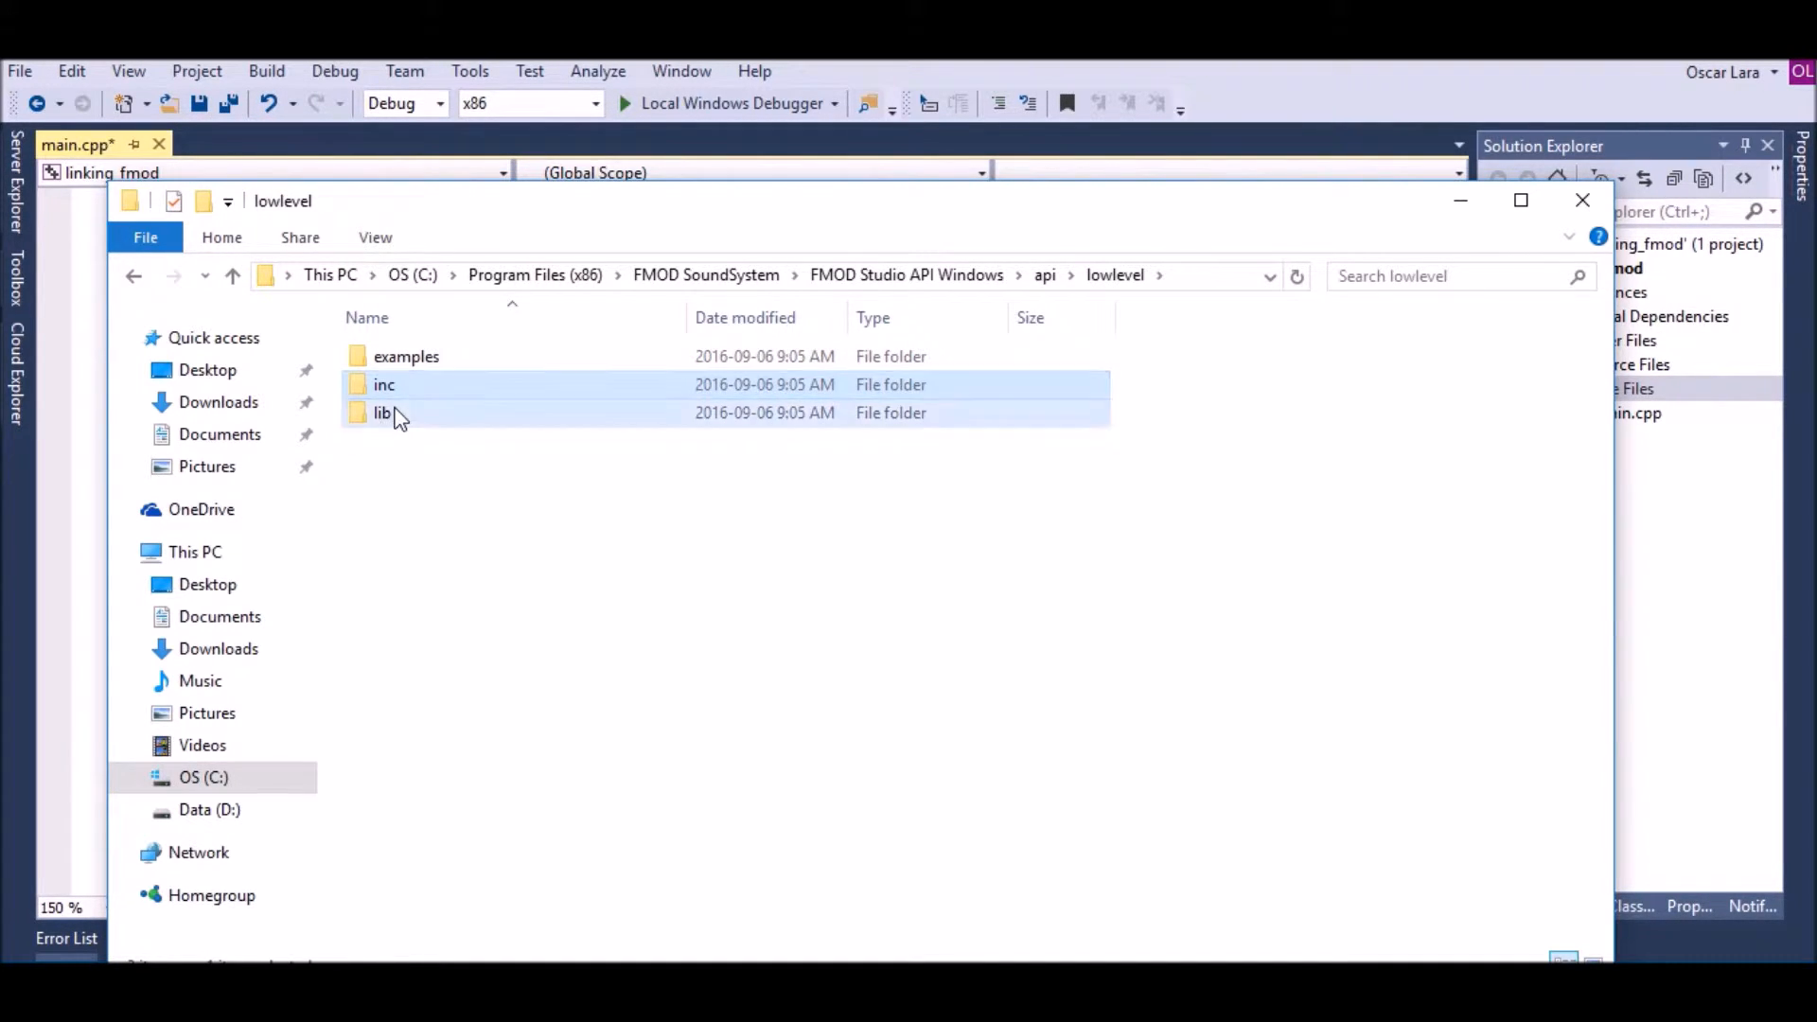
{"action": "right_click", "coordinate": [382, 412]}
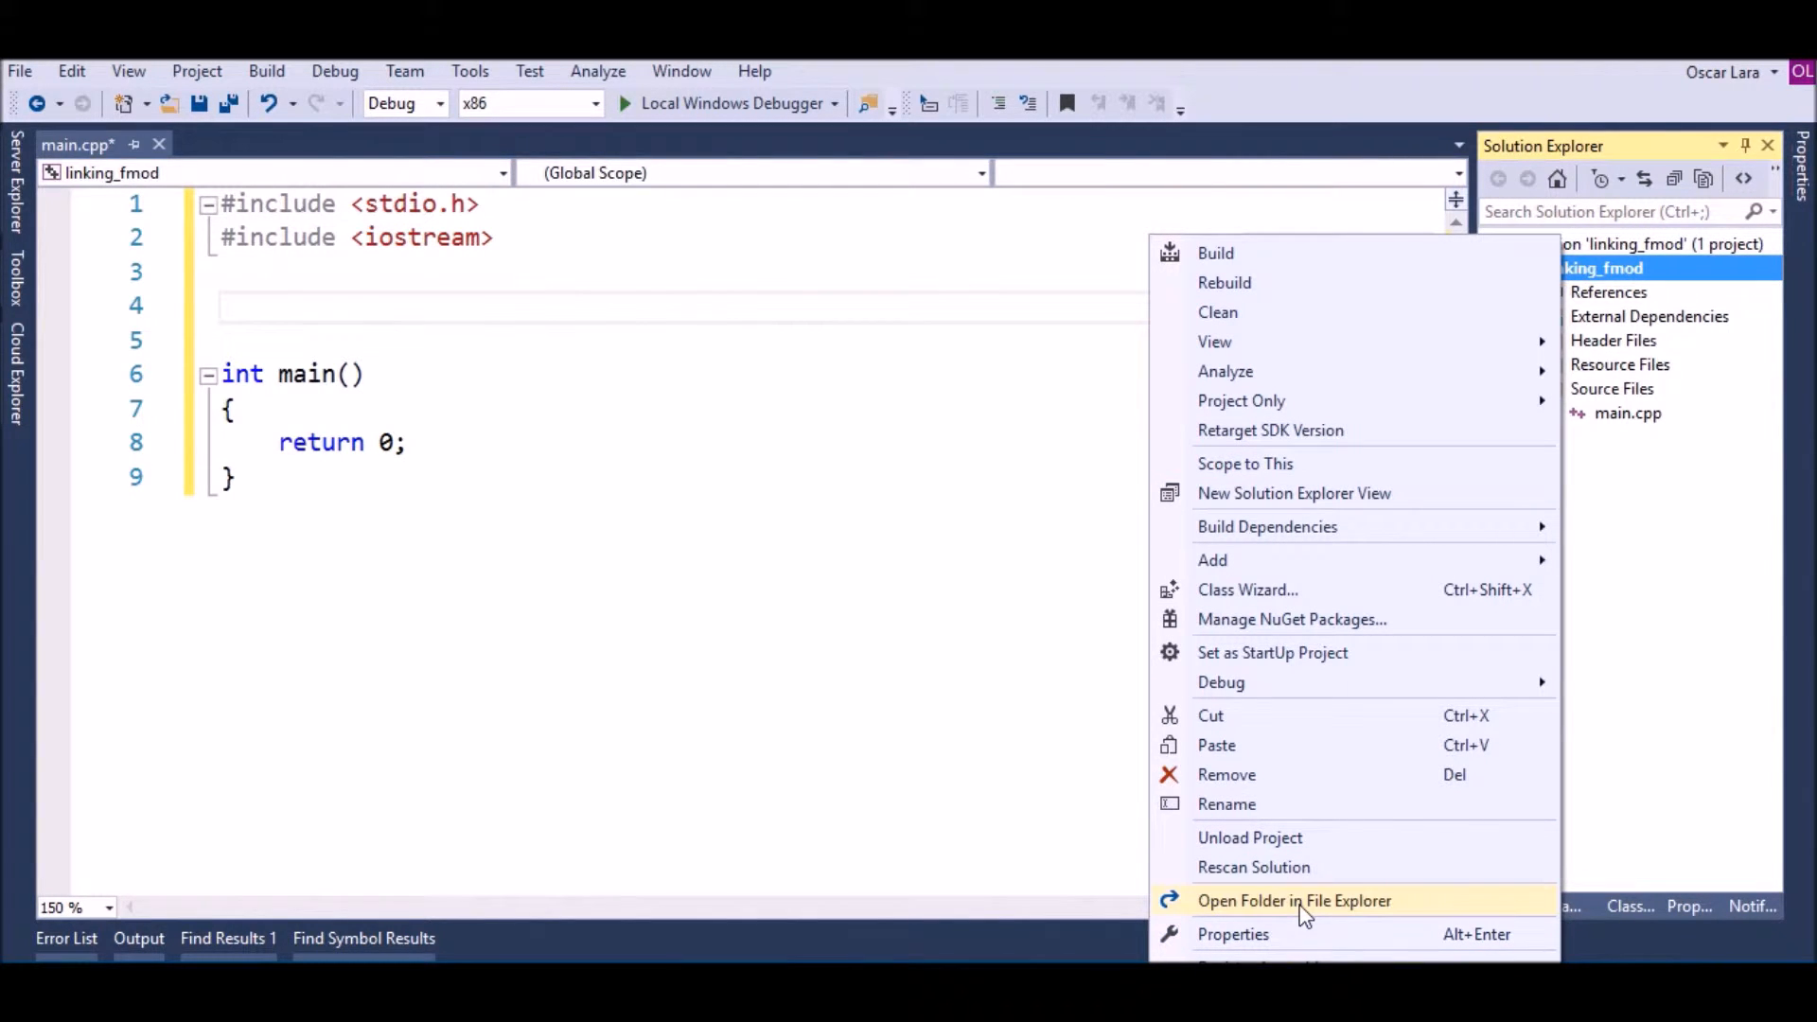
Paste the inc and lib folders into the linking_fmod project folder
{"action": "left_click", "coordinate": [1293, 900]}
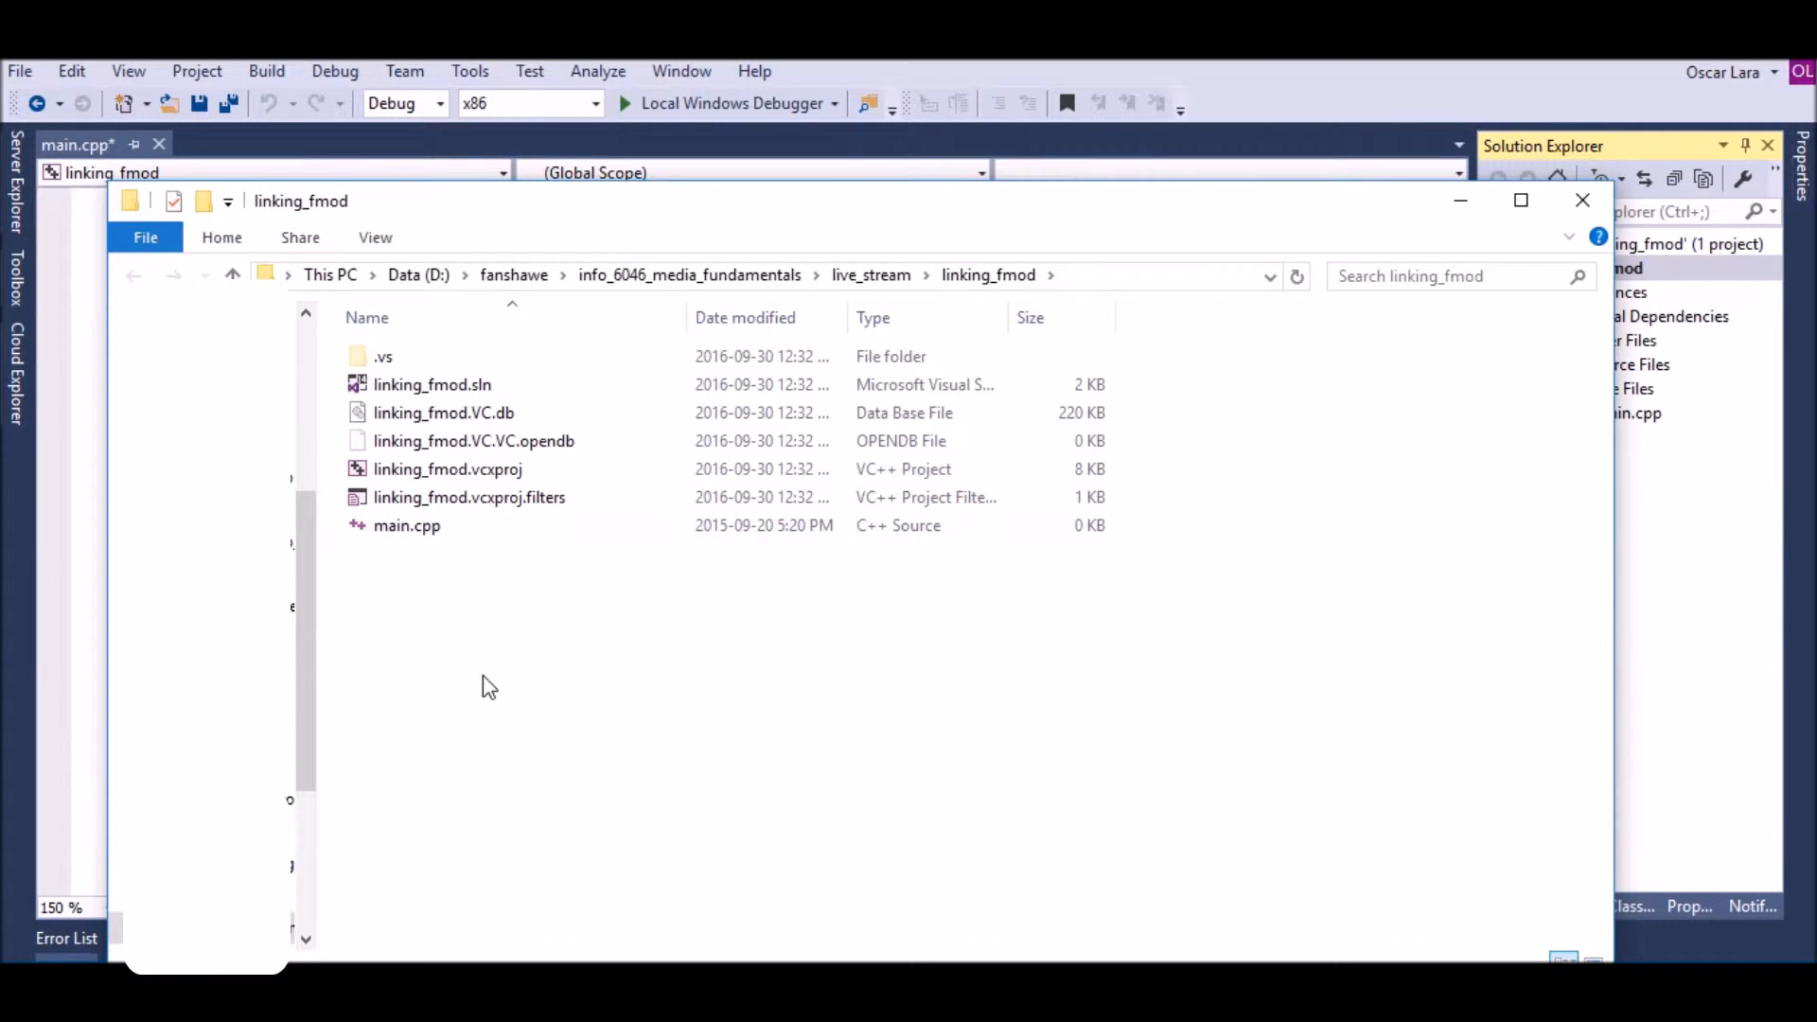
{"action": "right_click", "coordinate": [487, 684]}
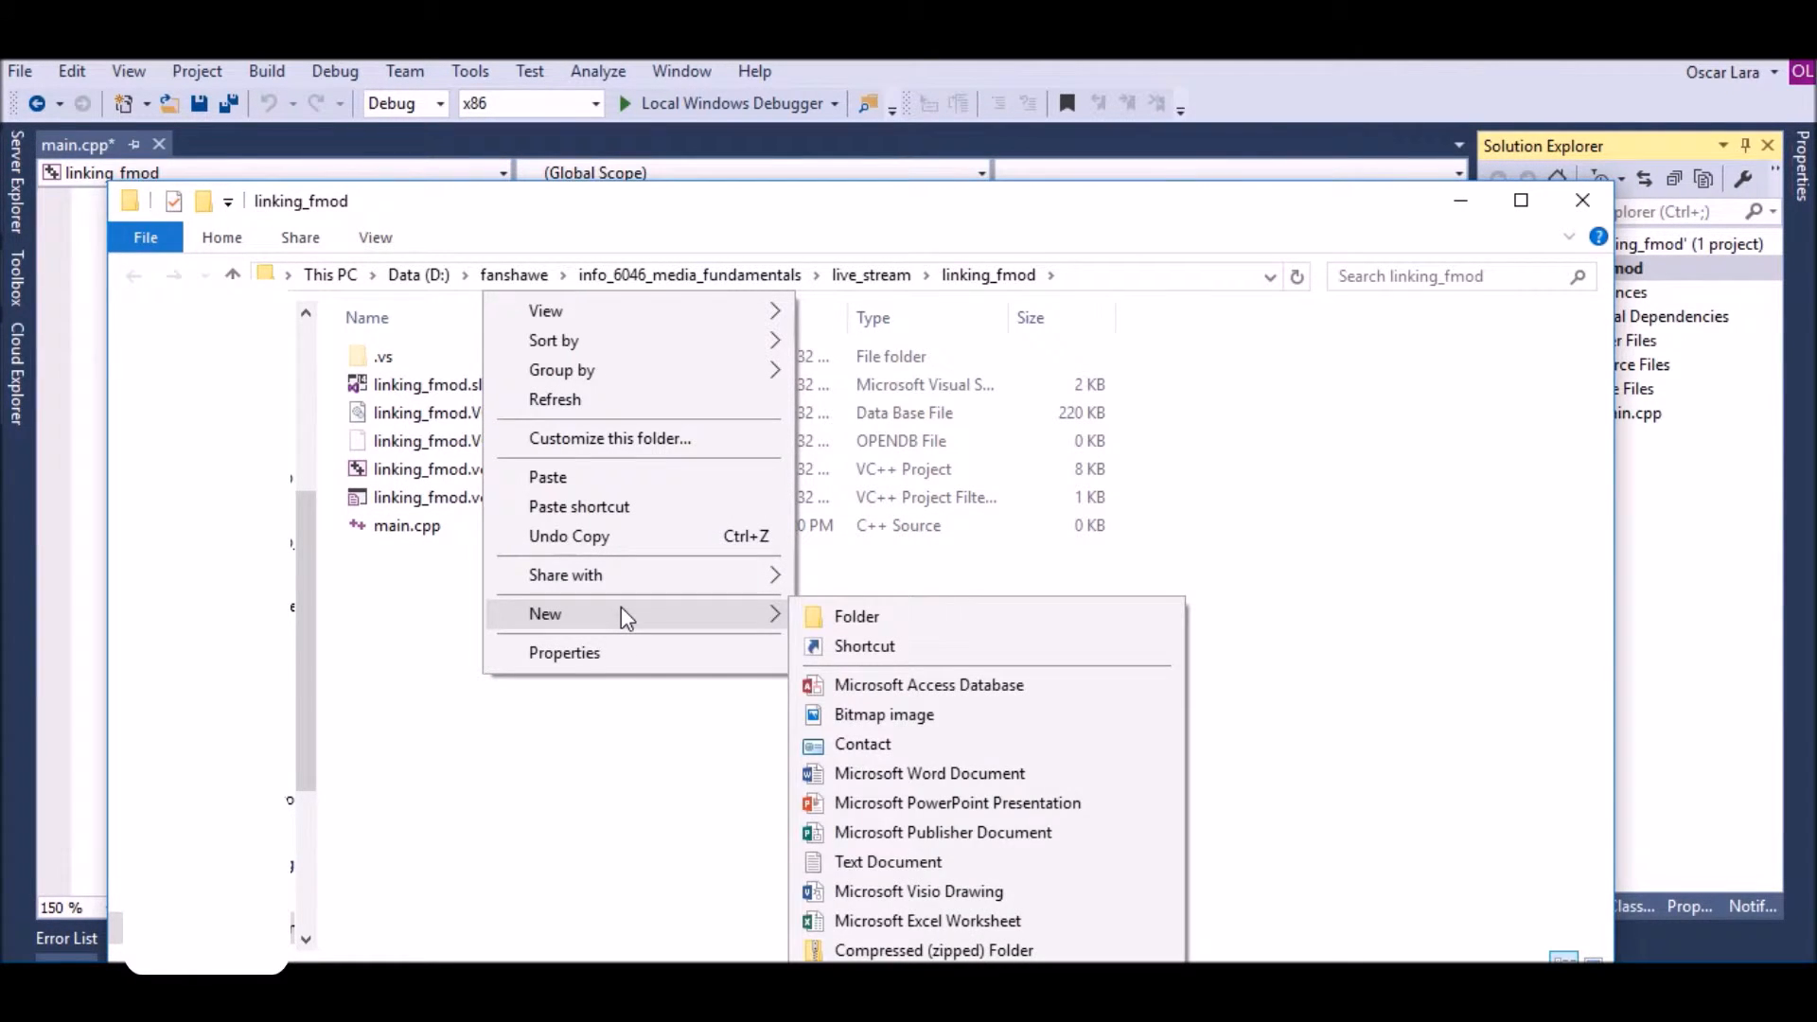
{"action": "left_click", "coordinate": [533, 887]}
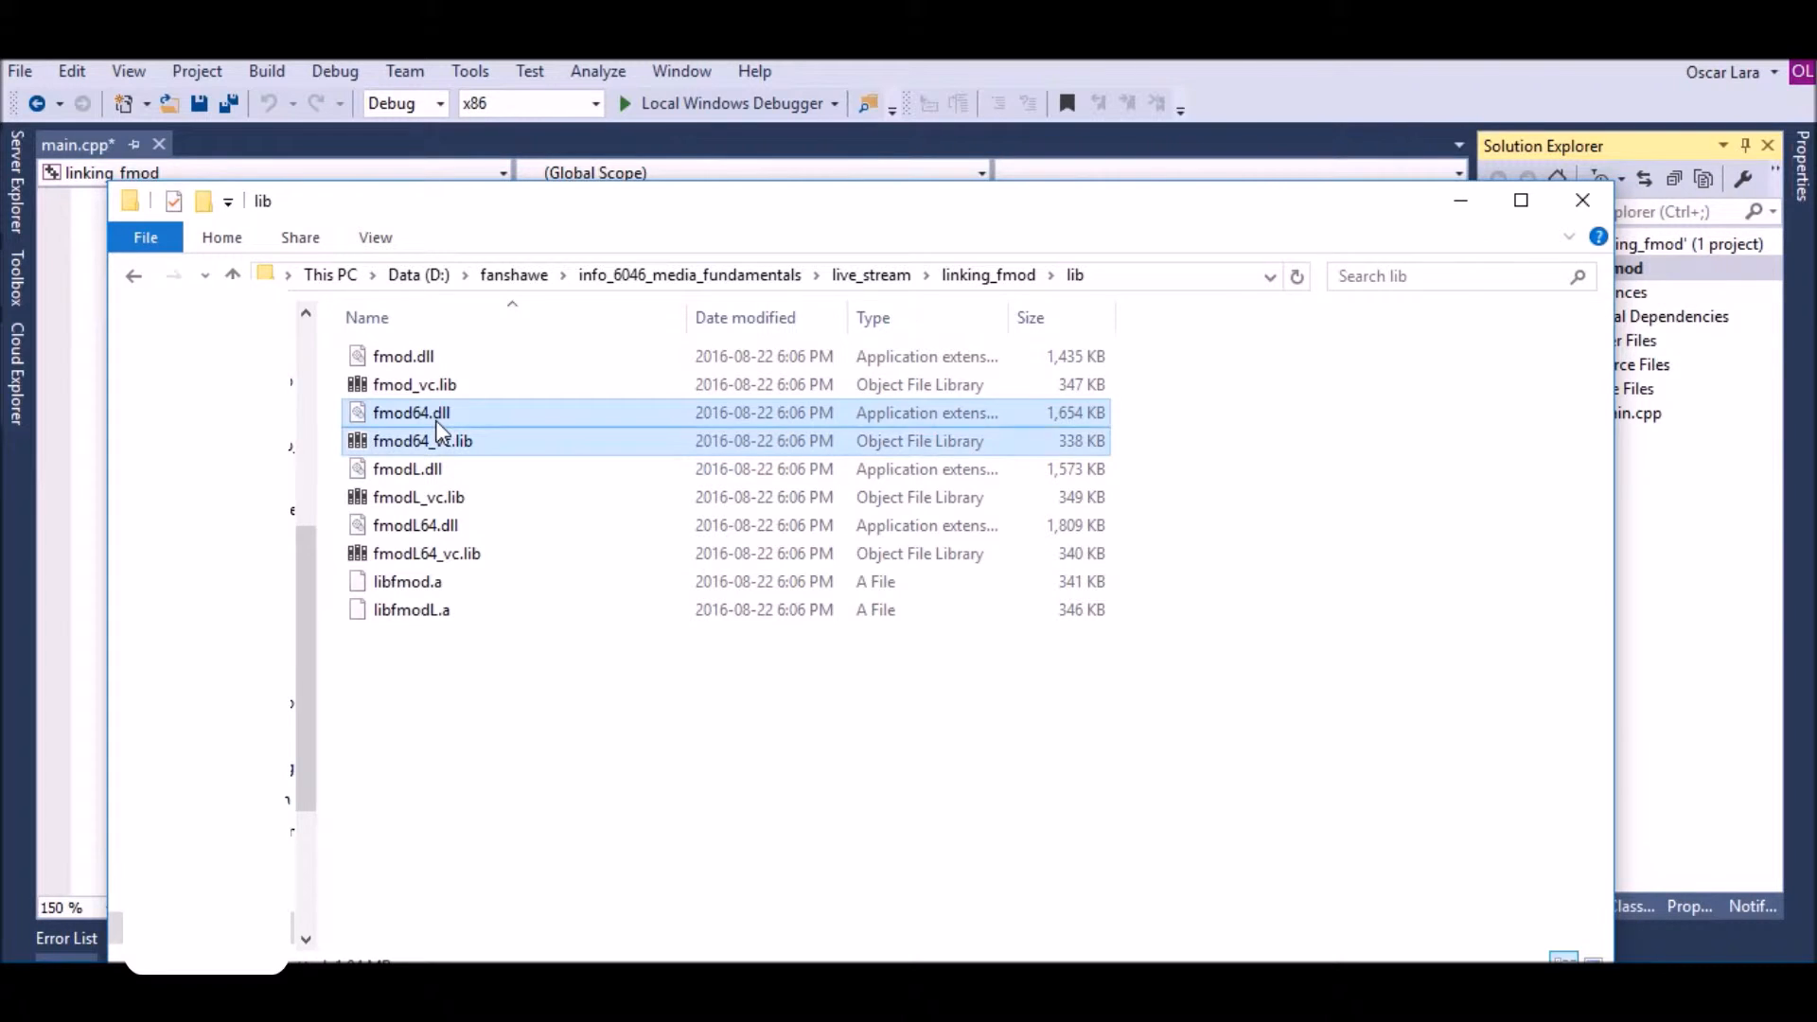
Delete the 64-bit and .a files from lib, keeping the 32-bit fmod and fmodL libraries
{"action": "right_click", "coordinate": [411, 412]}
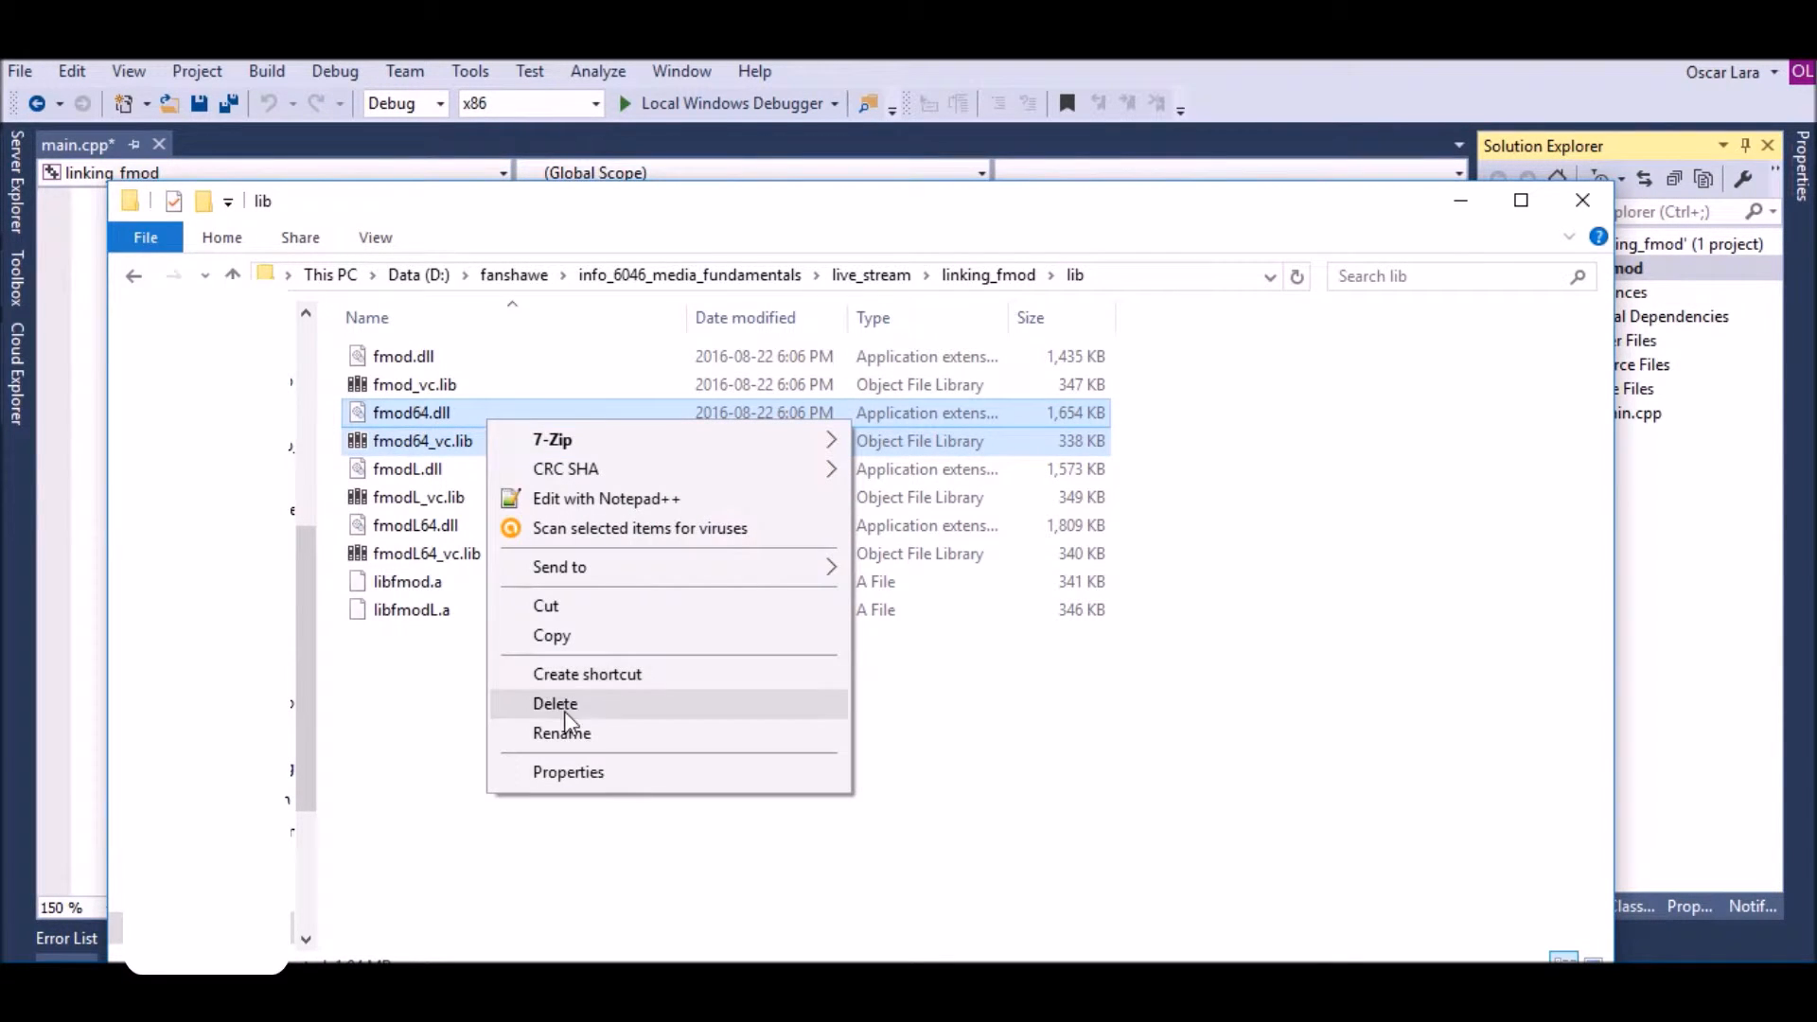
{"action": "left_click", "coordinate": [555, 703]}
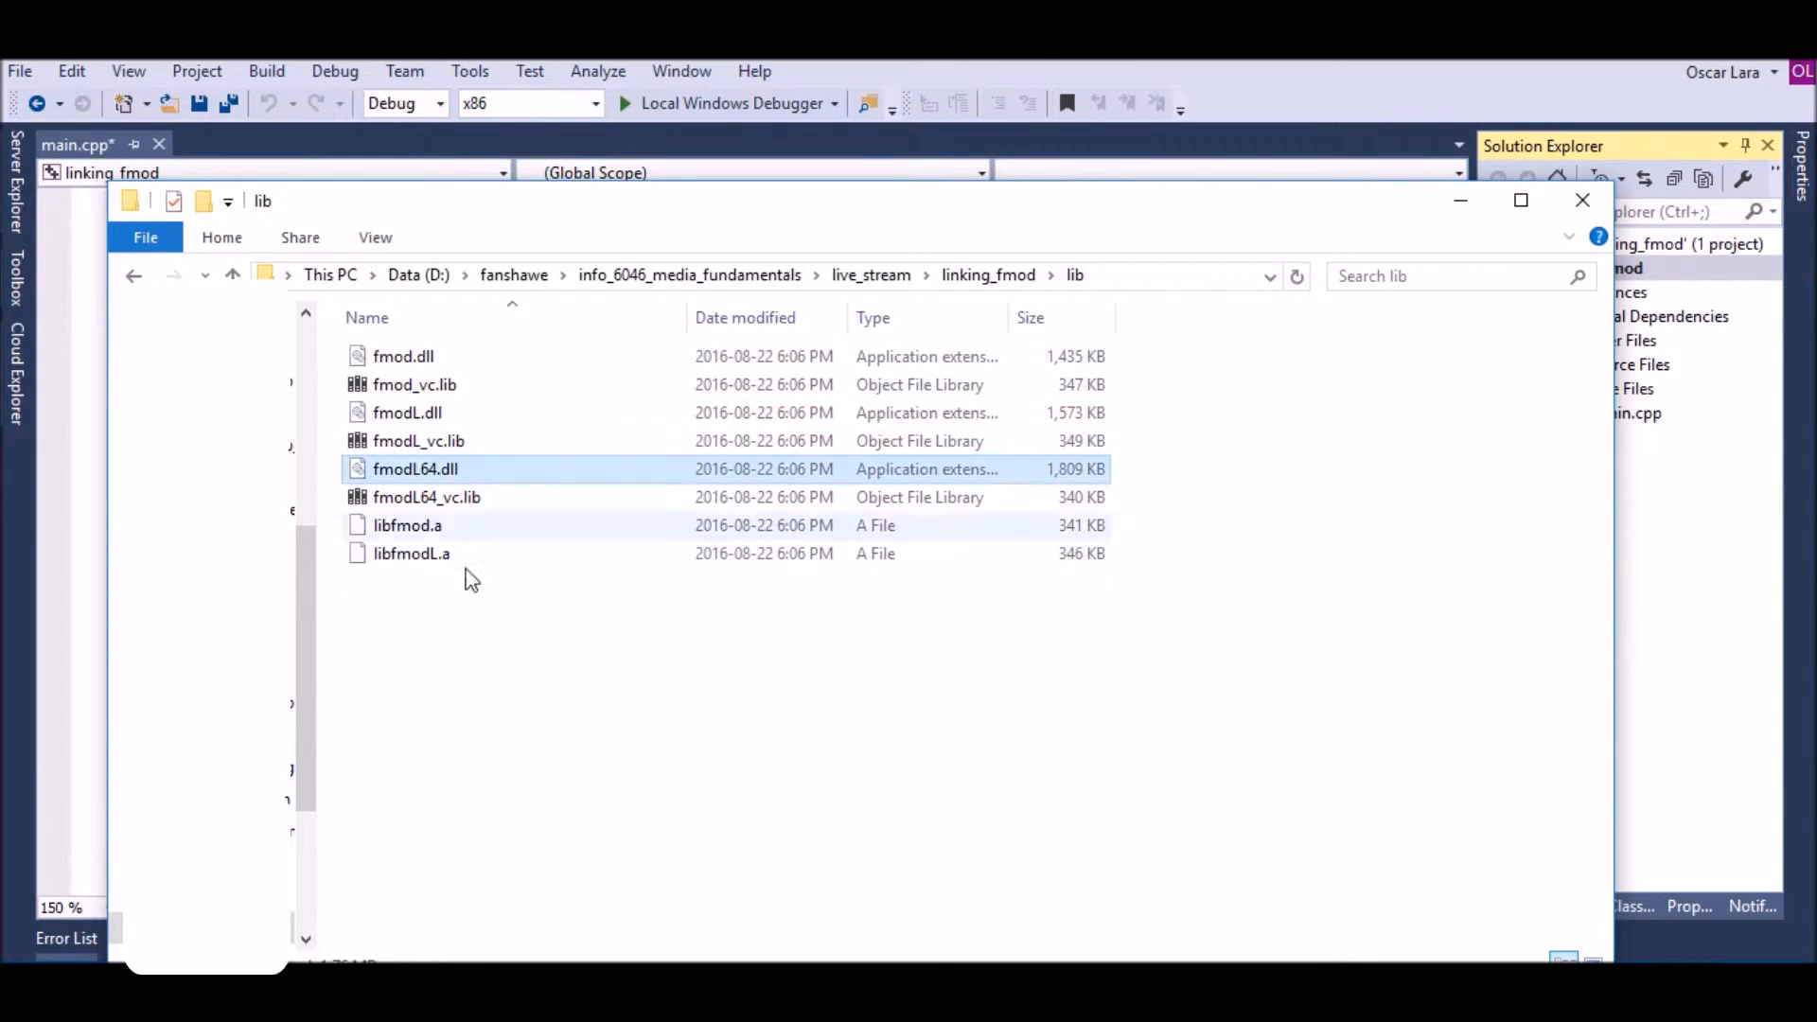
{"action": "left_click", "coordinate": [411, 553]}
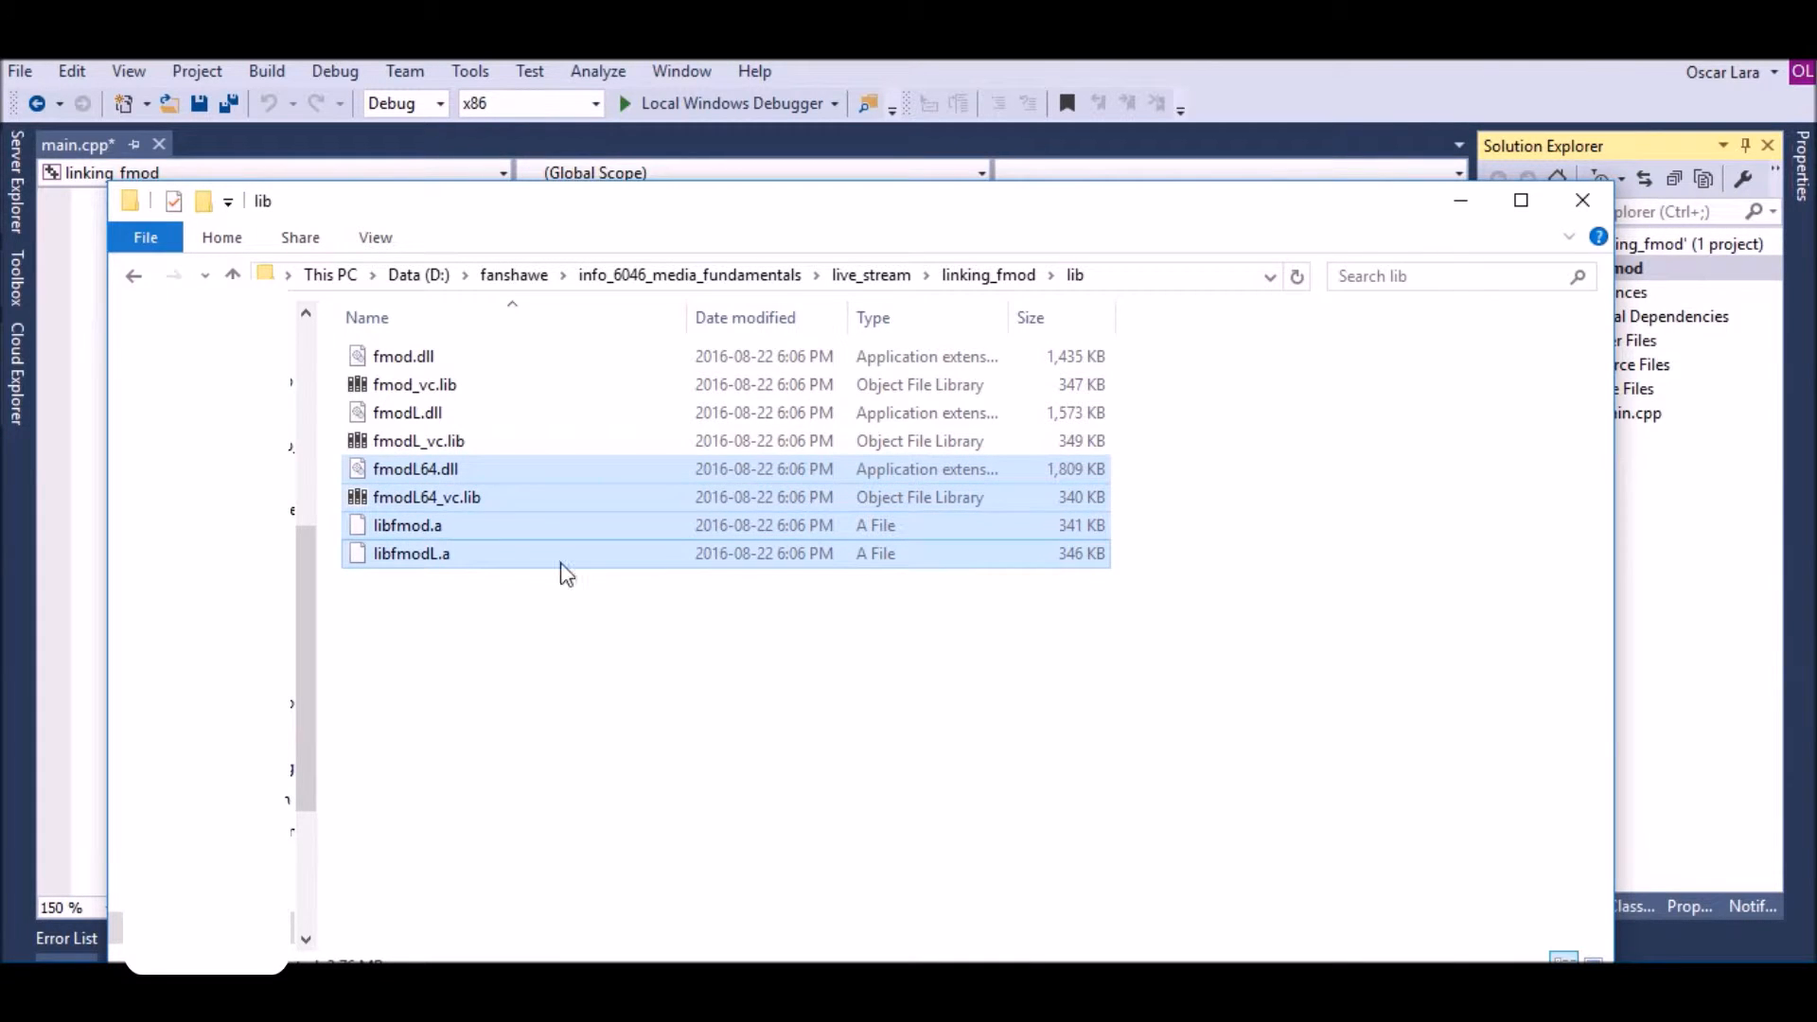
{"action": "right_click", "coordinate": [412, 553]}
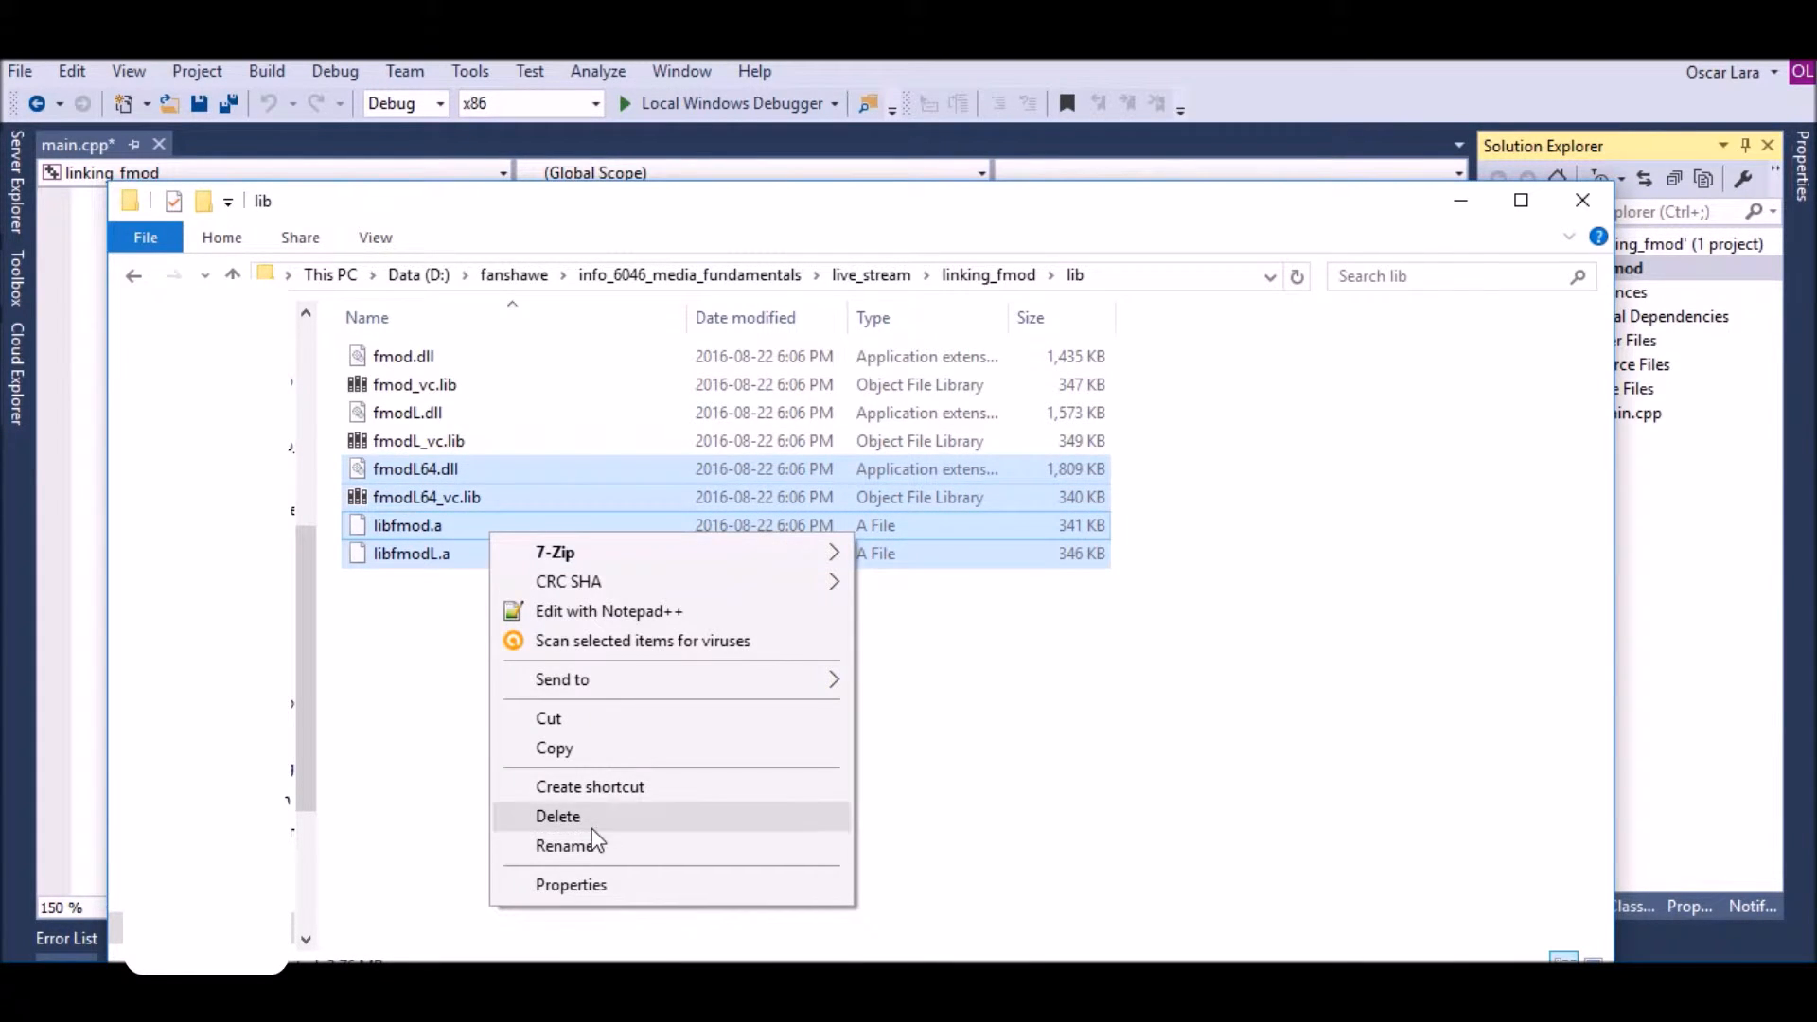
{"action": "left_click", "coordinate": [558, 815]}
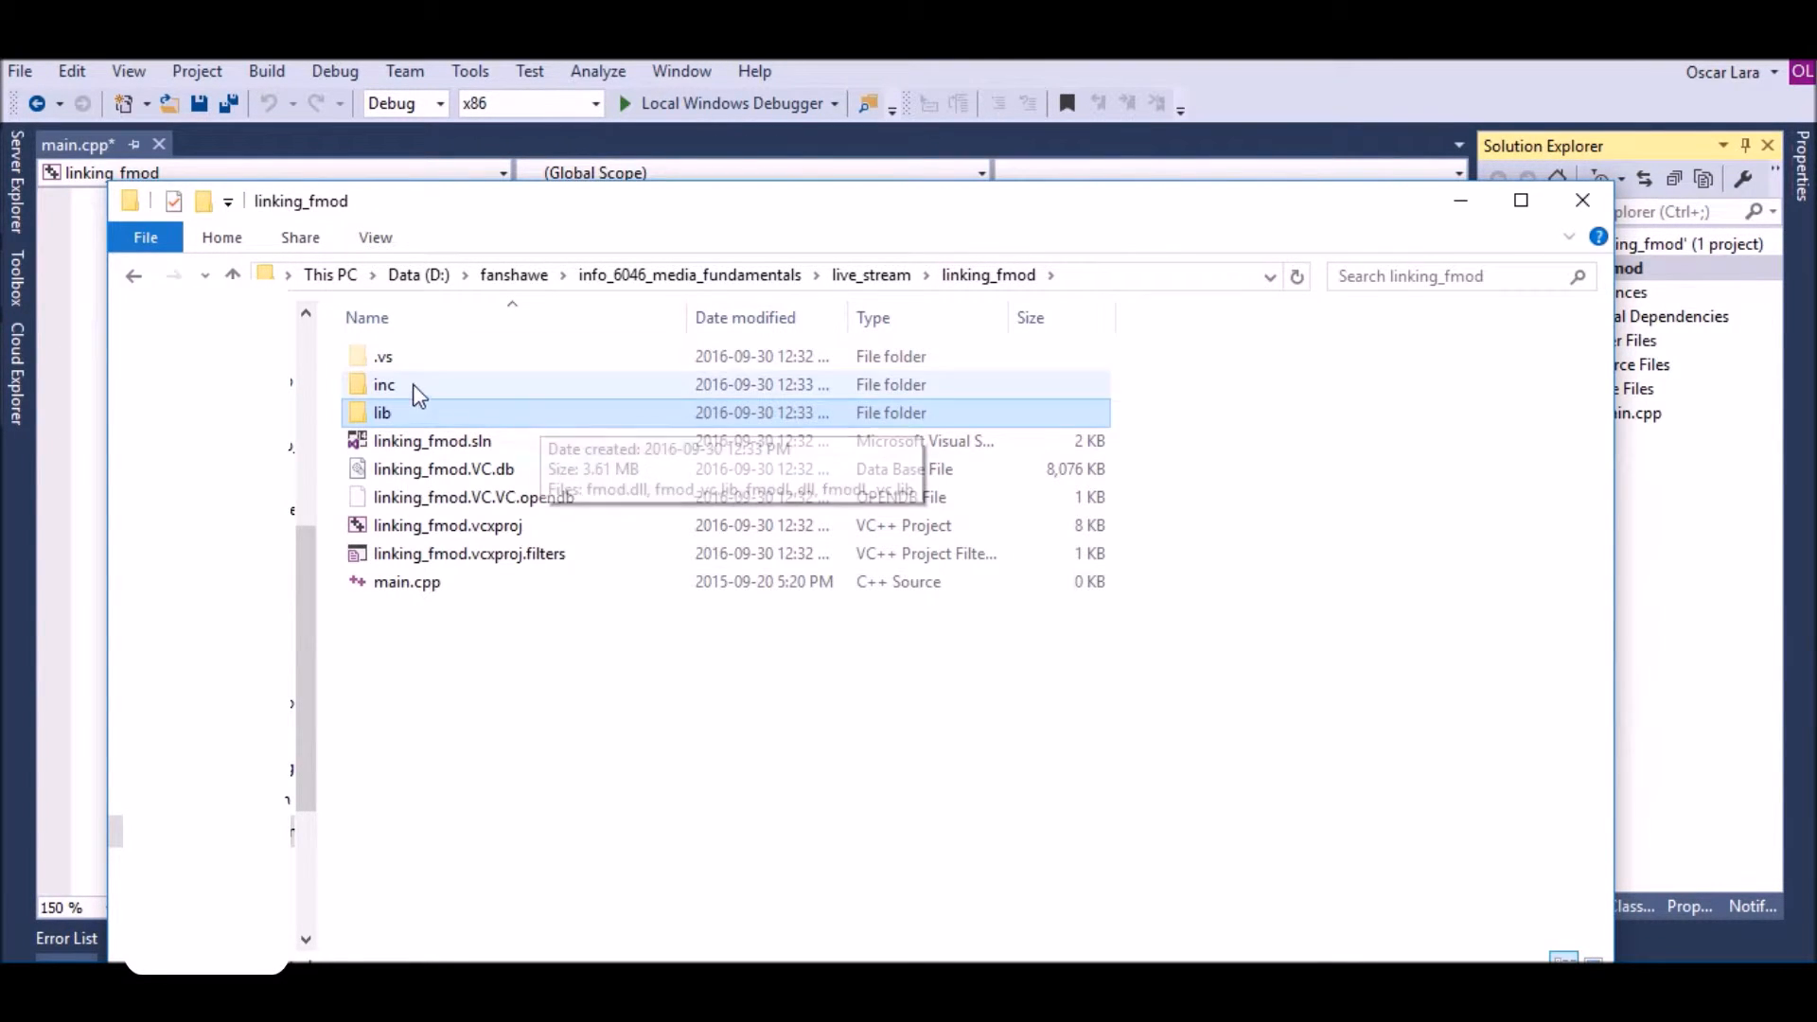
{"action": "left_click", "coordinate": [382, 413]}
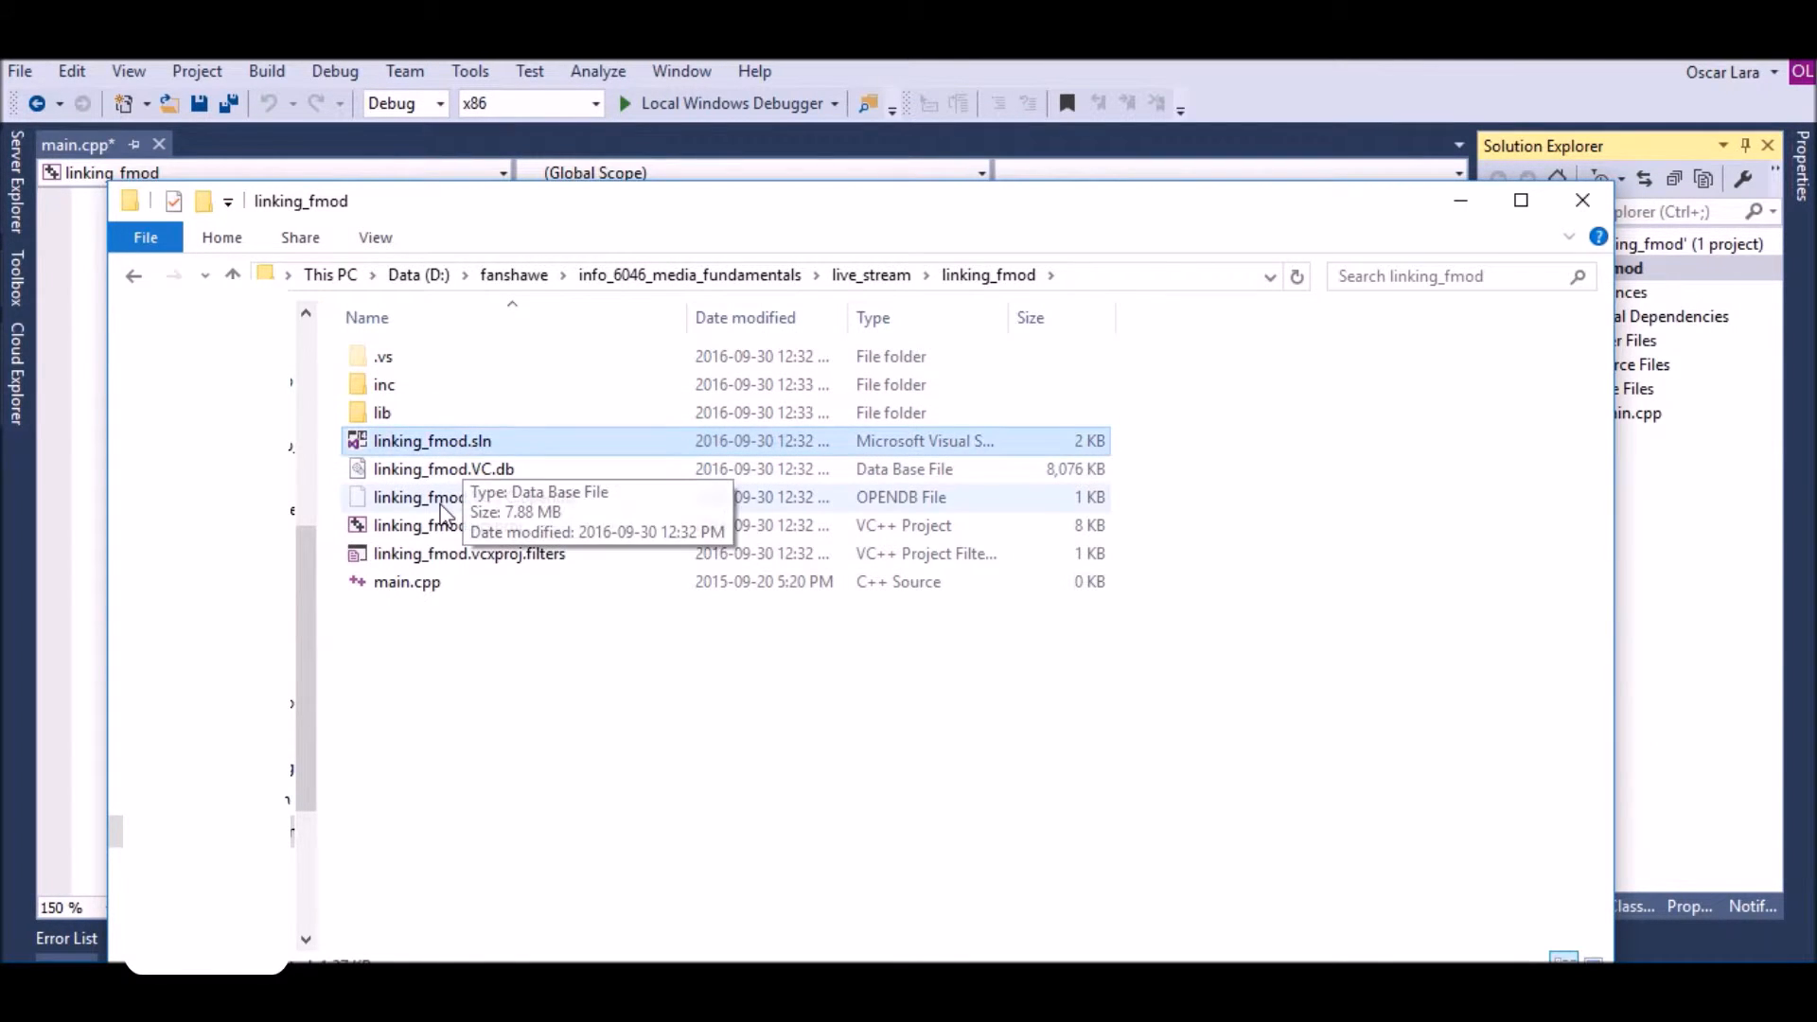
{"action": "left_click", "coordinate": [448, 525]}
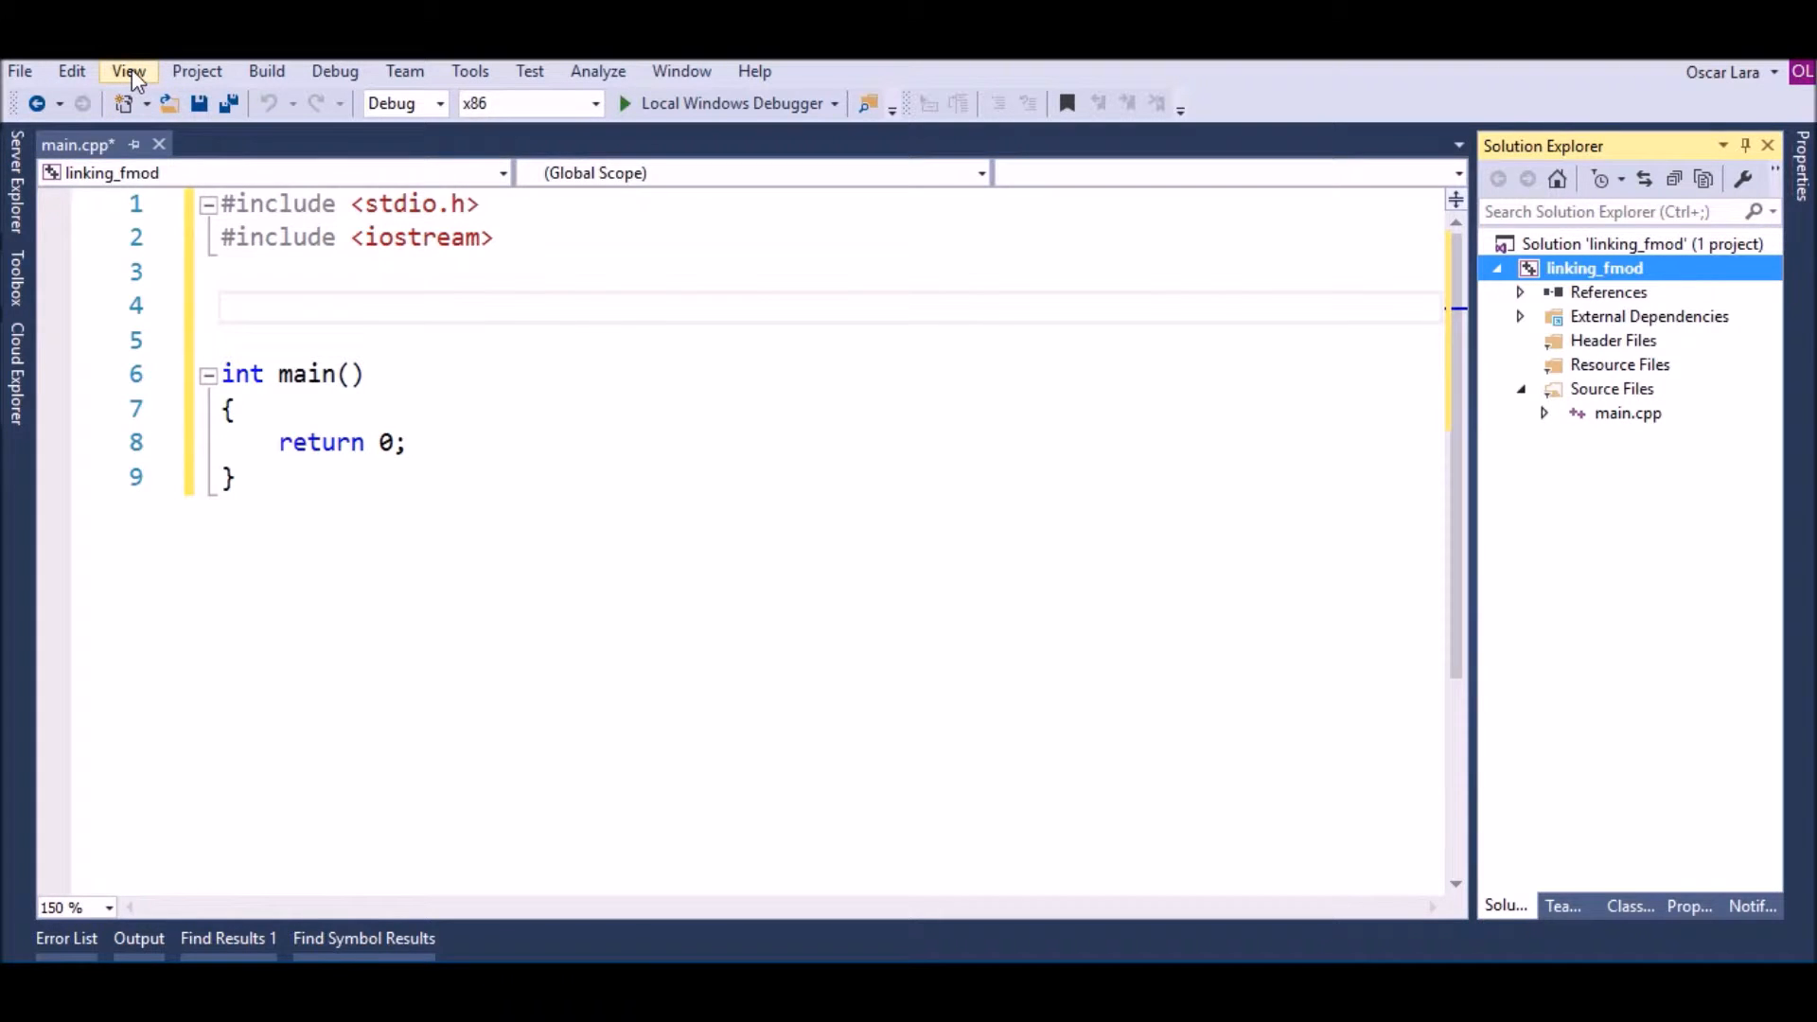
Show the Property Manager and expand linking_fmod's Debug | Win32 configuration
{"action": "left_click", "coordinate": [129, 70]}
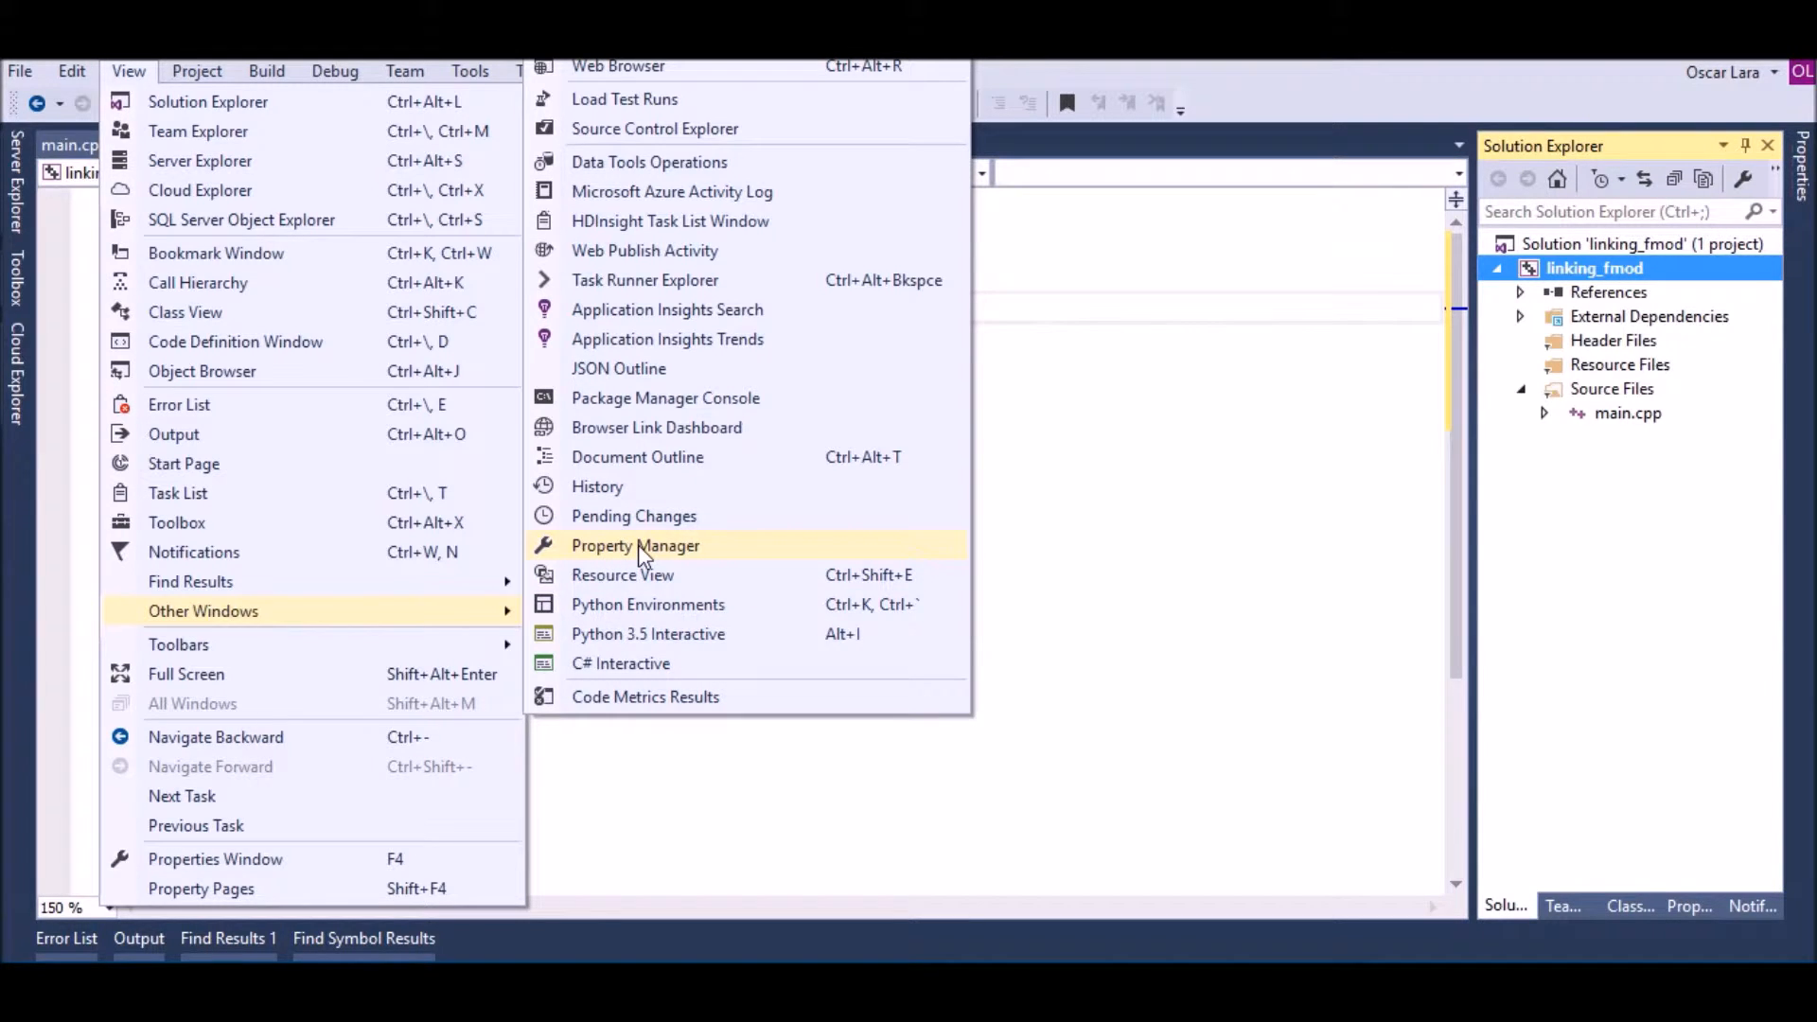
{"action": "left_click", "coordinate": [635, 546]}
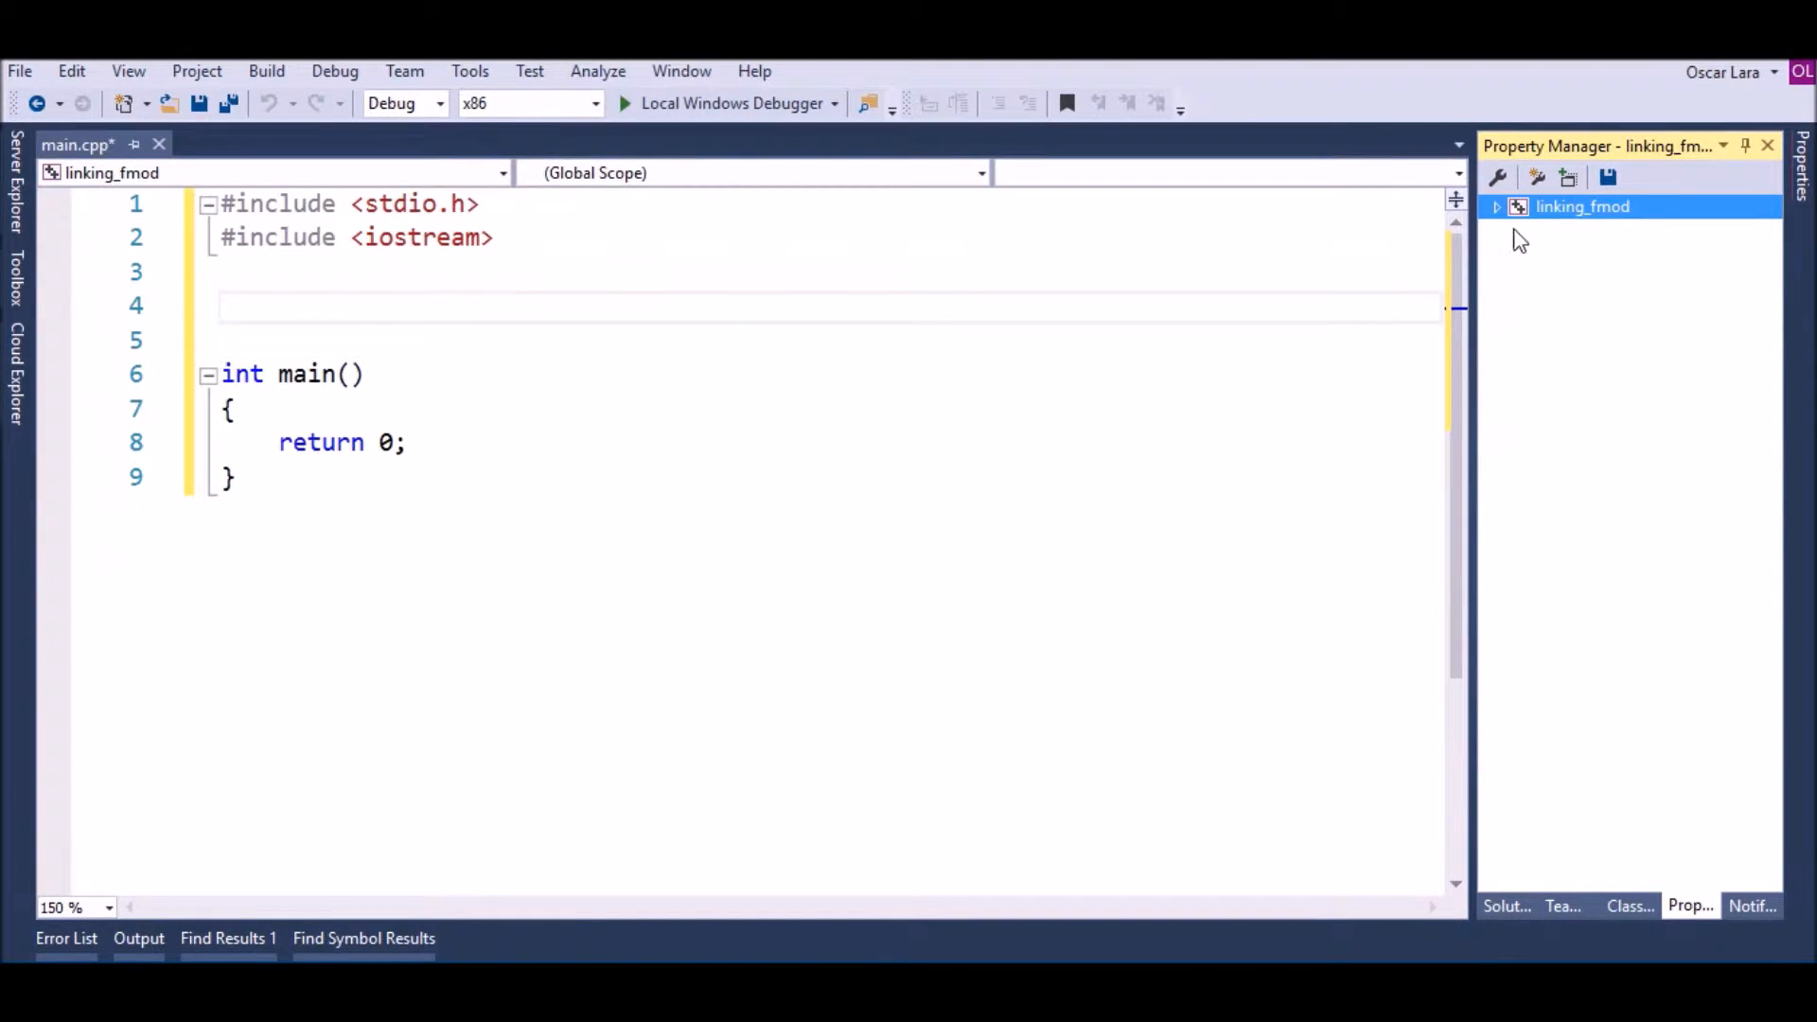
{"action": "left_click", "coordinate": [1497, 206]}
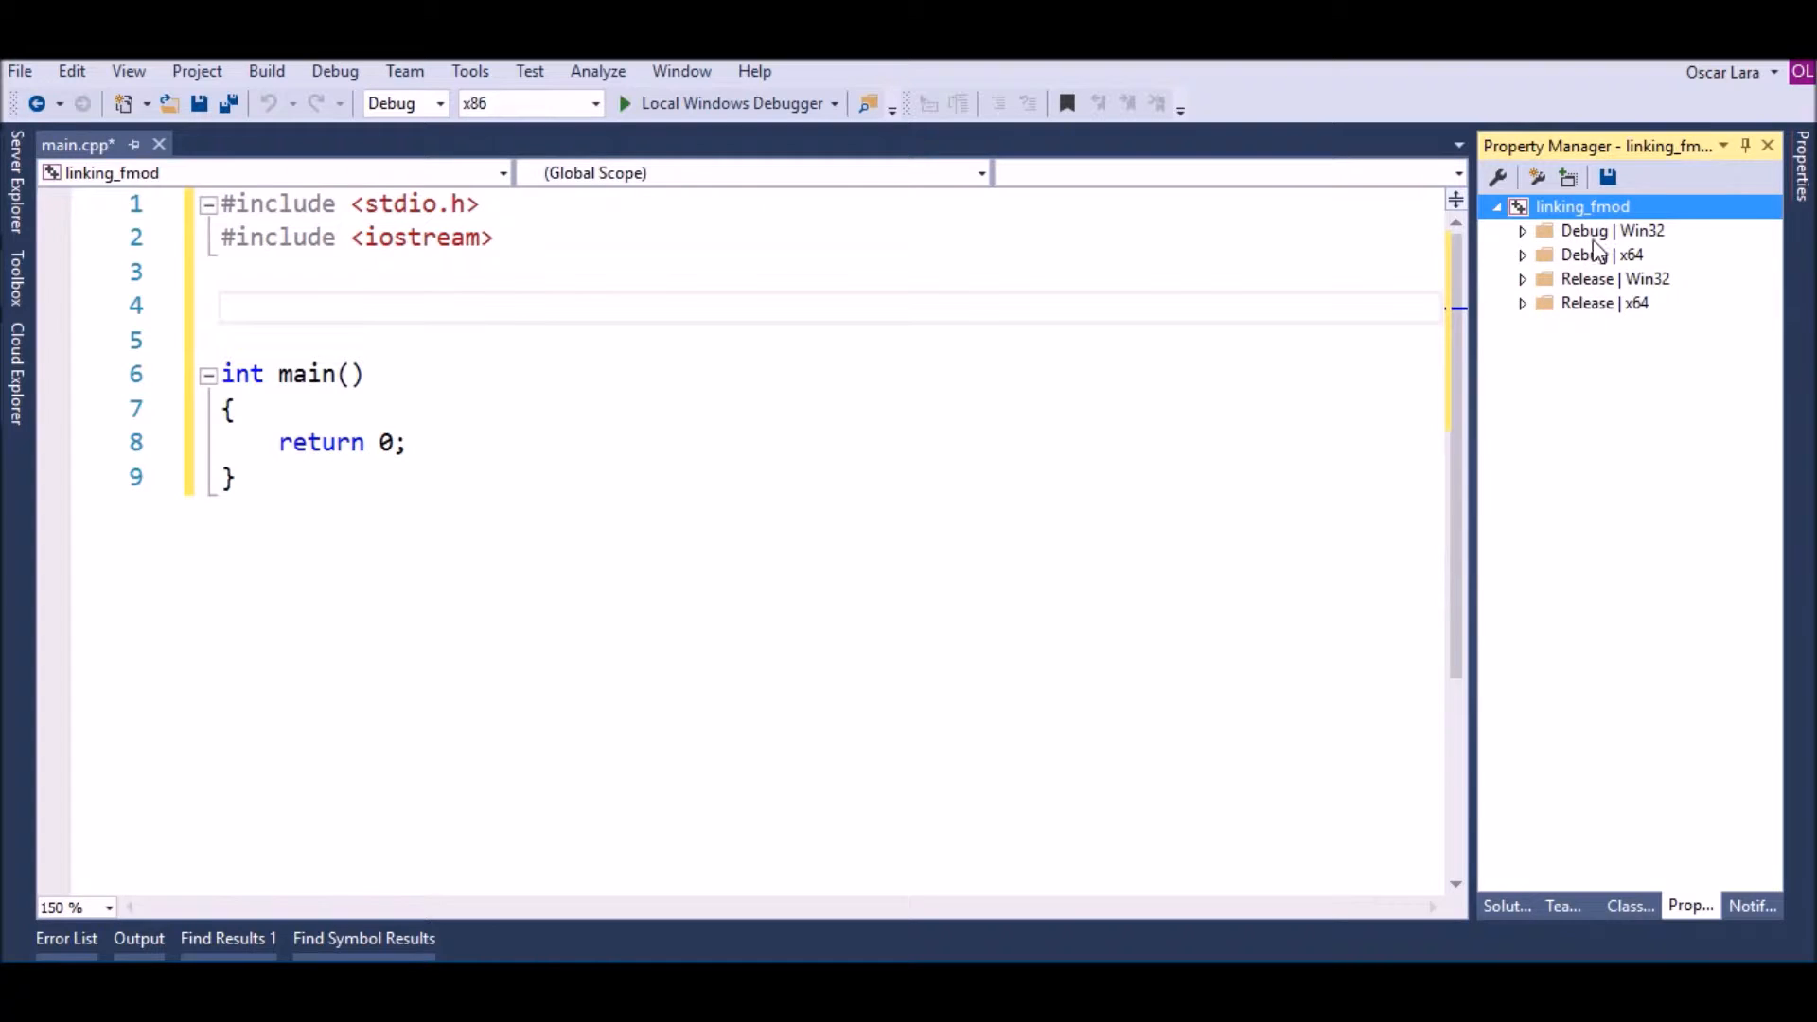
{"action": "left_click", "coordinate": [1611, 230]}
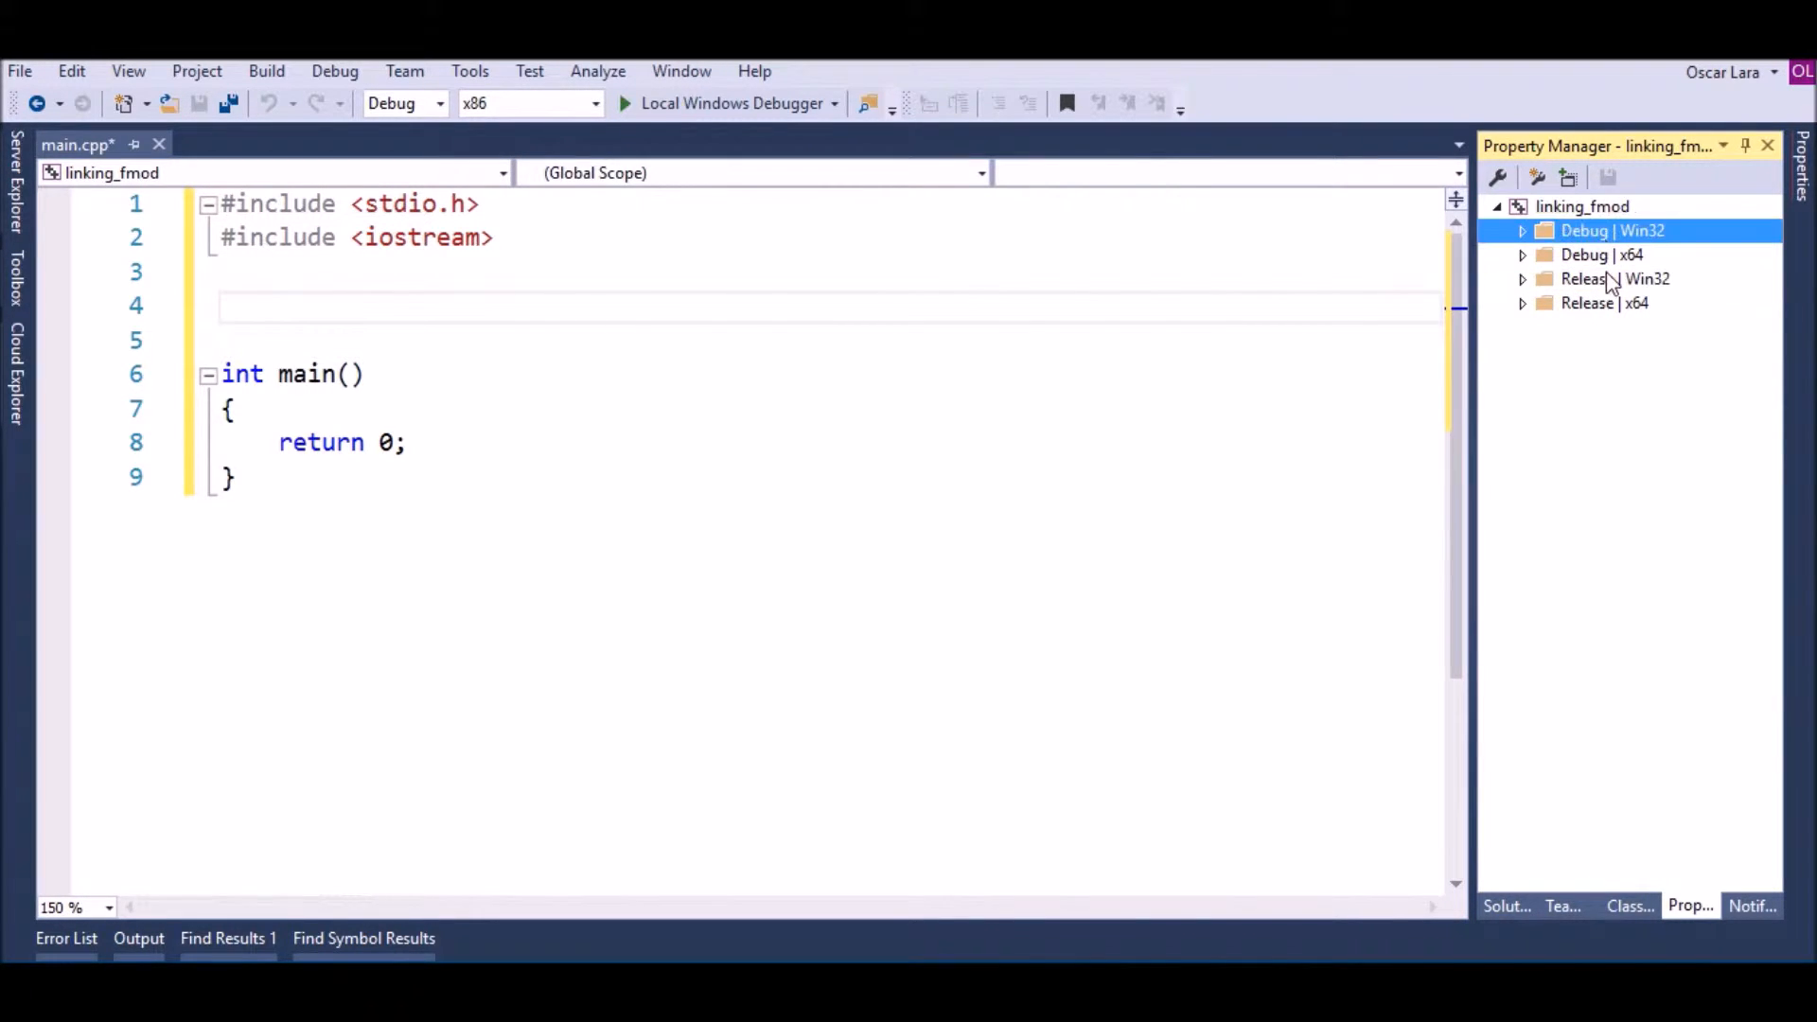
{"action": "left_click", "coordinate": [1615, 278]}
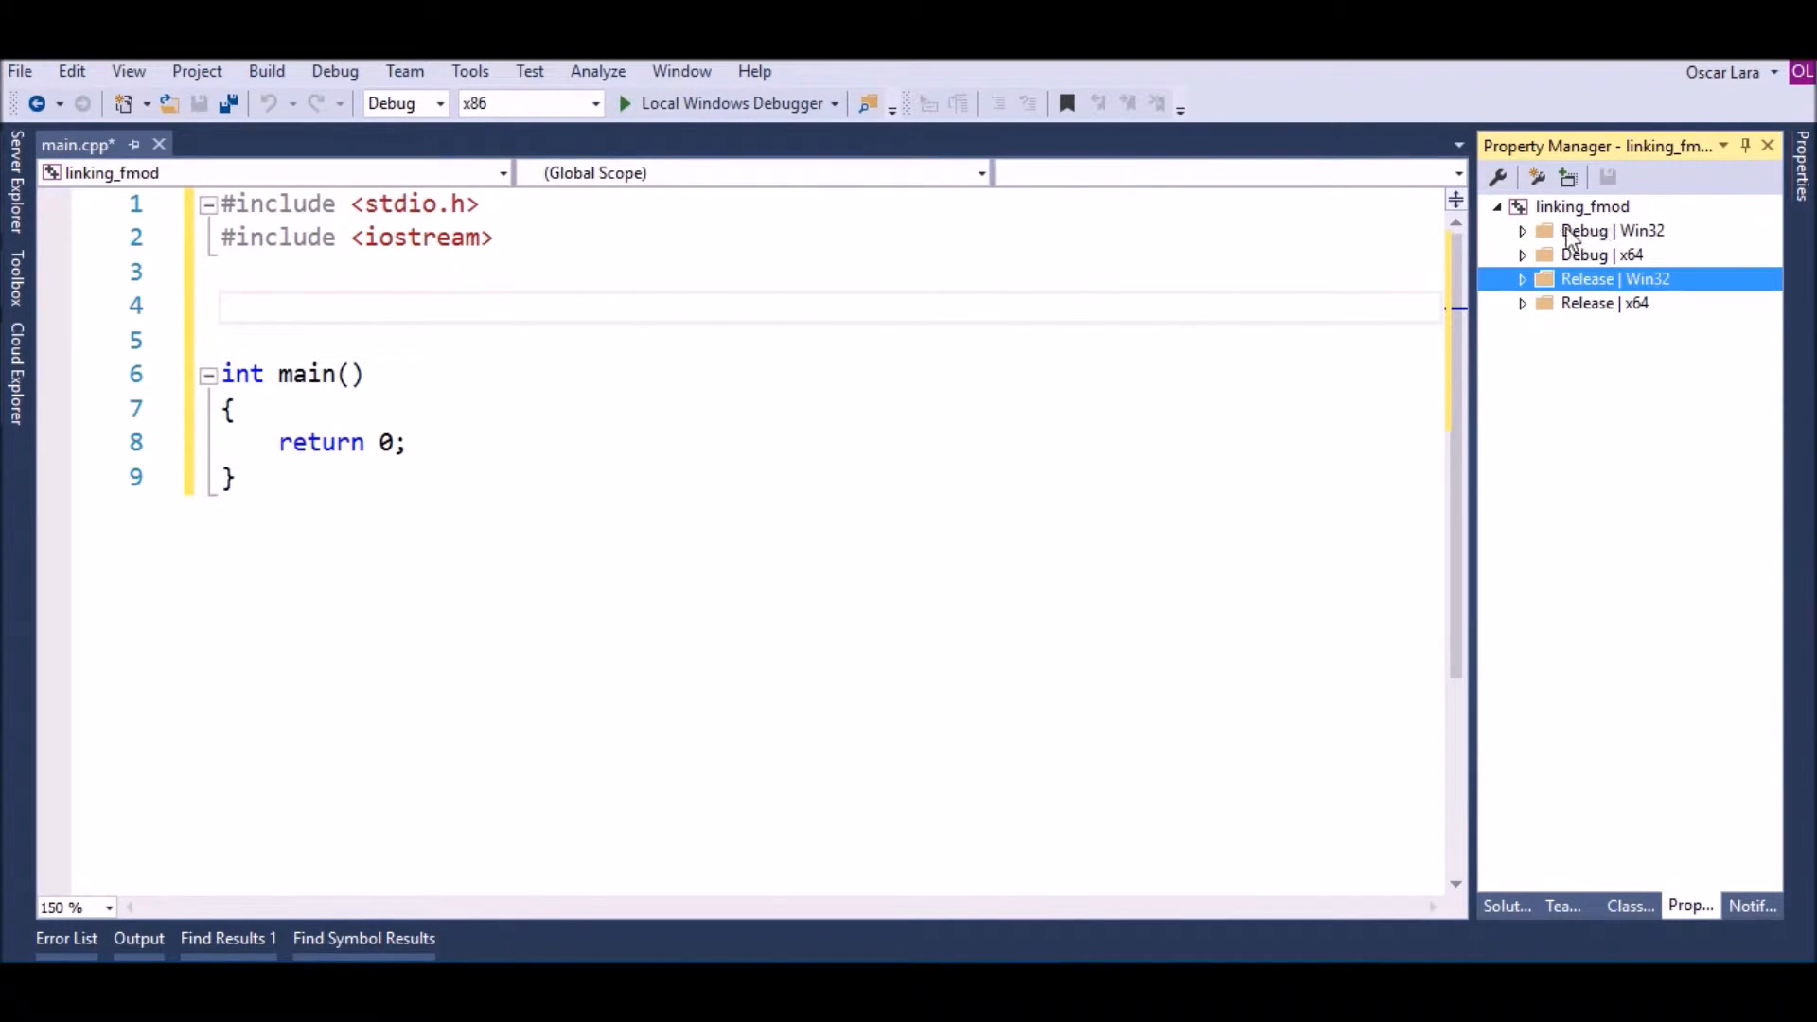
{"action": "left_click", "coordinate": [1610, 231]}
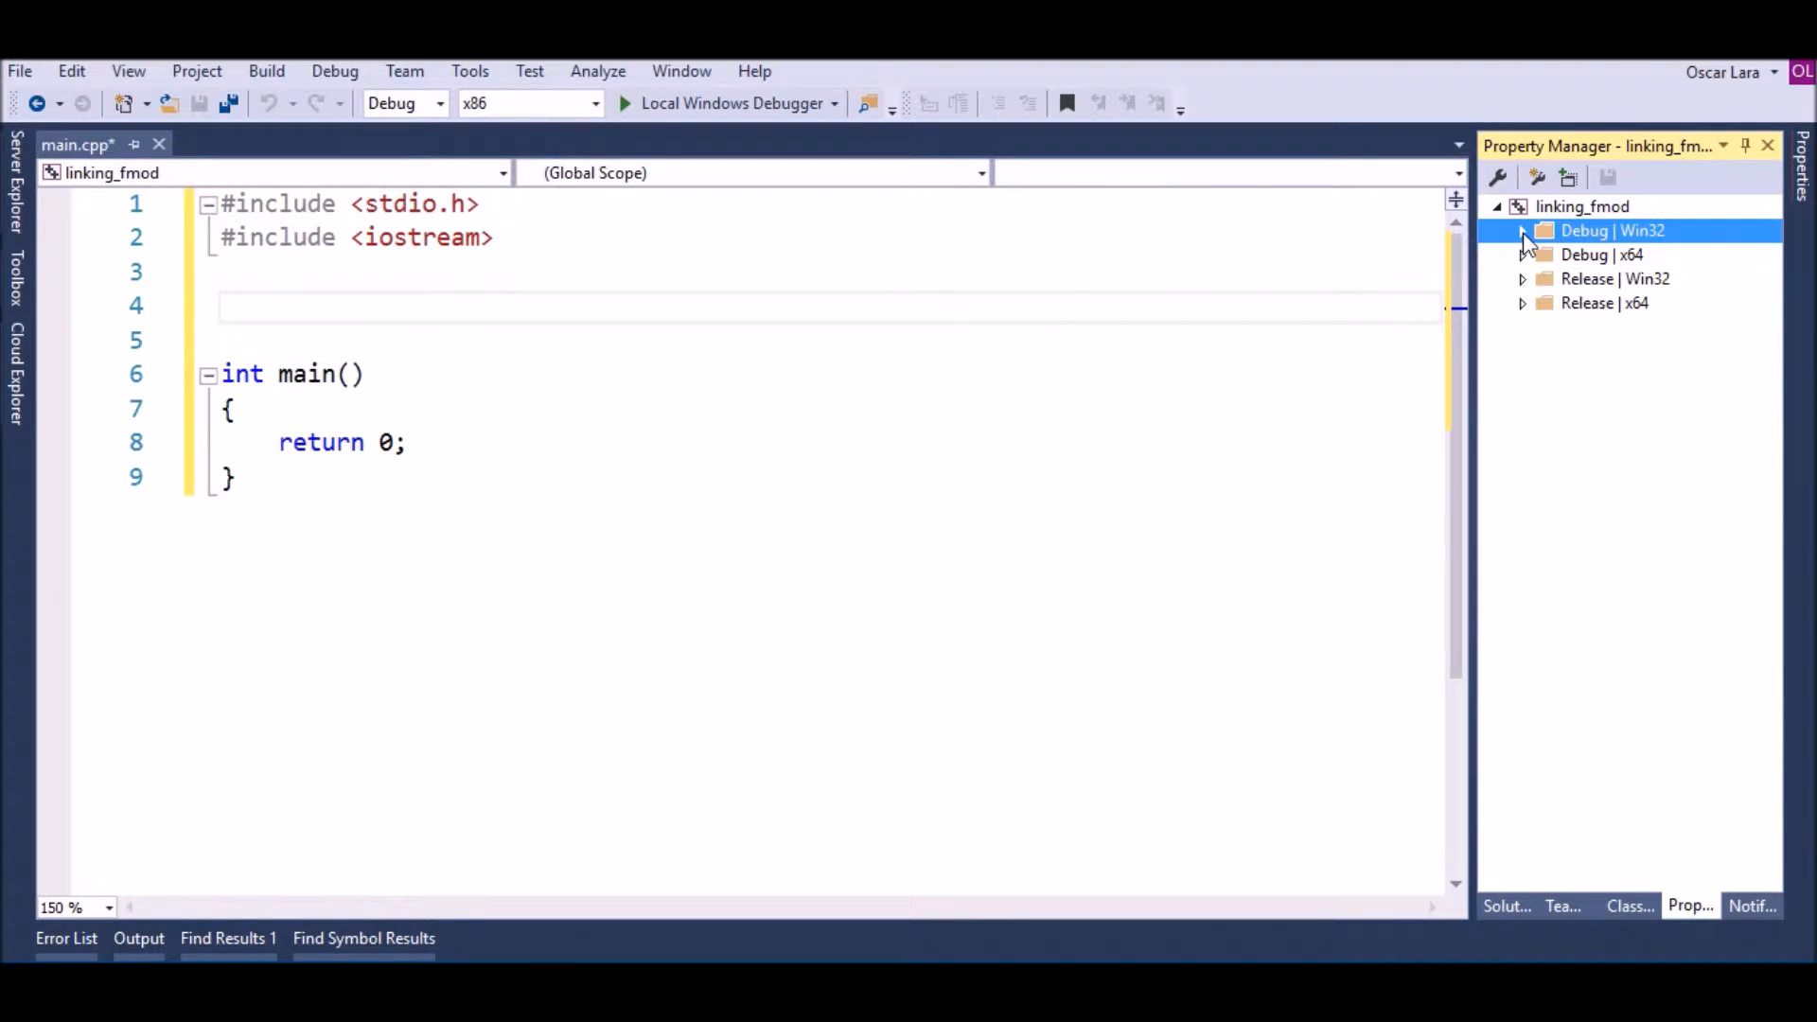
{"action": "left_click", "coordinate": [1524, 231]}
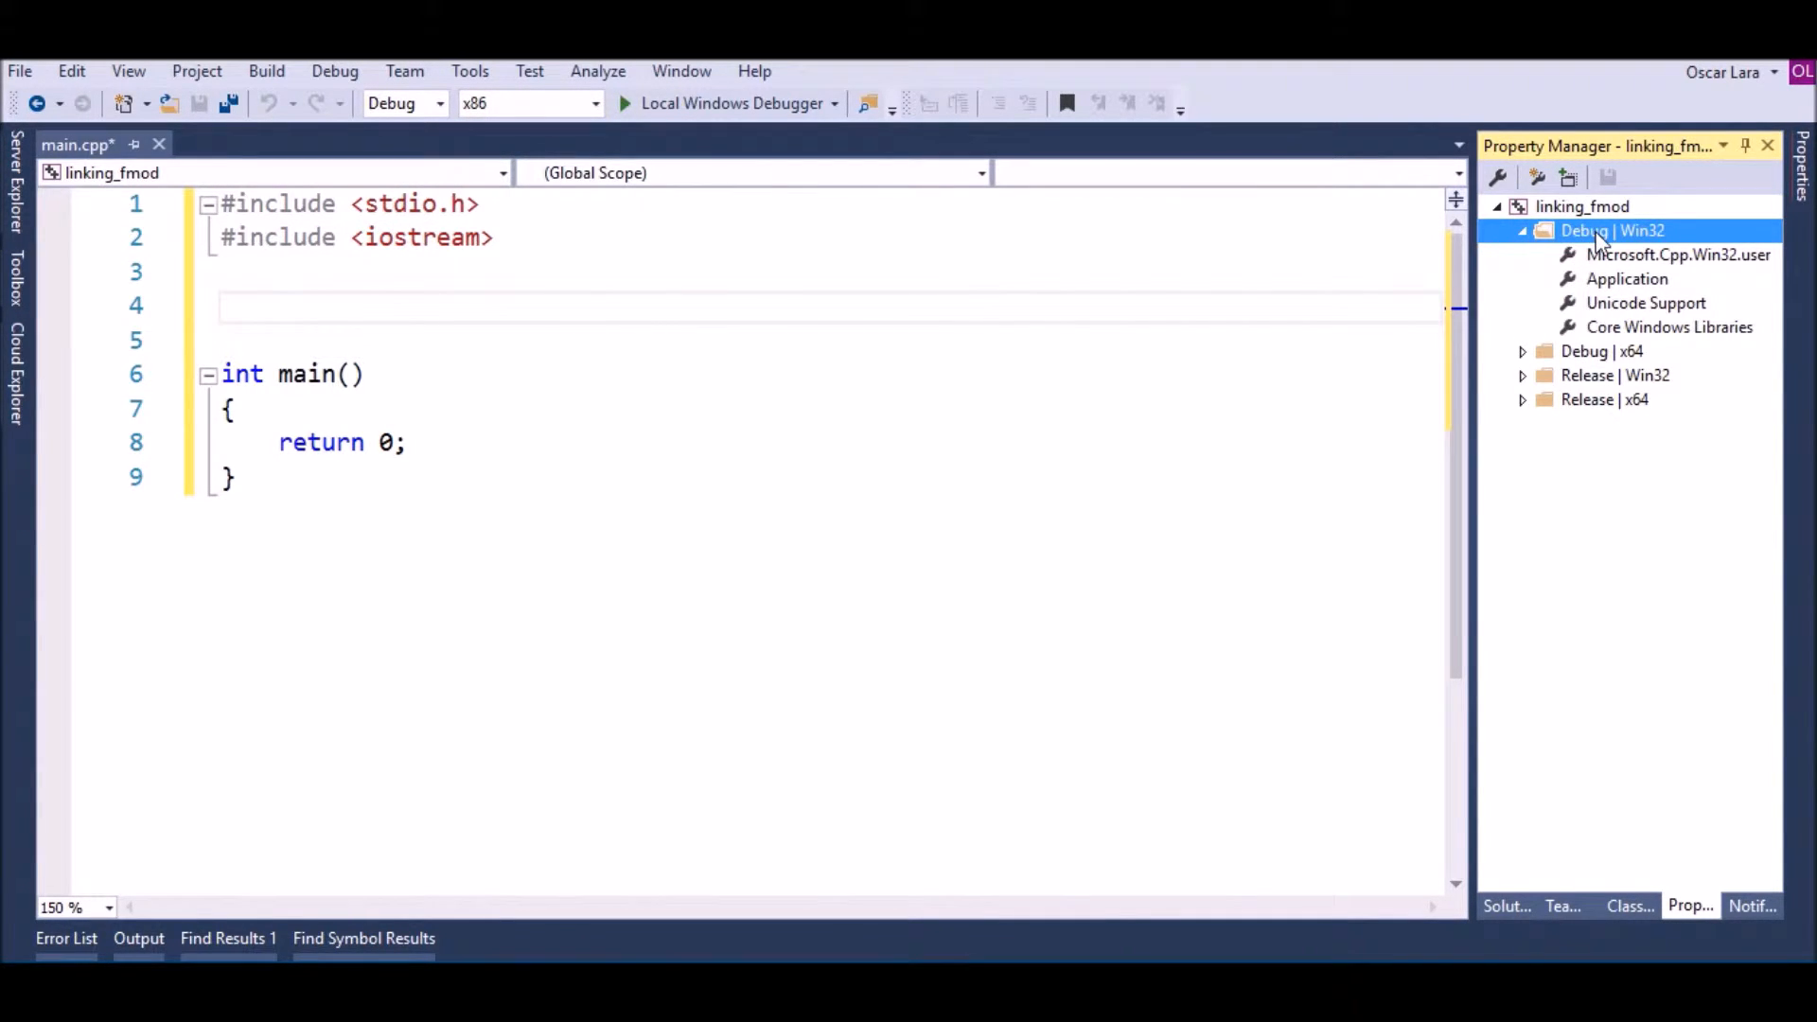
Add a new project property sheet named linking_fmod_d to Debug | Win32
{"action": "right_click", "coordinate": [1611, 231]}
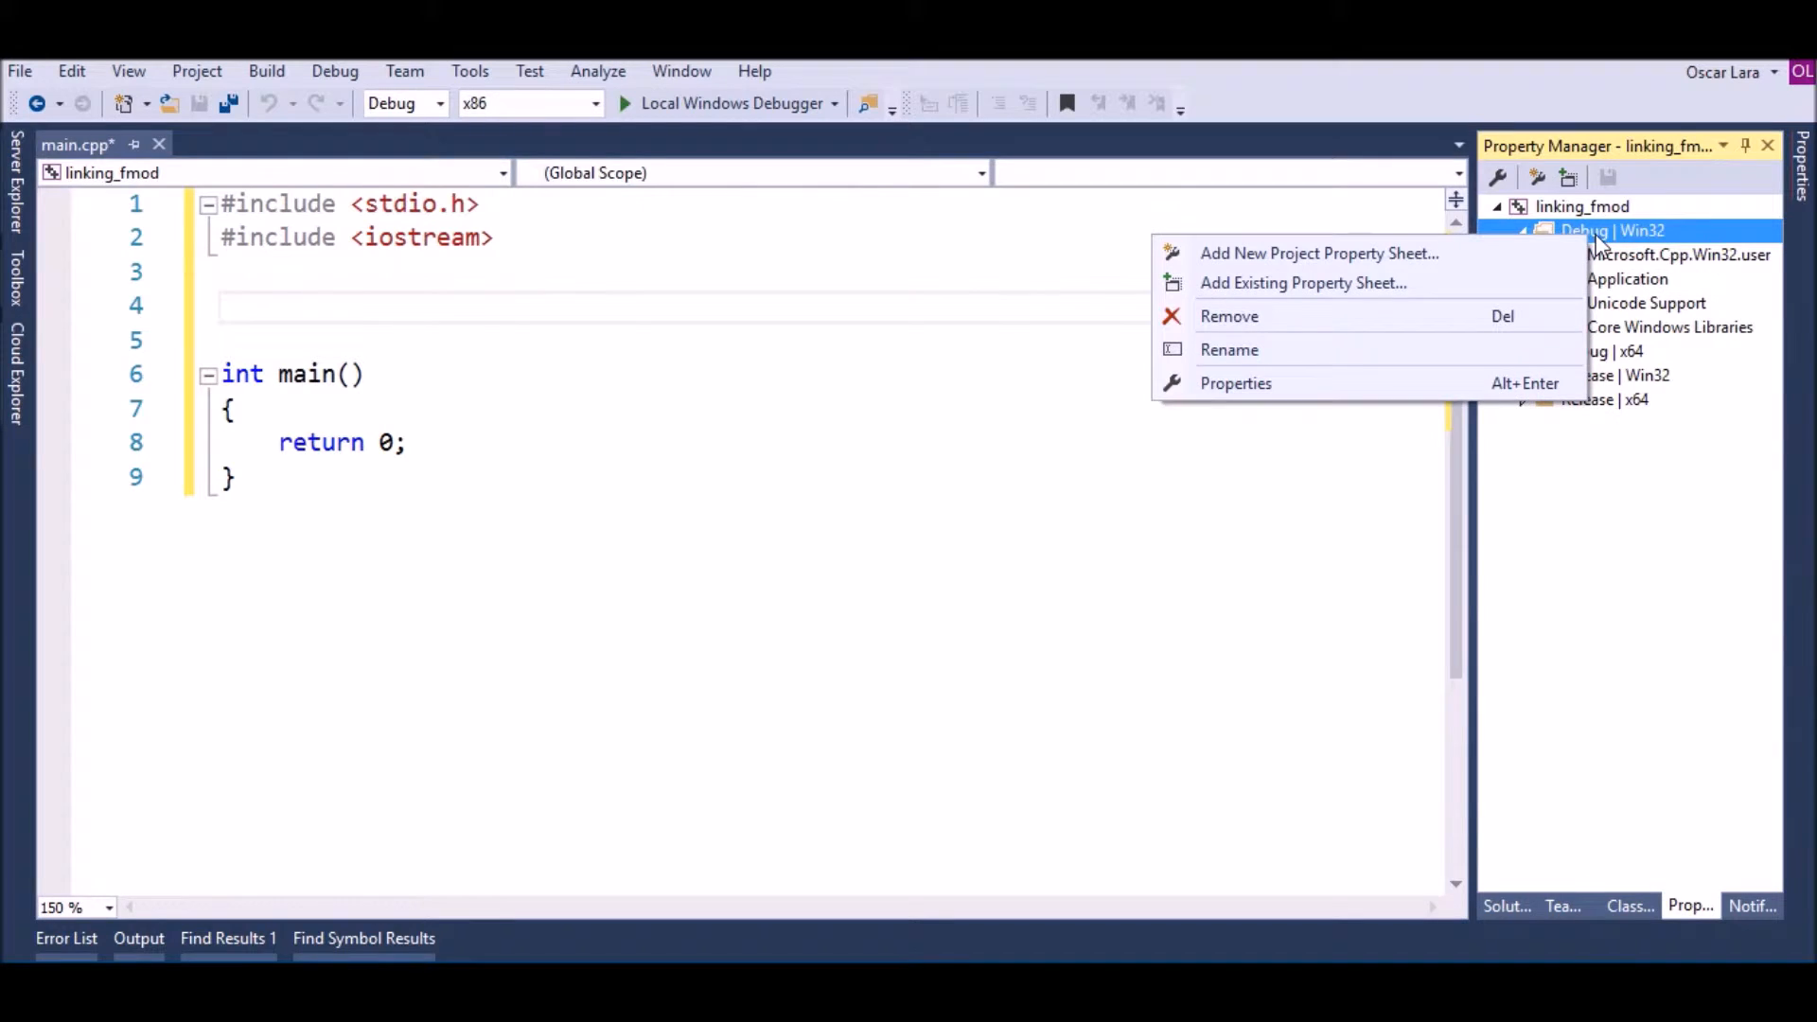
{"action": "mouse_move", "coordinate": [1318, 253]}
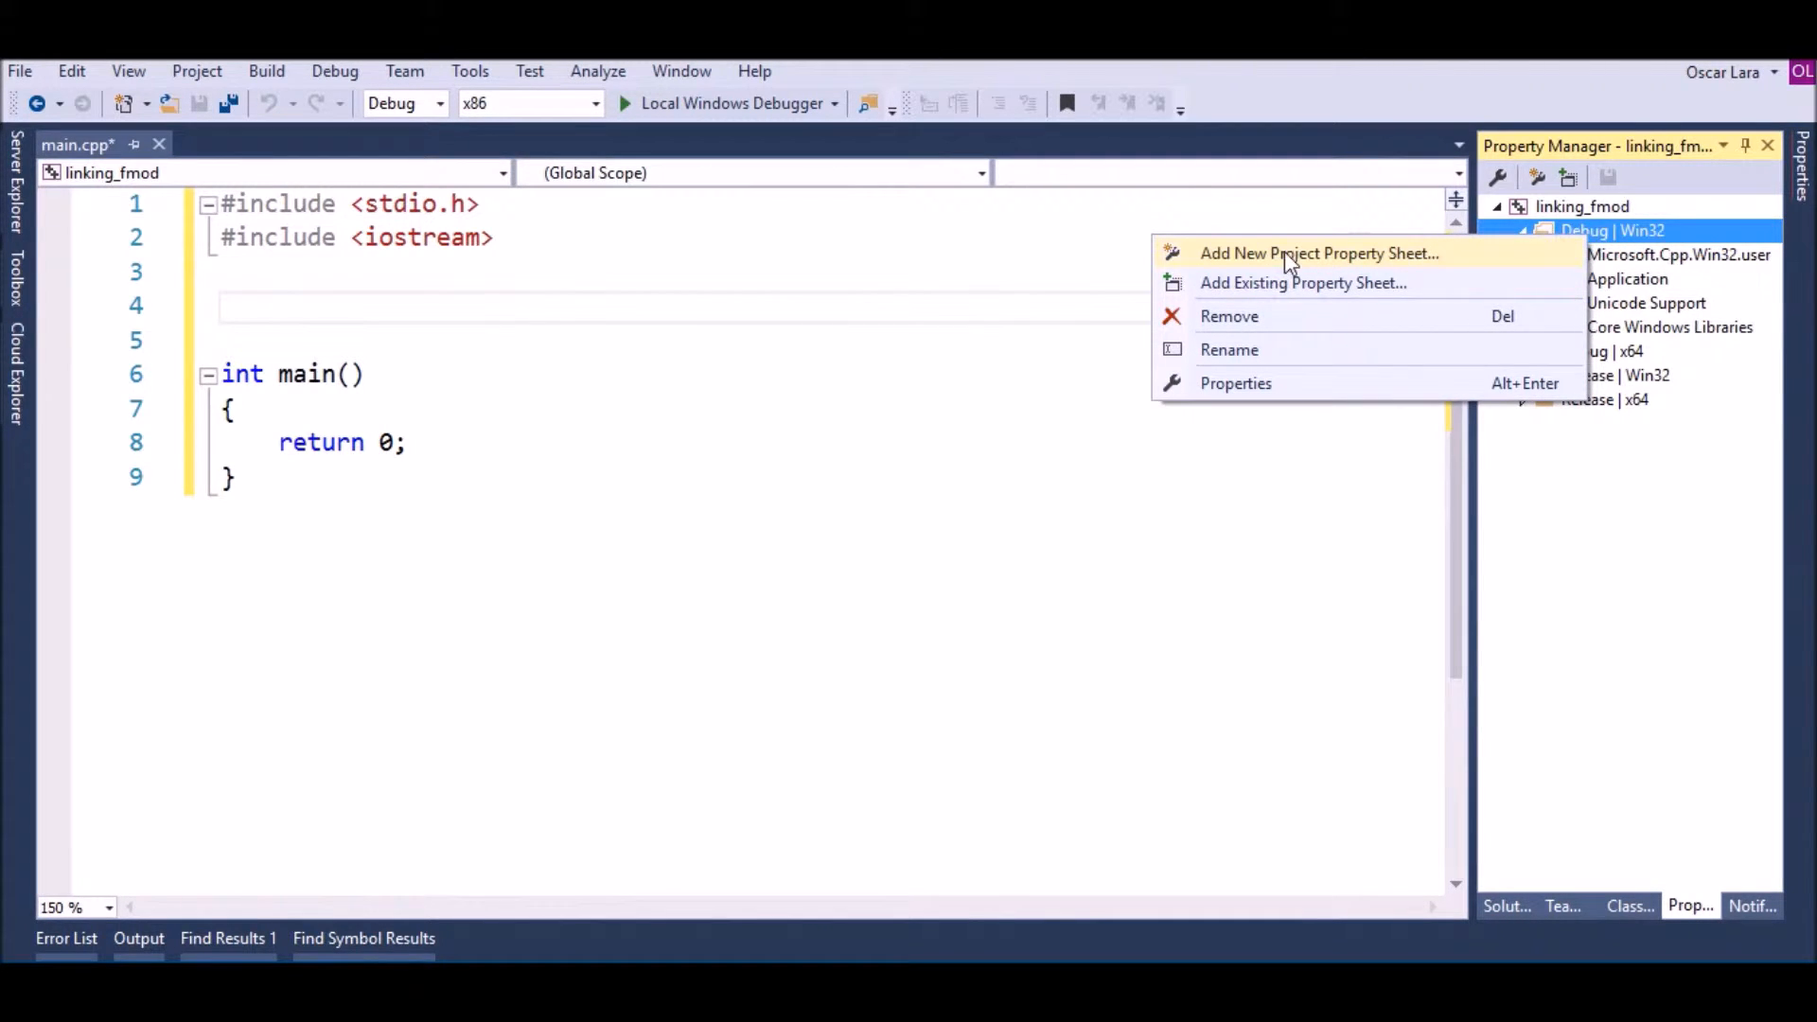
{"action": "left_click", "coordinate": [1318, 253]}
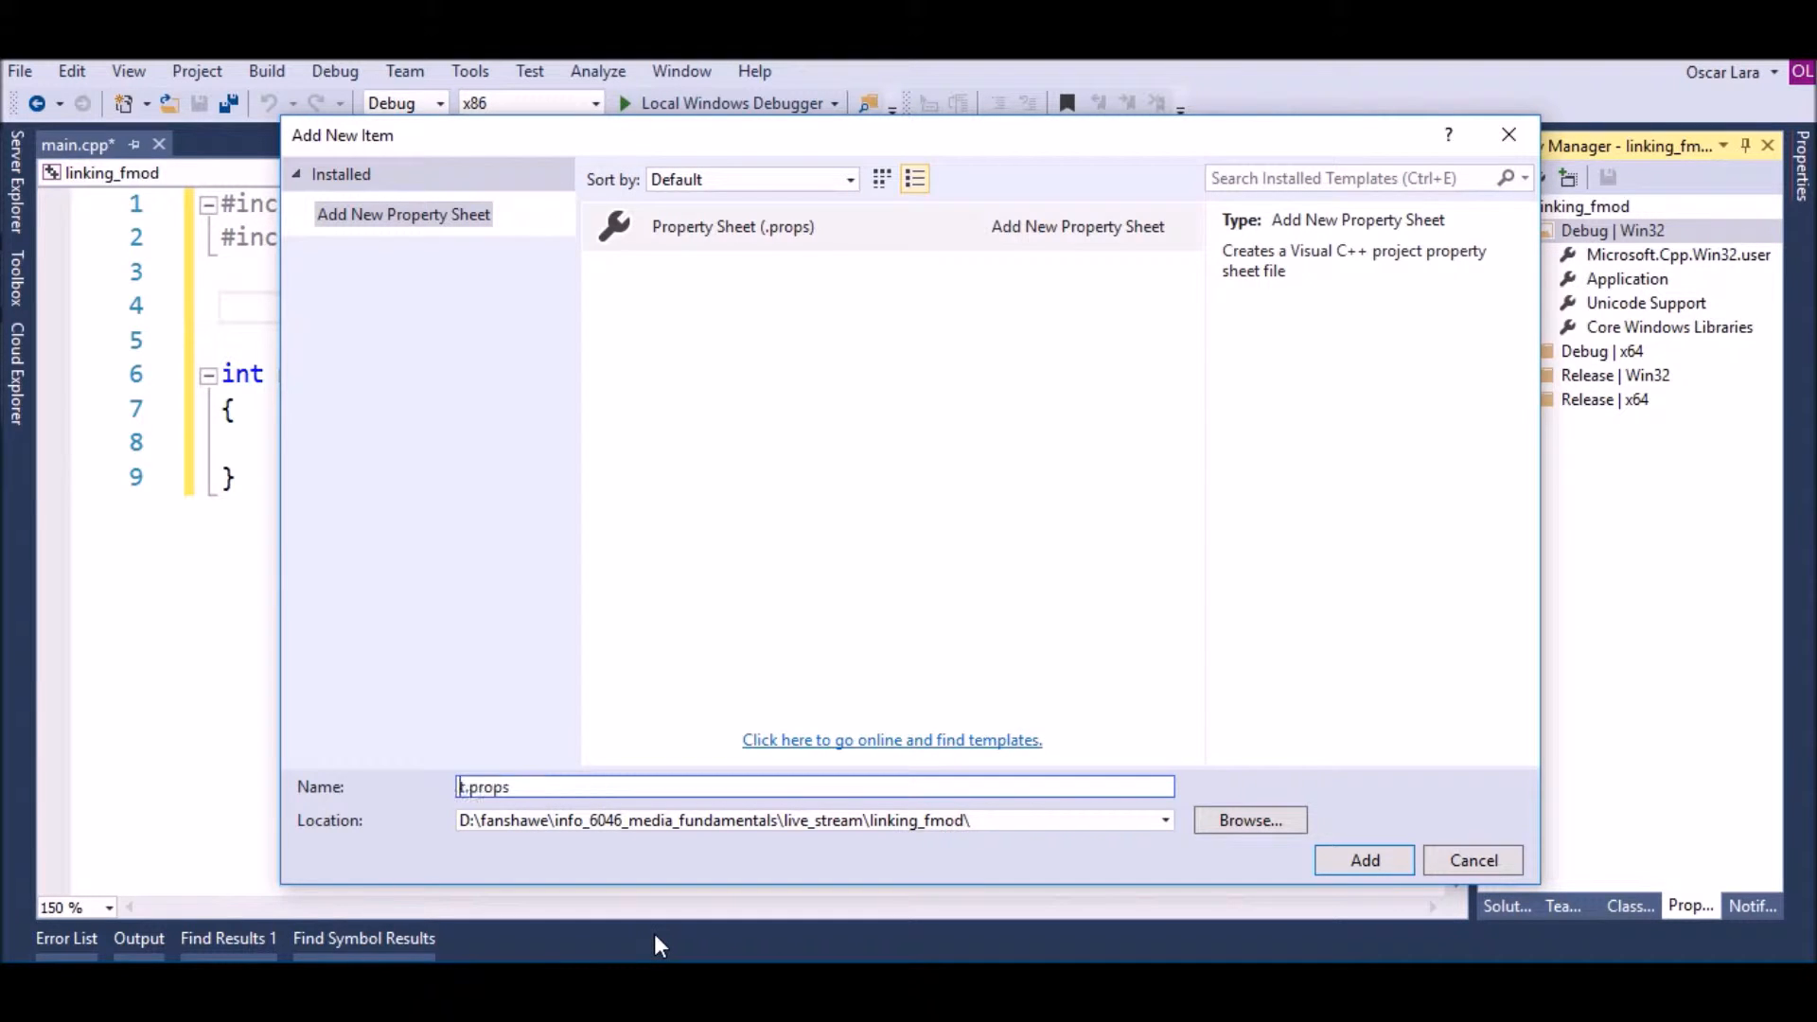
{"action": "type", "text": "linking_fmod_d"}
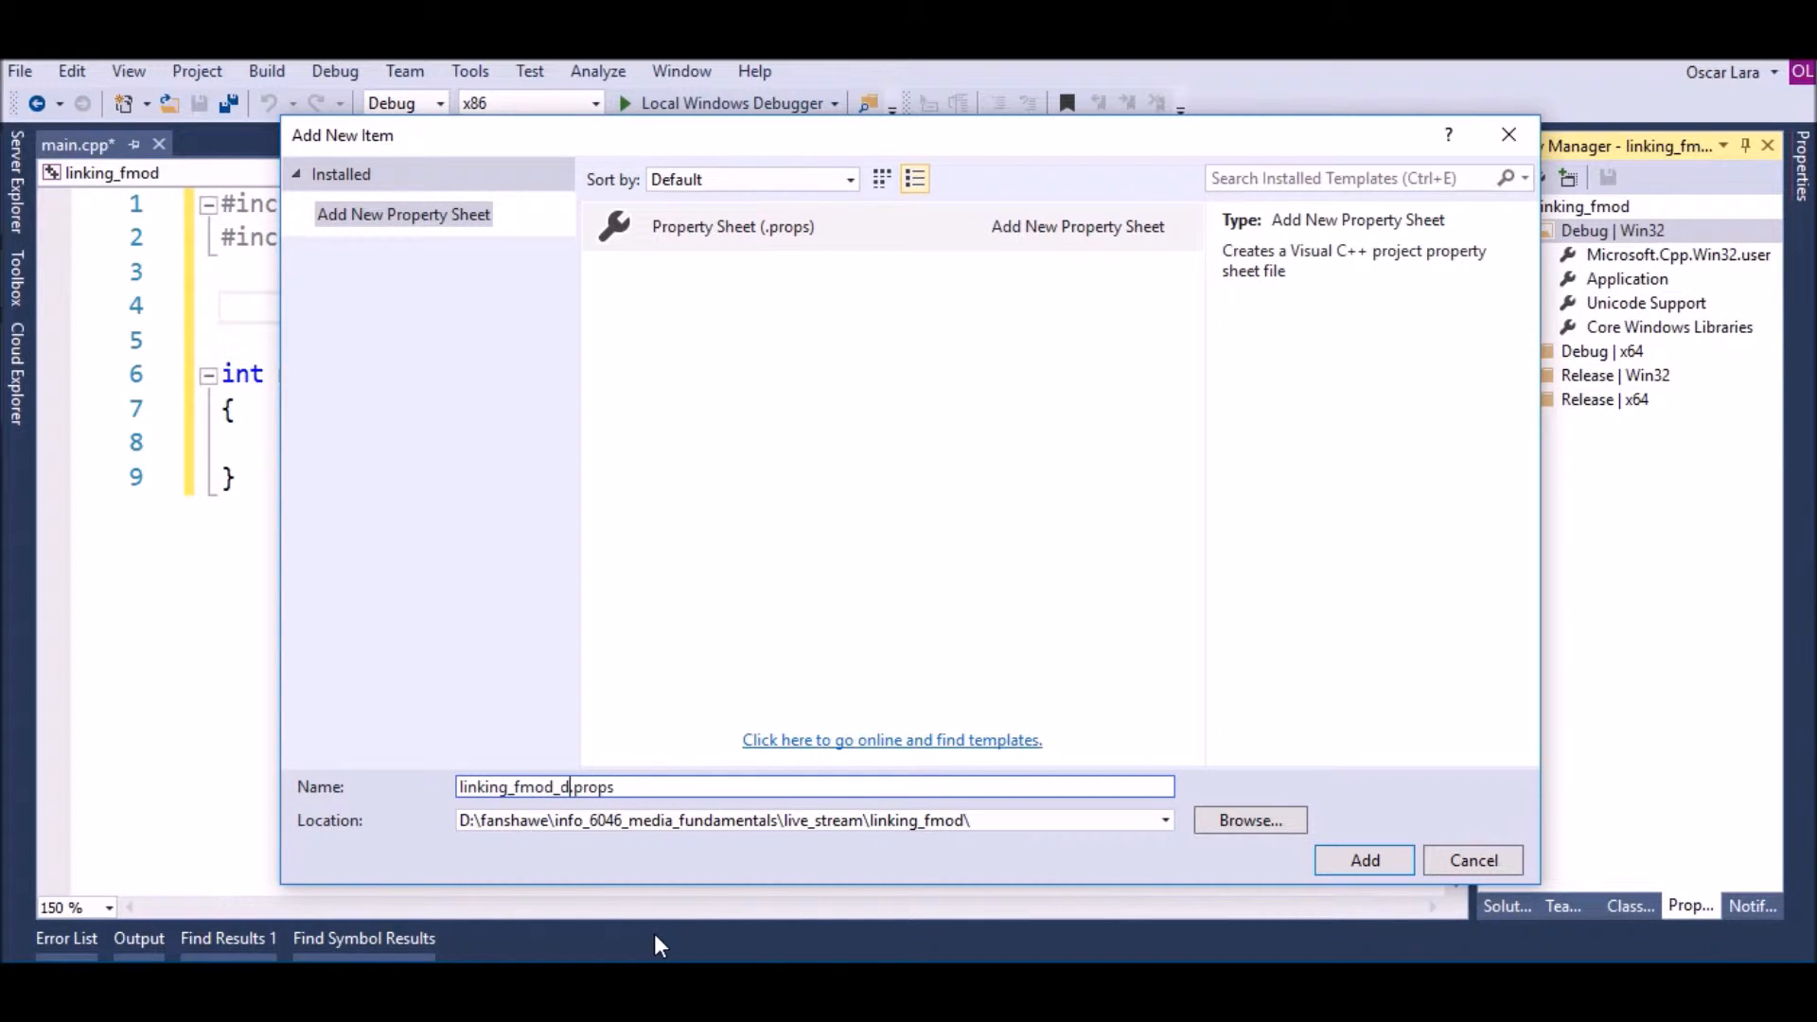
{"action": "left_click", "coordinate": [1363, 860]}
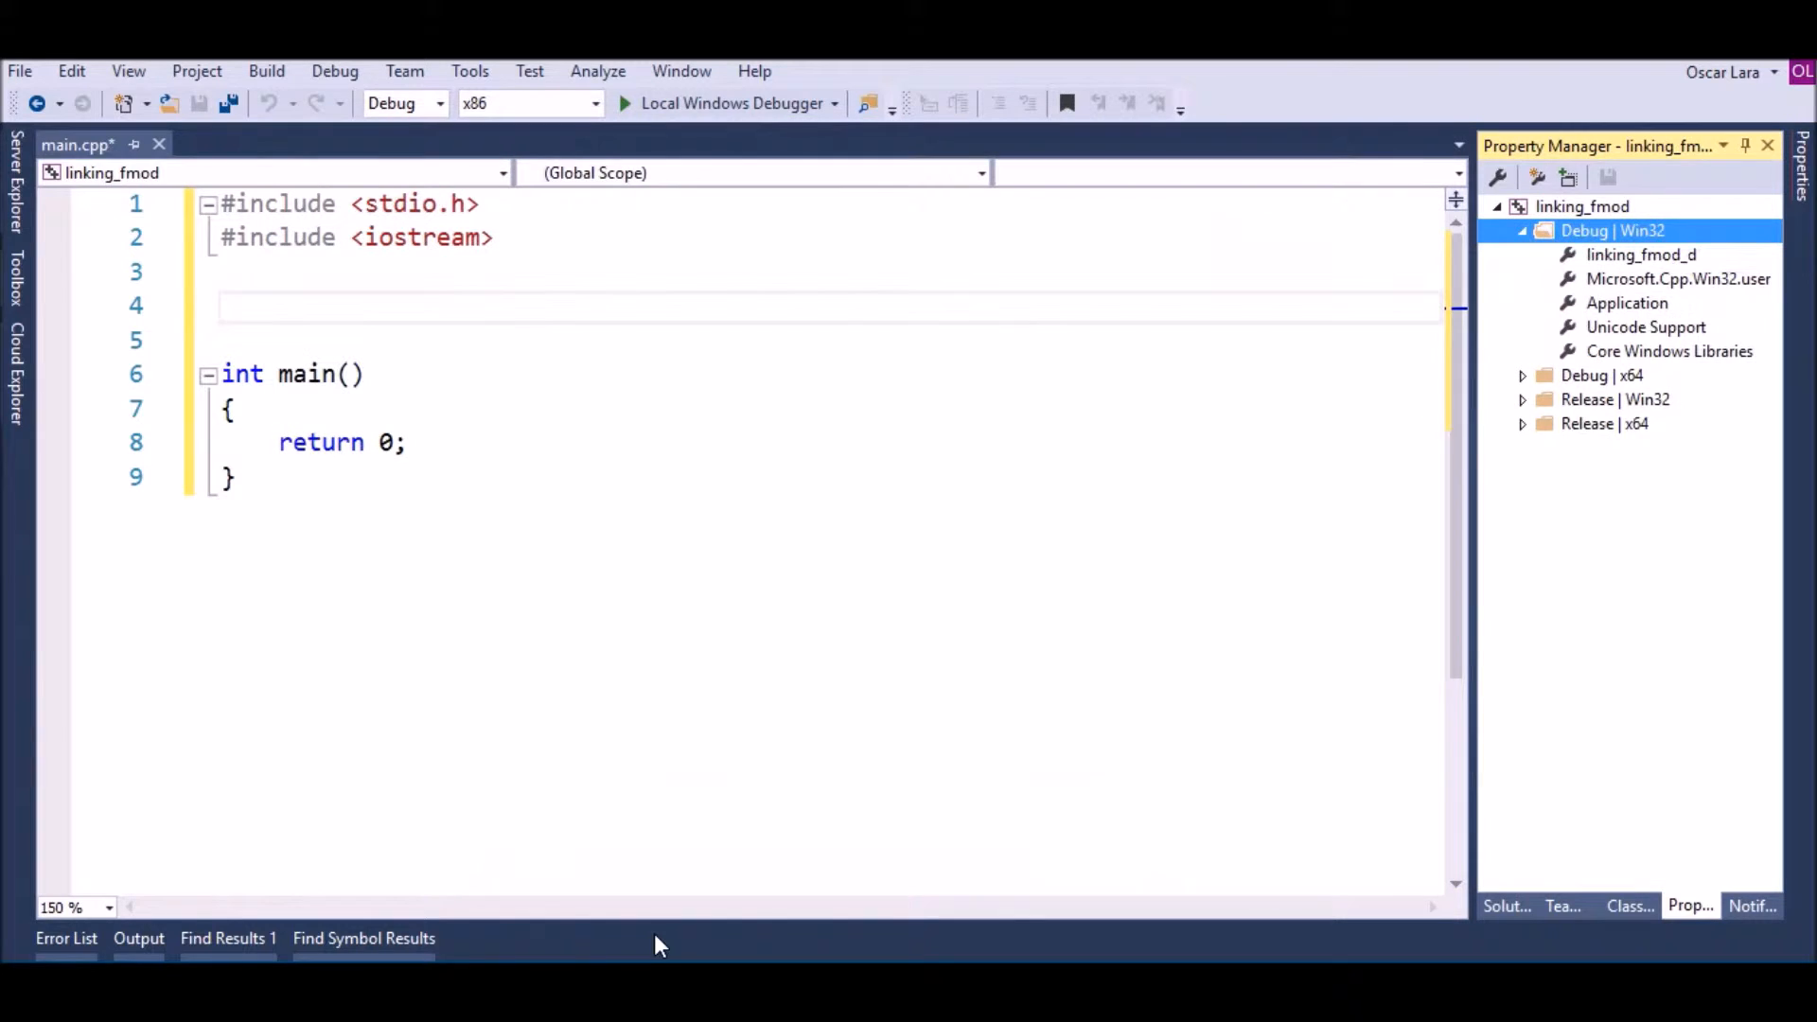
Prepend $(SolutionDir)inc to linking_fmod_d's Include Directories and start a Library Directories entry
{"action": "left_click", "coordinate": [1641, 254]}
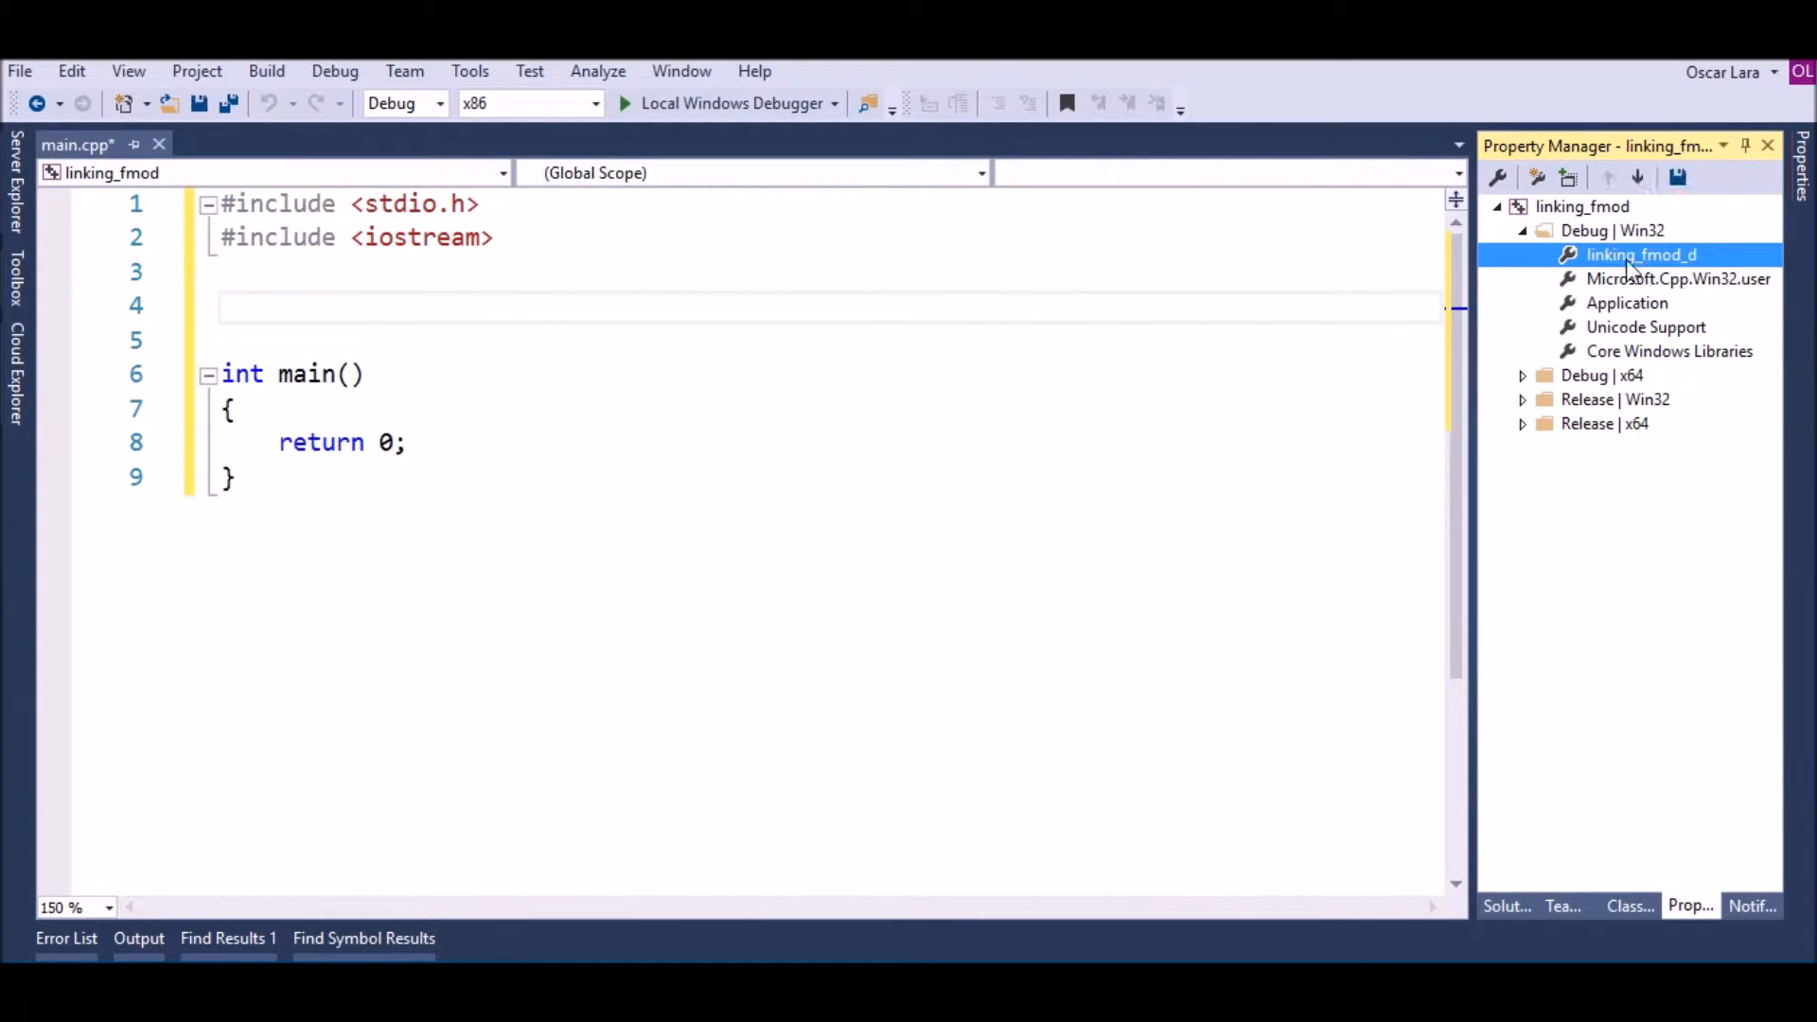
{"action": "double_click", "coordinate": [1641, 254]}
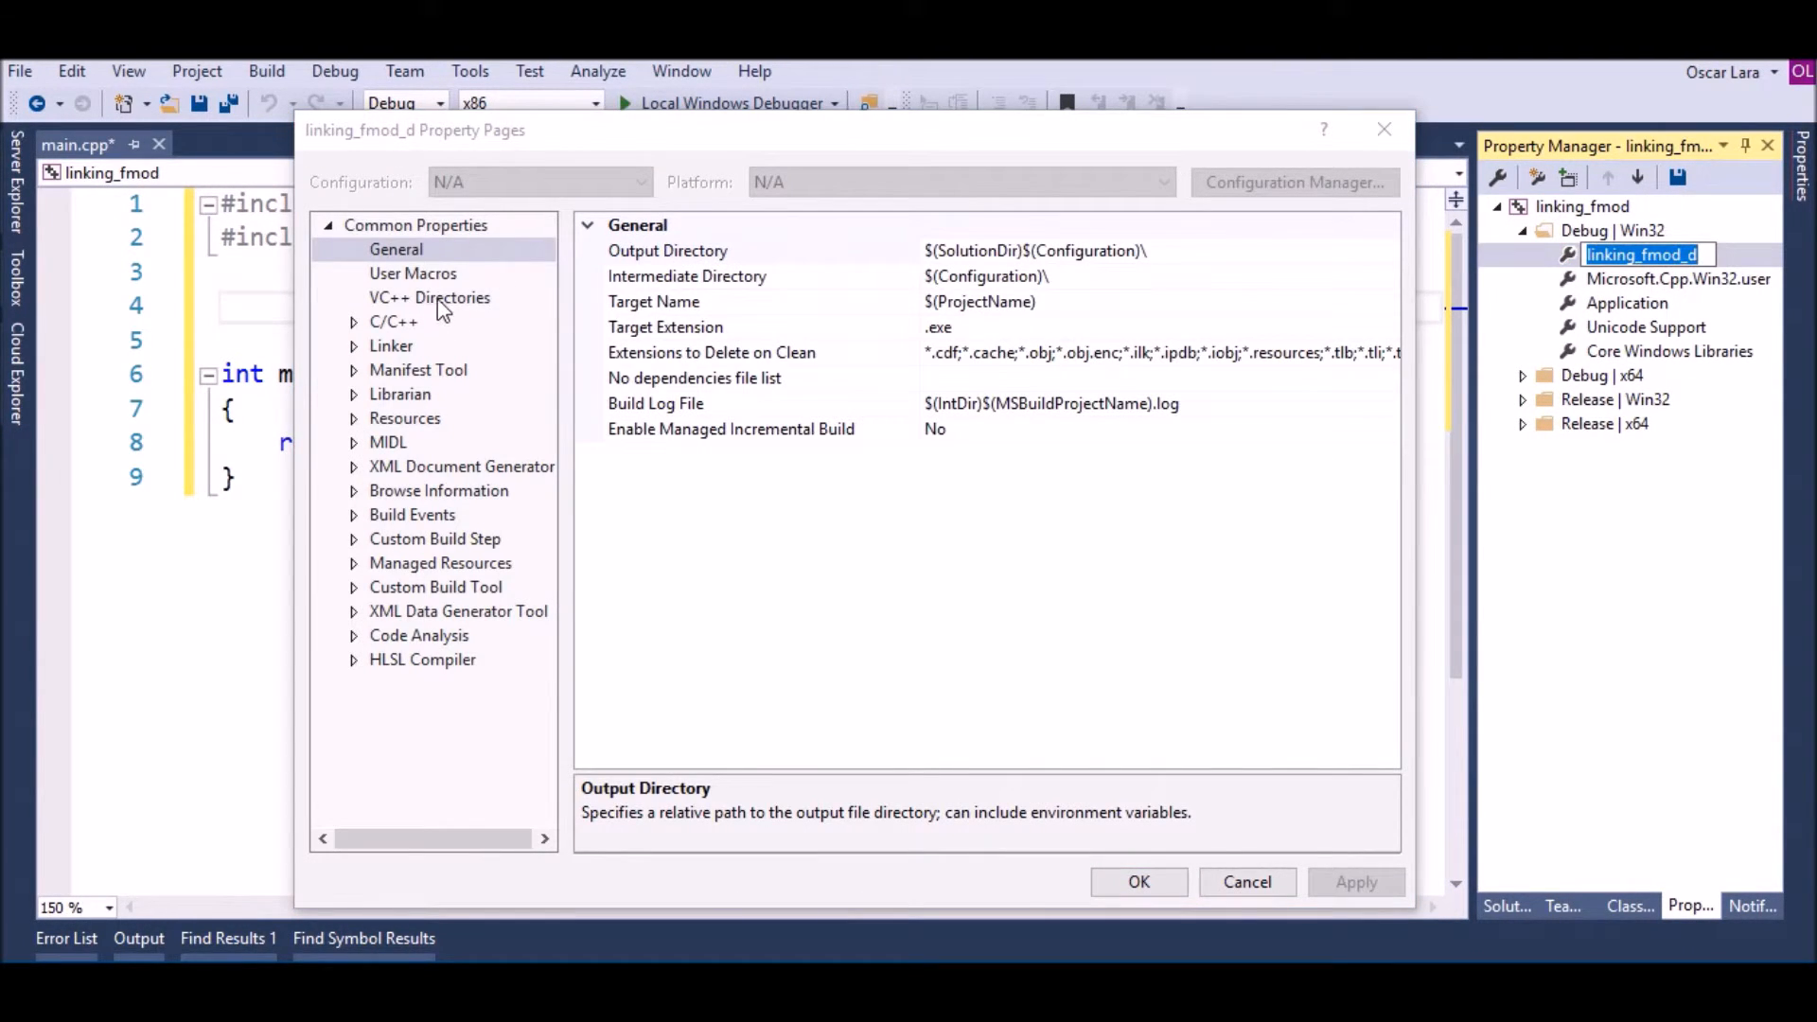
{"action": "left_click", "coordinate": [429, 296]}
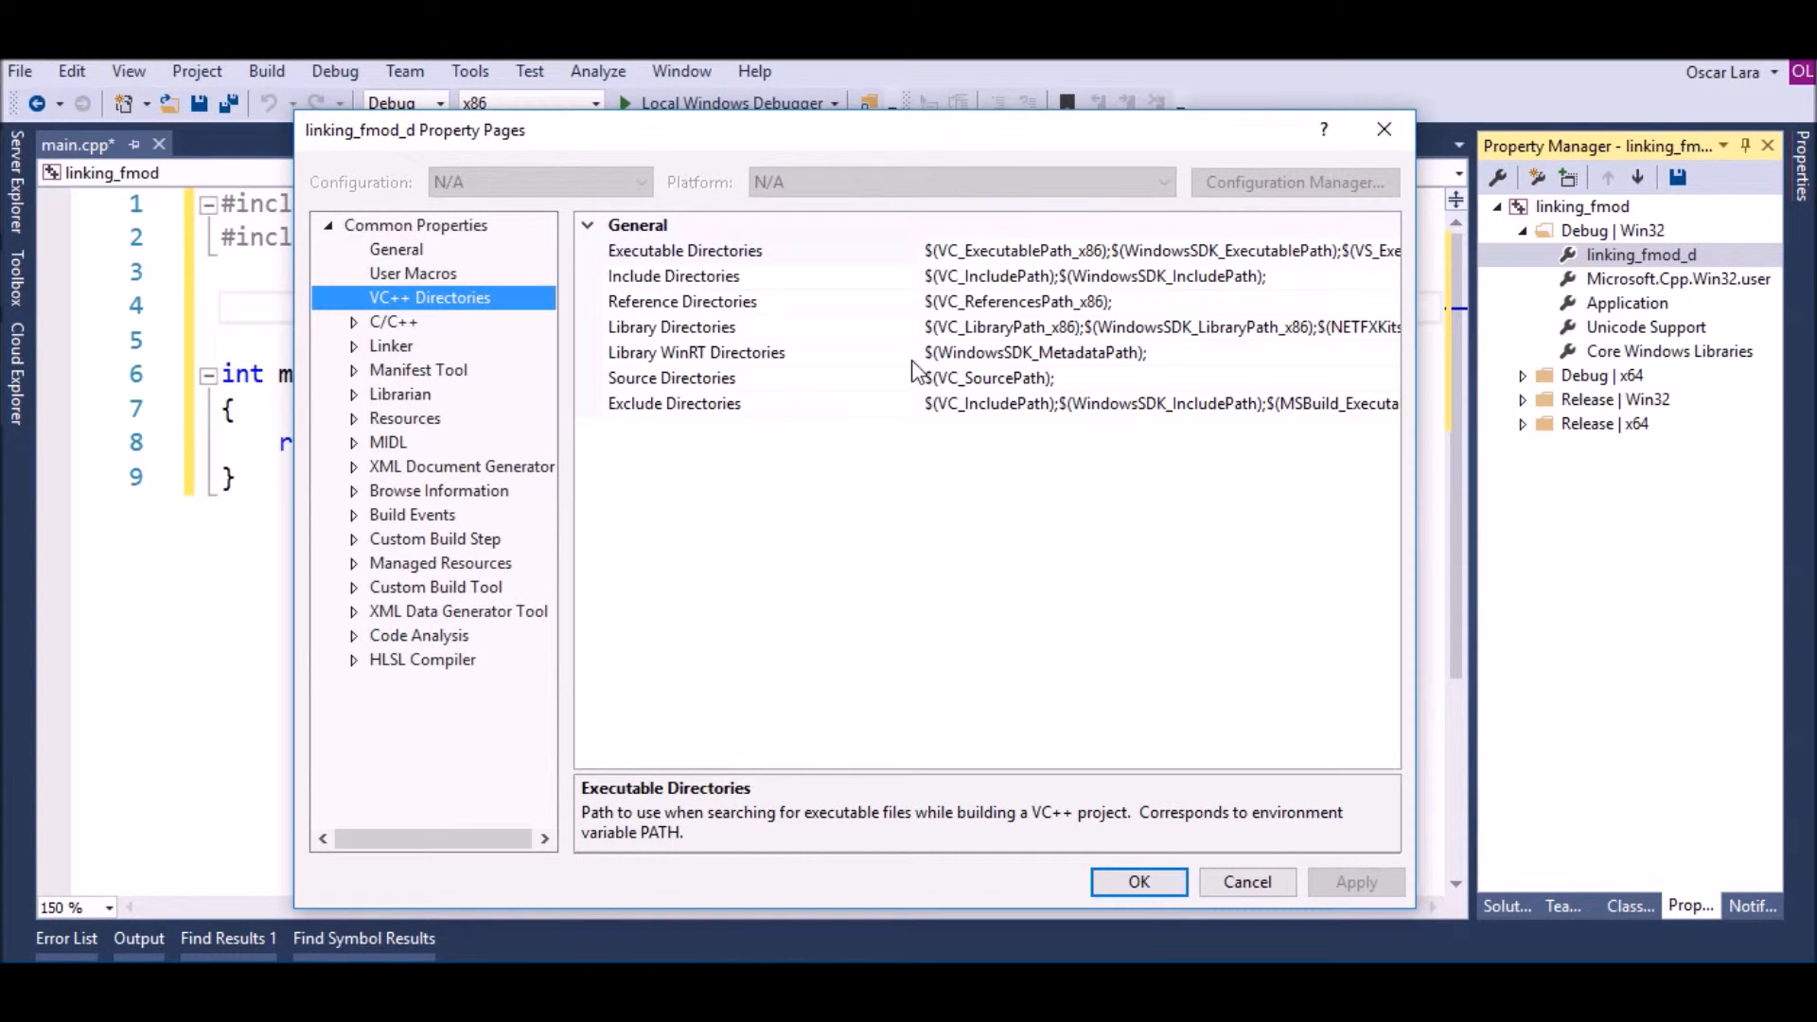
{"action": "left_click", "coordinate": [672, 275]}
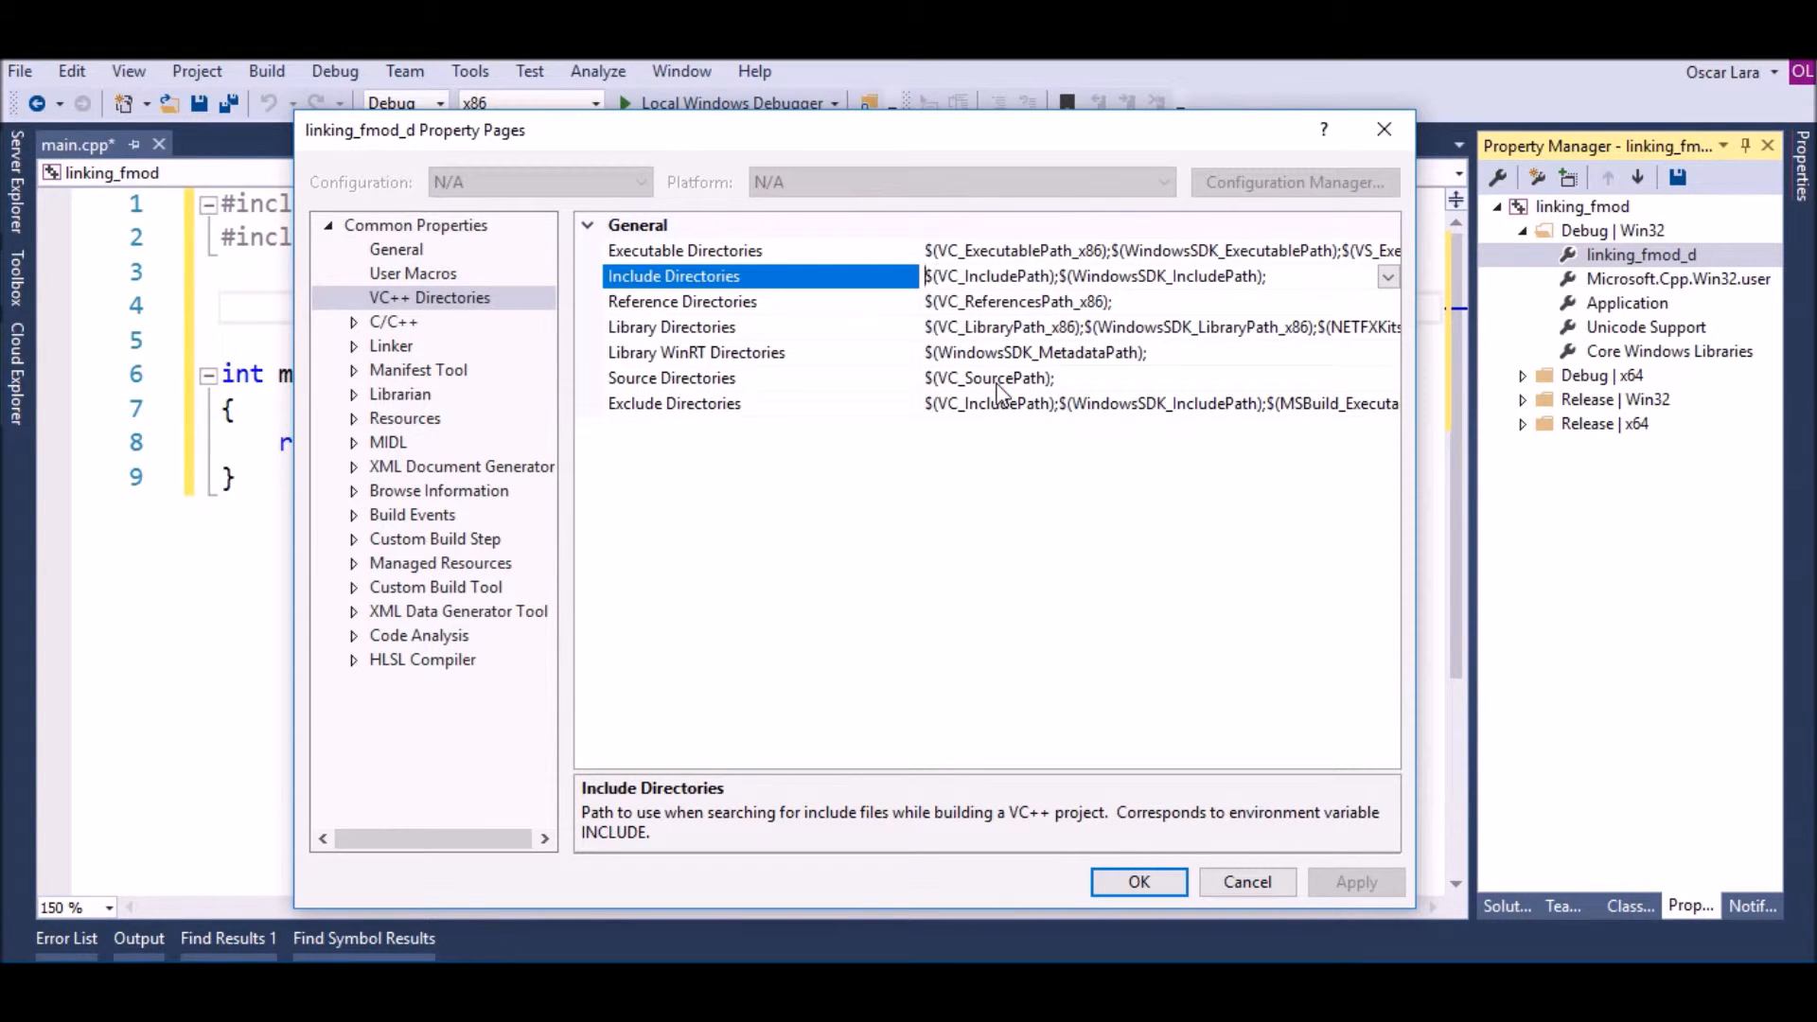
{"action": "type", "text": "$();"}
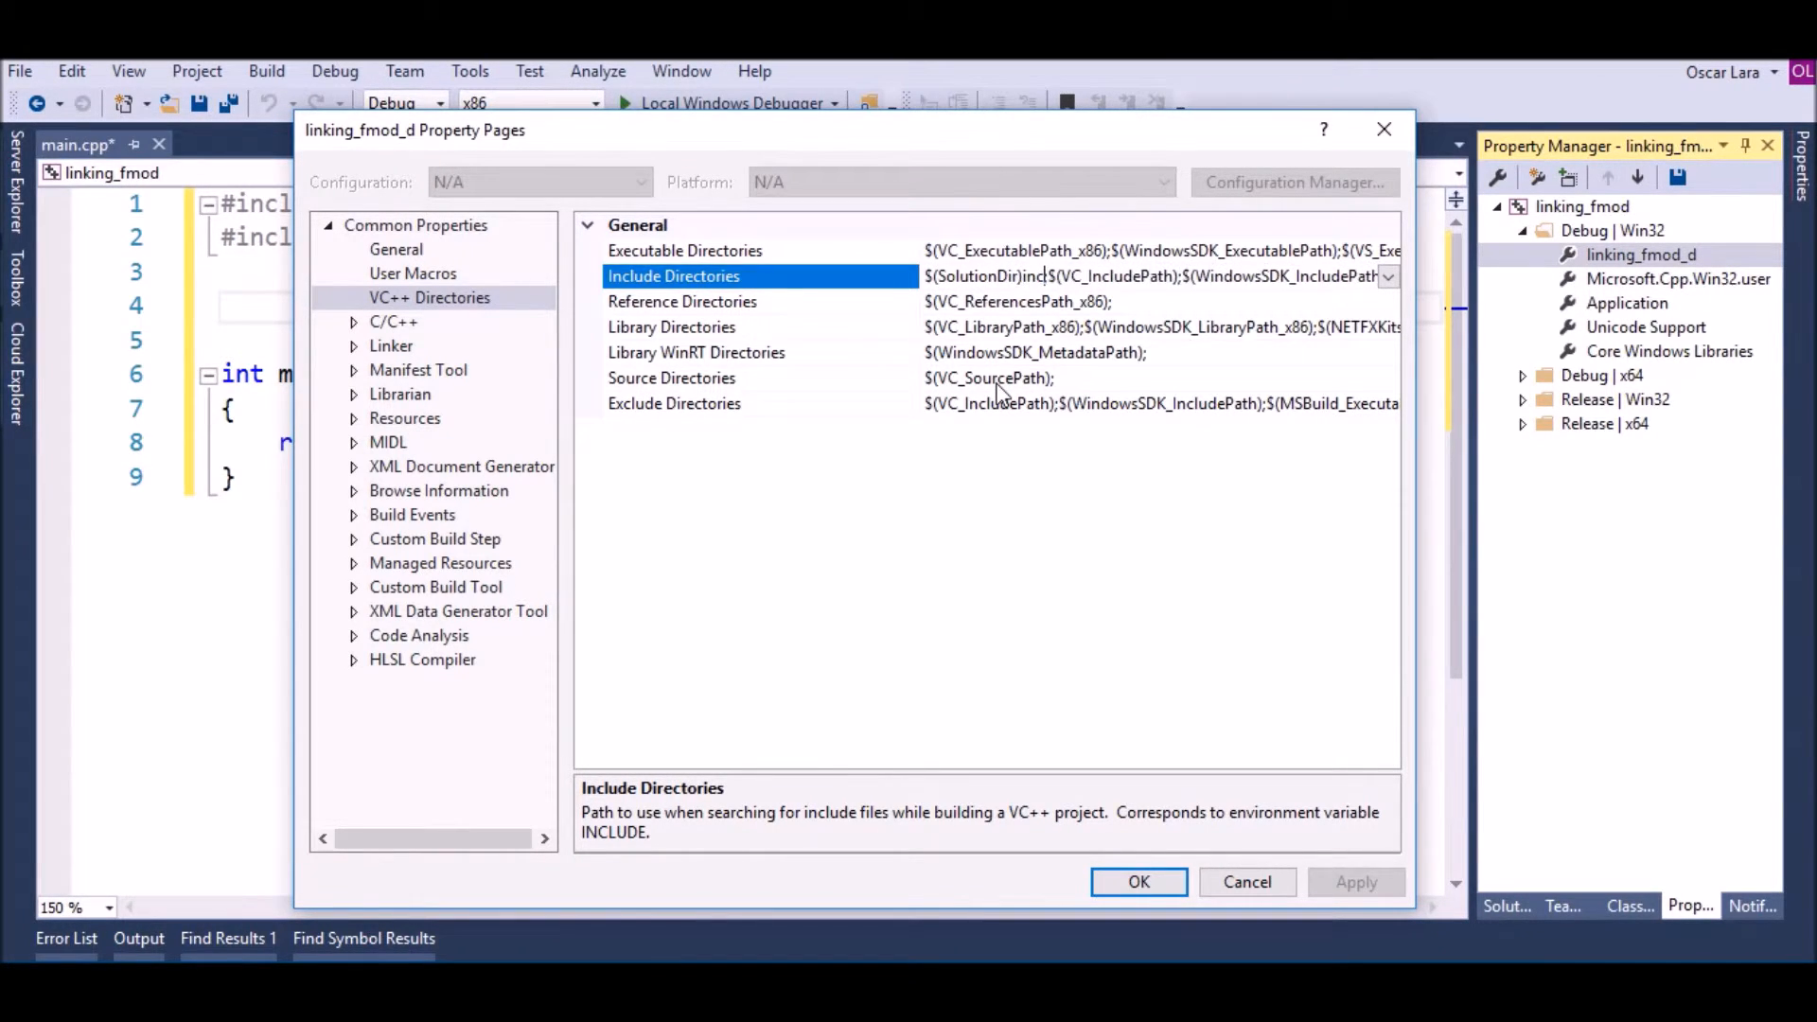
{"action": "left_click", "coordinate": [671, 327]}
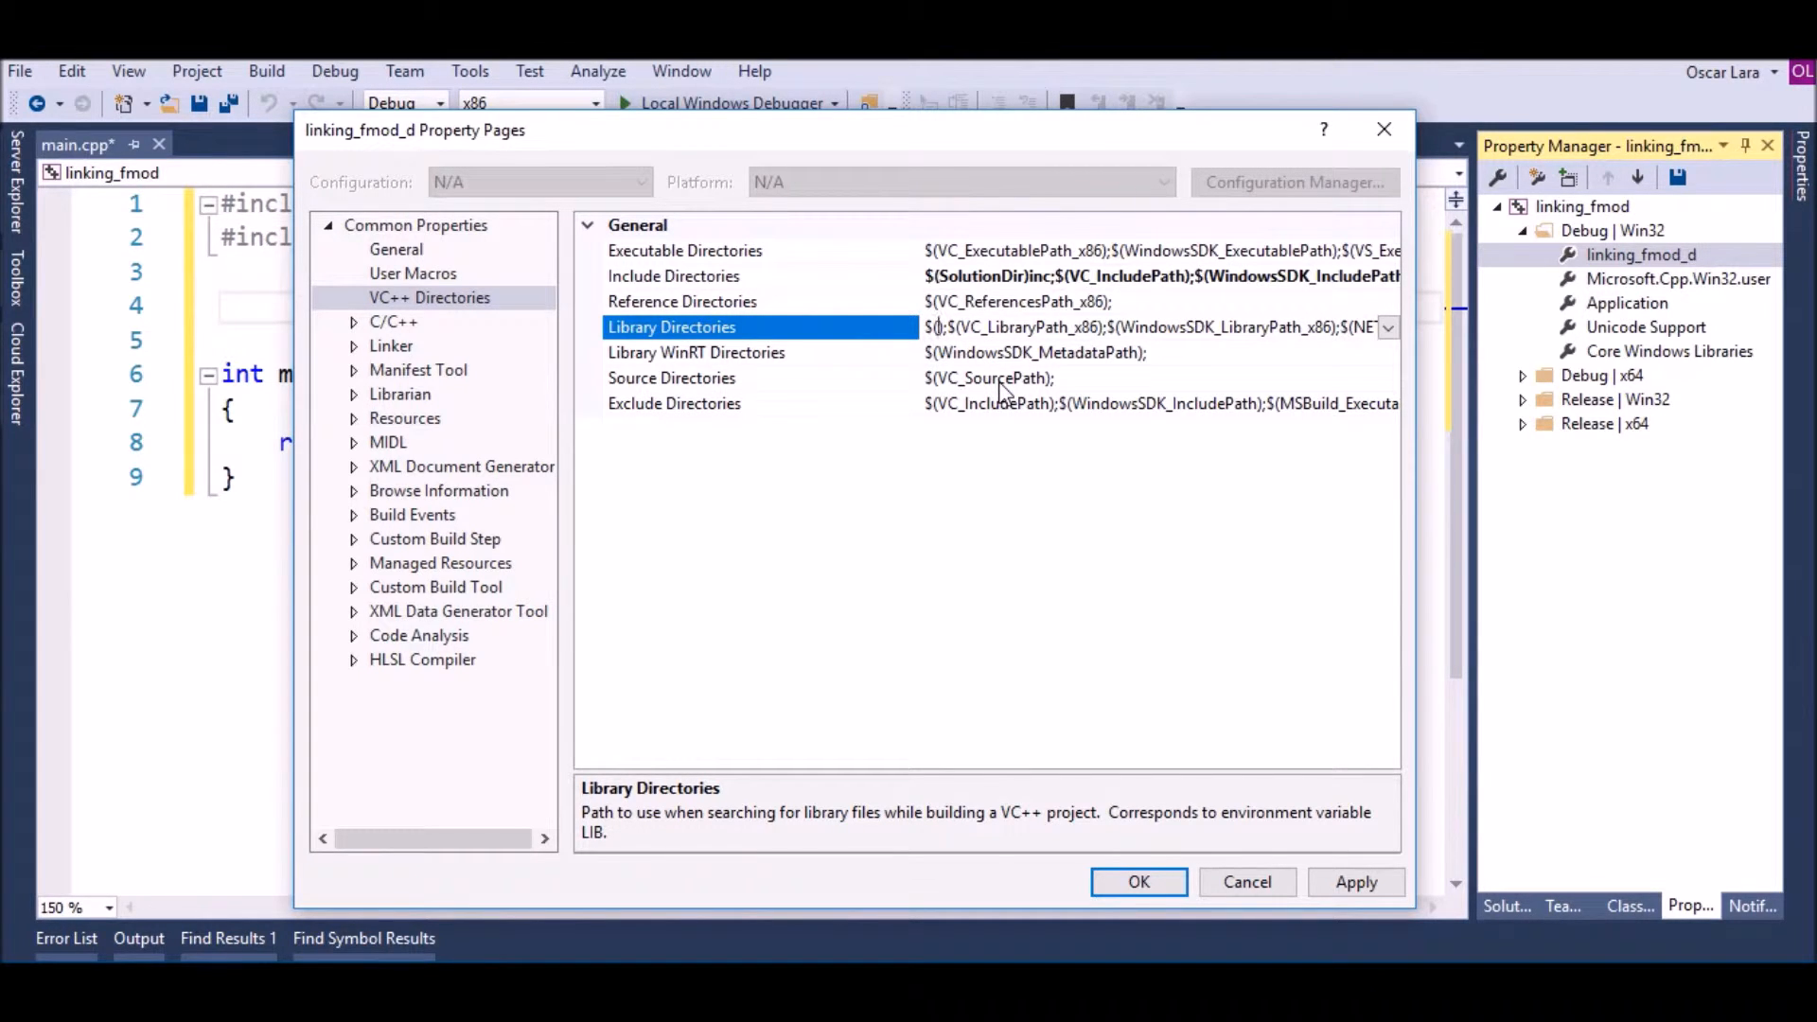
{"action": "type", "text": "Sol"}
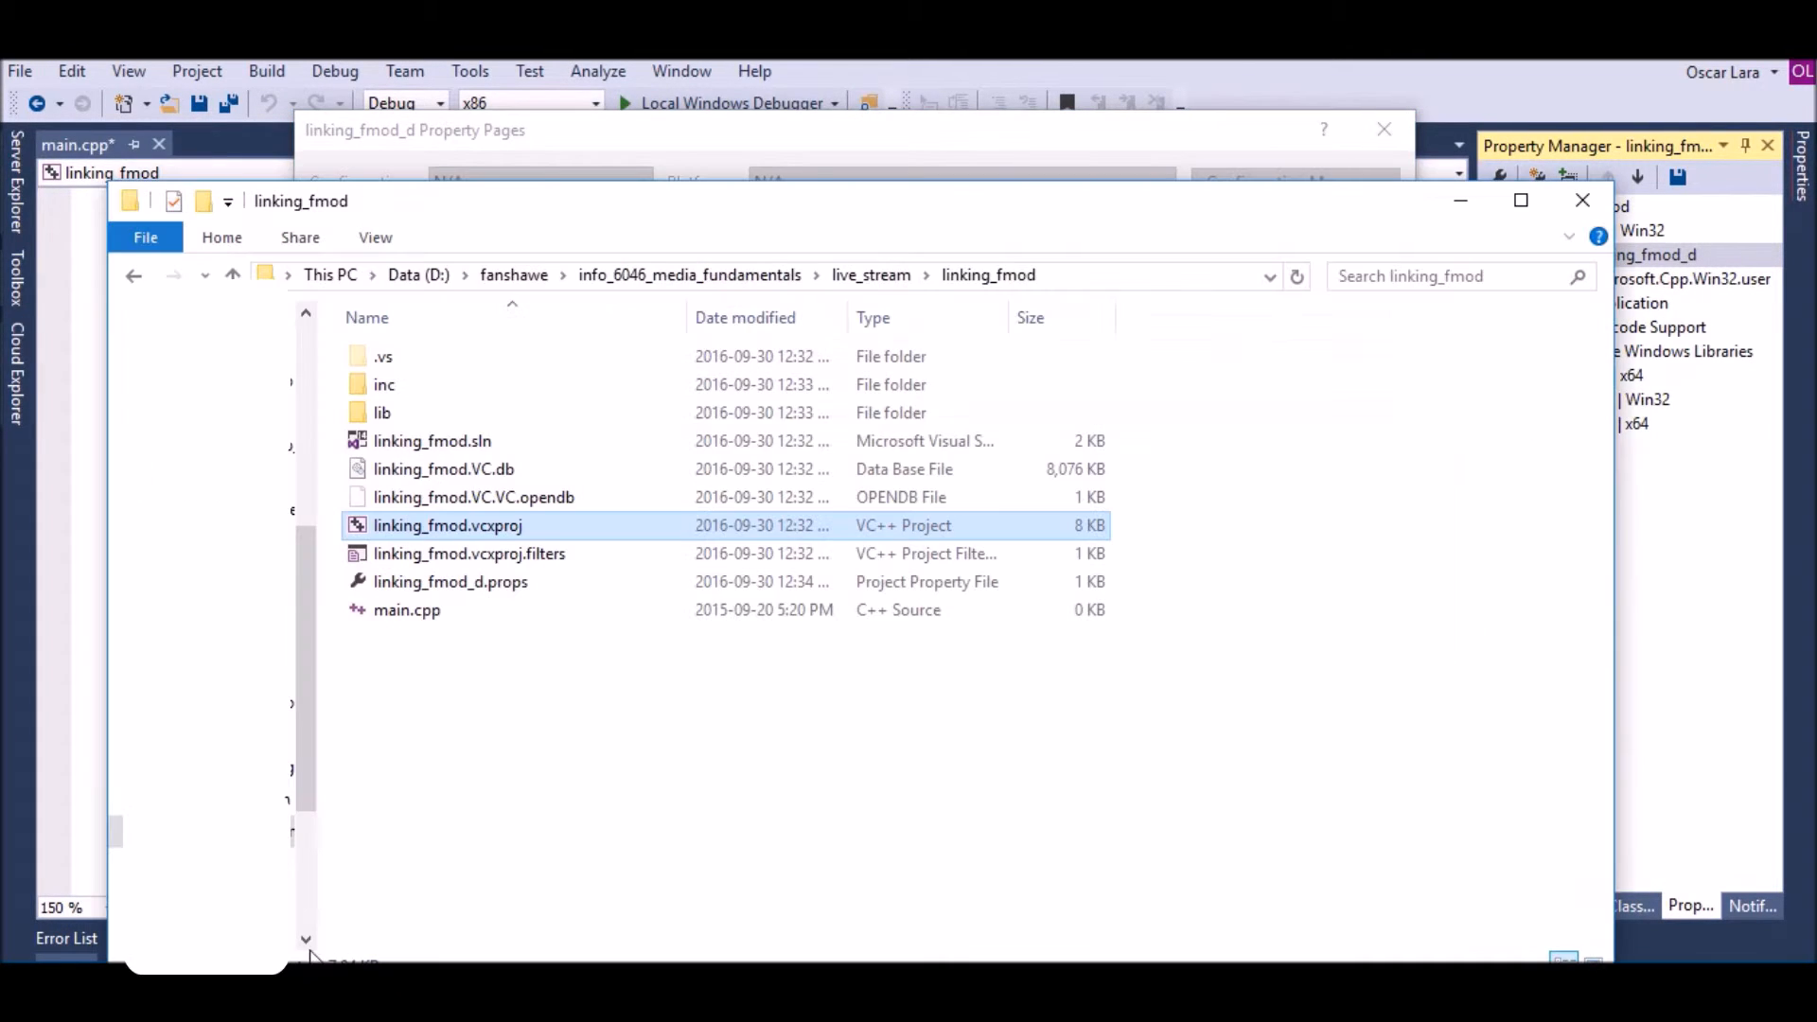
Open the lib folder and select the debug library fmodL_vc.lib
{"action": "double_click", "coordinate": [382, 412]}
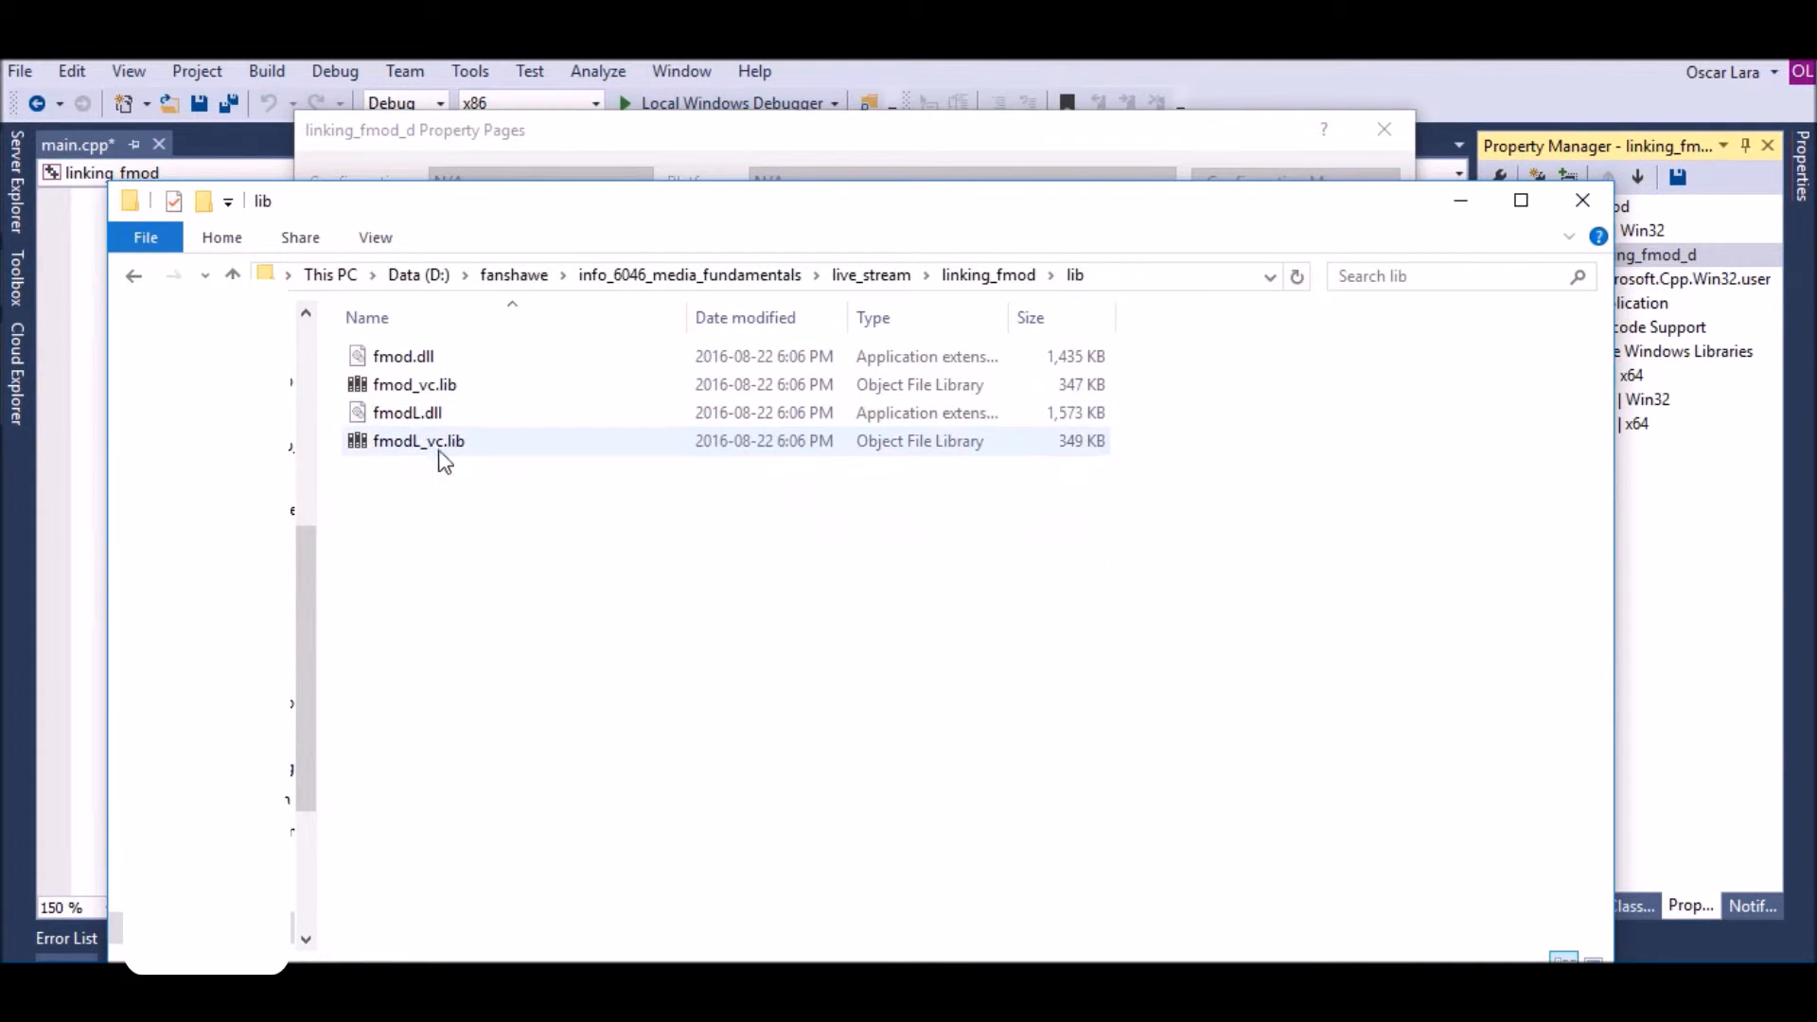
{"action": "left_click", "coordinate": [417, 440]}
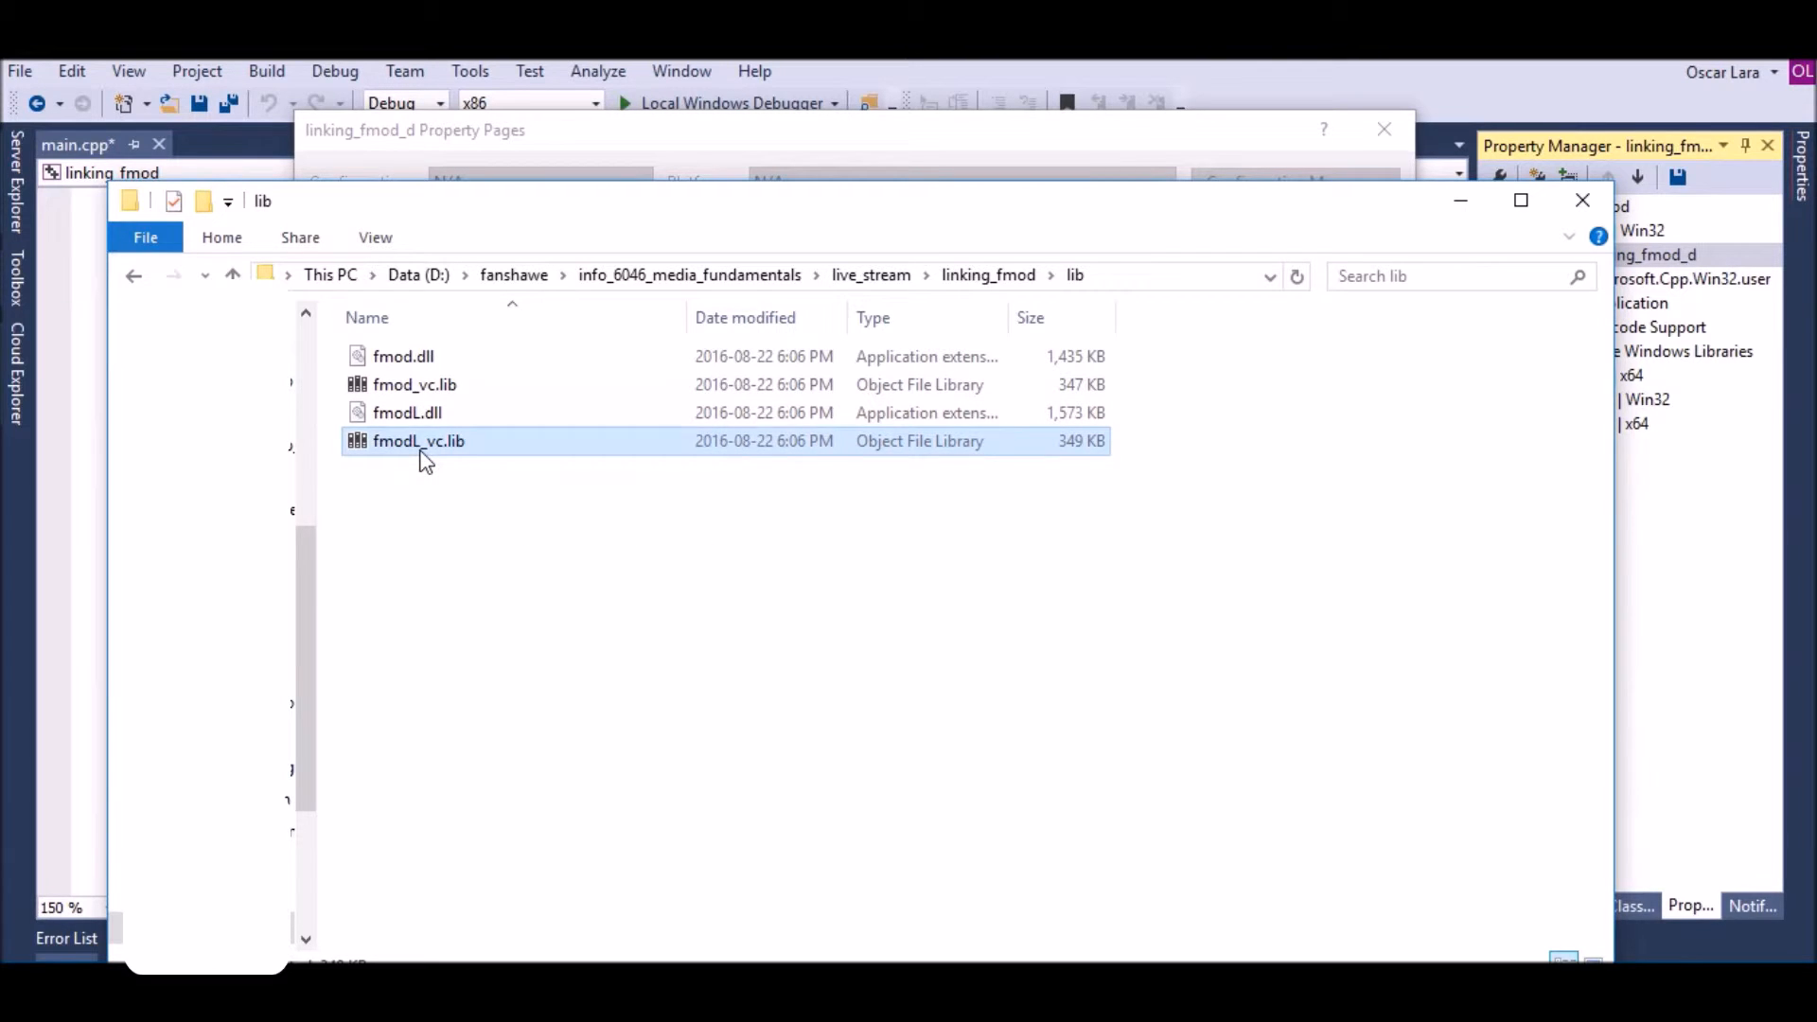
{"action": "right_click", "coordinate": [418, 440]}
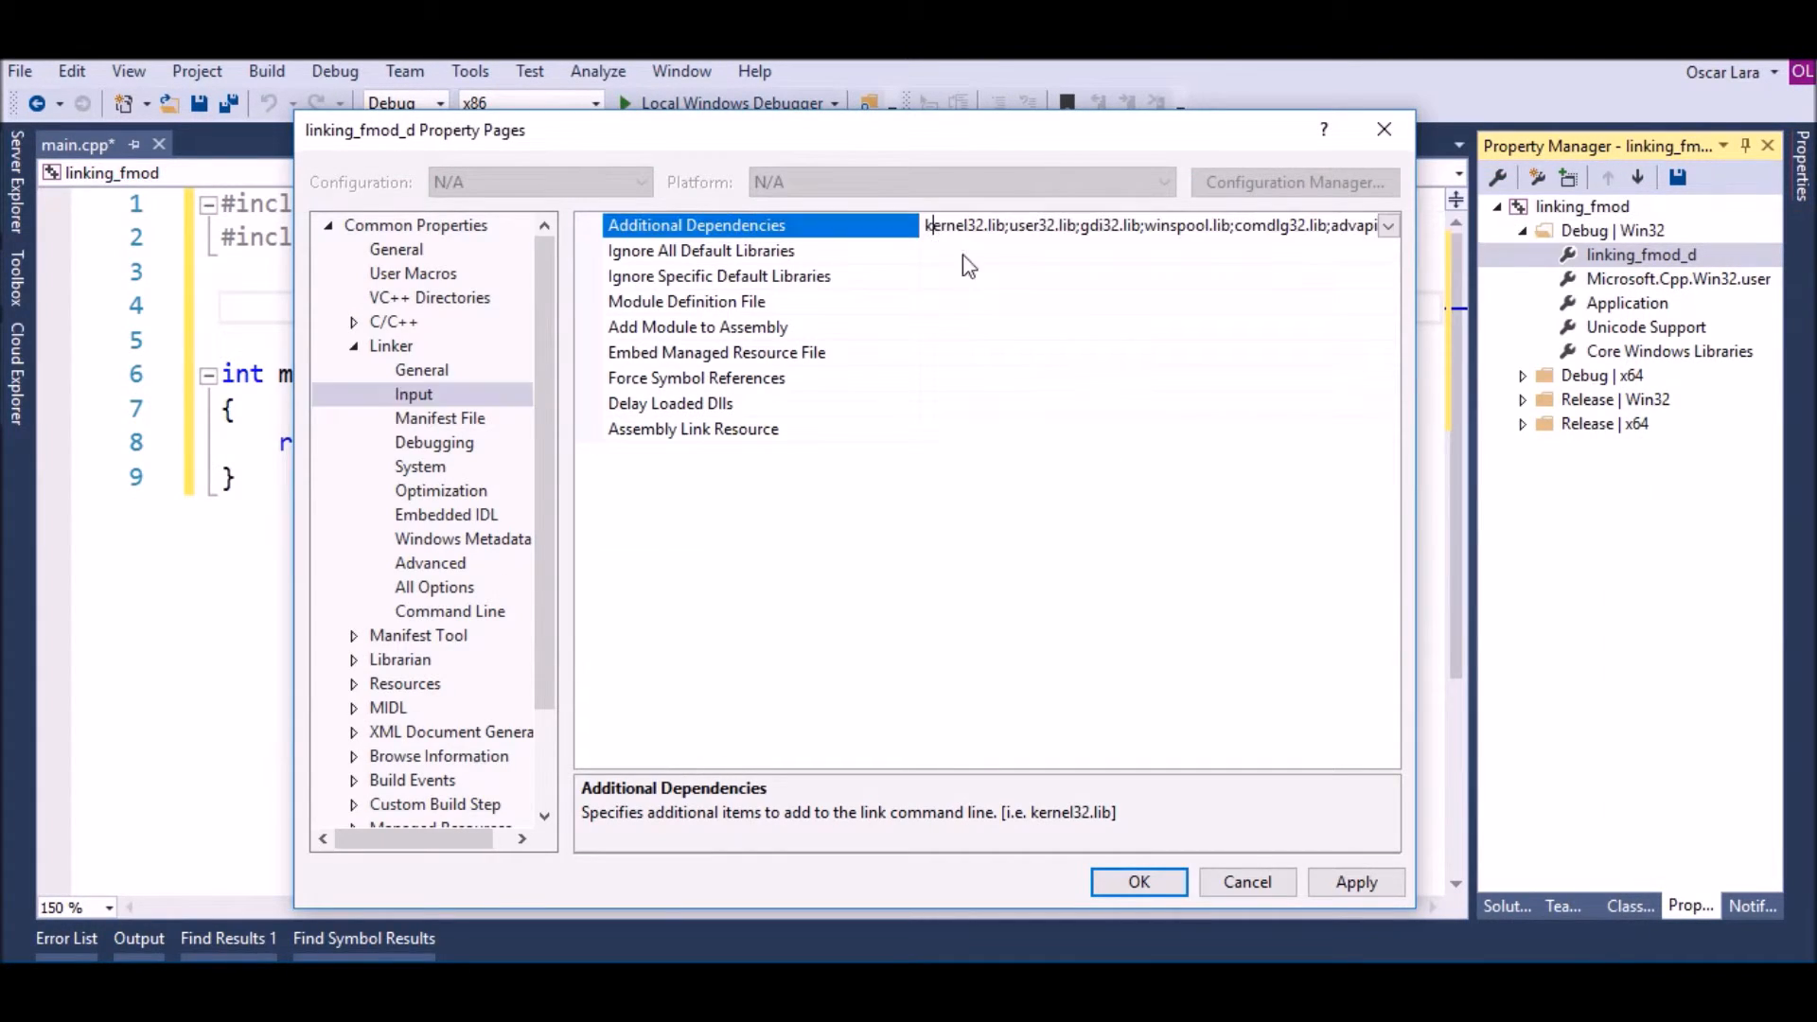
Prepend fmodL_vc.lib; to Additional Dependencies and close the property pages
{"action": "type", "text": "fmodL_vc.lib;"}
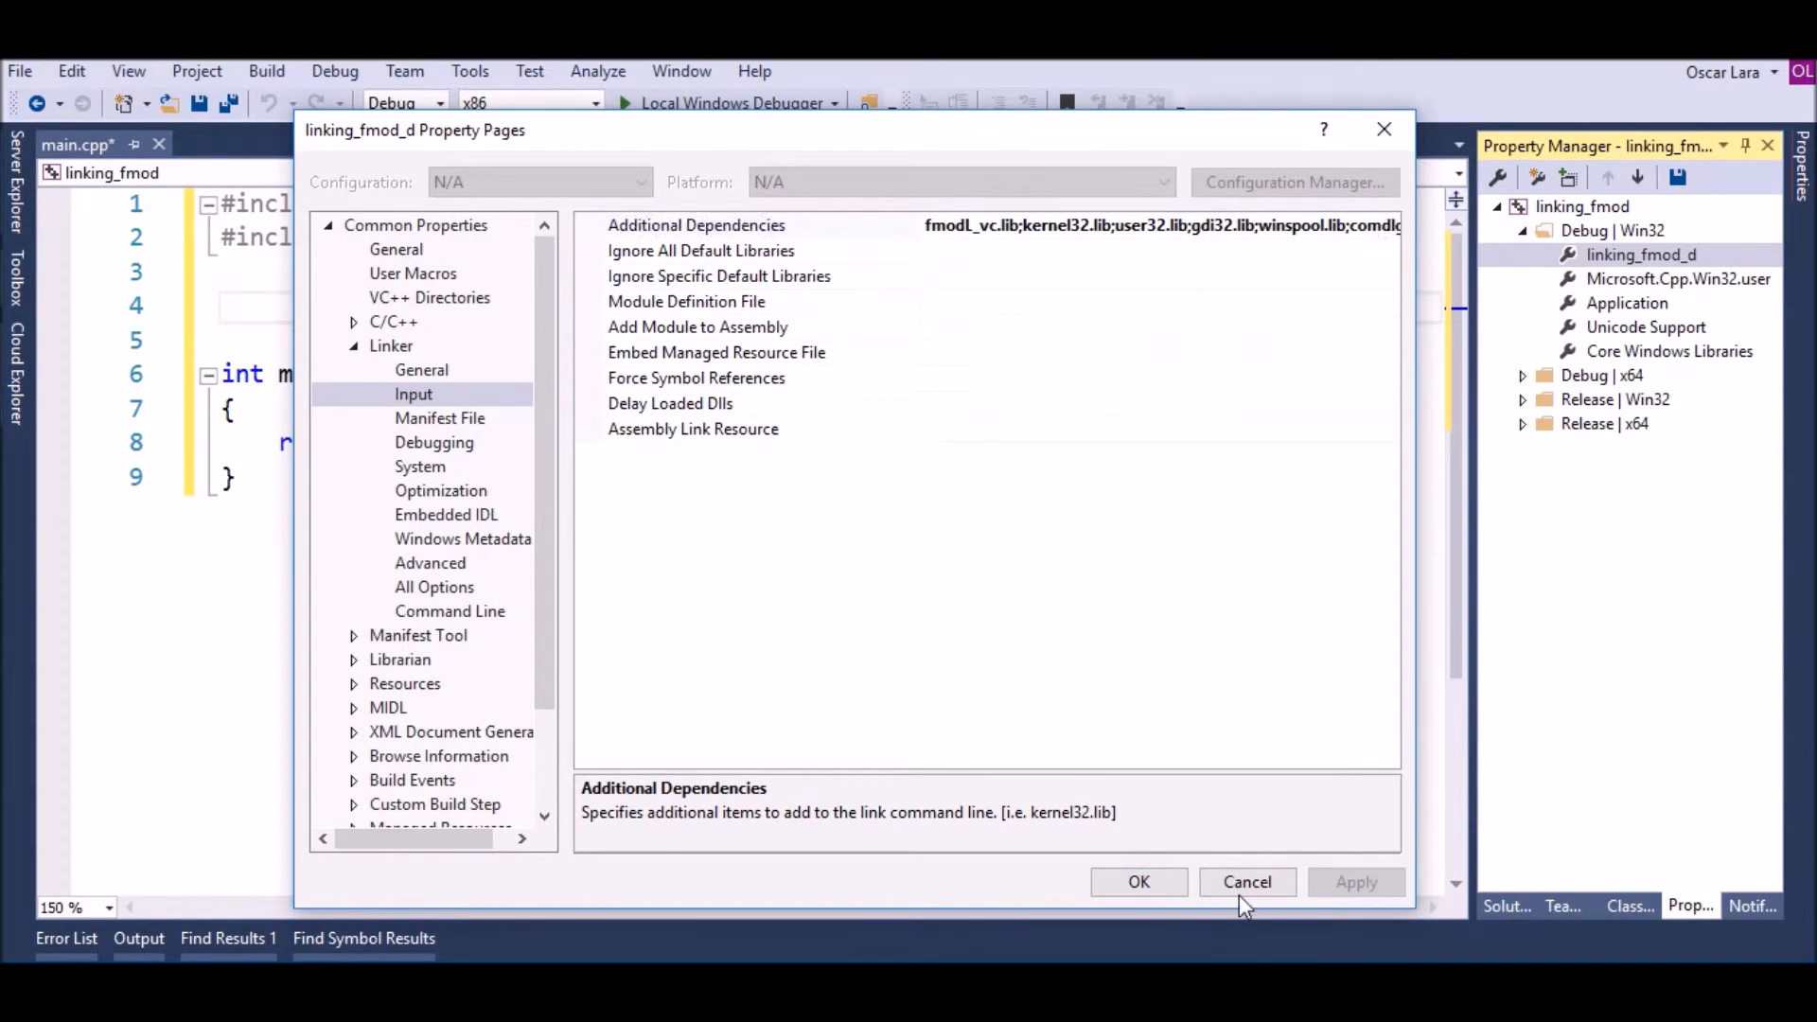
{"action": "left_click", "coordinate": [1248, 882]}
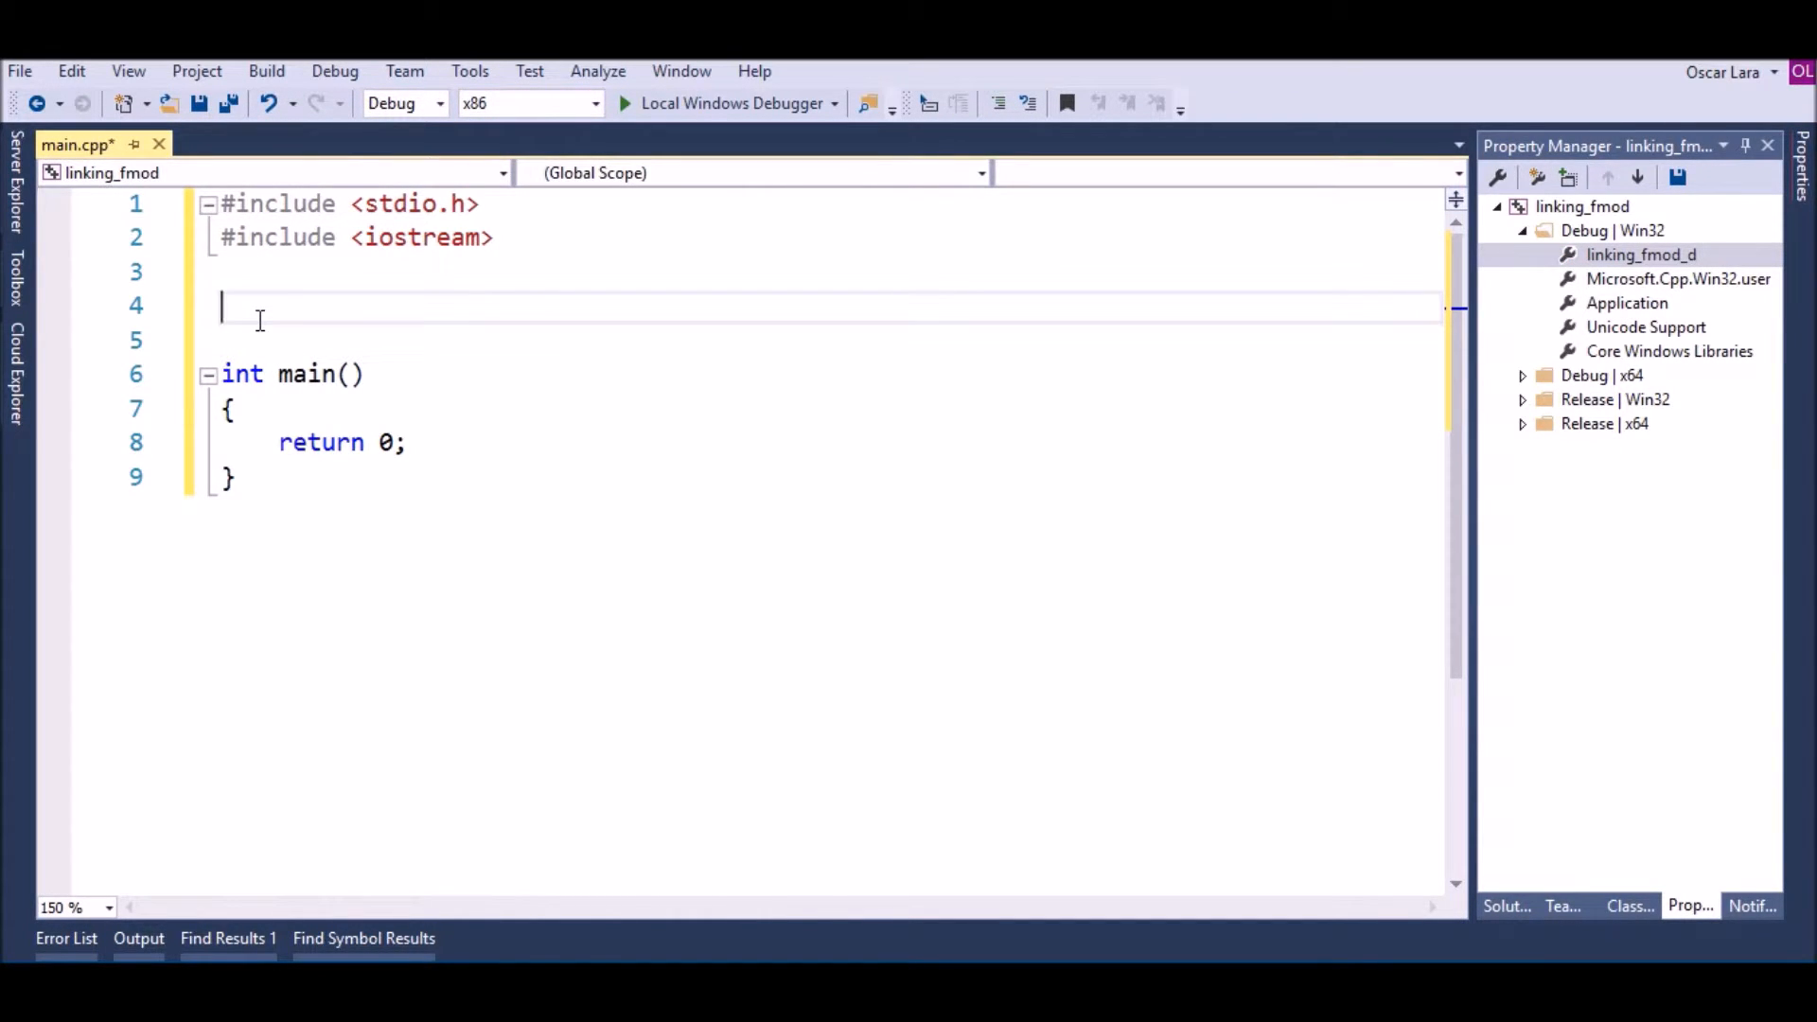
Type #include <fmod.hpp> in main.cpp, then switch the configuration to Release
{"action": "type", "text": "#include <>"}
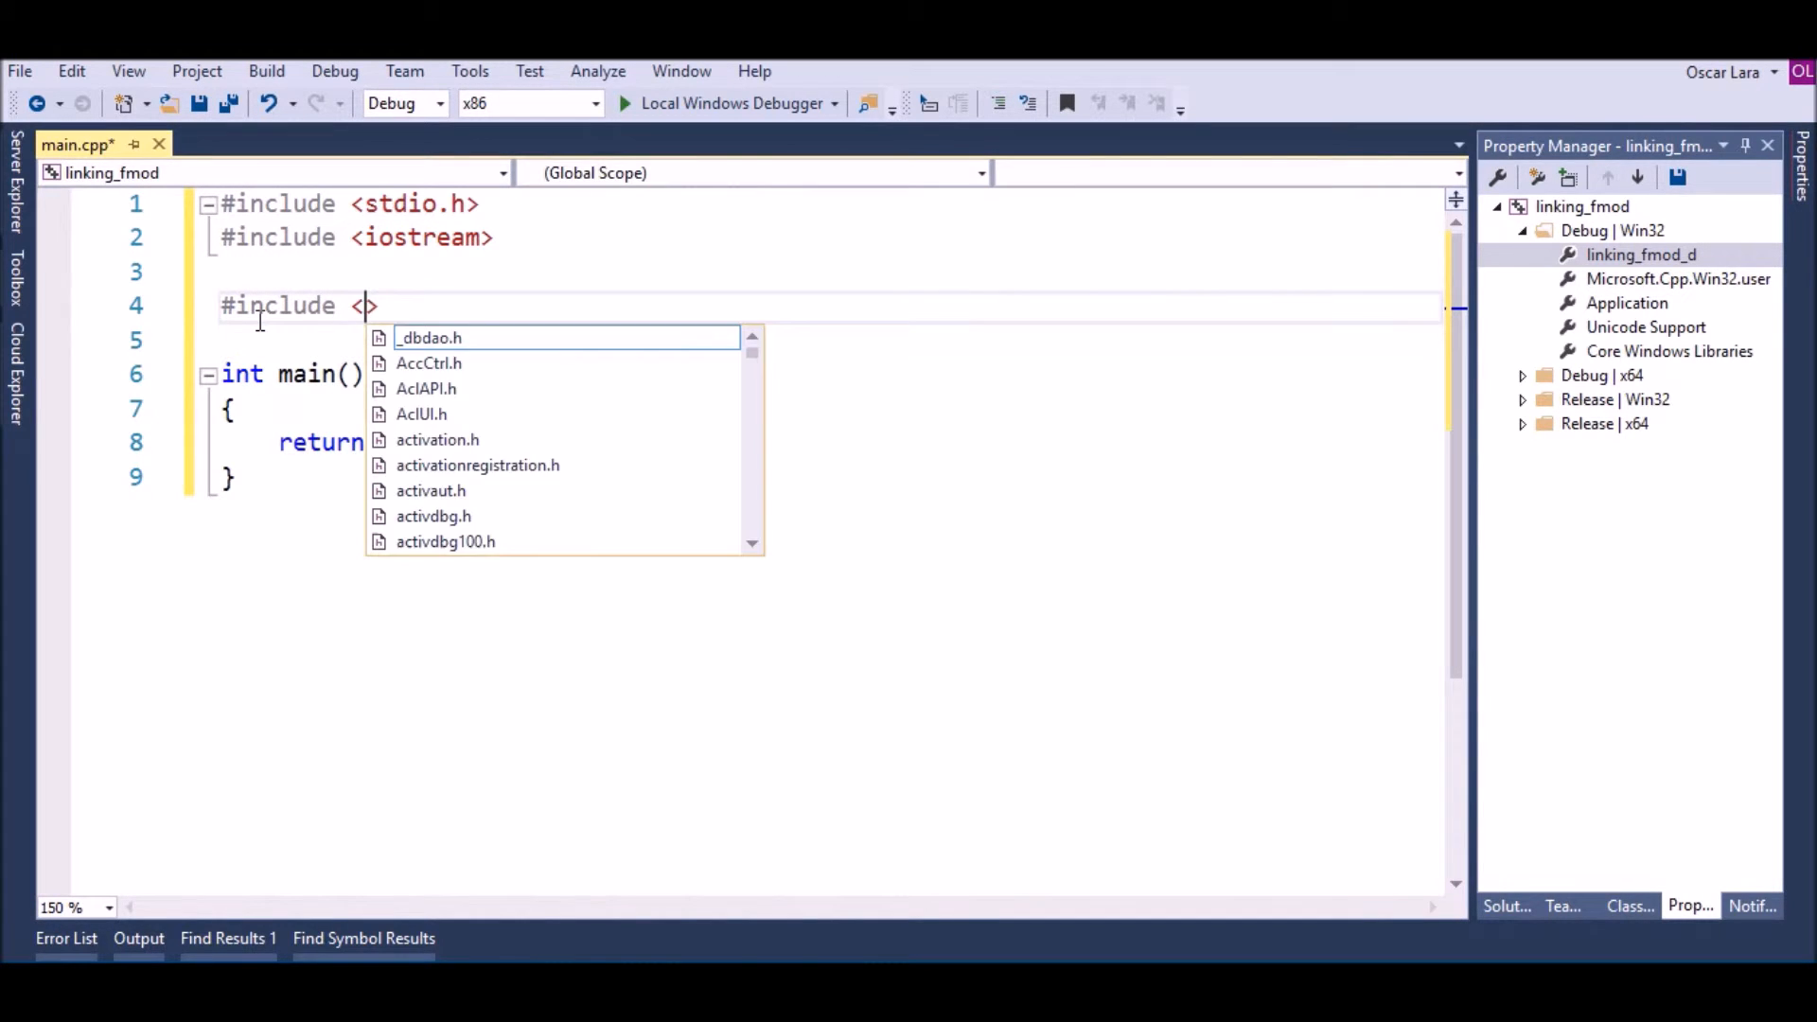
{"action": "type", "text": "fmod."}
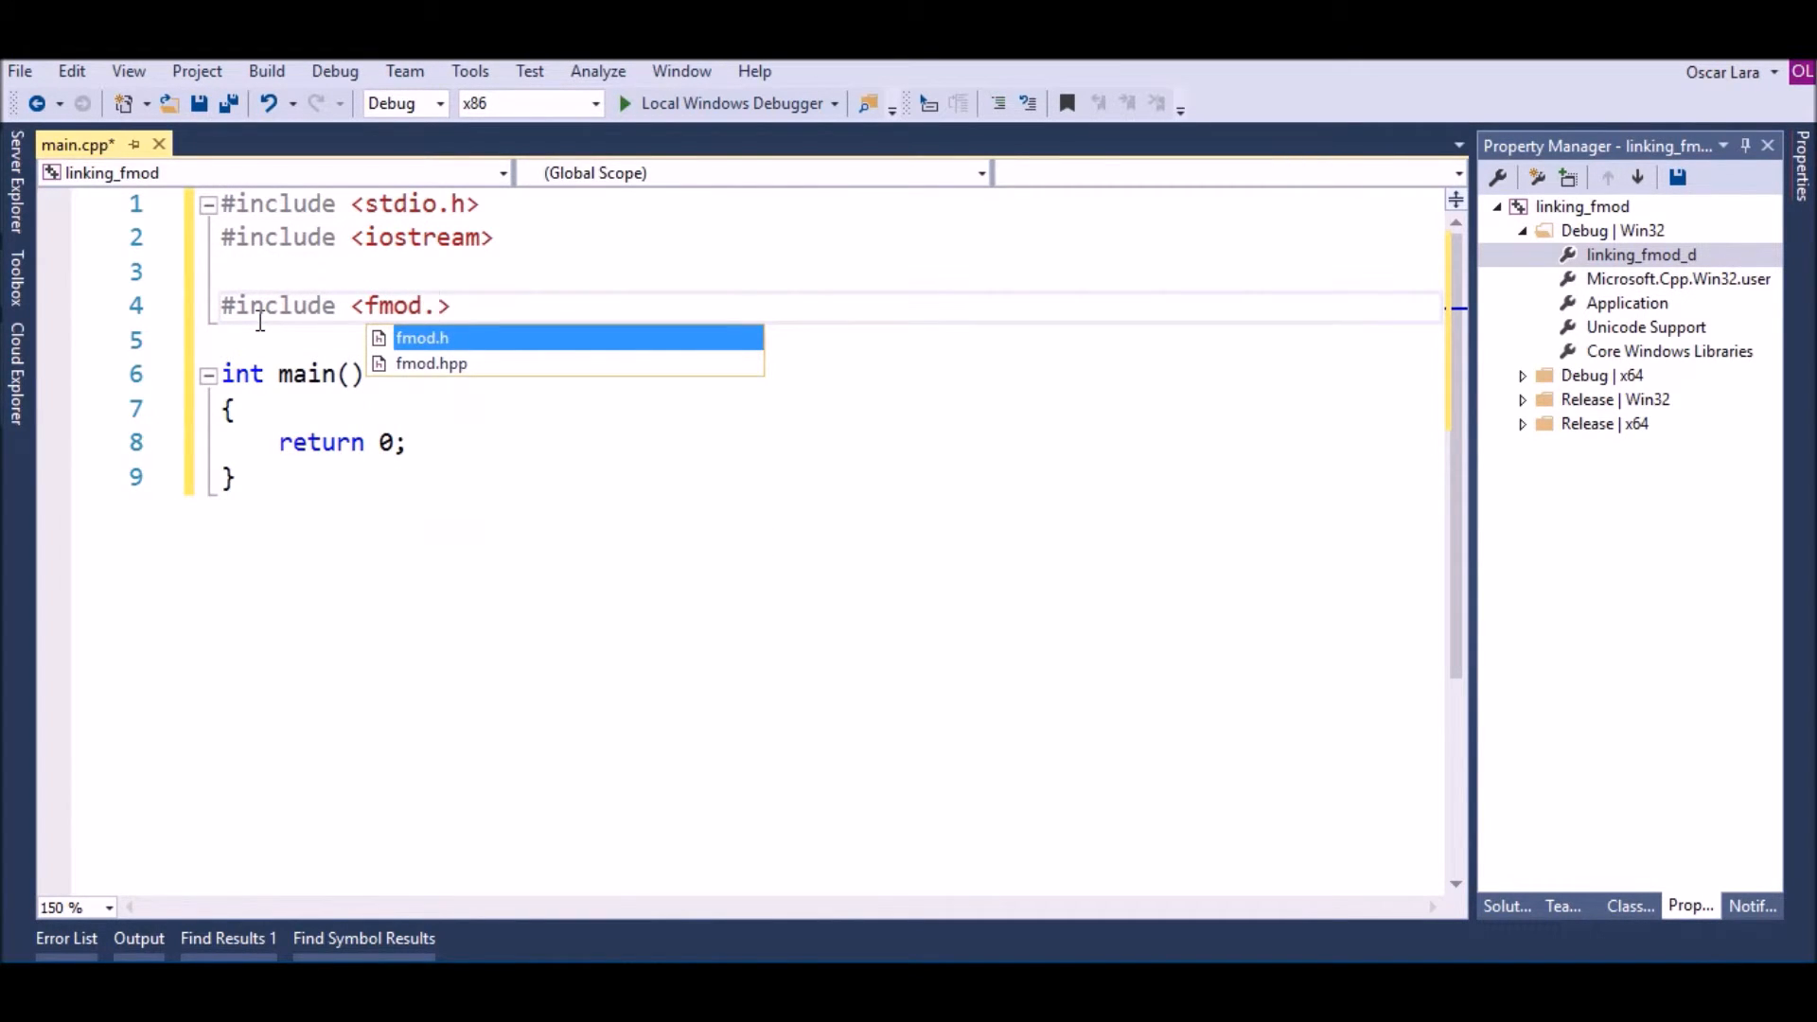
{"action": "type", "text": "hpp"}
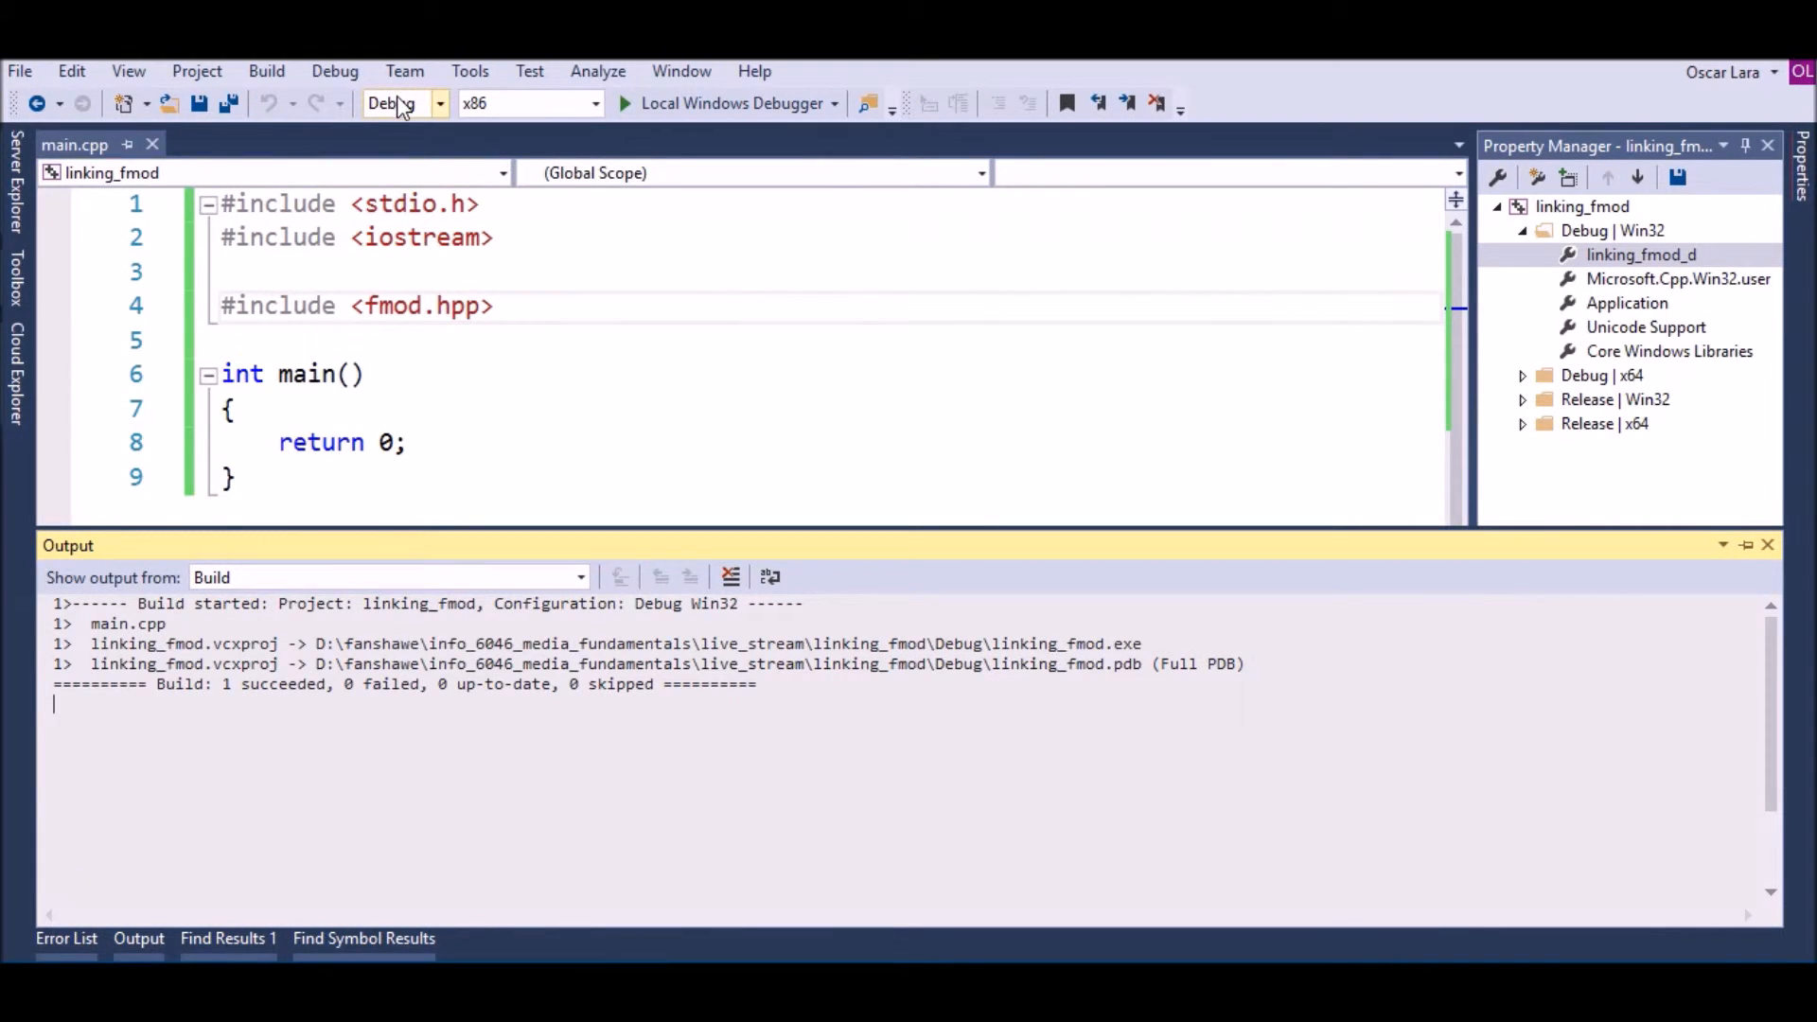
{"action": "left_click", "coordinate": [399, 103]}
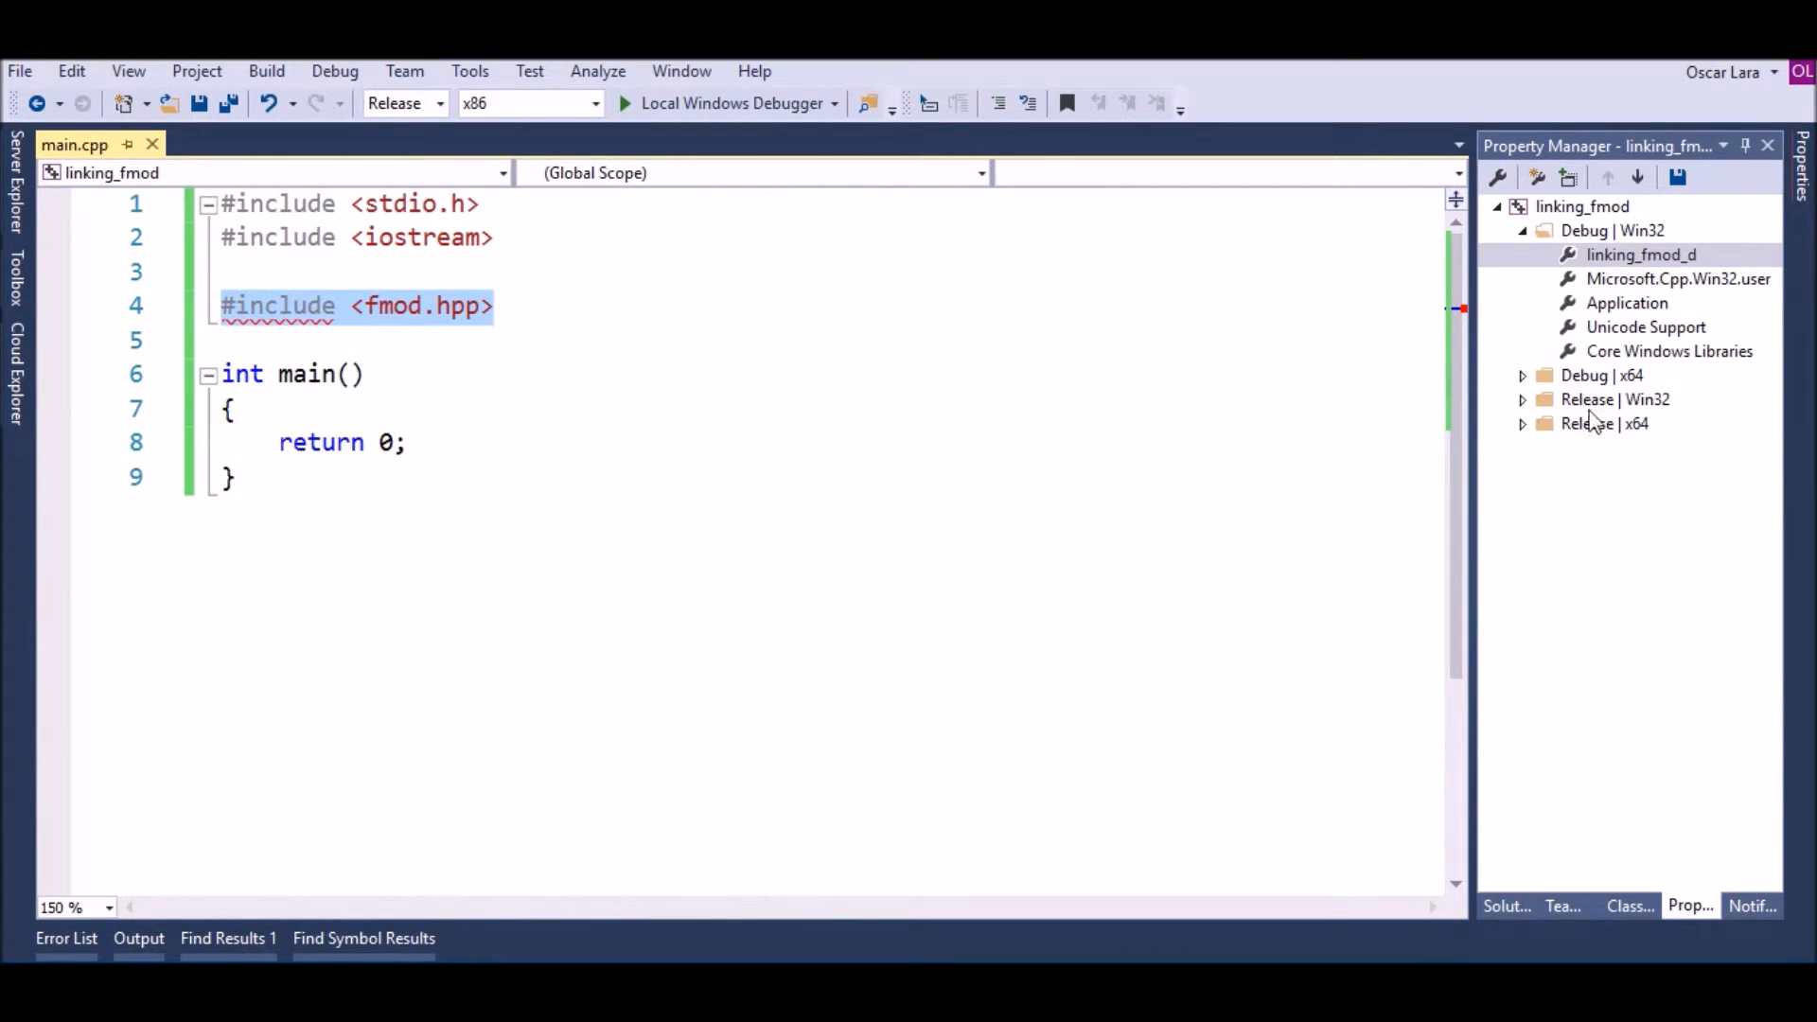
Add a new property sheet to Release | Win32 and name it linking_fmod
{"action": "right_click", "coordinate": [1615, 398]}
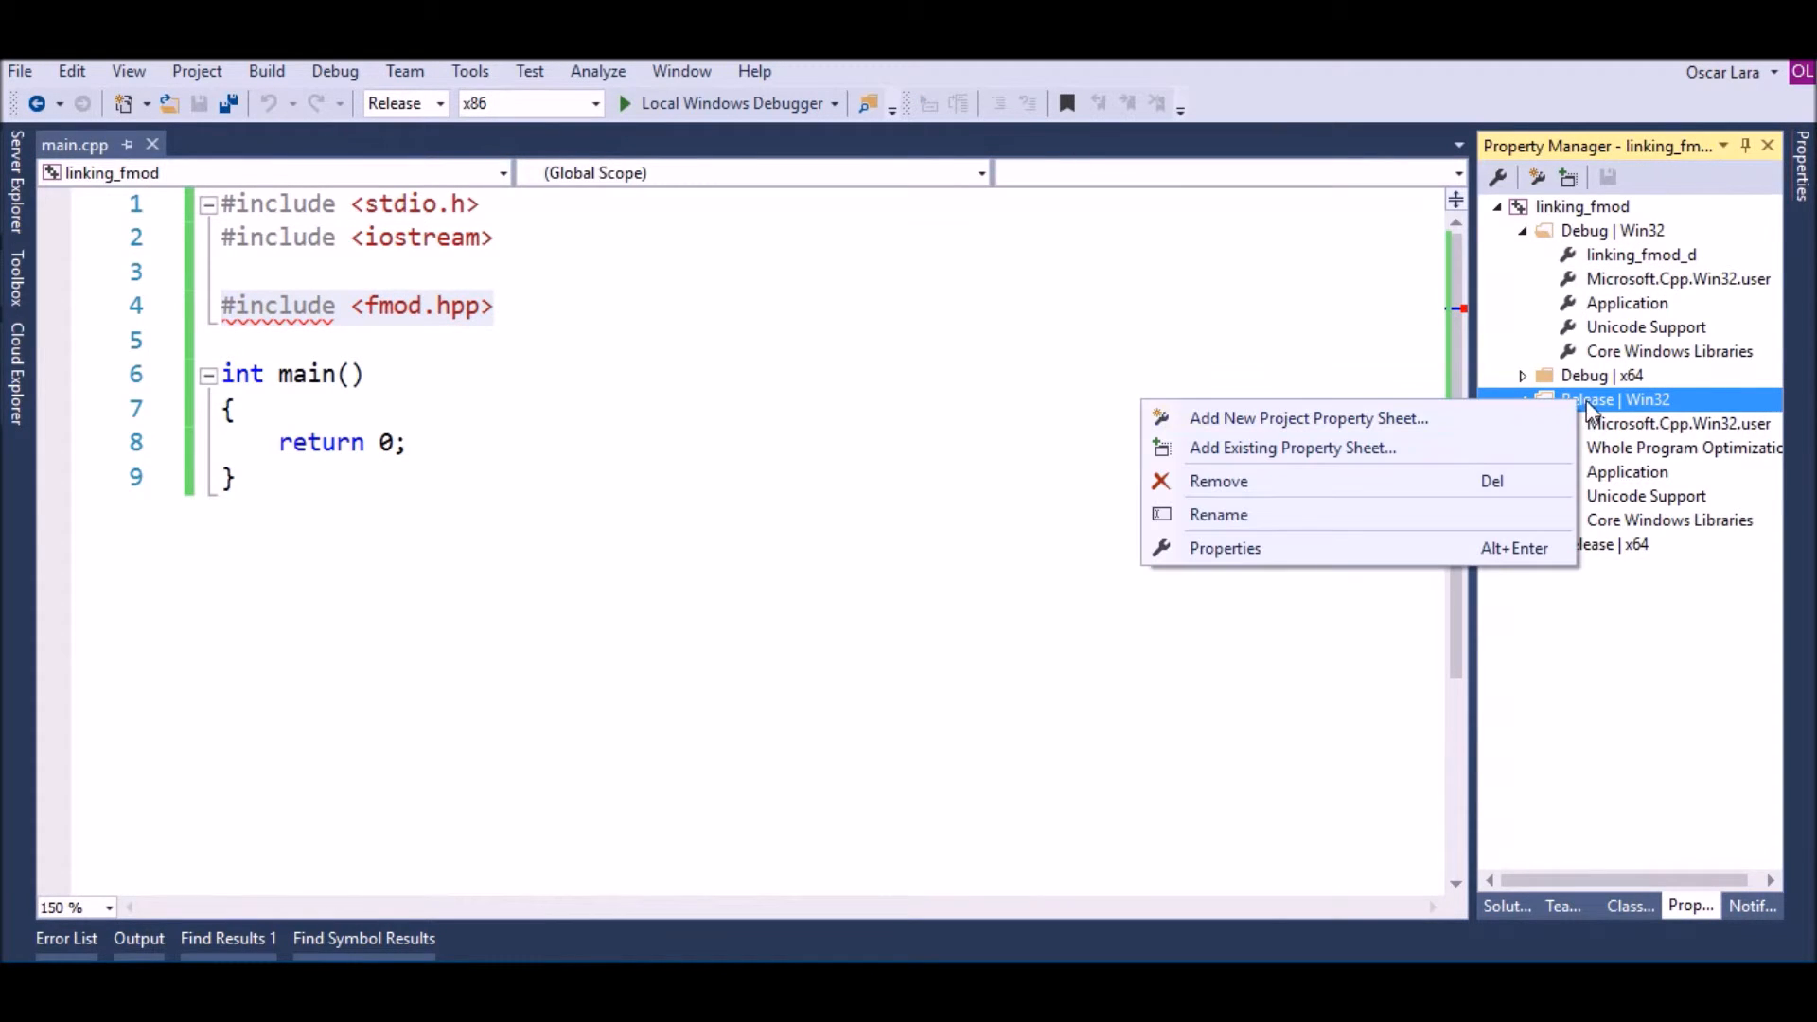
{"action": "left_click", "coordinate": [1307, 419]}
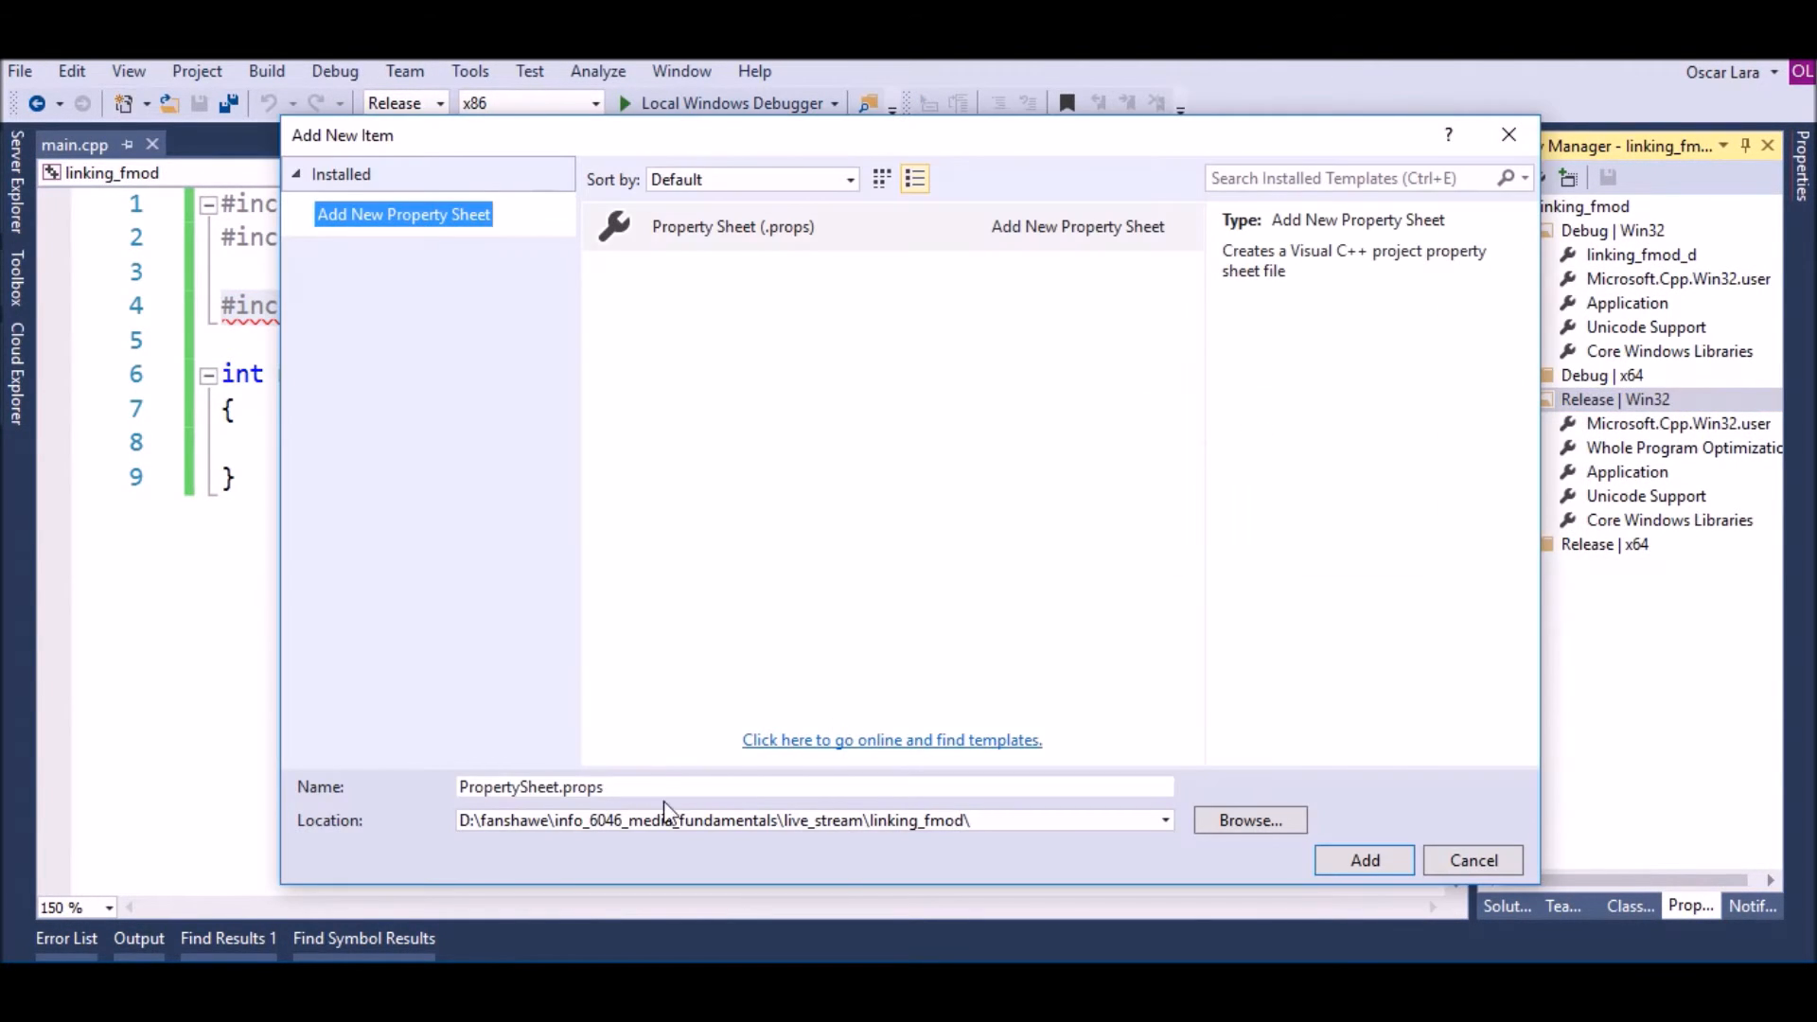
{"action": "left_click", "coordinate": [811, 786]}
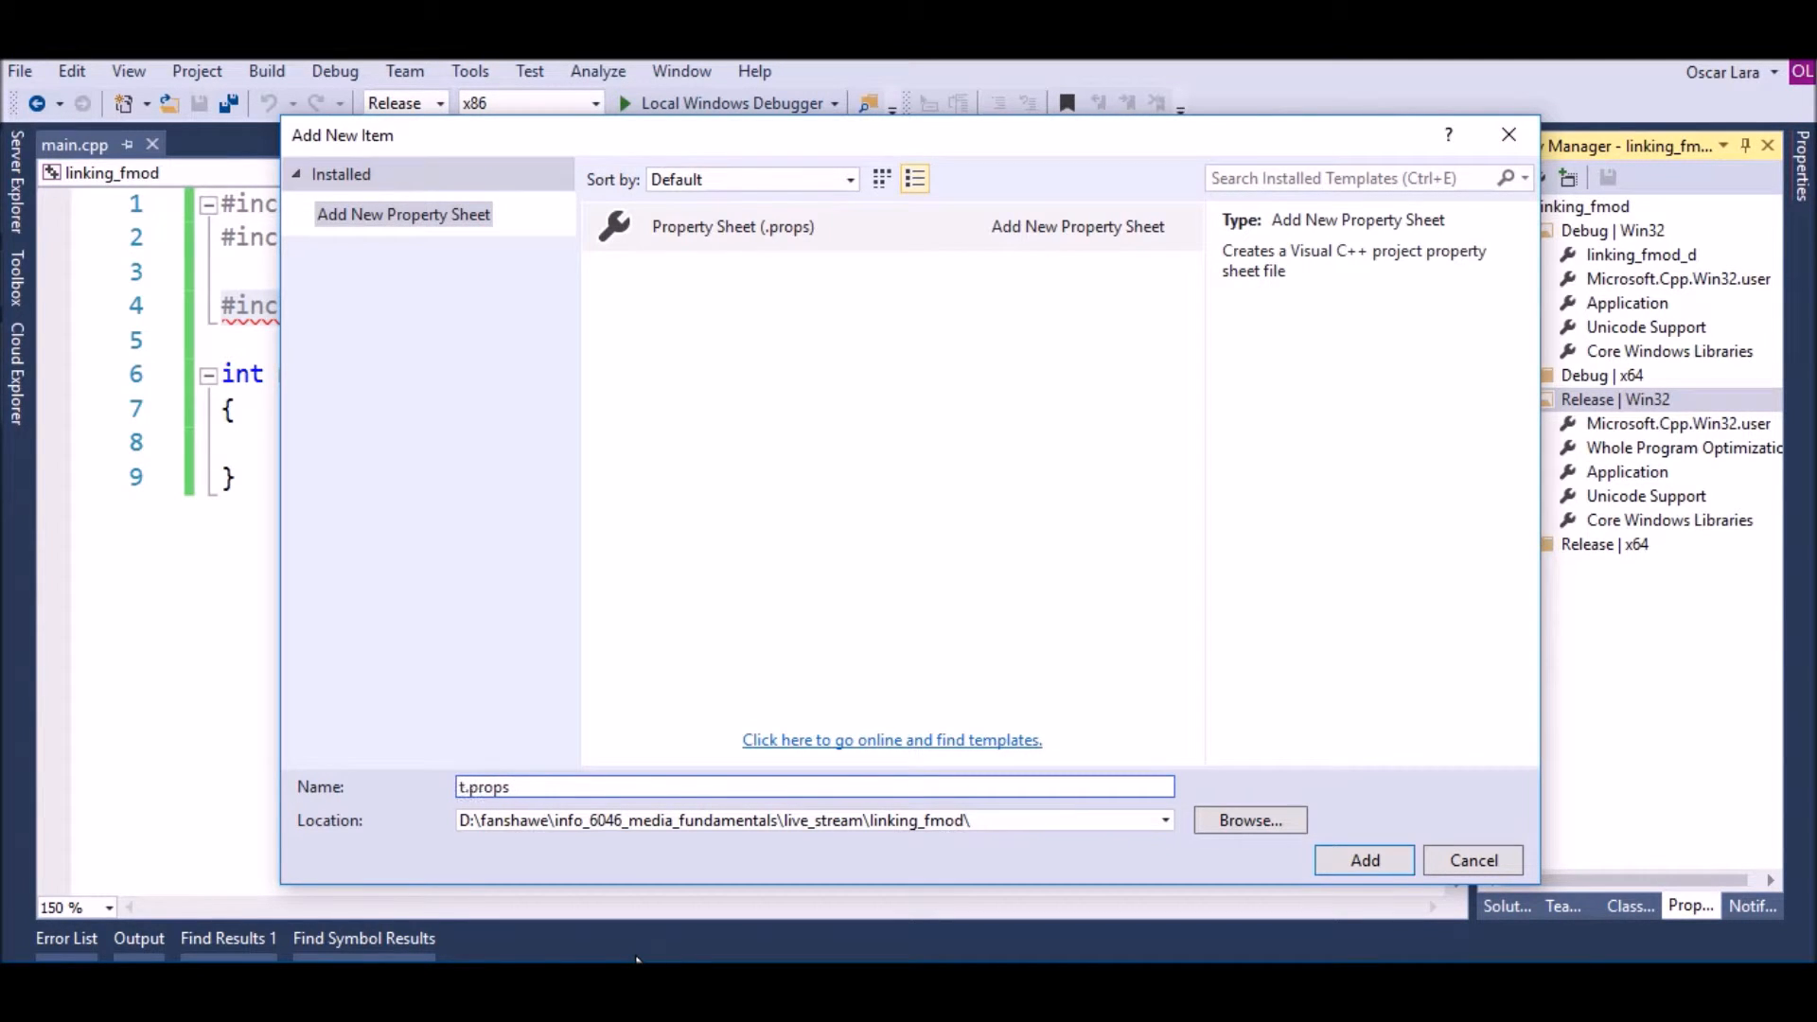
{"action": "type", "text": "linkin"}
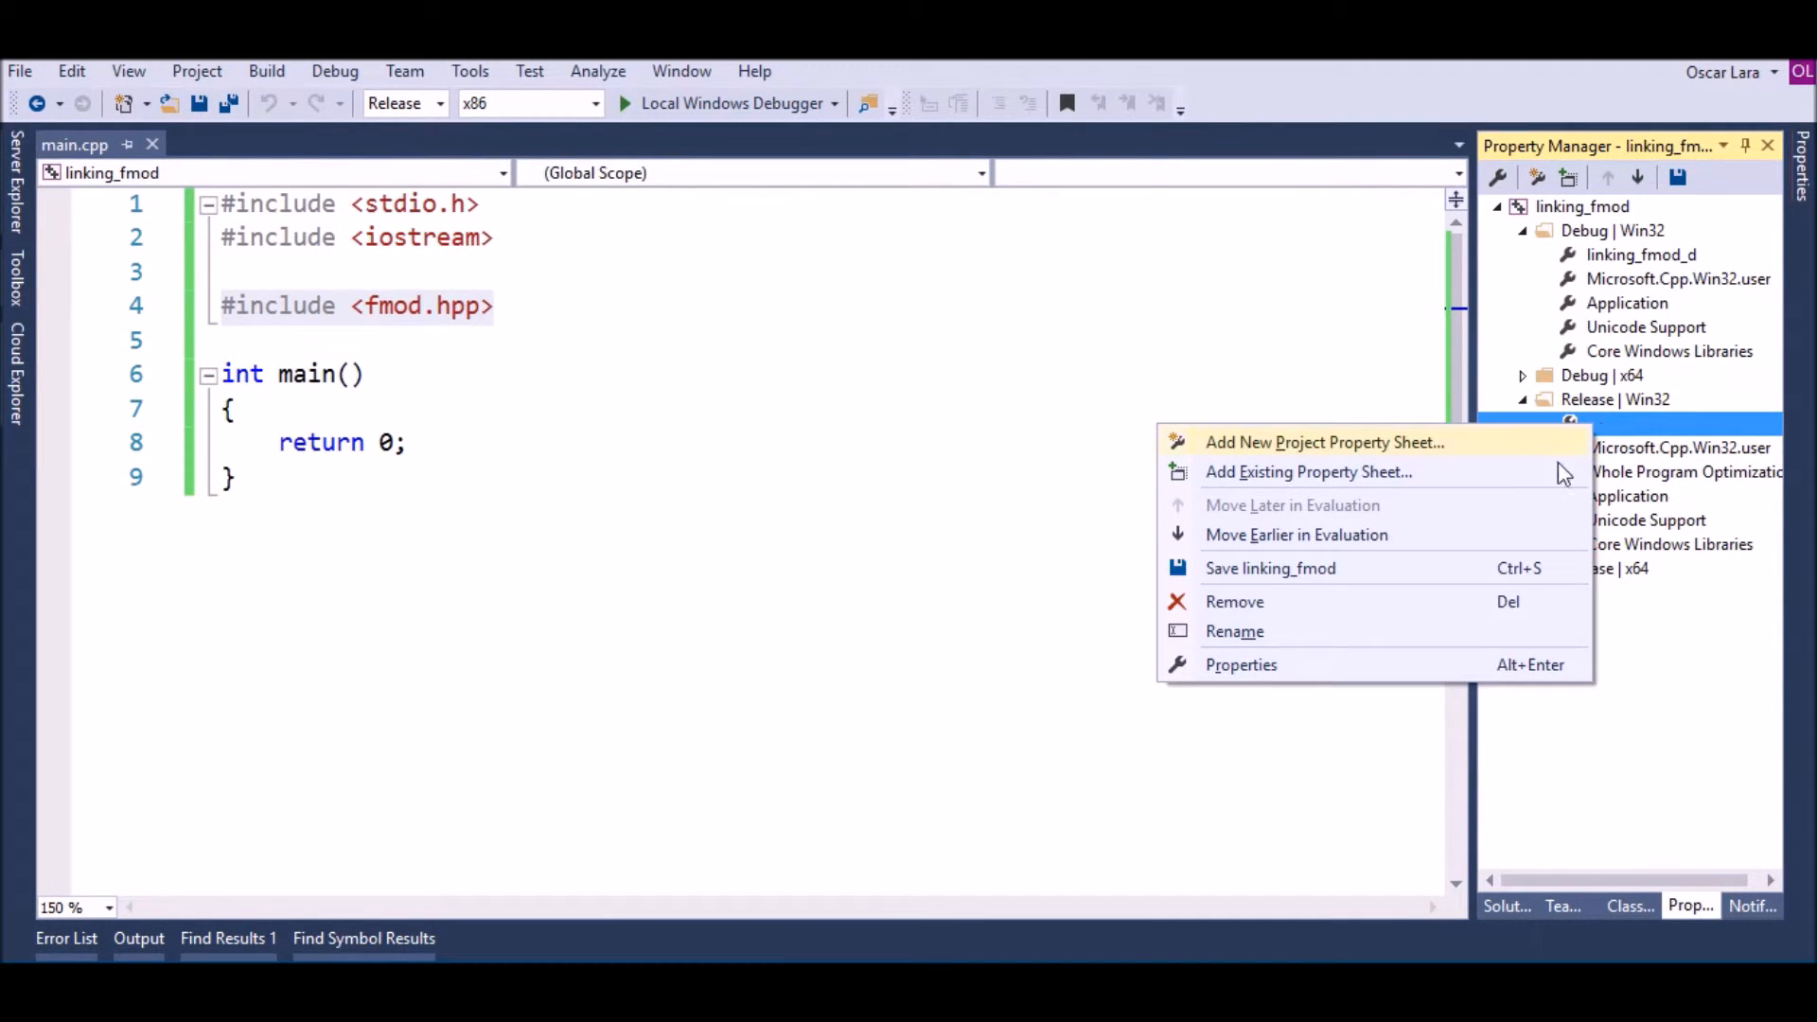
{"action": "left_click", "coordinate": [1234, 631]}
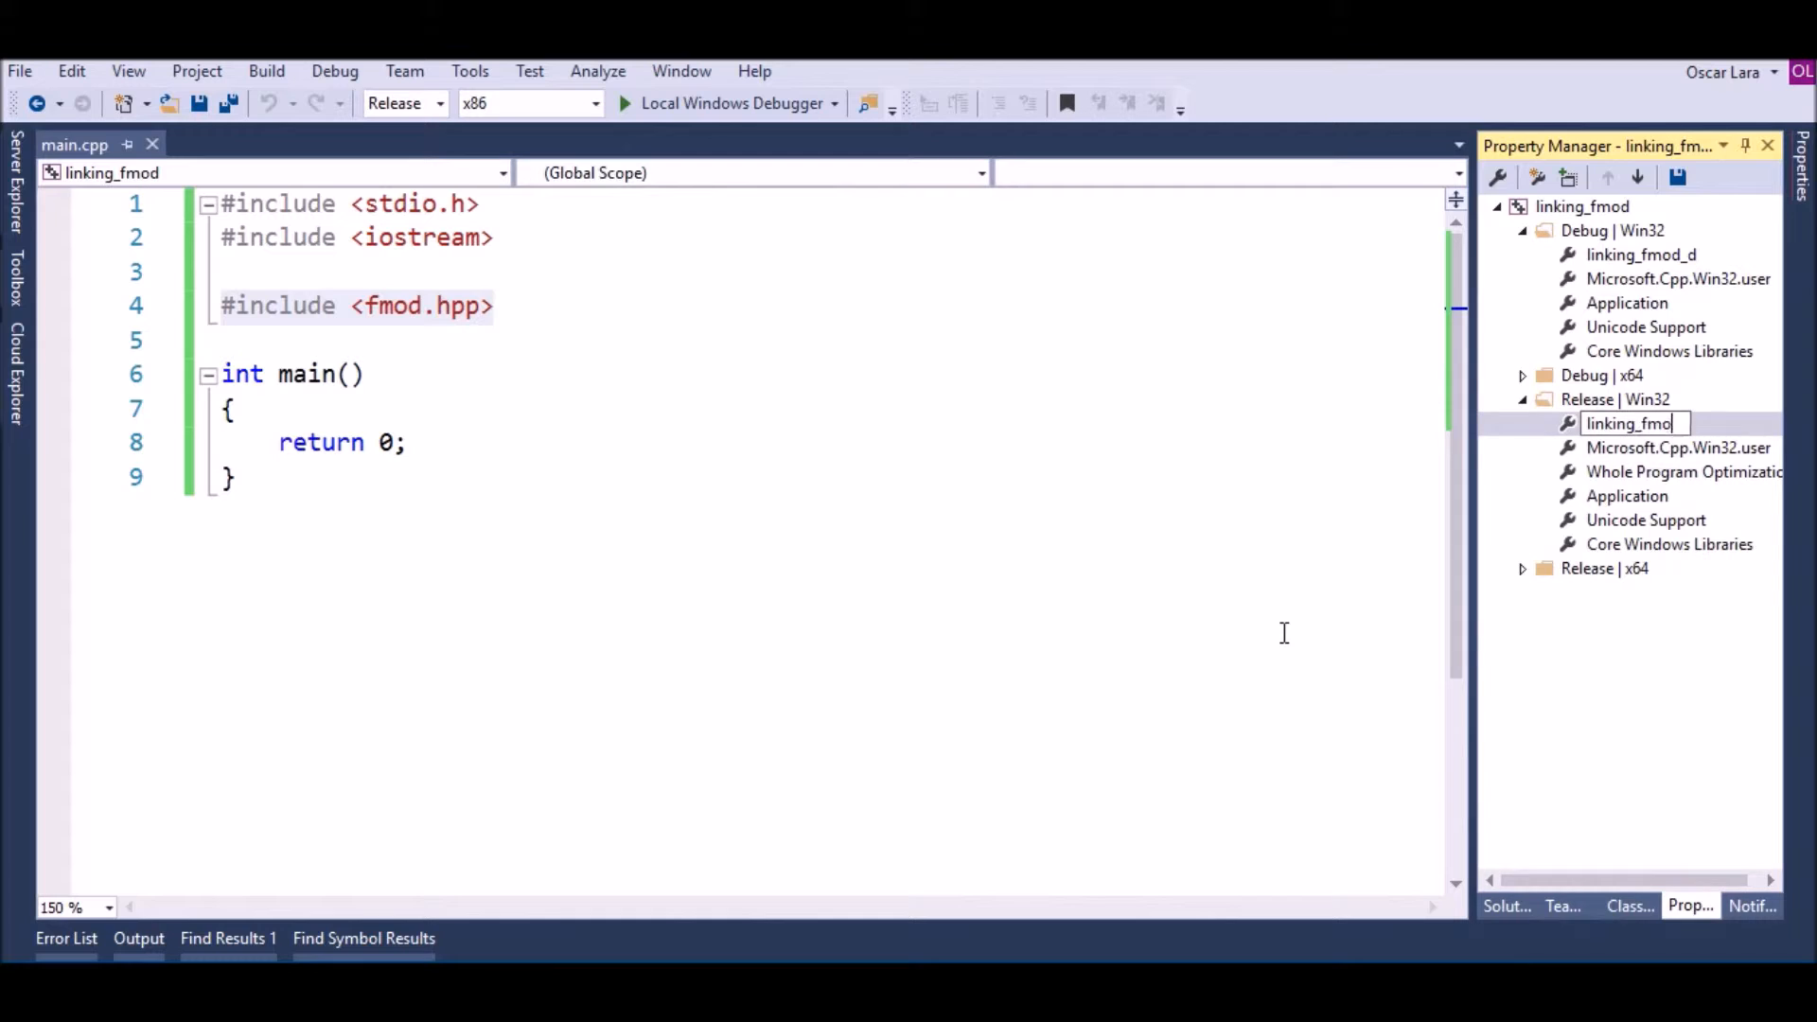
{"action": "left_click", "coordinate": [1633, 423]}
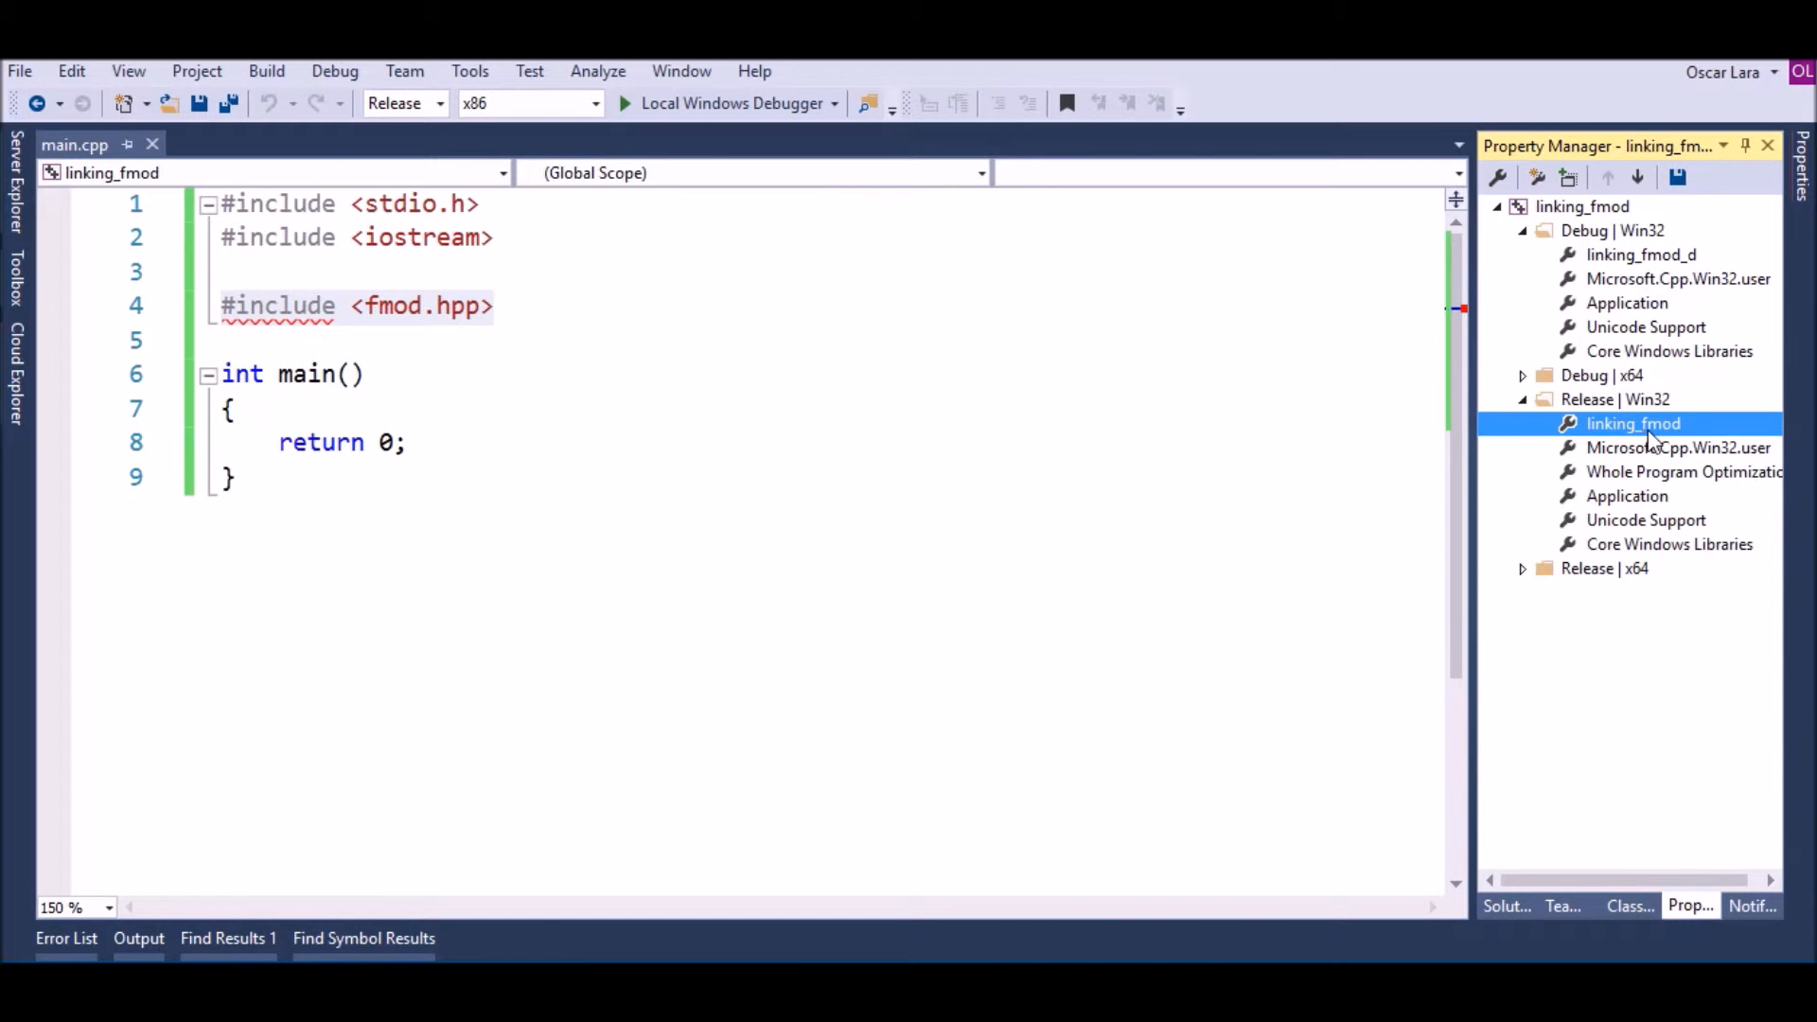
Prepend $(SolutionDir)inc; to Include Directories and $(SolutionDir)lib; to Library Directories in linking_fmod
{"action": "double_click", "coordinate": [1633, 423]}
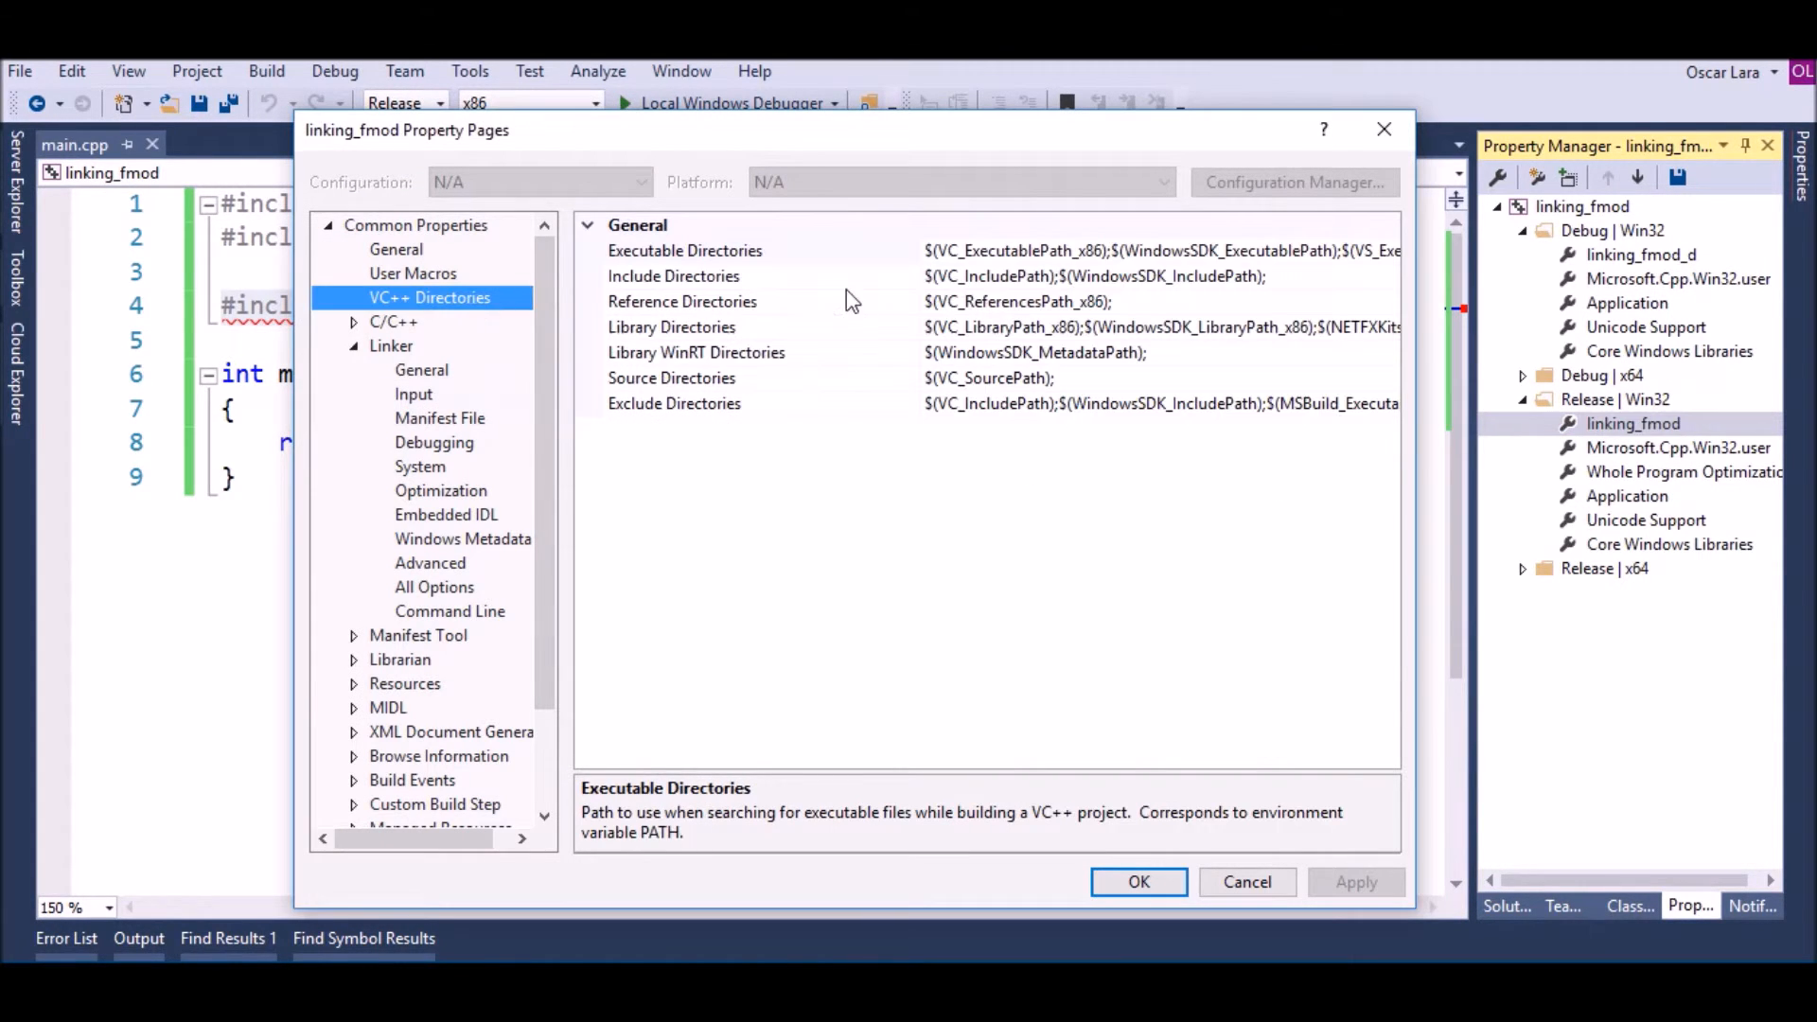
{"action": "left_click", "coordinate": [672, 276]}
{"action": "type", "text": "$(SolutionDir)inc;"}
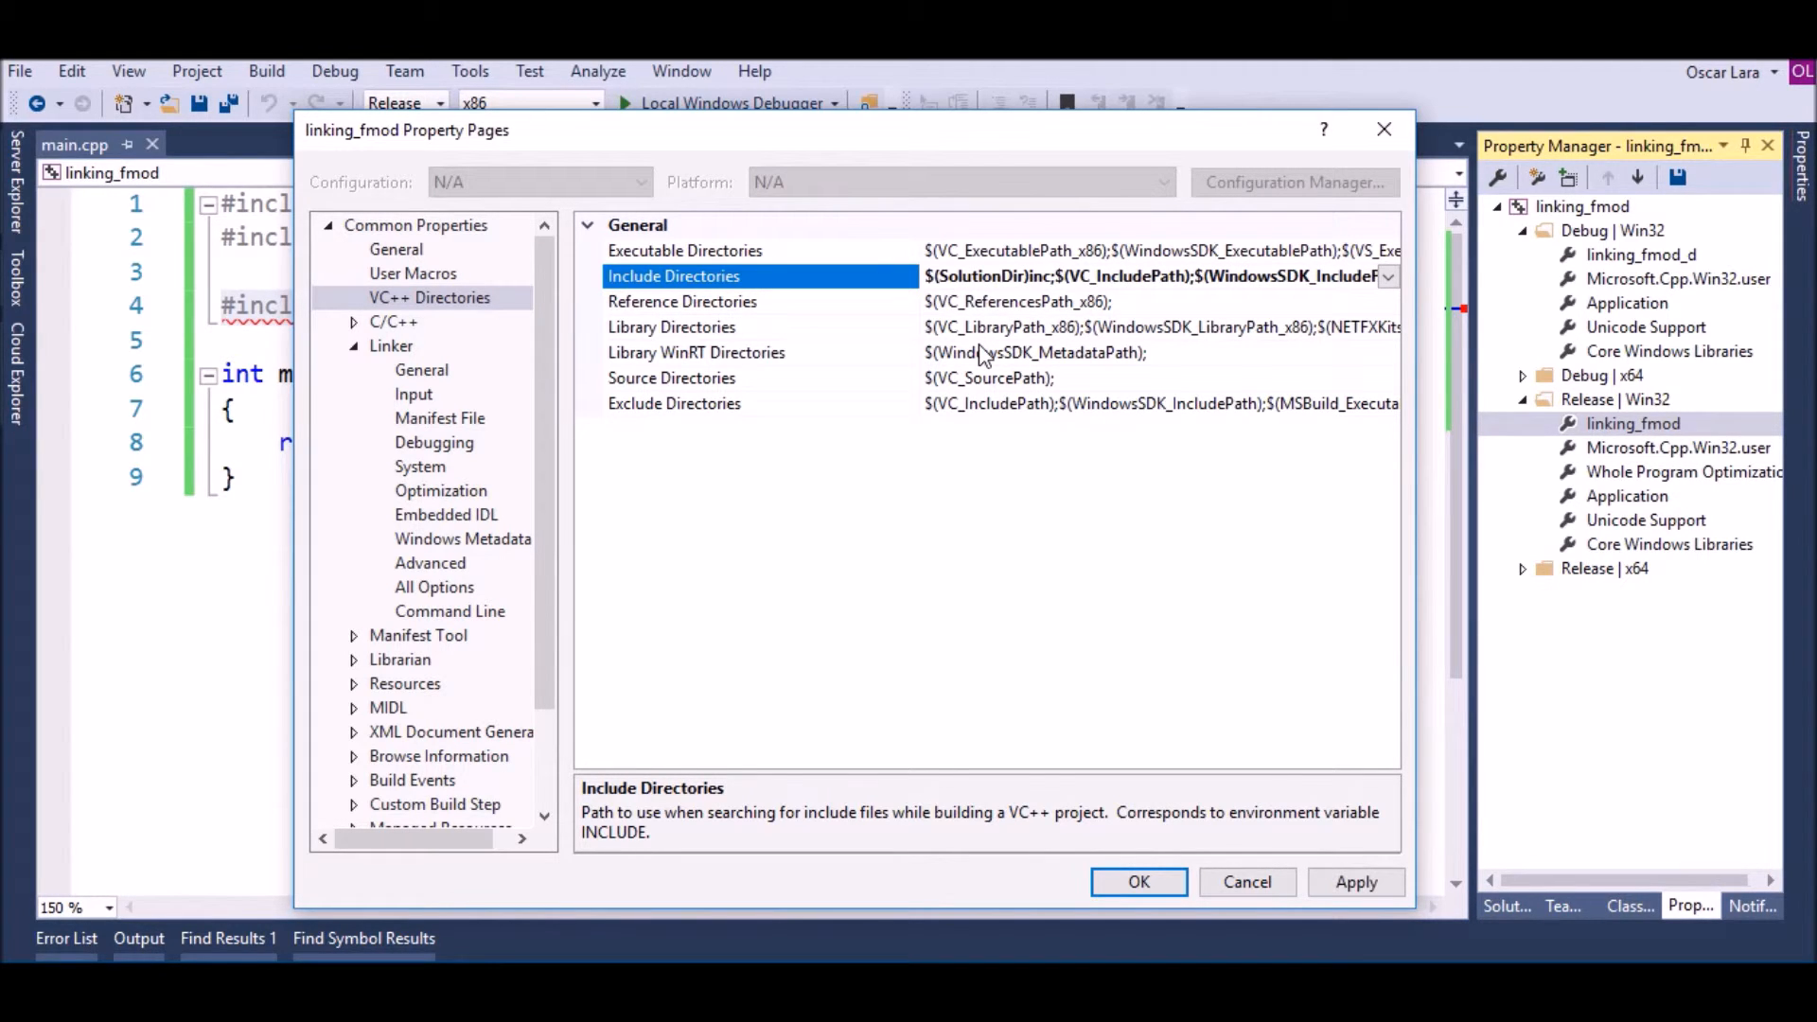
{"action": "left_click", "coordinate": [672, 327]}
{"action": "type", "text": "$(SolutionDir)"}
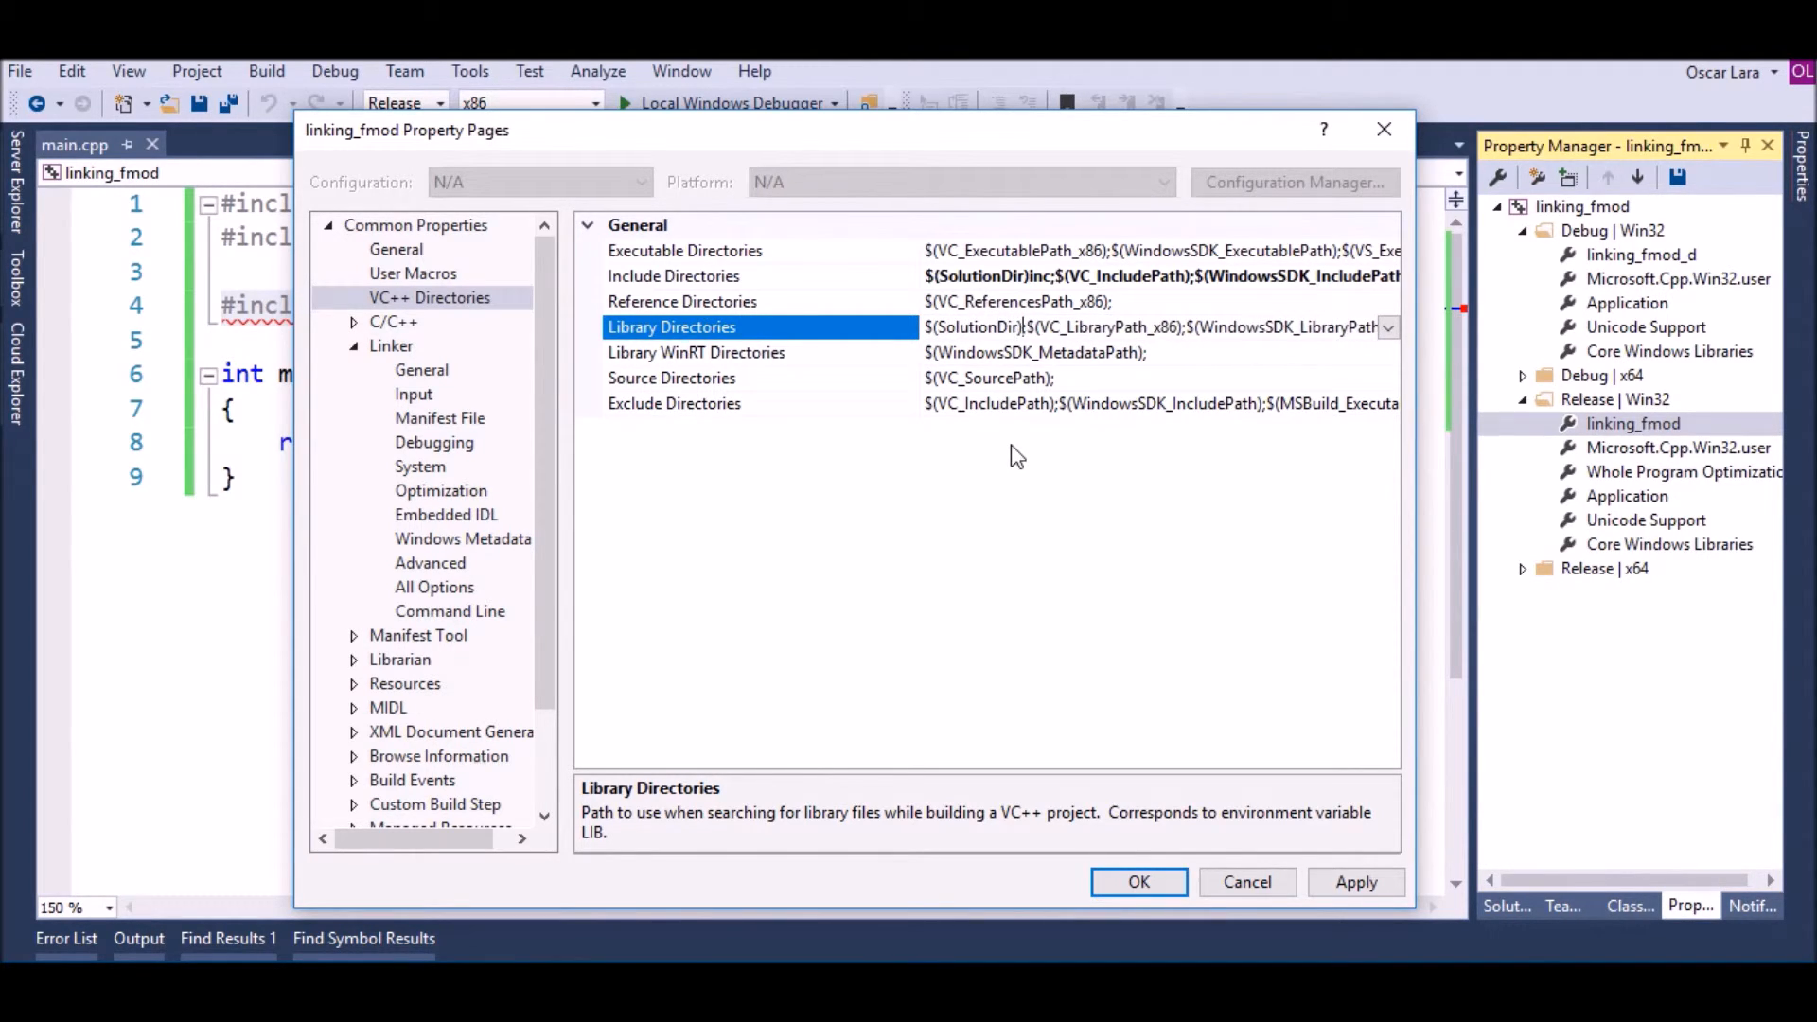
{"action": "left_click", "coordinate": [1136, 882]}
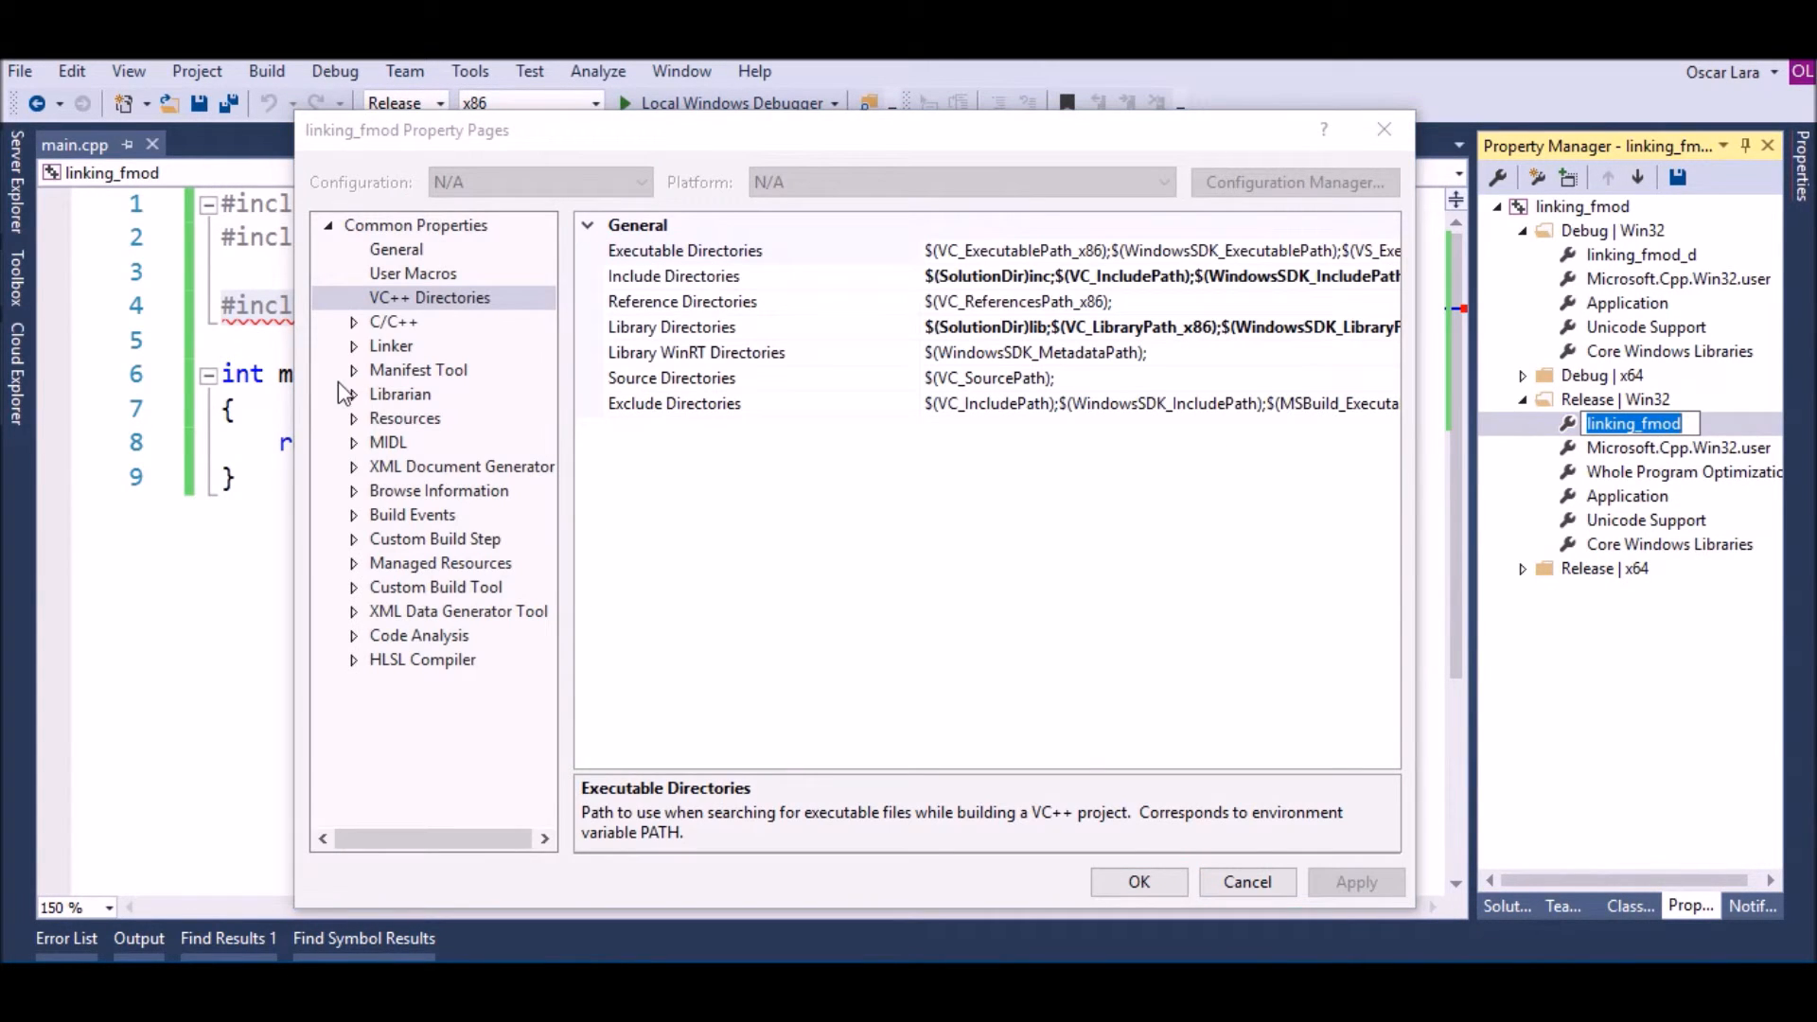
{"action": "left_click", "coordinate": [412, 394]}
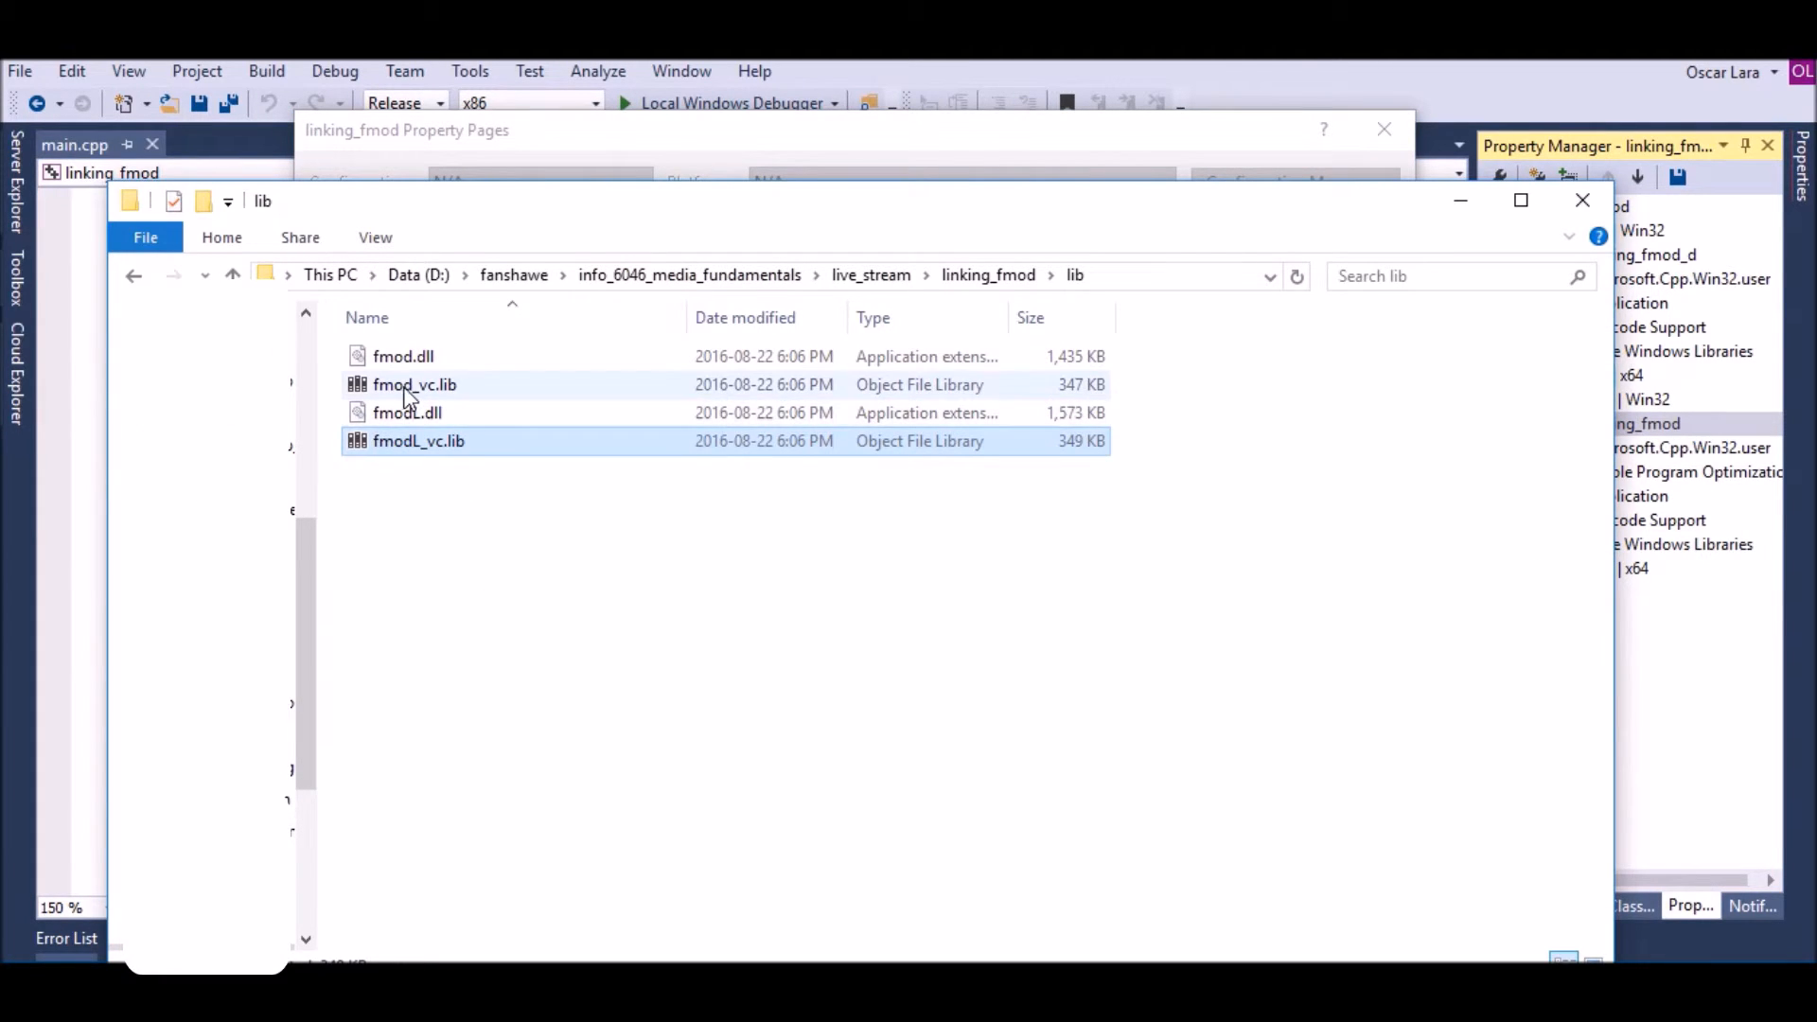
Copy the fmod_vc.lib file name from the lib folder
{"action": "left_click", "coordinate": [414, 383]}
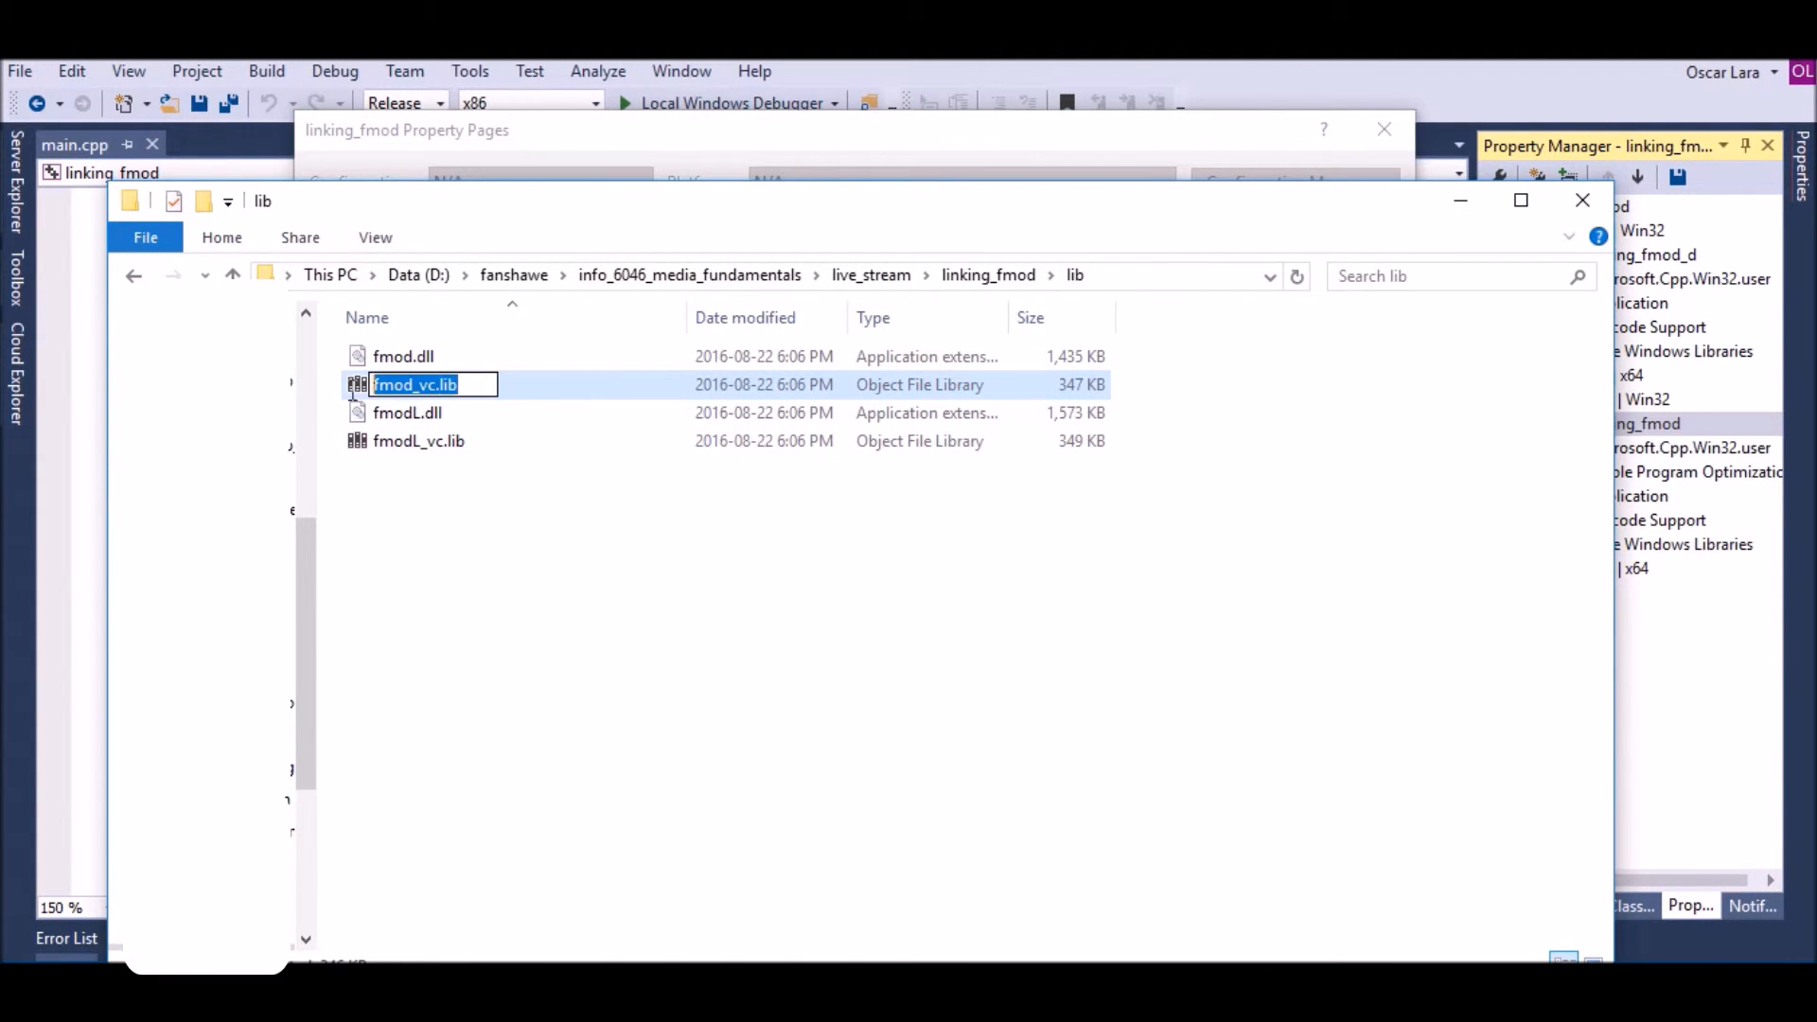
{"action": "right_click", "coordinate": [417, 385]}
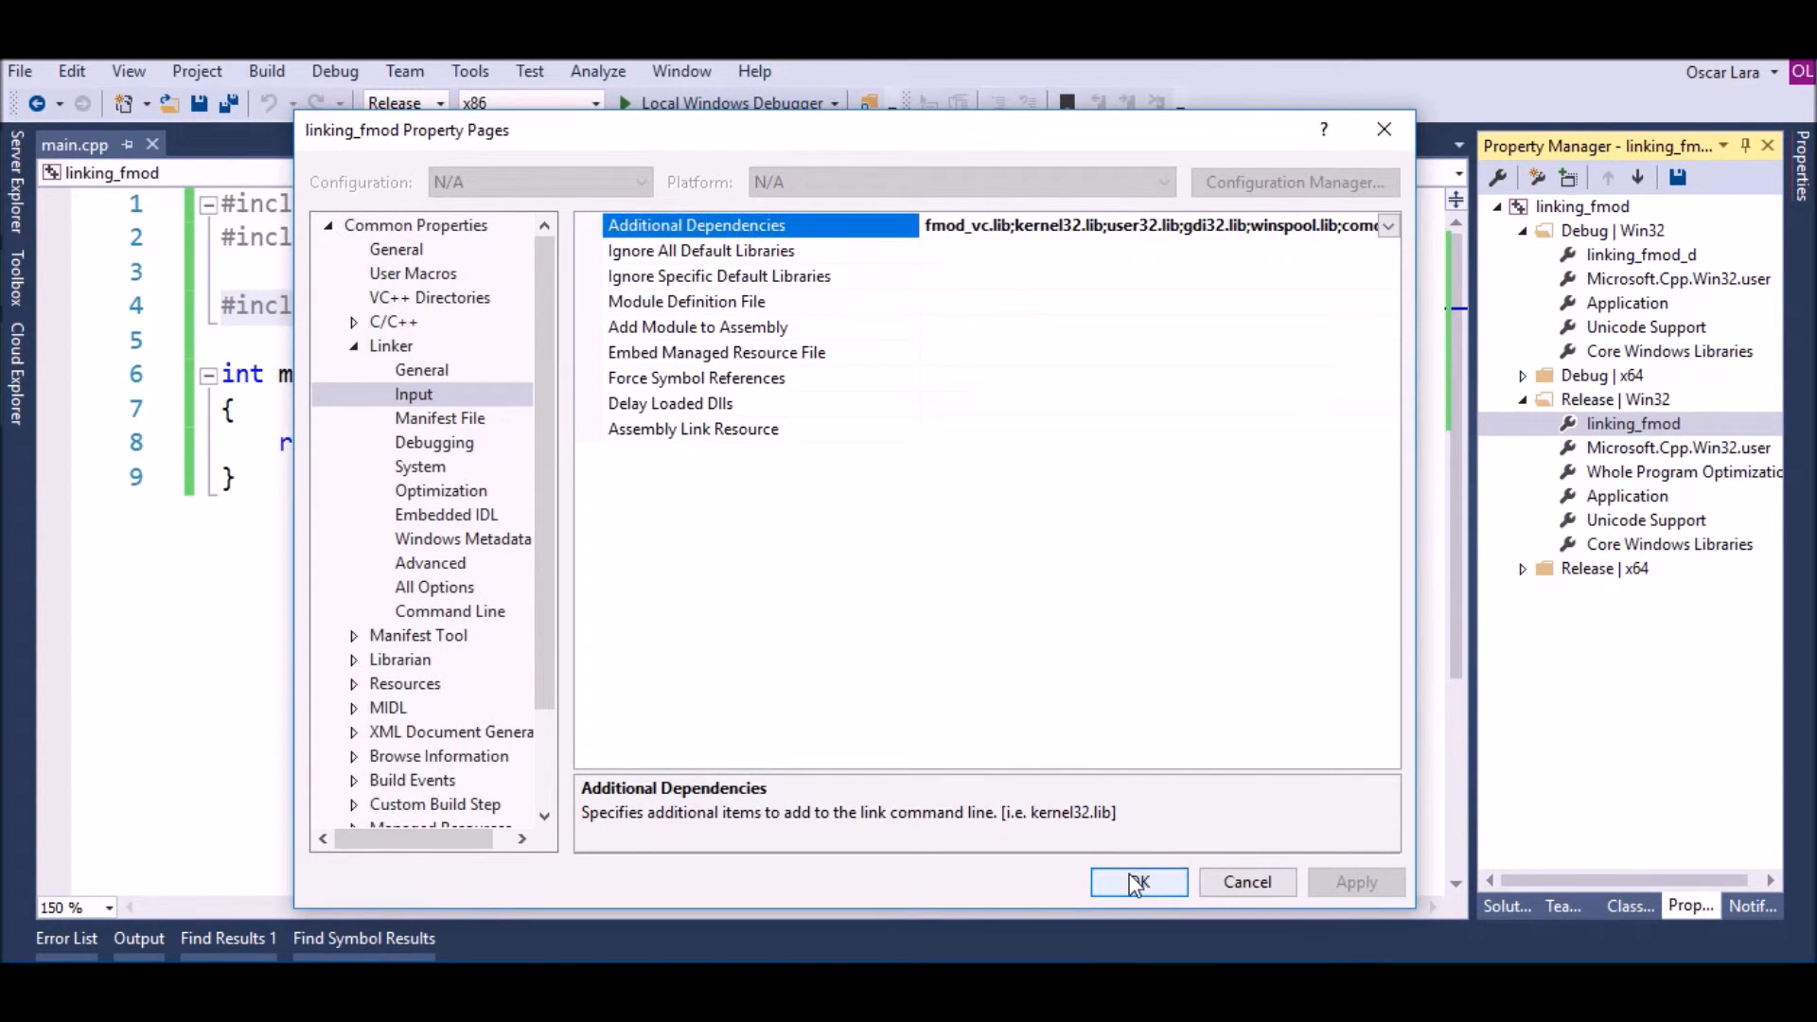
Add fmod_vc.lib to the linker's Additional Dependencies, confirm with OK, and save
{"action": "left_click", "coordinate": [1138, 882]}
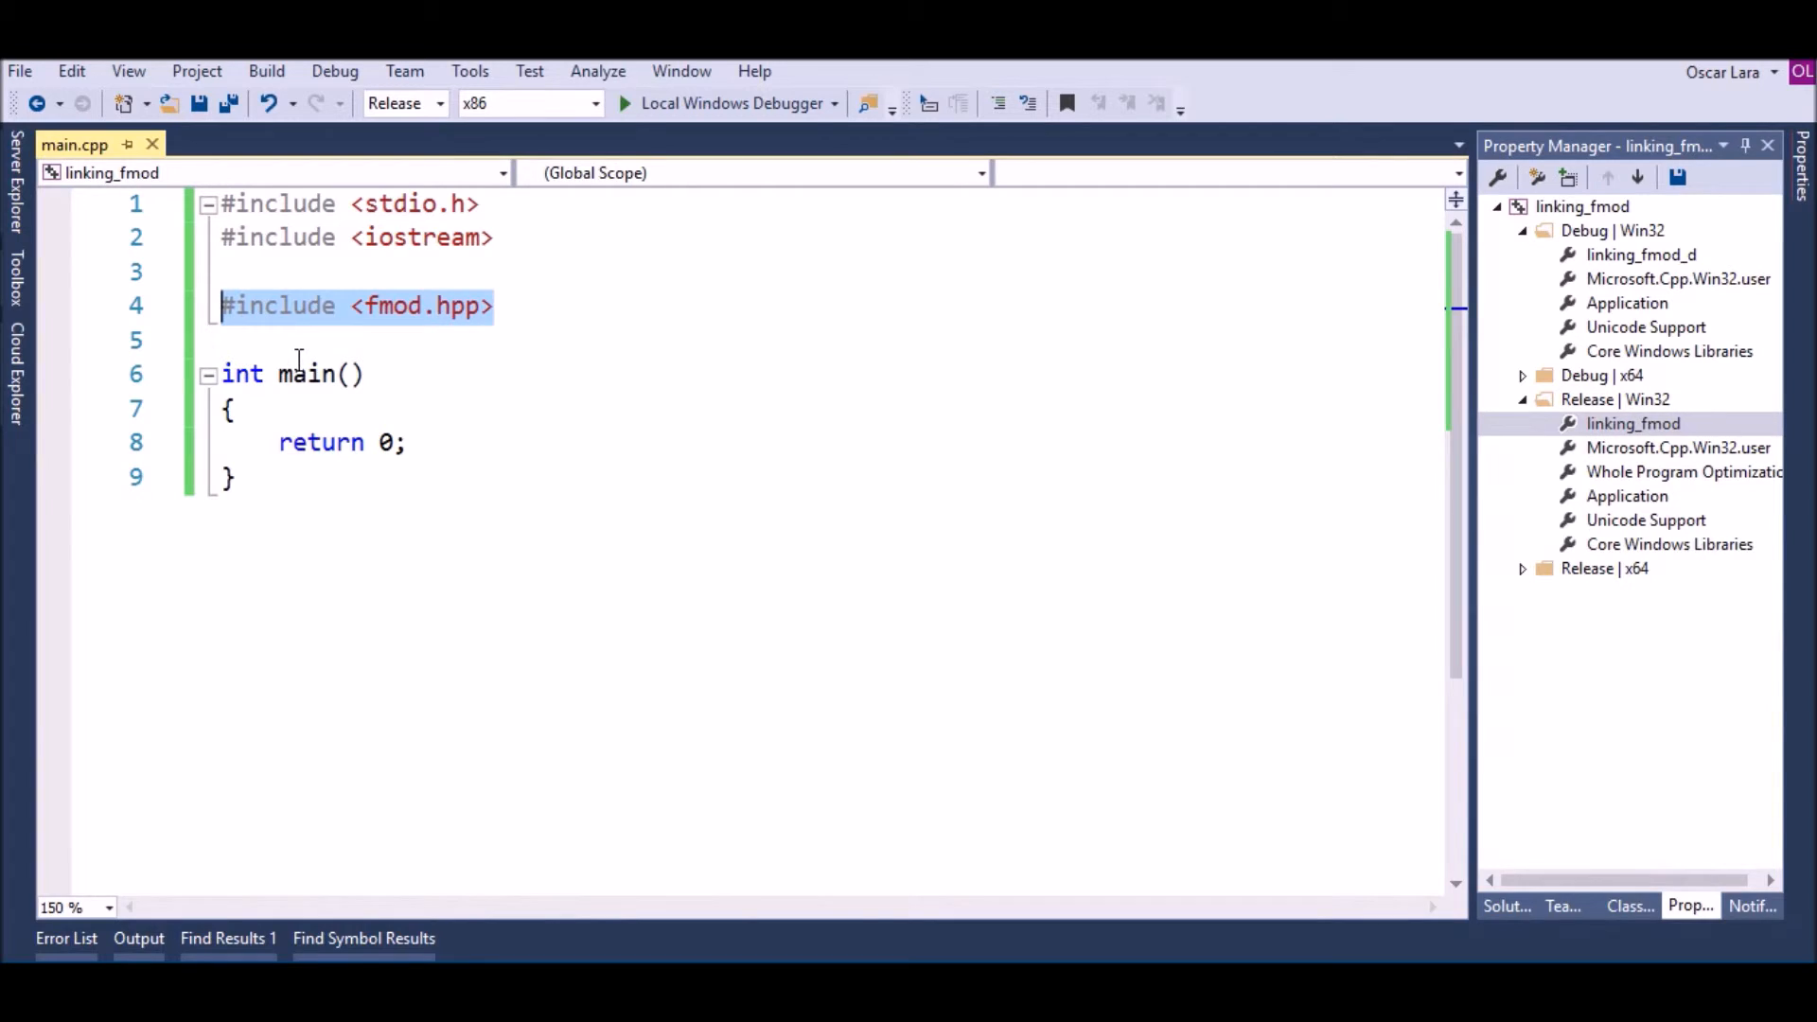
{"action": "key", "text": "F7"}
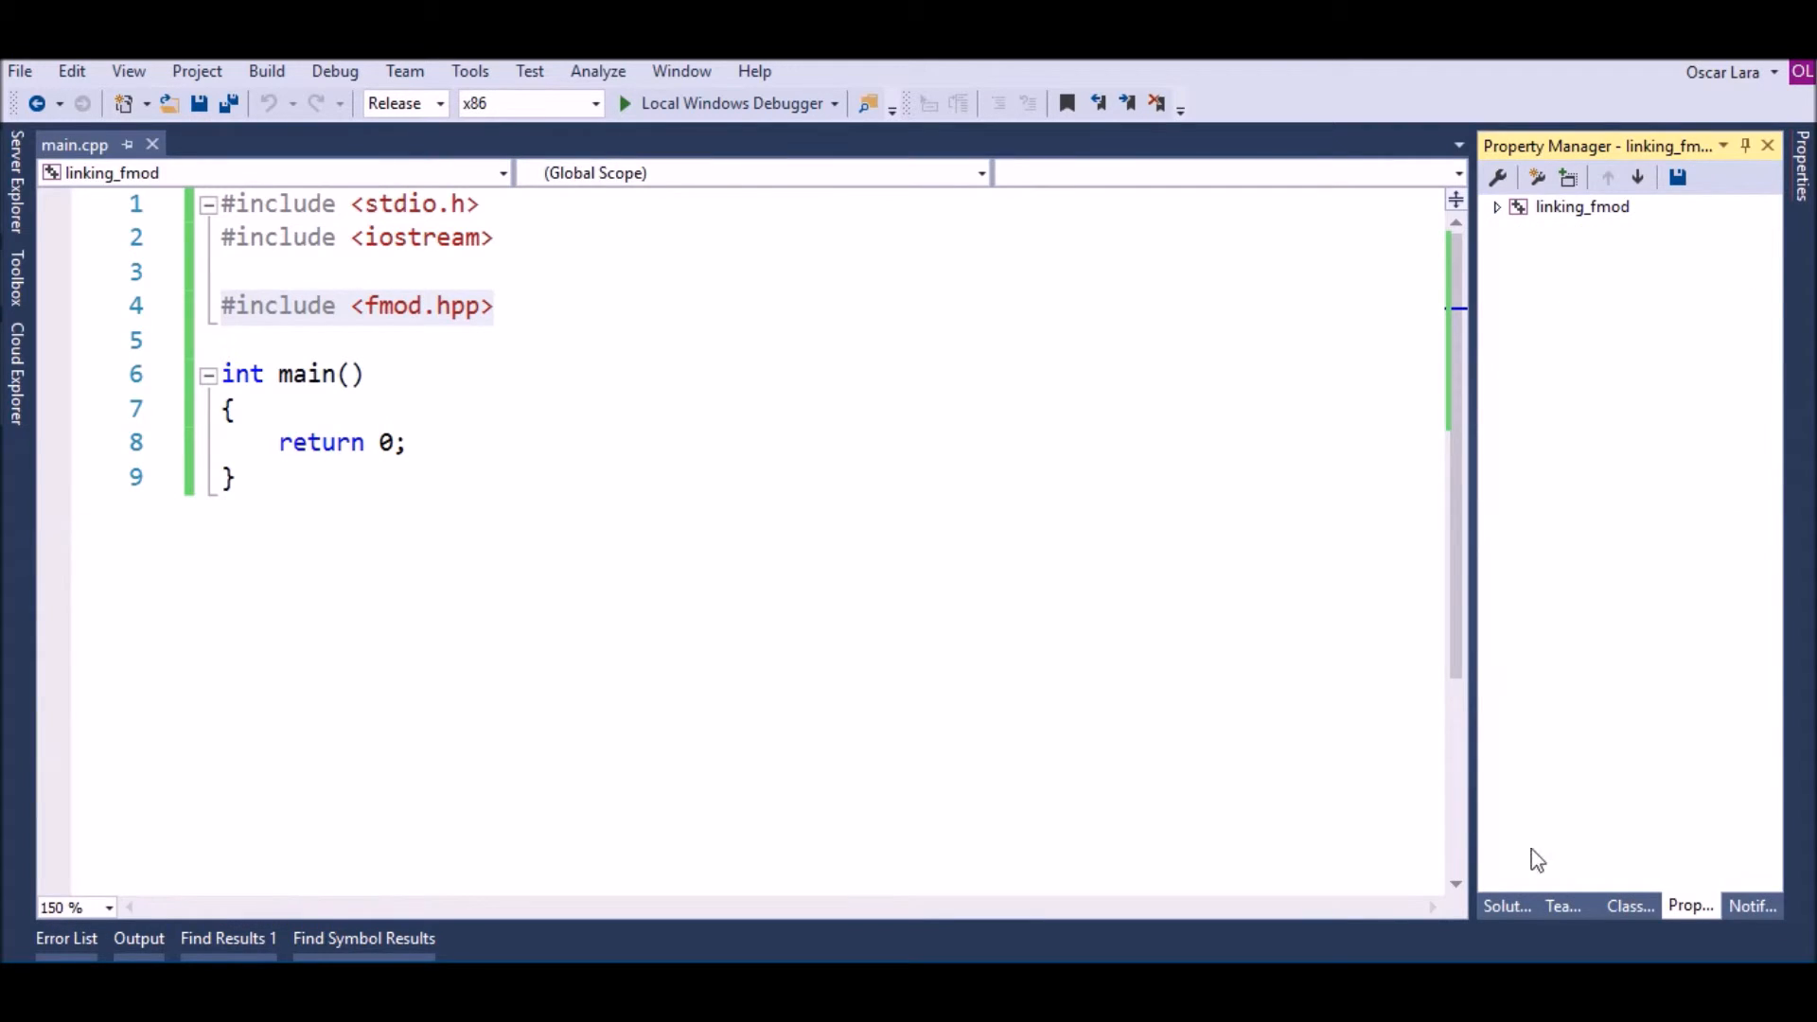
{"action": "right_click", "coordinate": [1610, 243]}
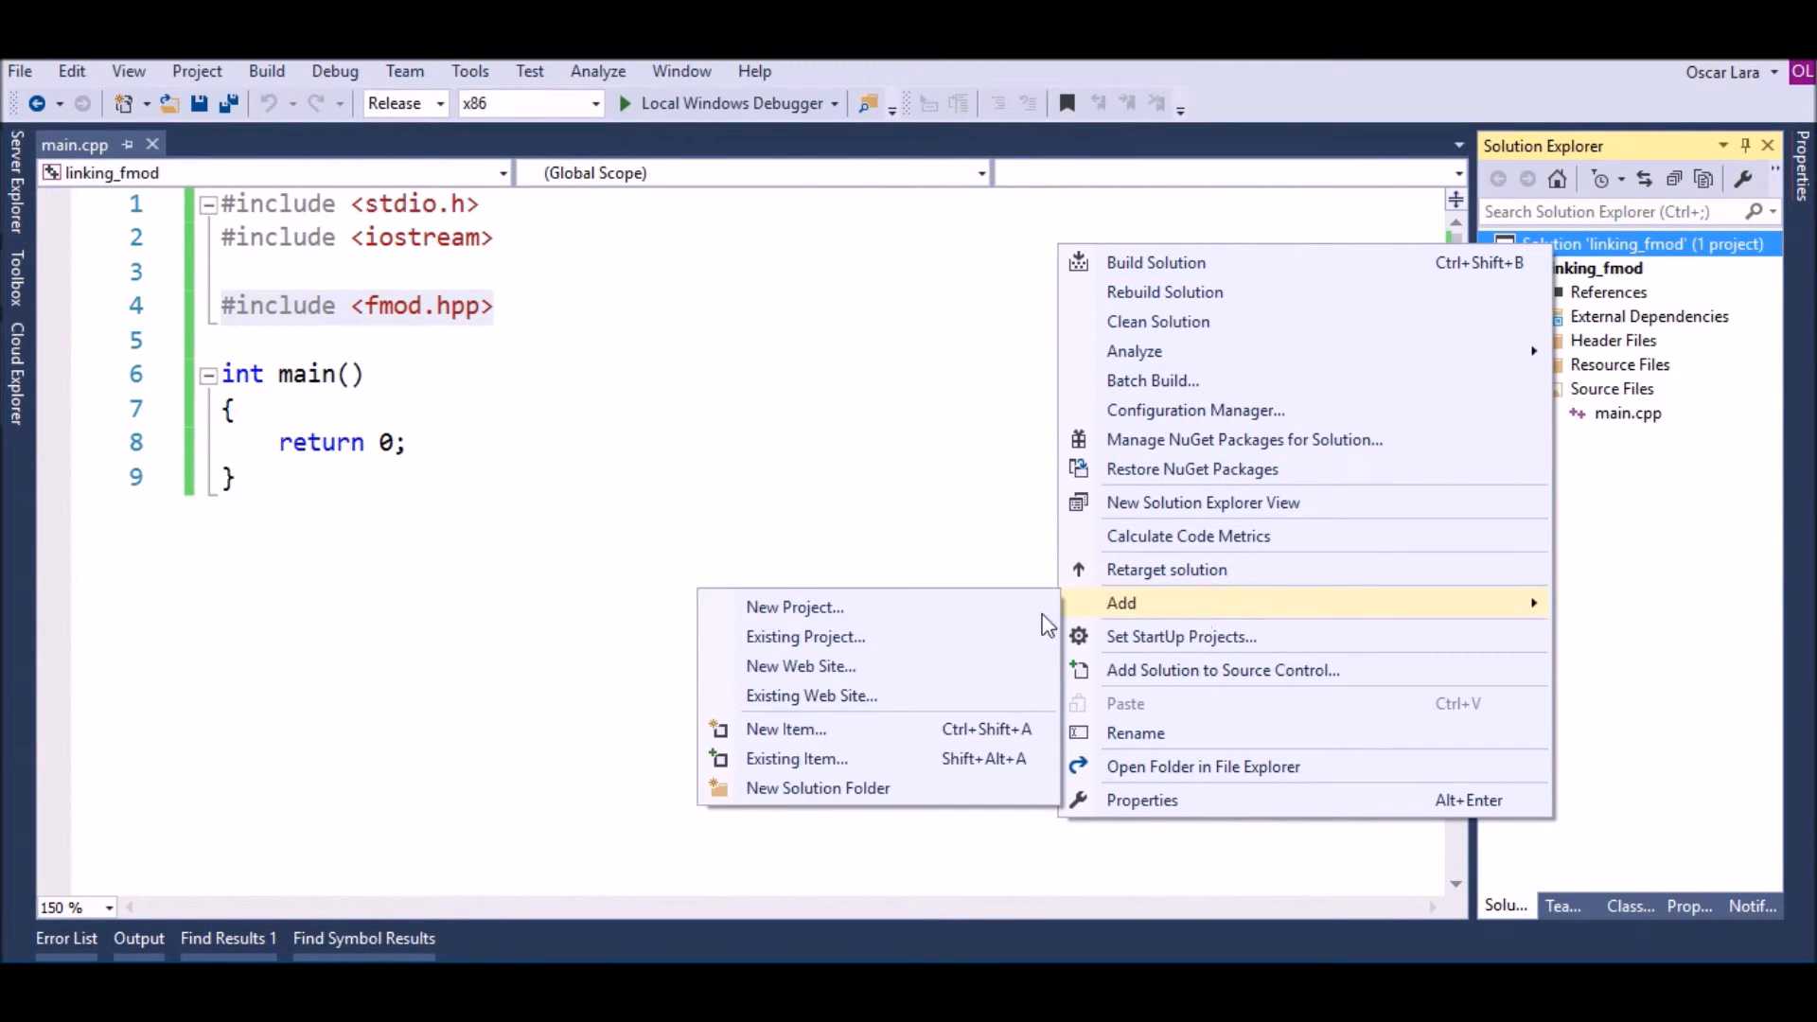
Create an empty Win32 Console Application project named nother_project in the solution
{"action": "left_click", "coordinate": [795, 605]}
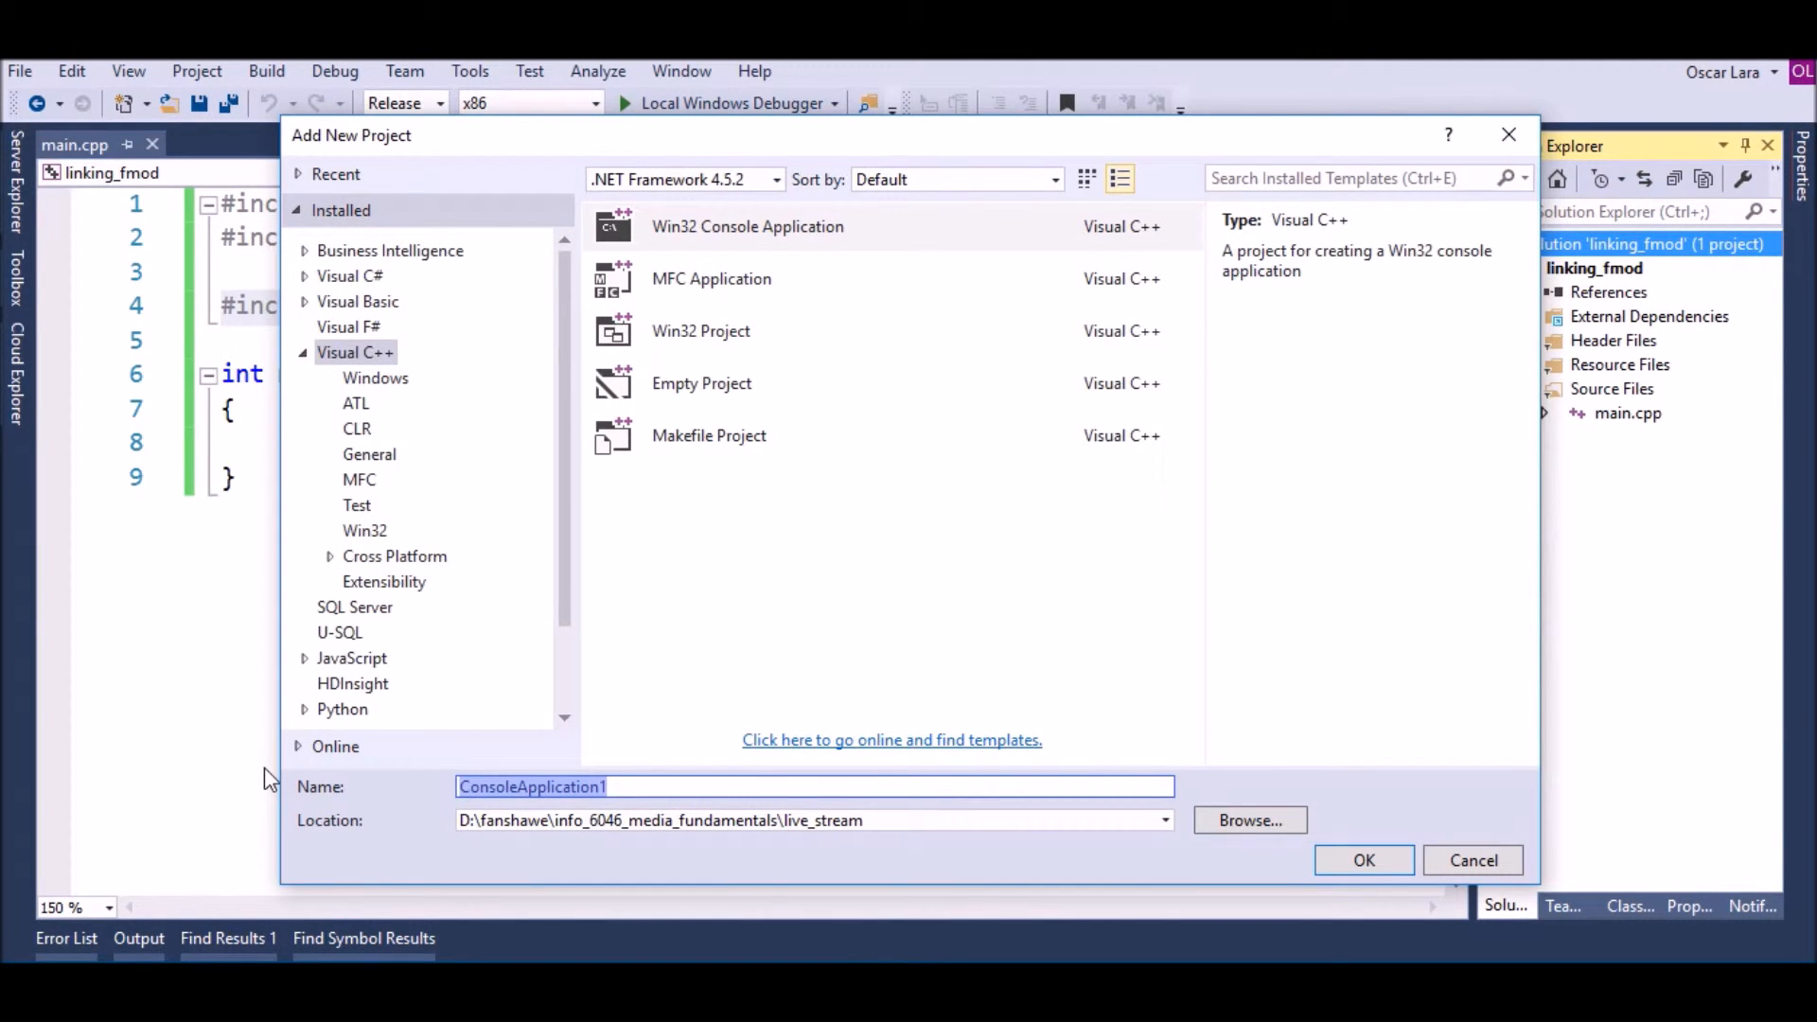
{"action": "type", "text": "nother_pro"}
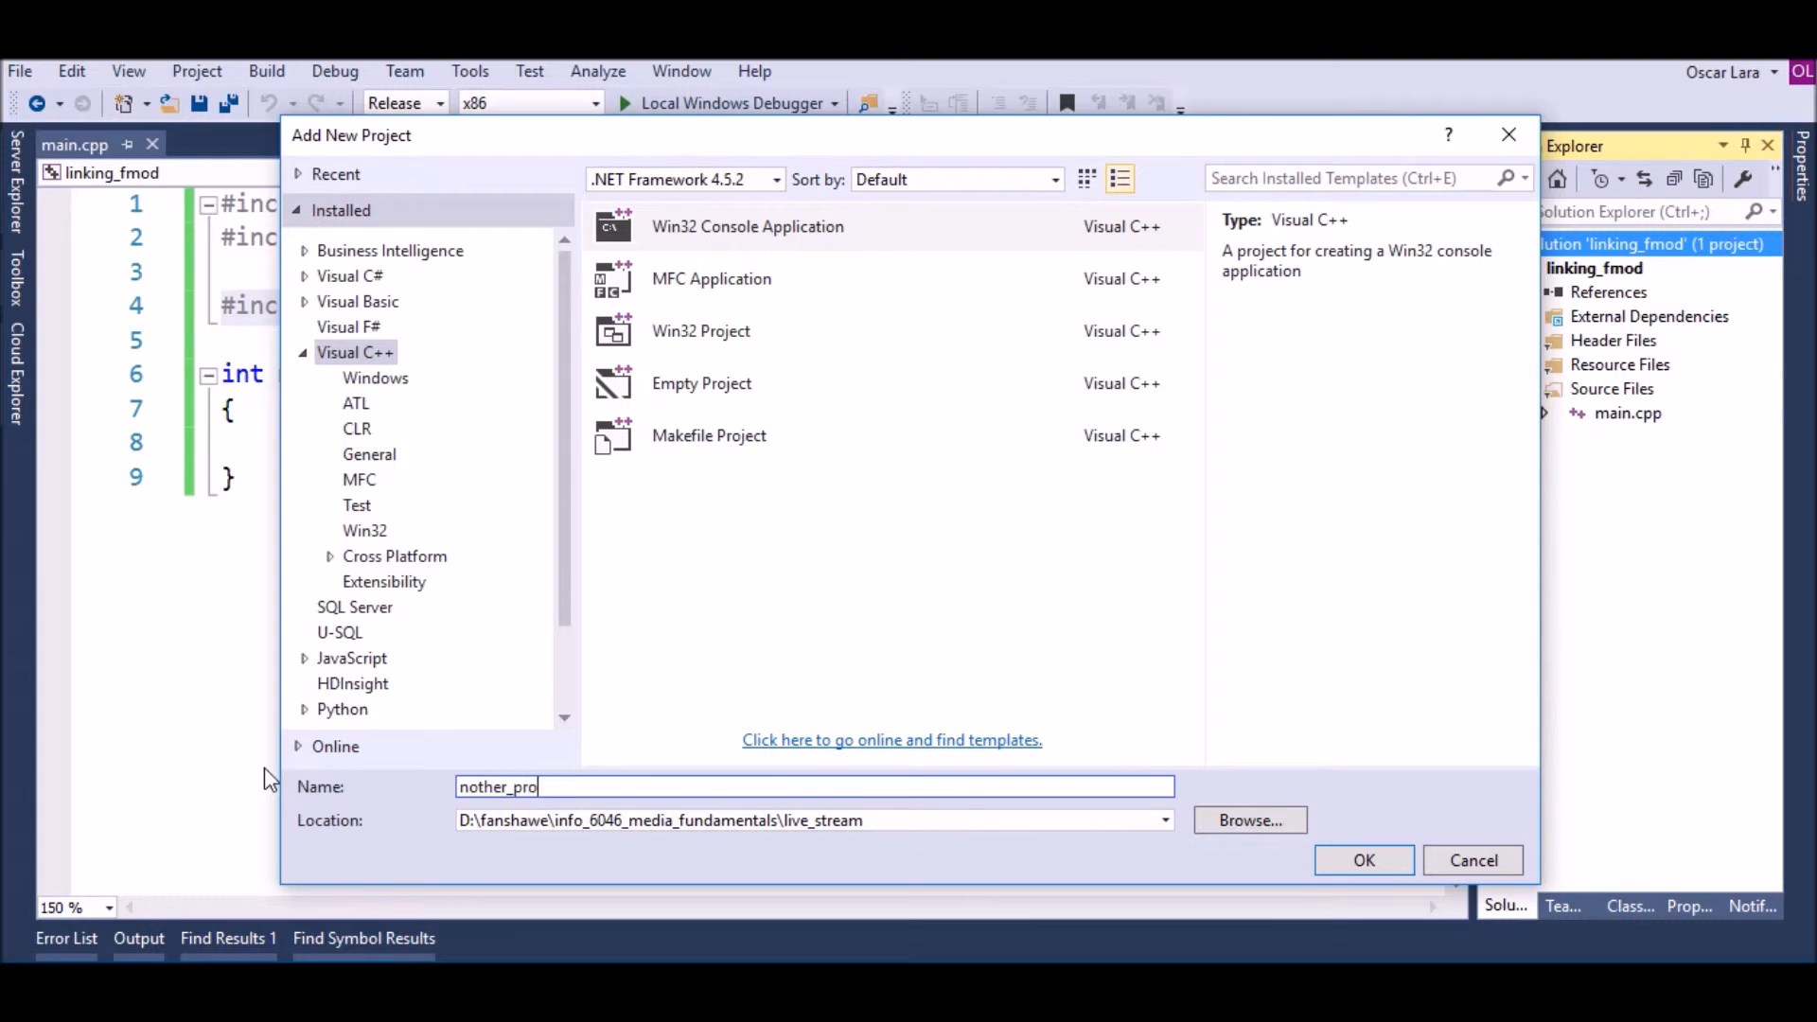
{"action": "left_click", "coordinate": [1363, 861]}
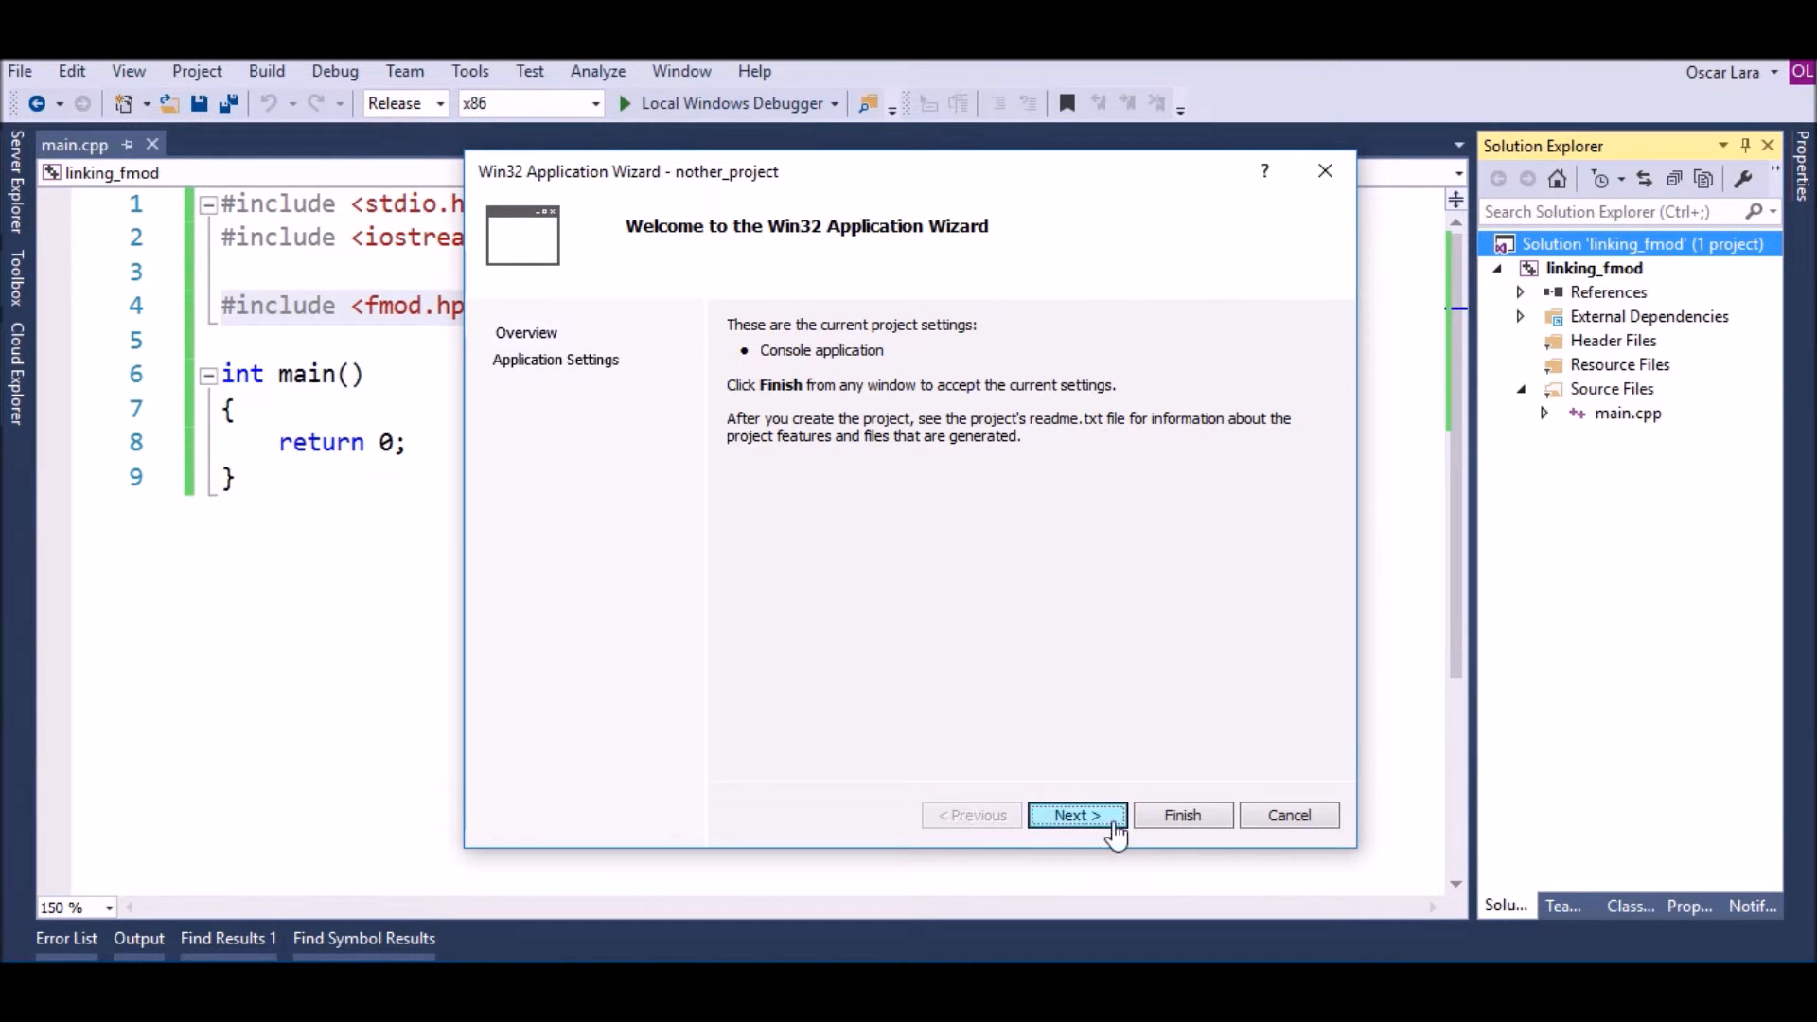
{"action": "left_click", "coordinate": [1075, 814]}
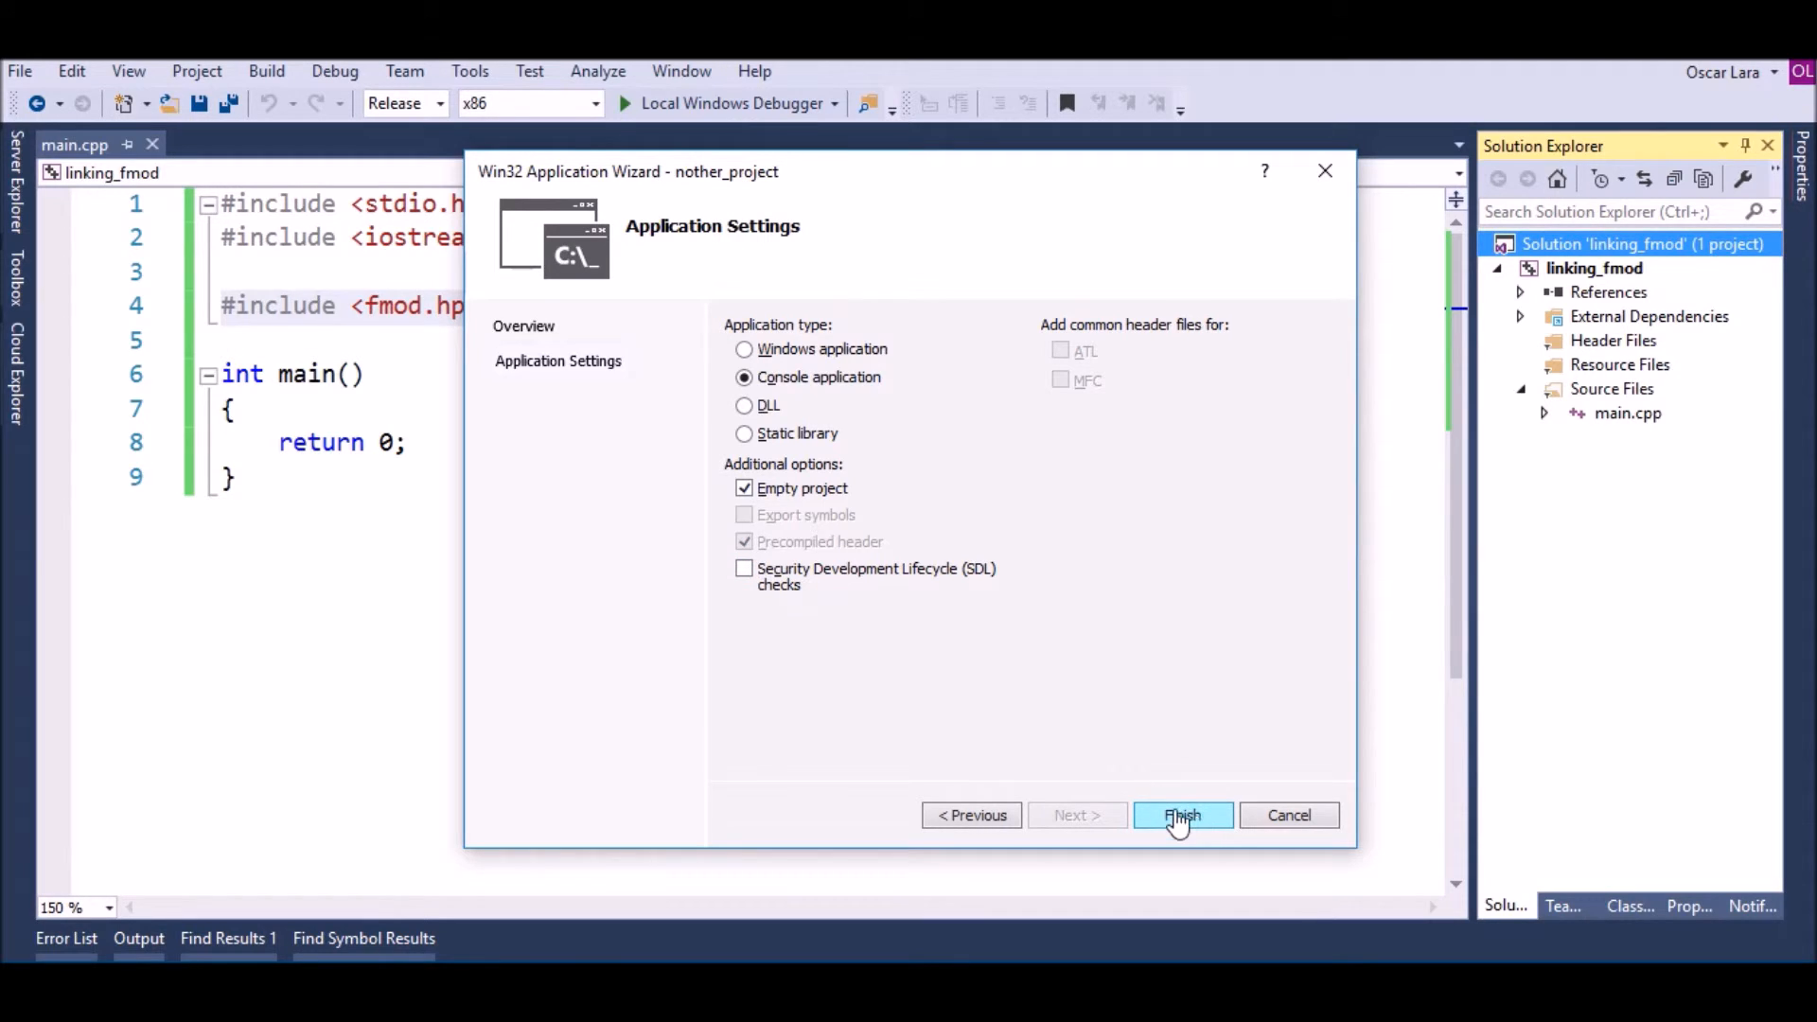
{"action": "left_click", "coordinate": [1182, 815]}
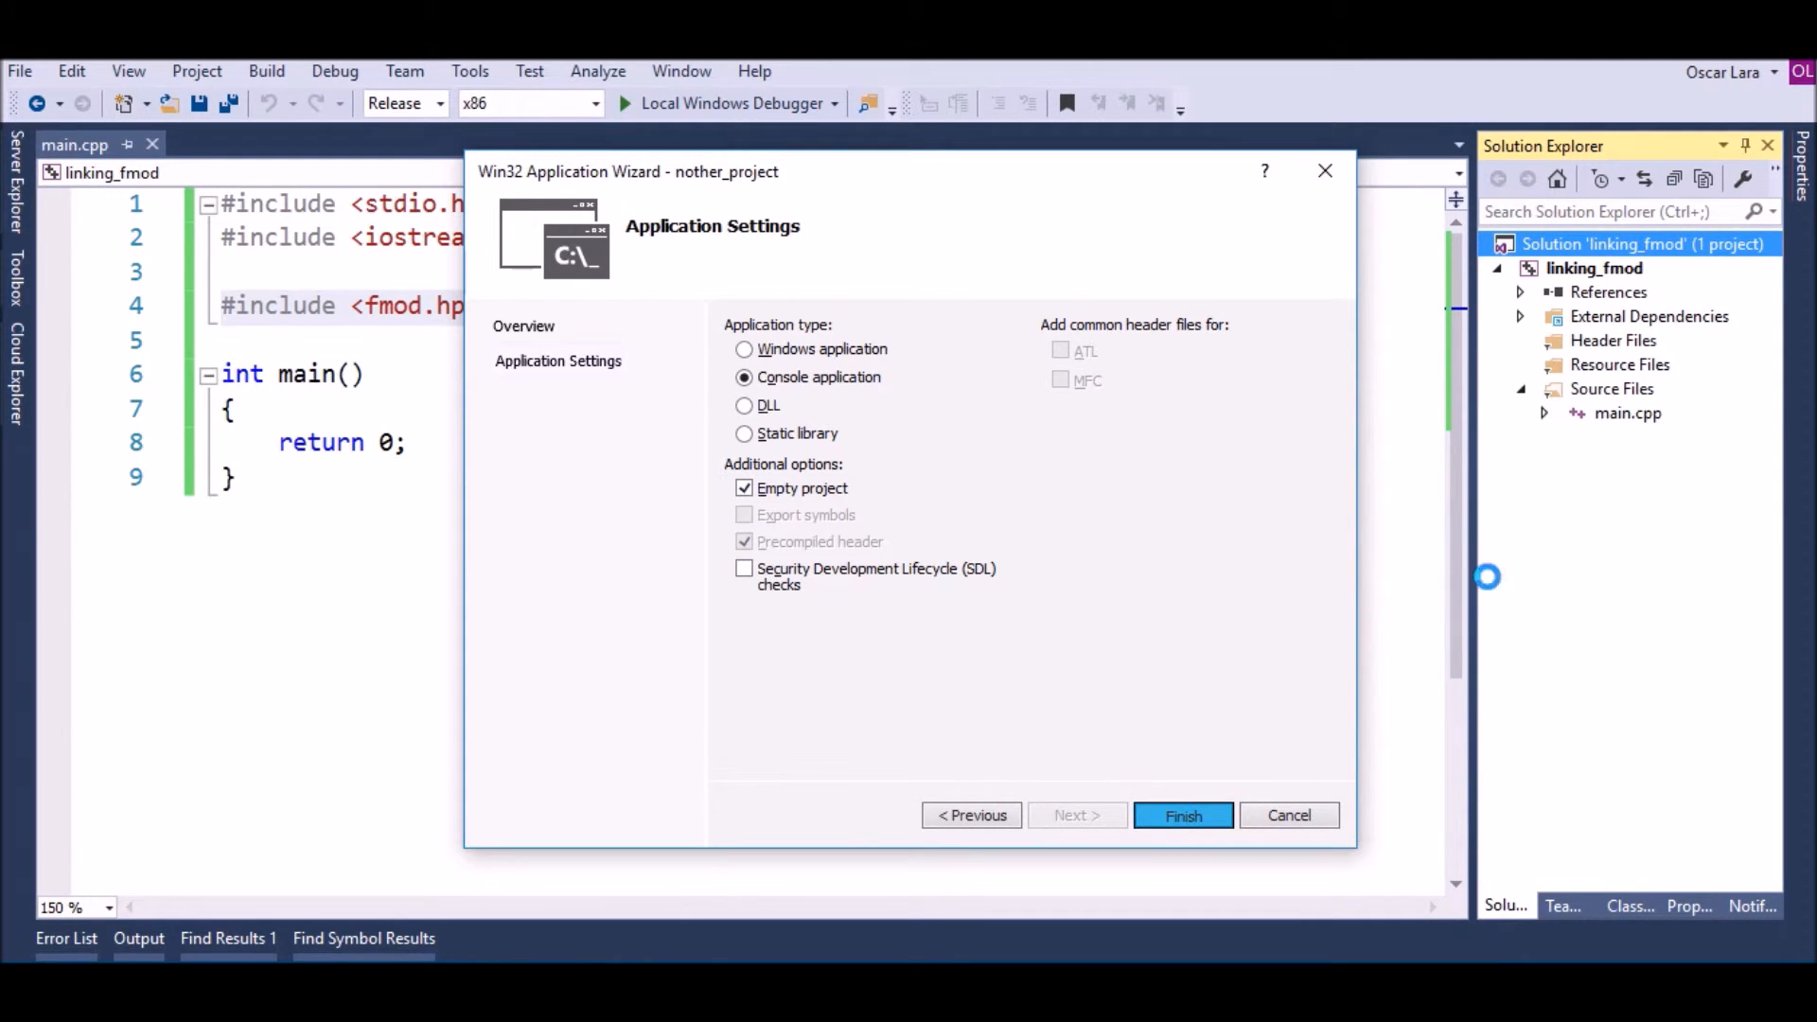
{"action": "left_click", "coordinate": [1182, 814]}
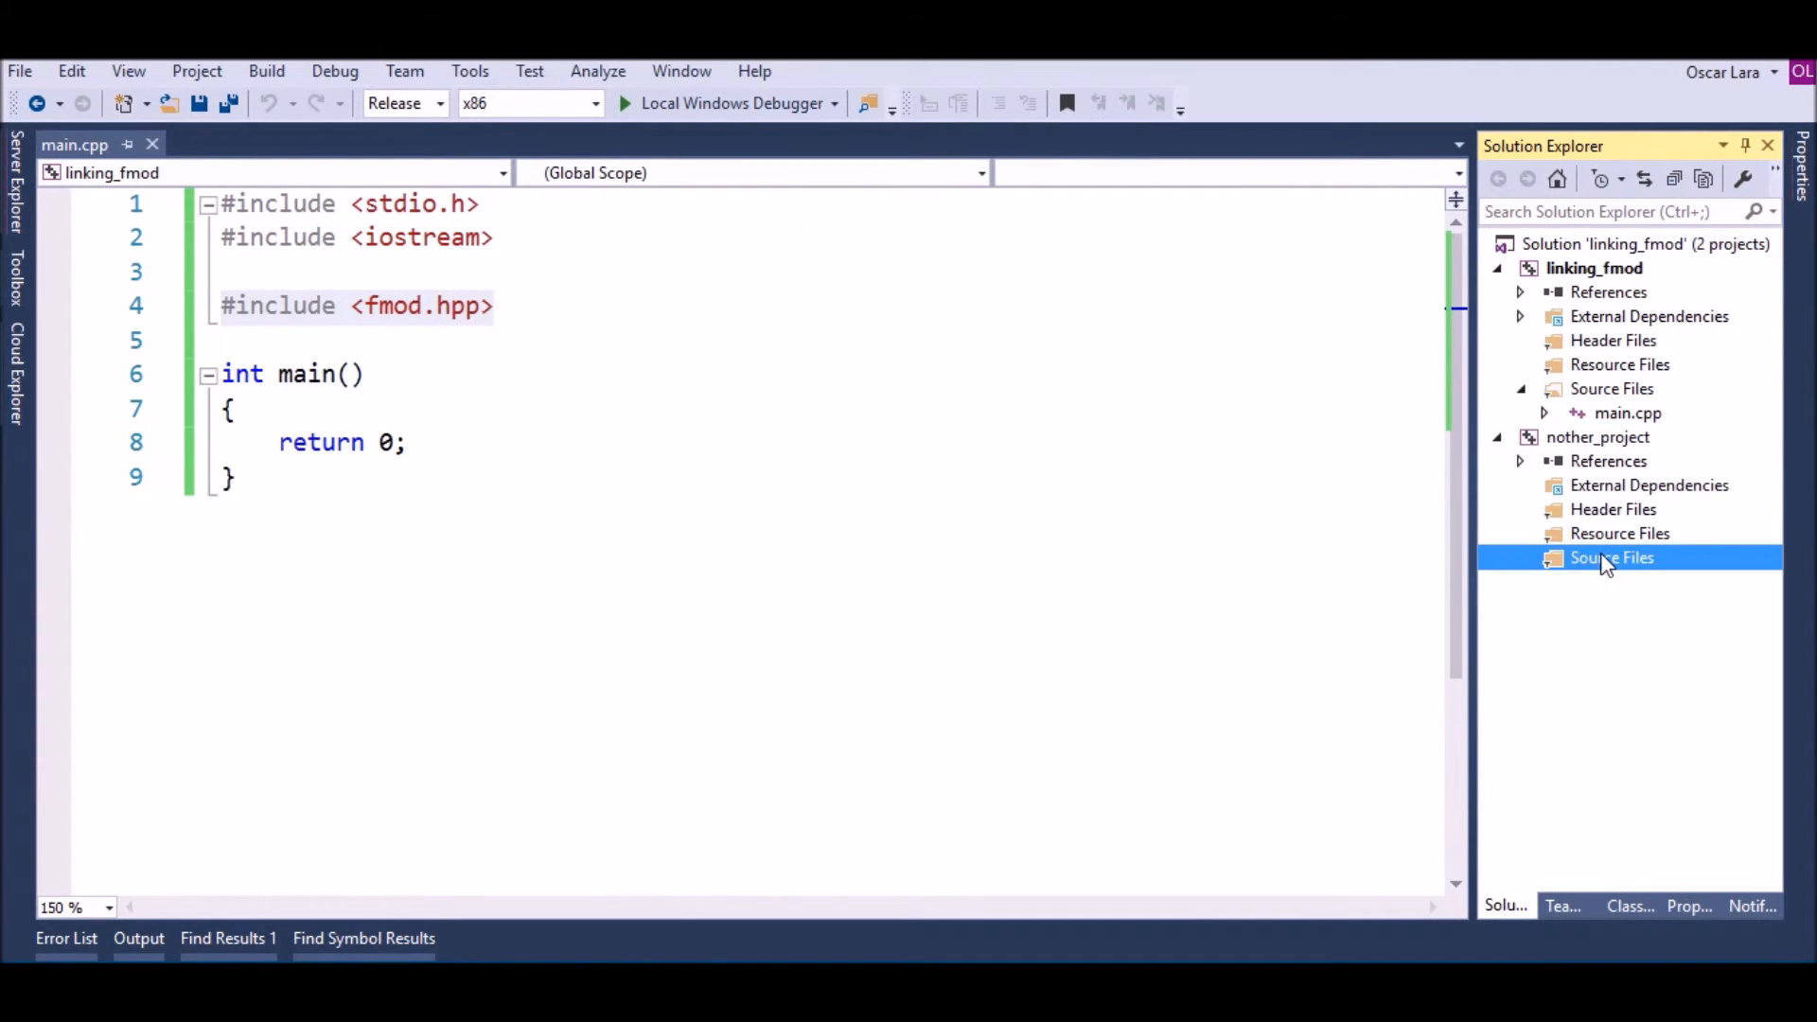
Add a C++ file named main.cpp to nother_project's Source Files
{"action": "right_click", "coordinate": [1611, 557]}
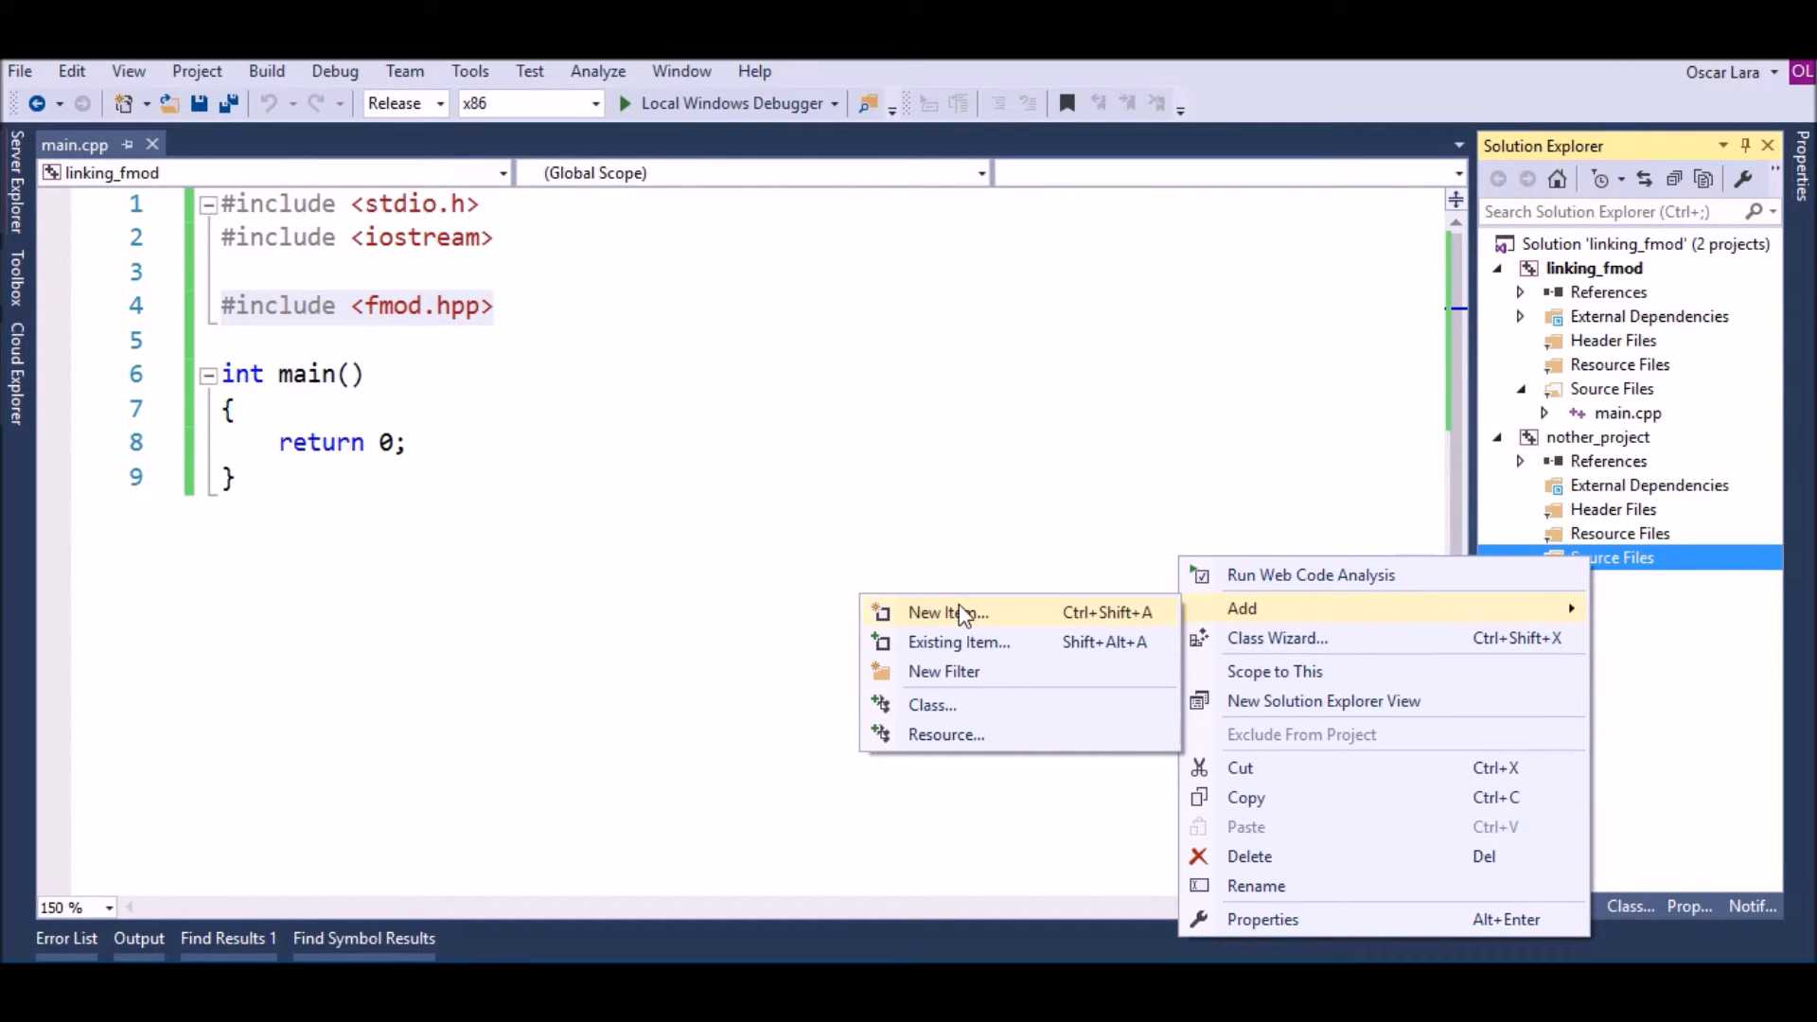
{"action": "left_click", "coordinate": [948, 612]}
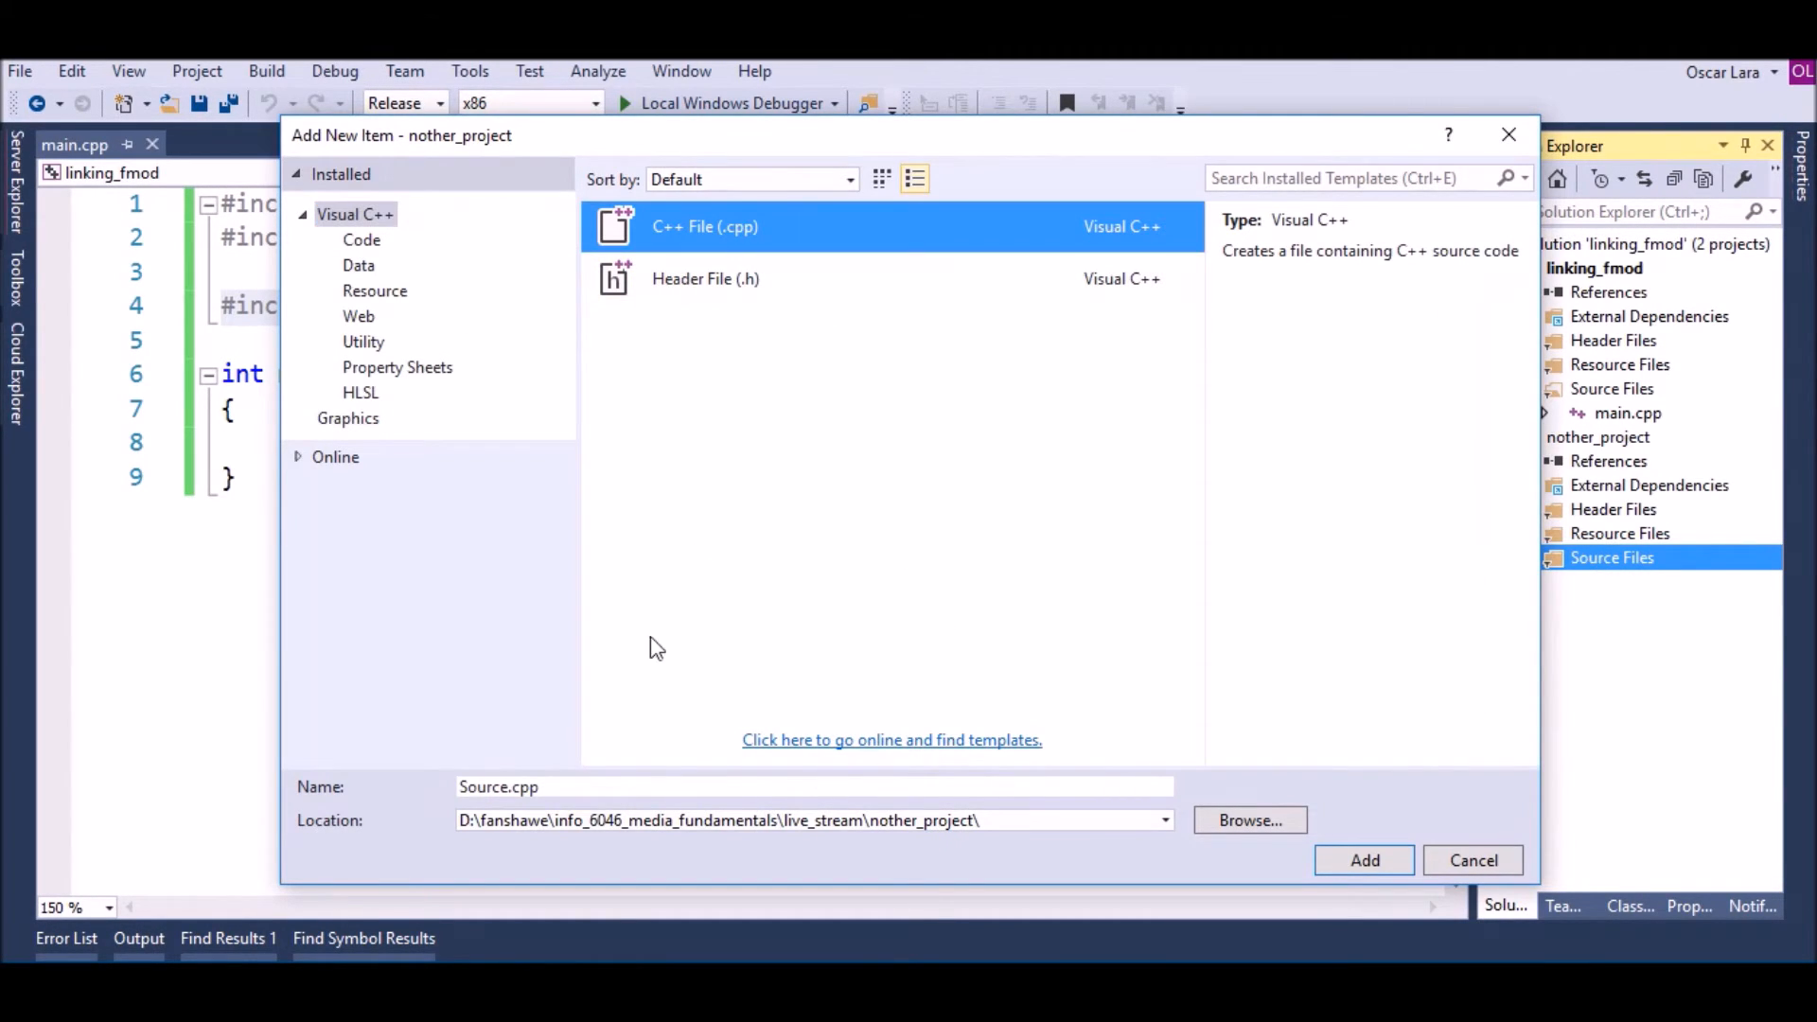
{"action": "left_click", "coordinate": [812, 786]}
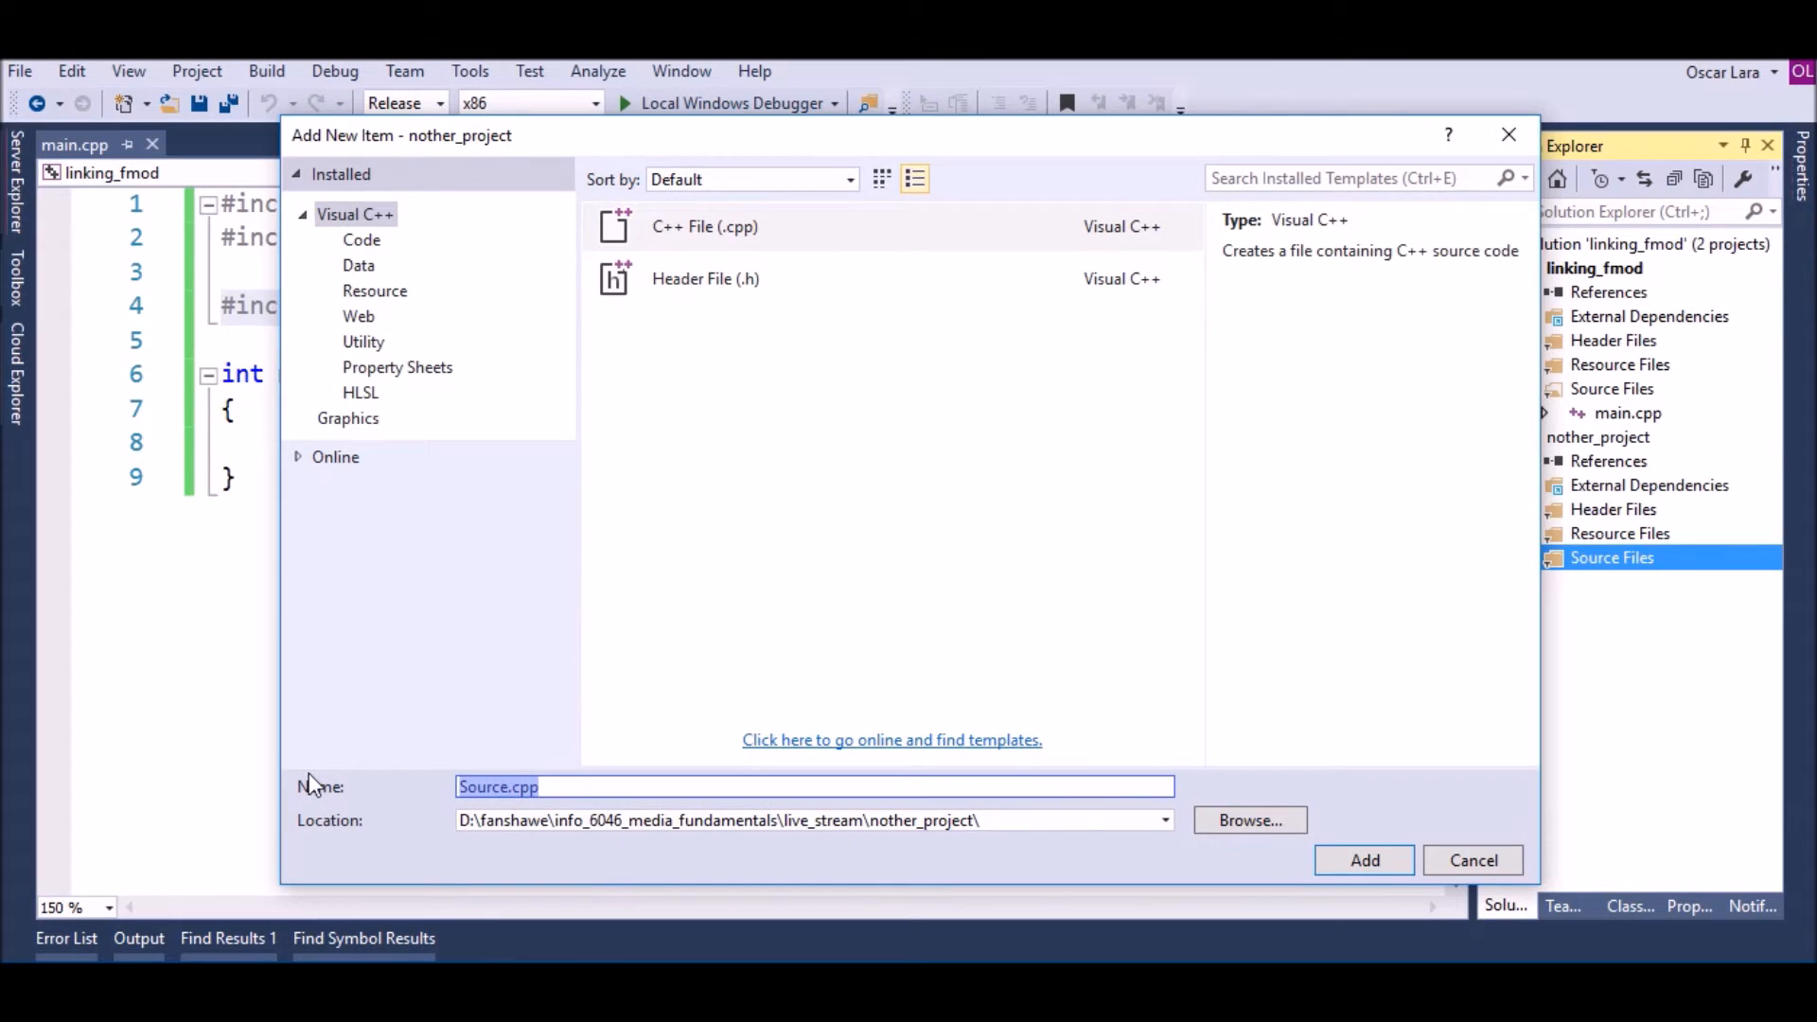
{"action": "type", "text": "main.cpp"}
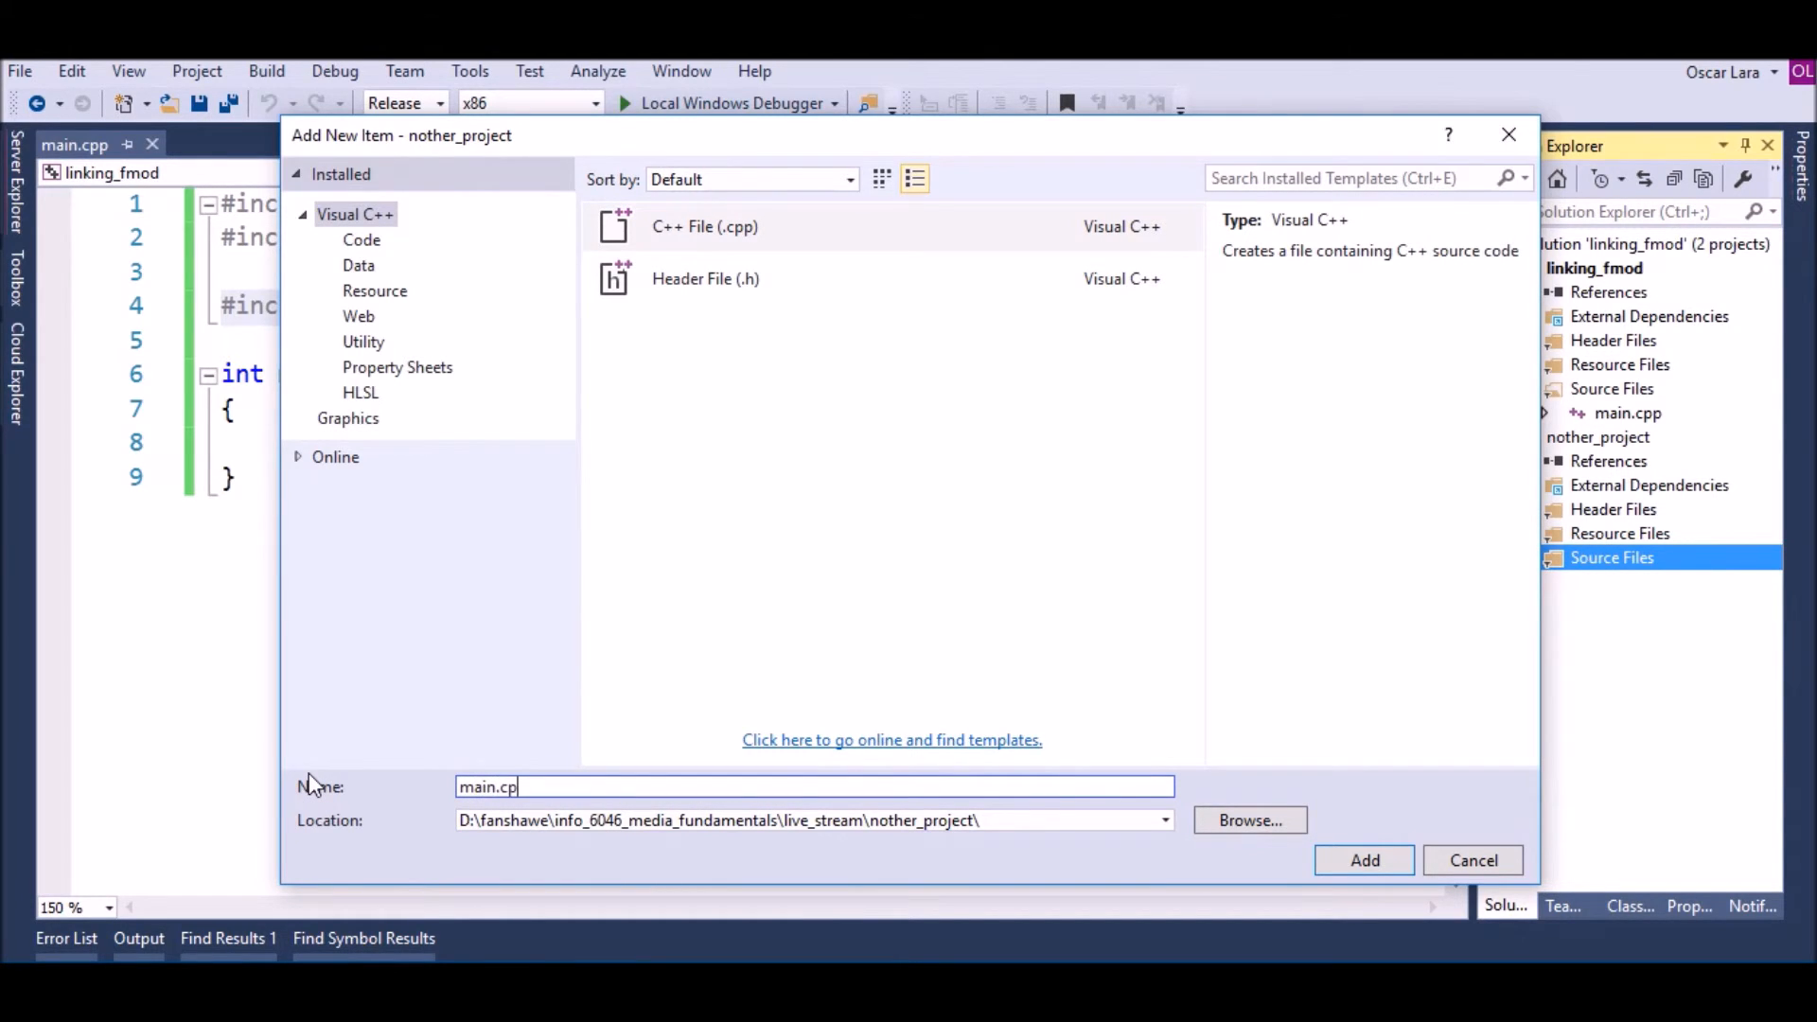
{"action": "left_click", "coordinate": [1364, 860]}
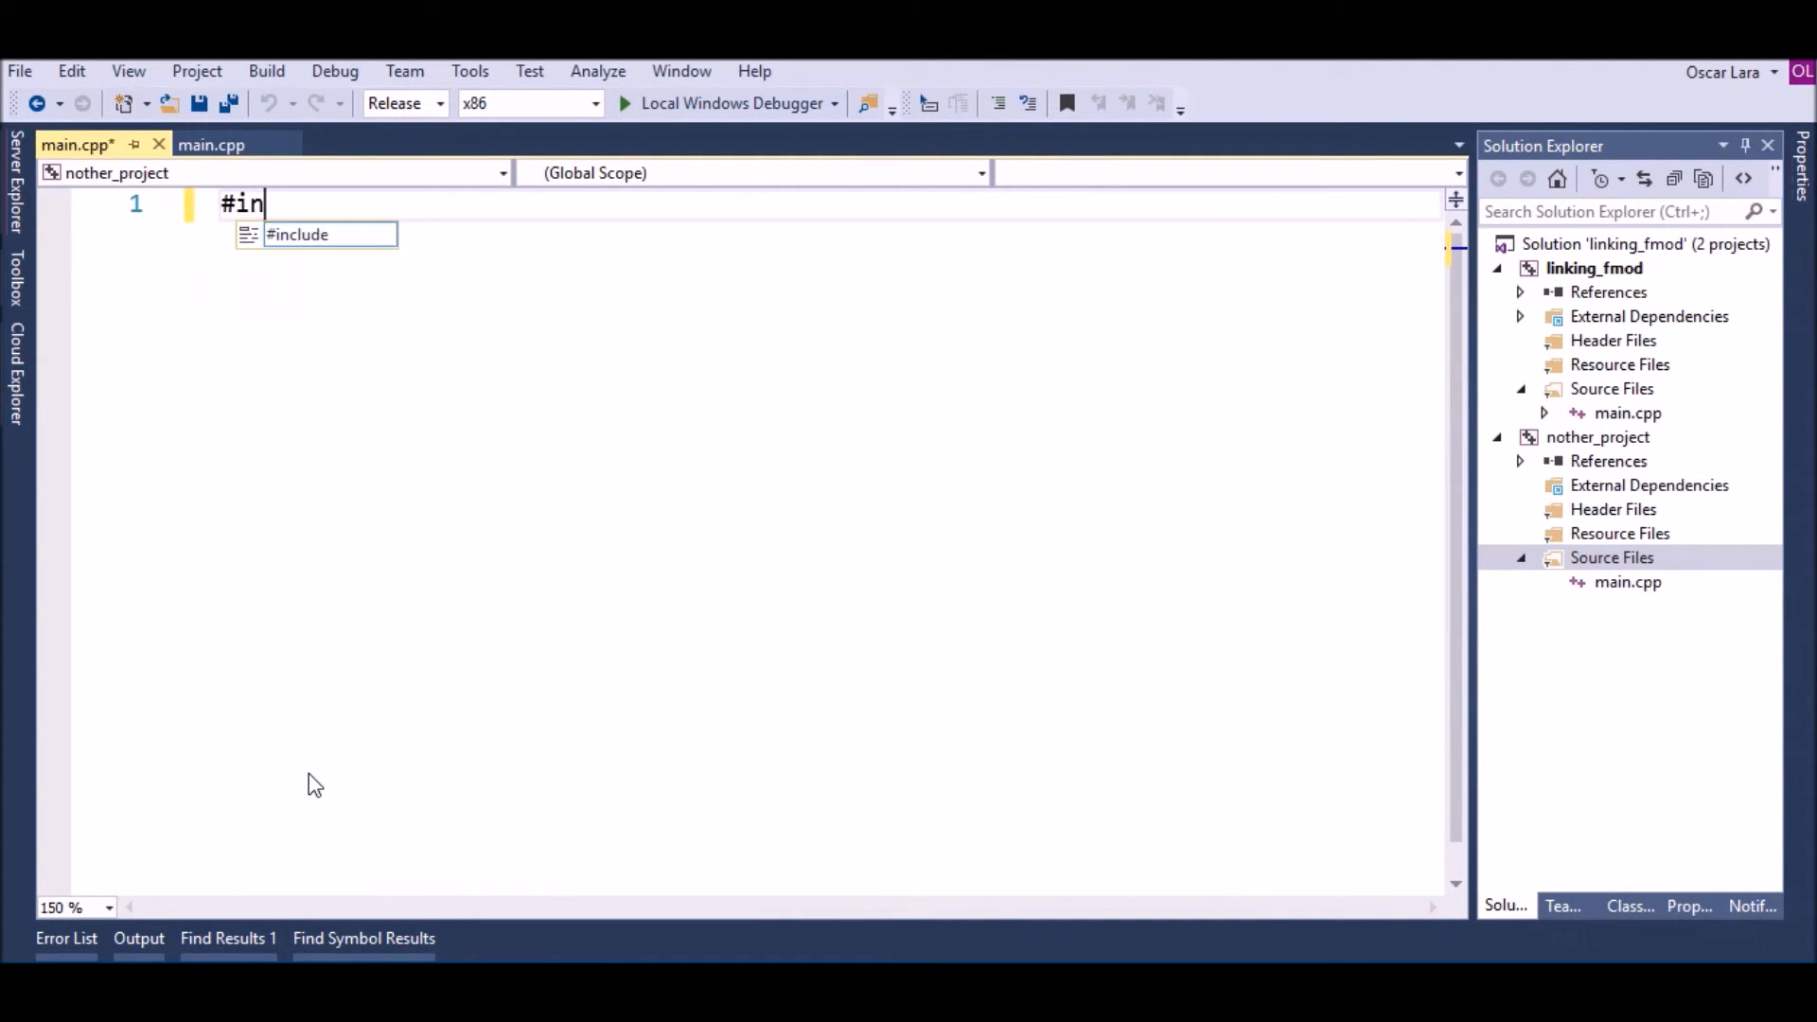
Type includes for stdio.h and iostream and a main that returns 0
{"action": "type", "text": "clude <st>"}
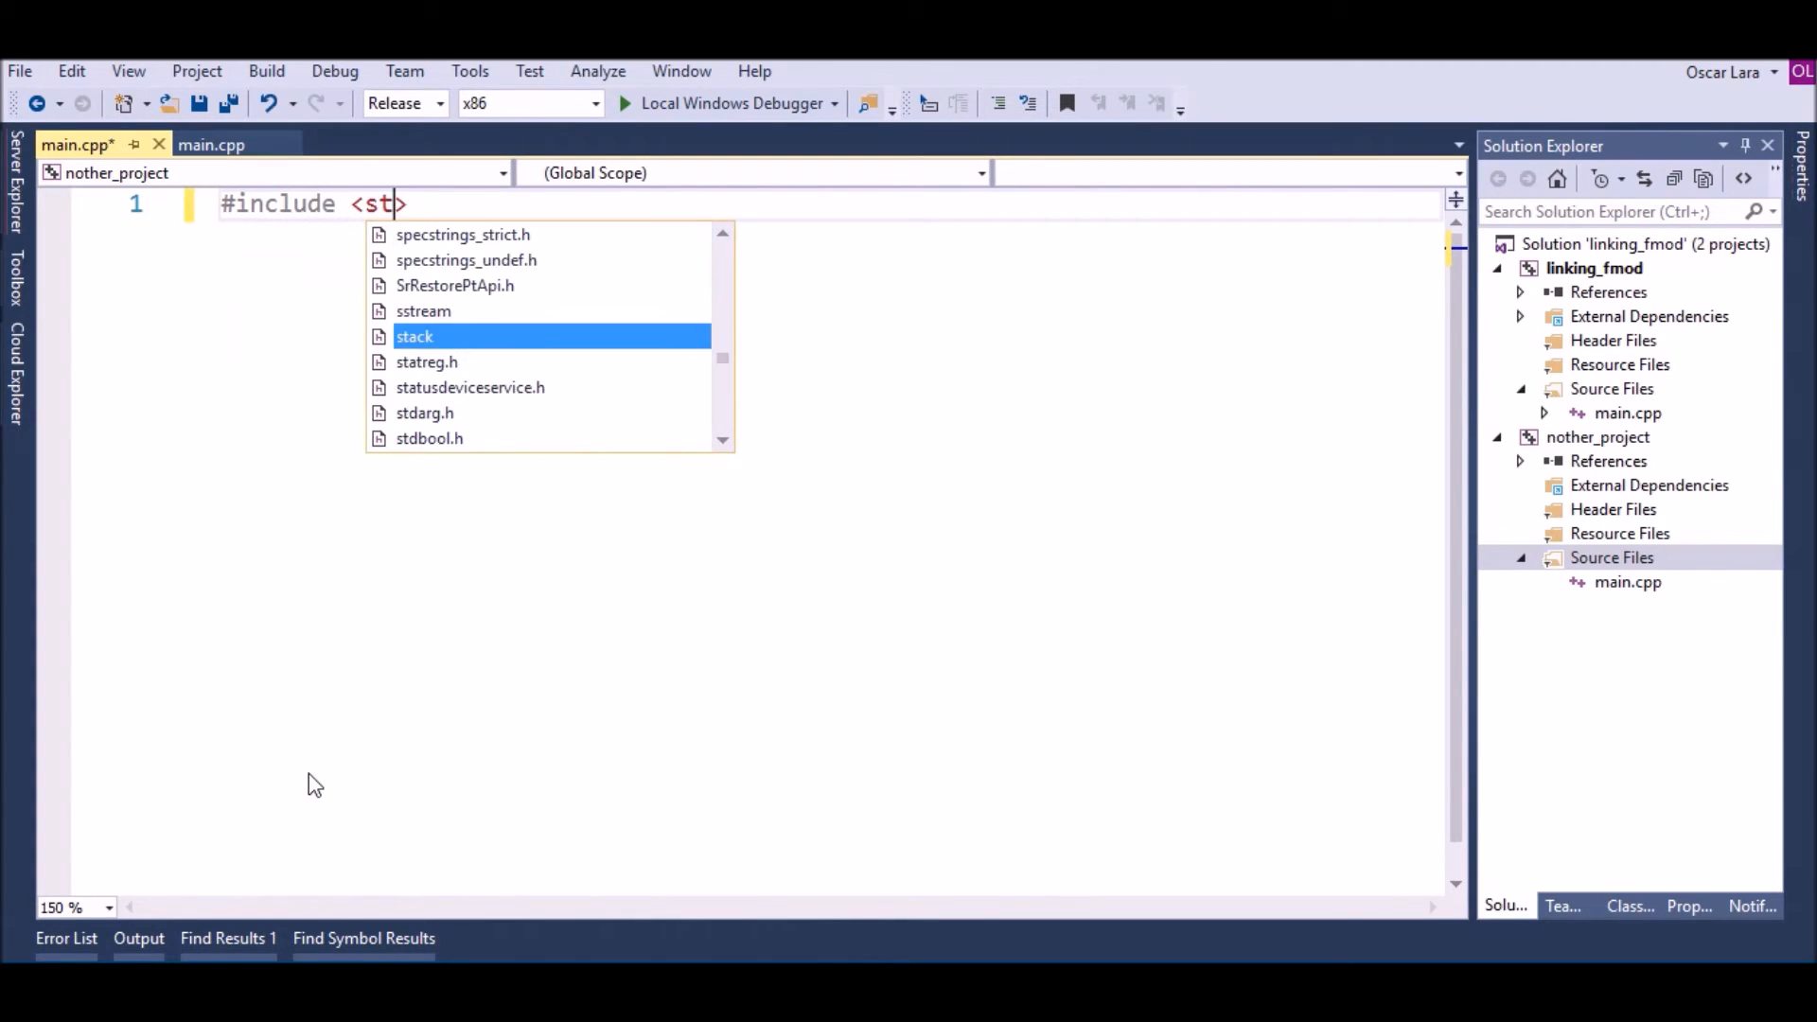
{"action": "type", "text": "dio.h>"}
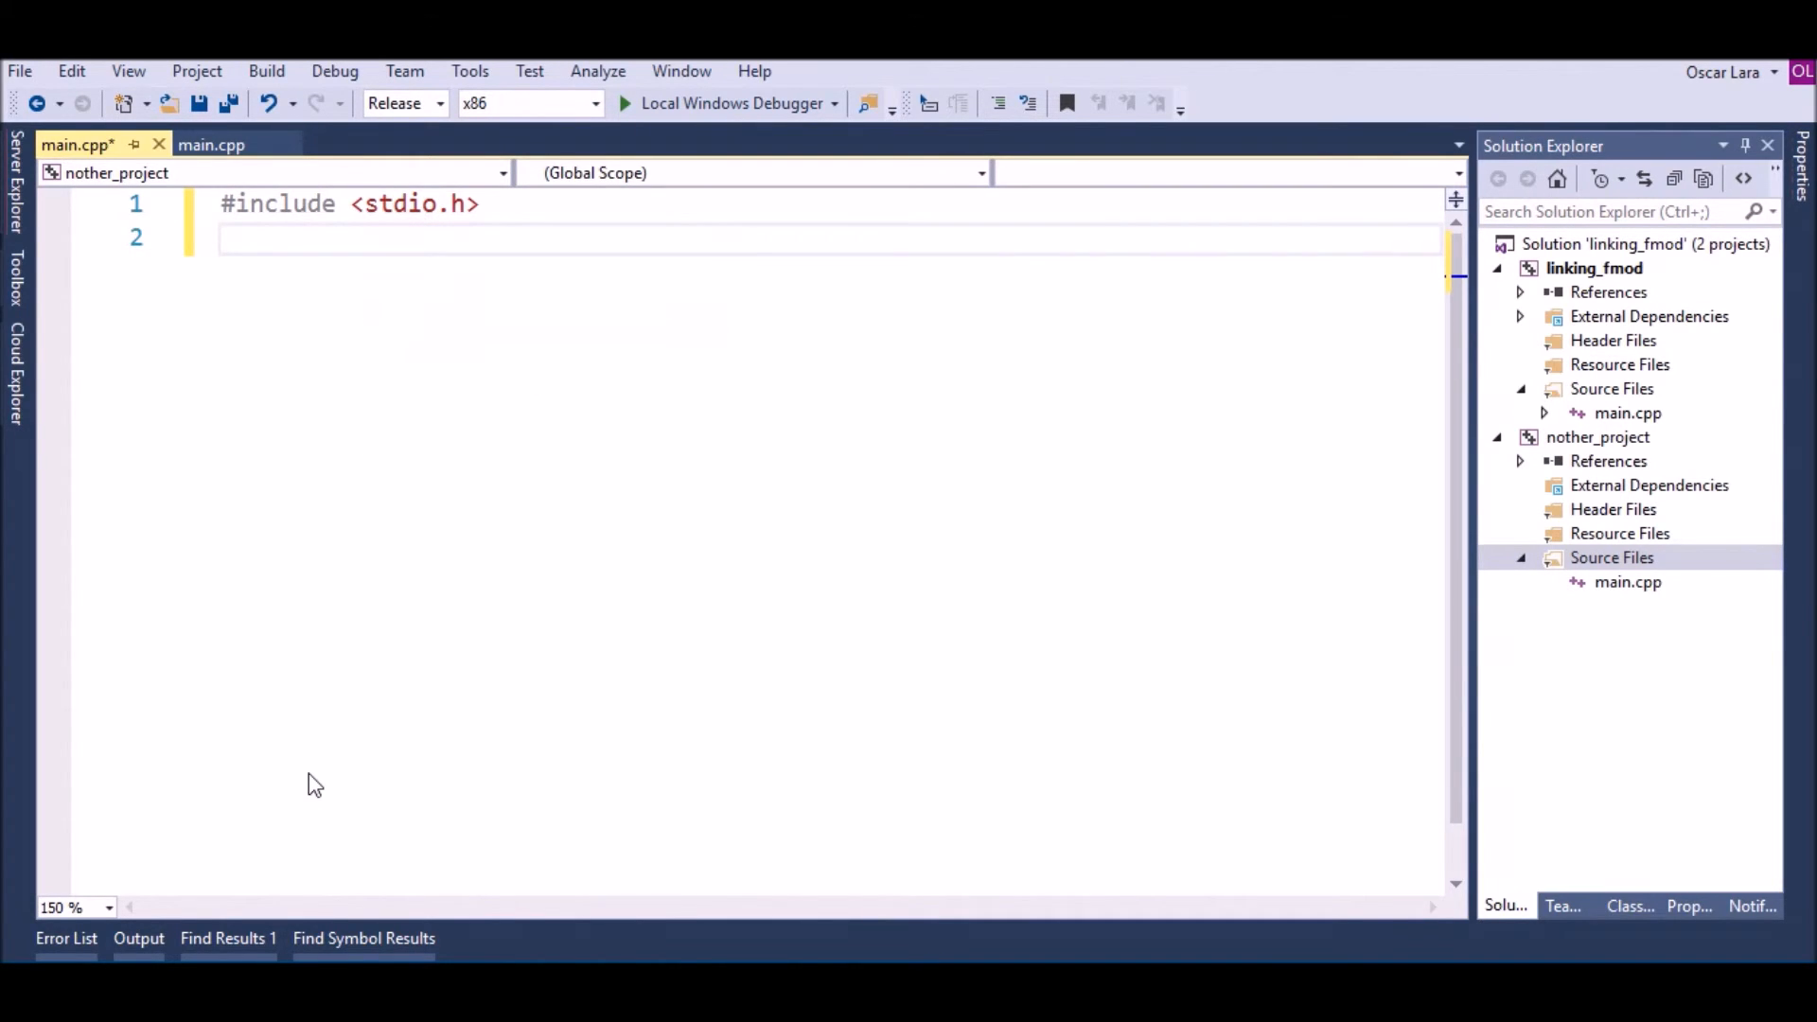
{"action": "type", "text": "#include <iostream>"}
{"action": "type", "text": "int main() {"}
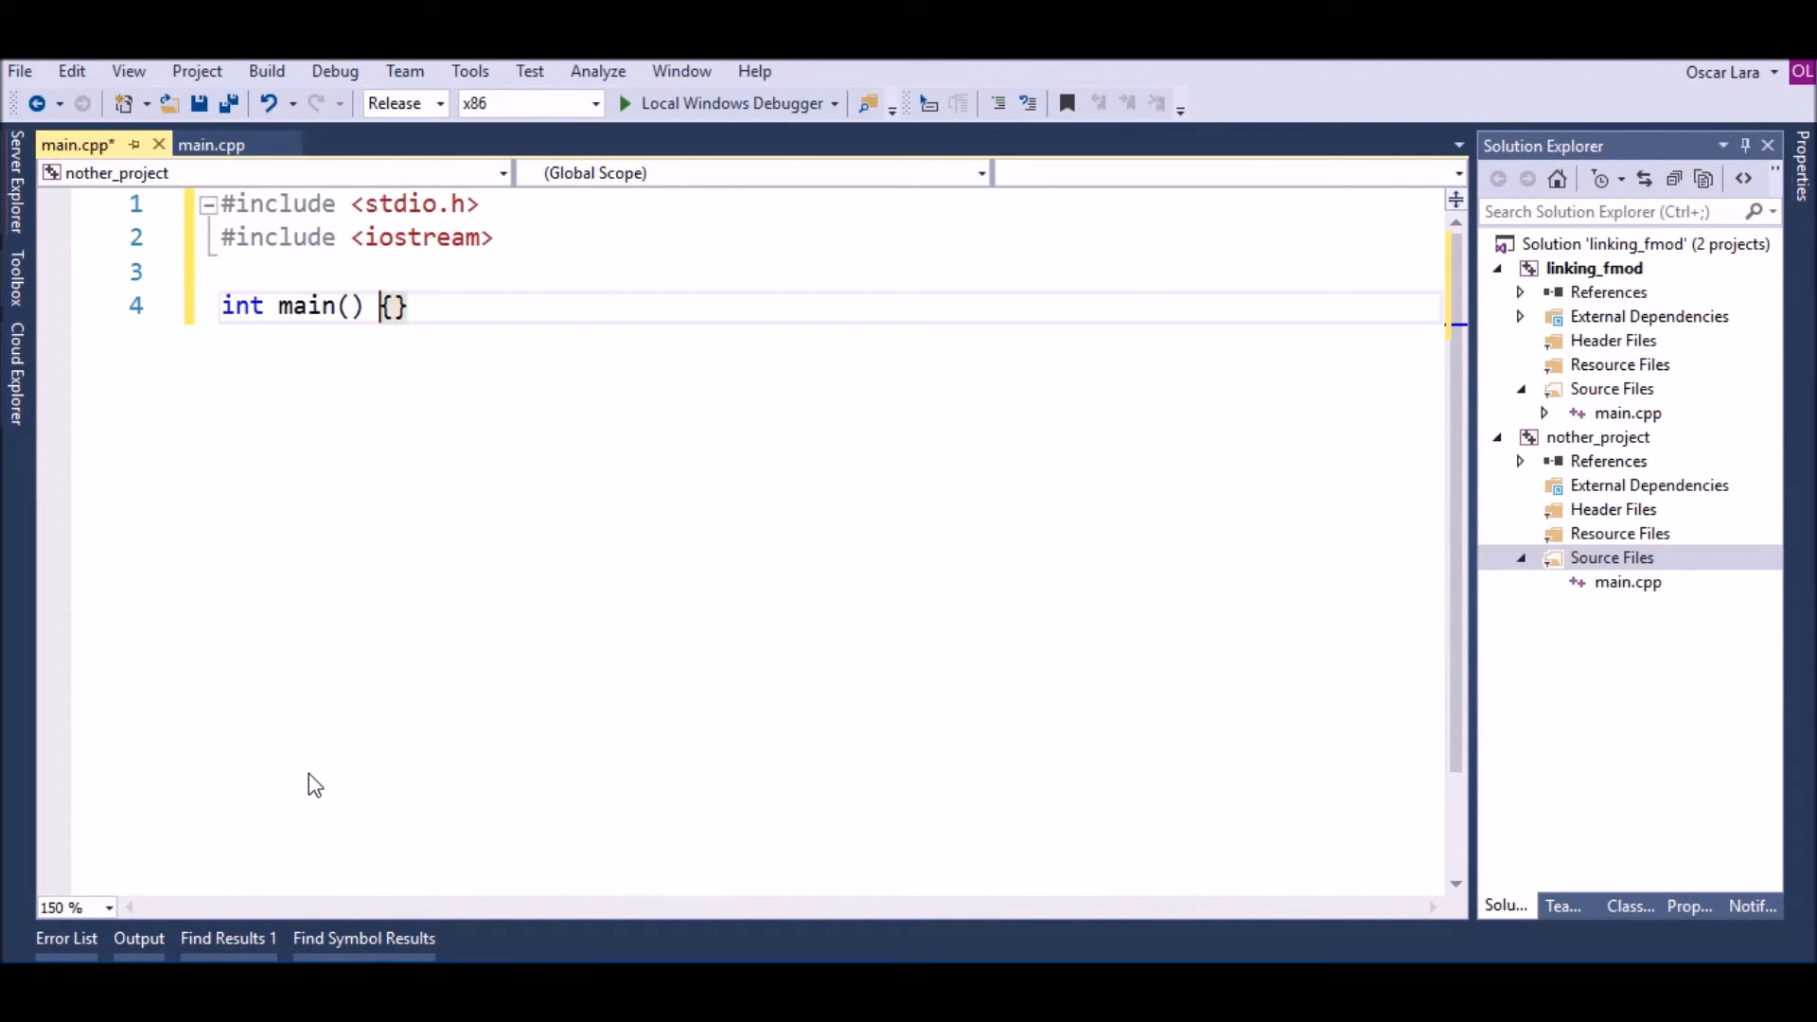
{"action": "type", "text": "re"}
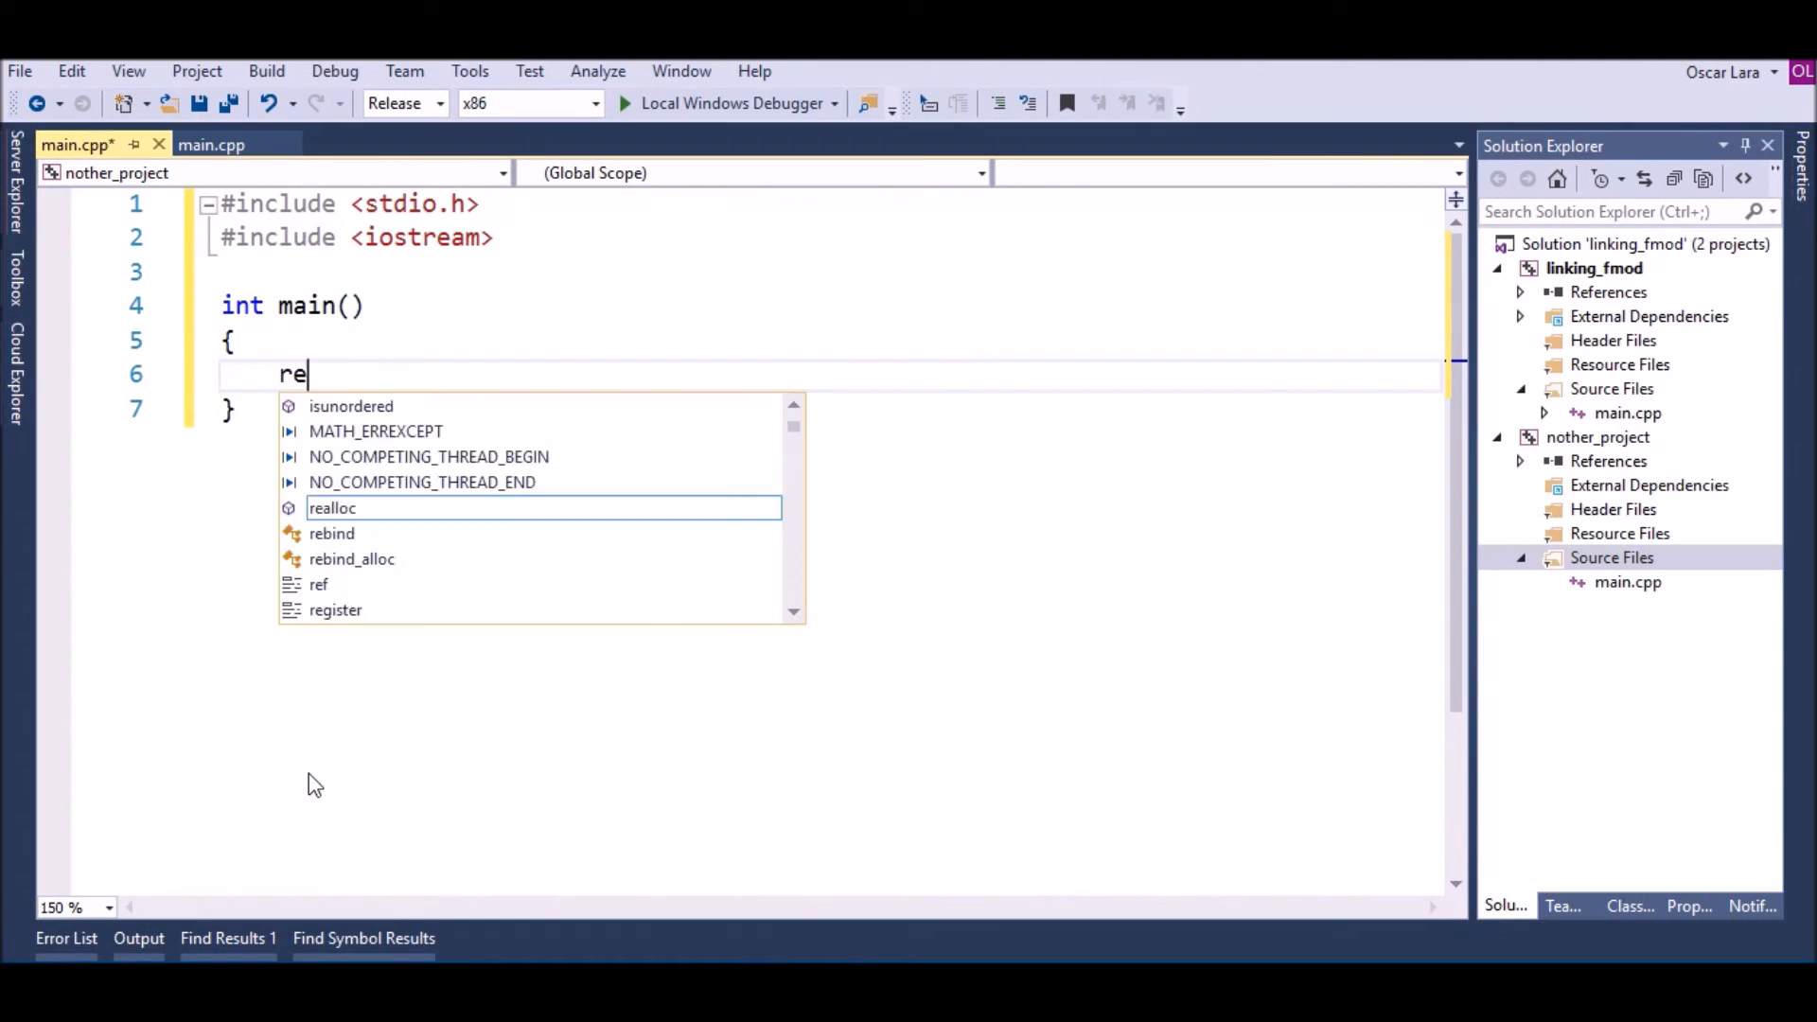
{"action": "type", "text": "turn 0;"}
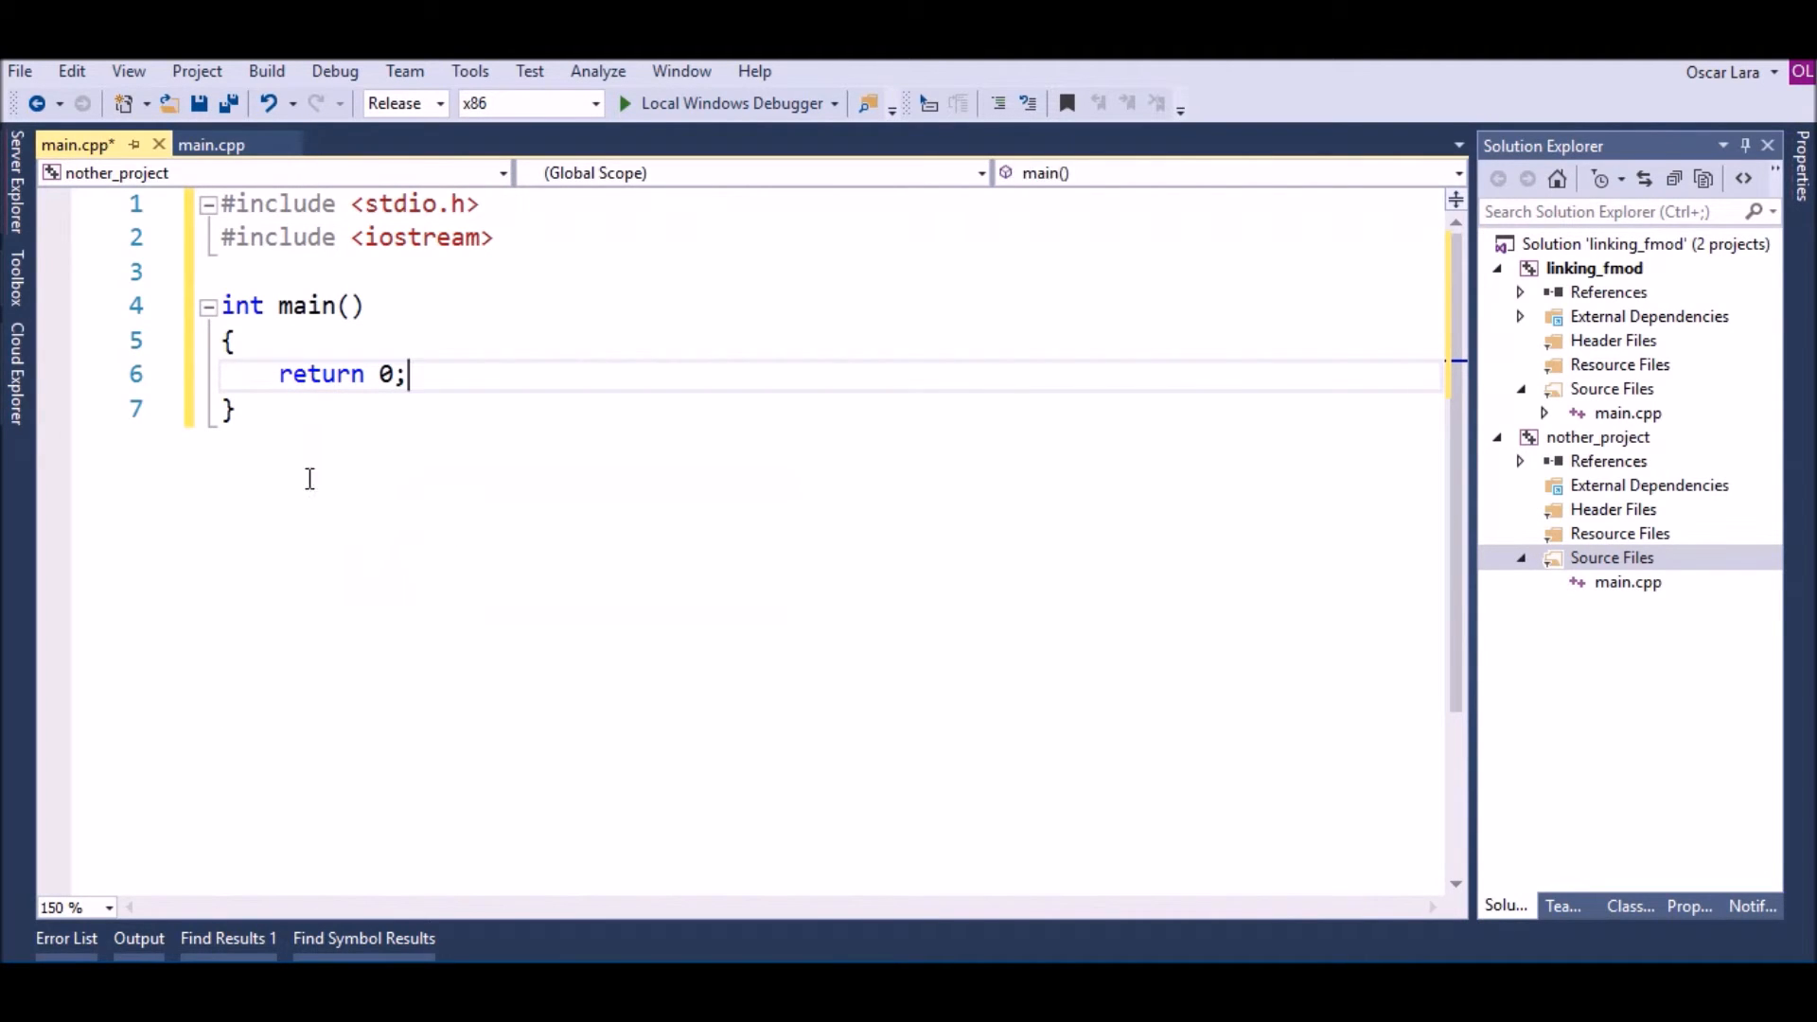
Type an #include <fmo line, then delete it as unresolved
{"action": "type", "text": "#"}
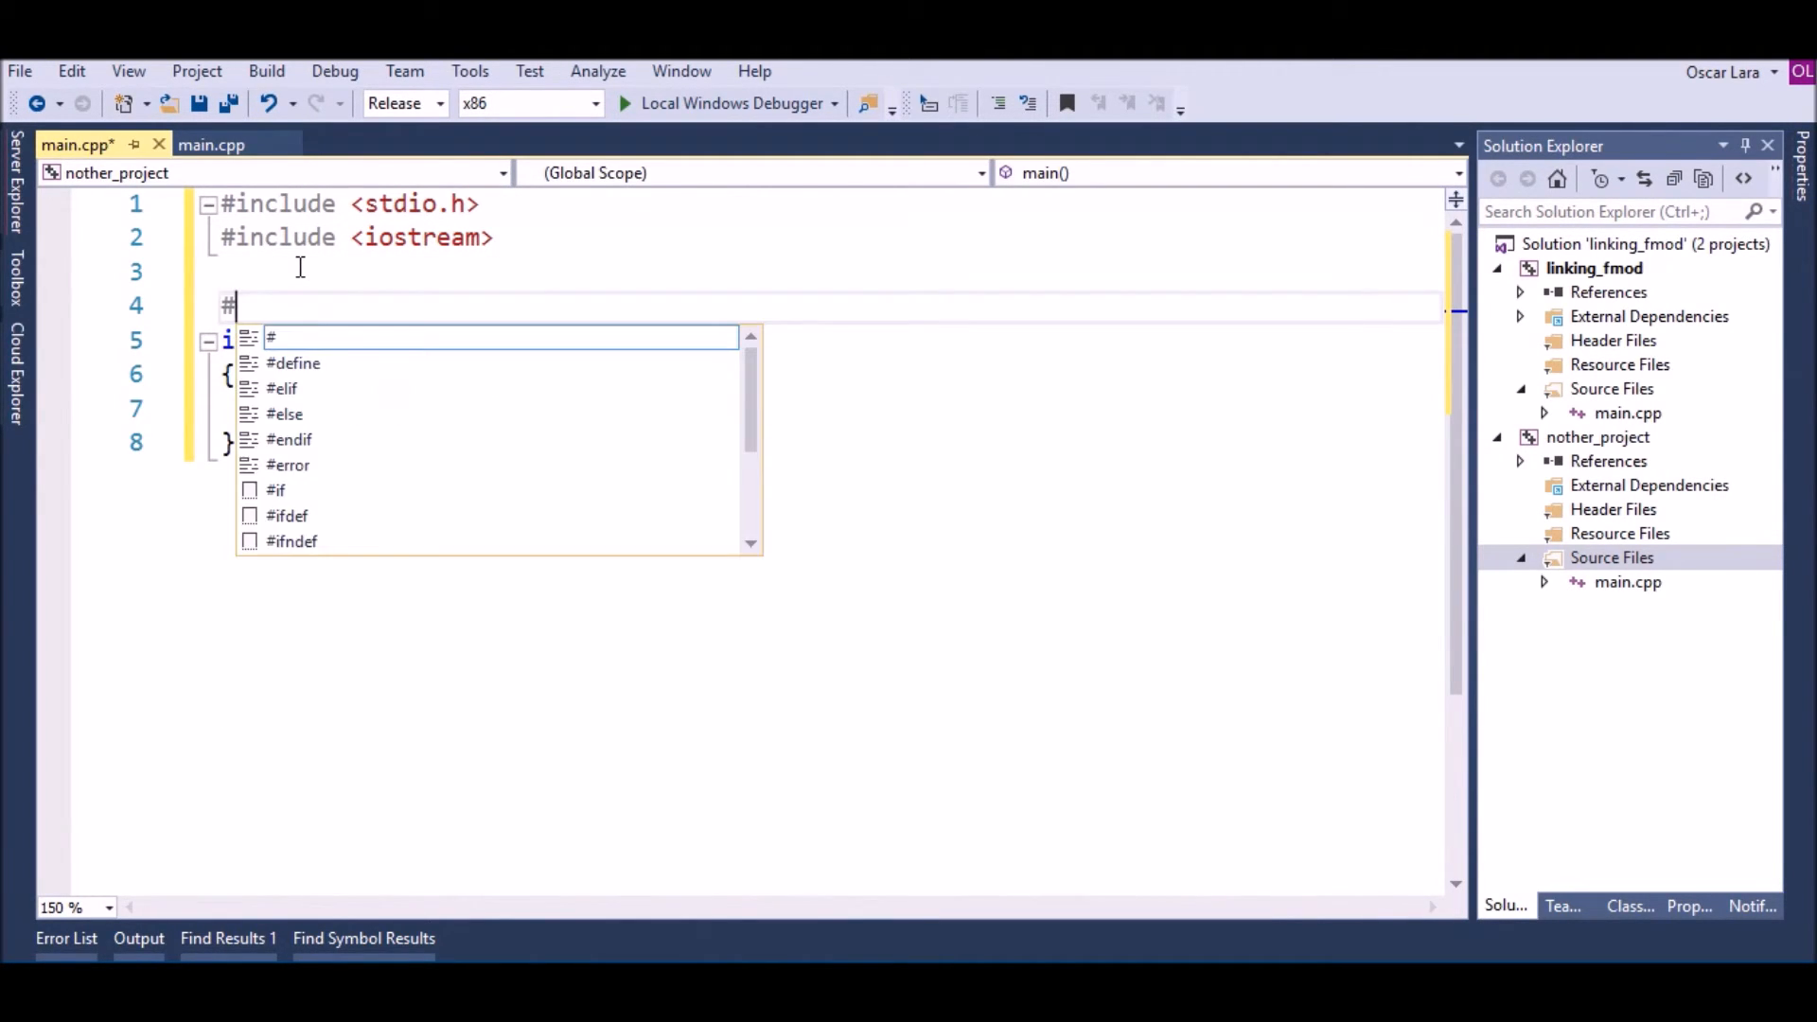
{"action": "type", "text": "include"}
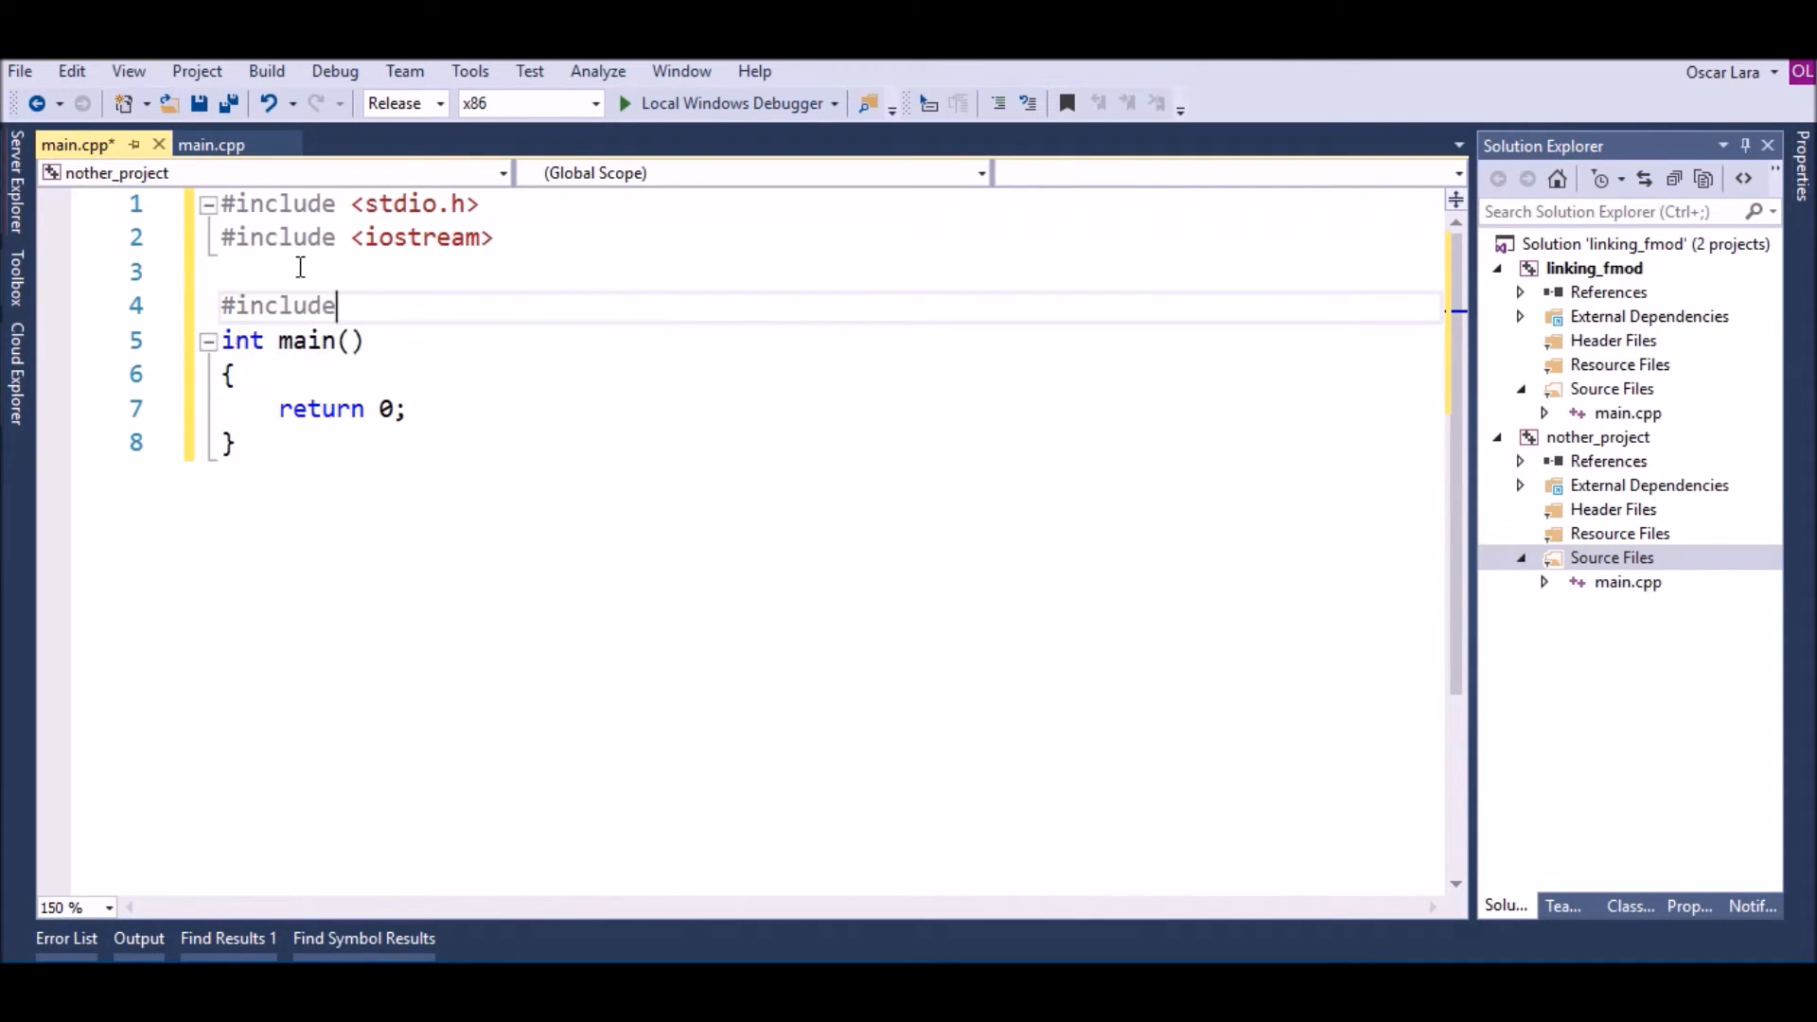
{"action": "type", "text": "<fmo>"}
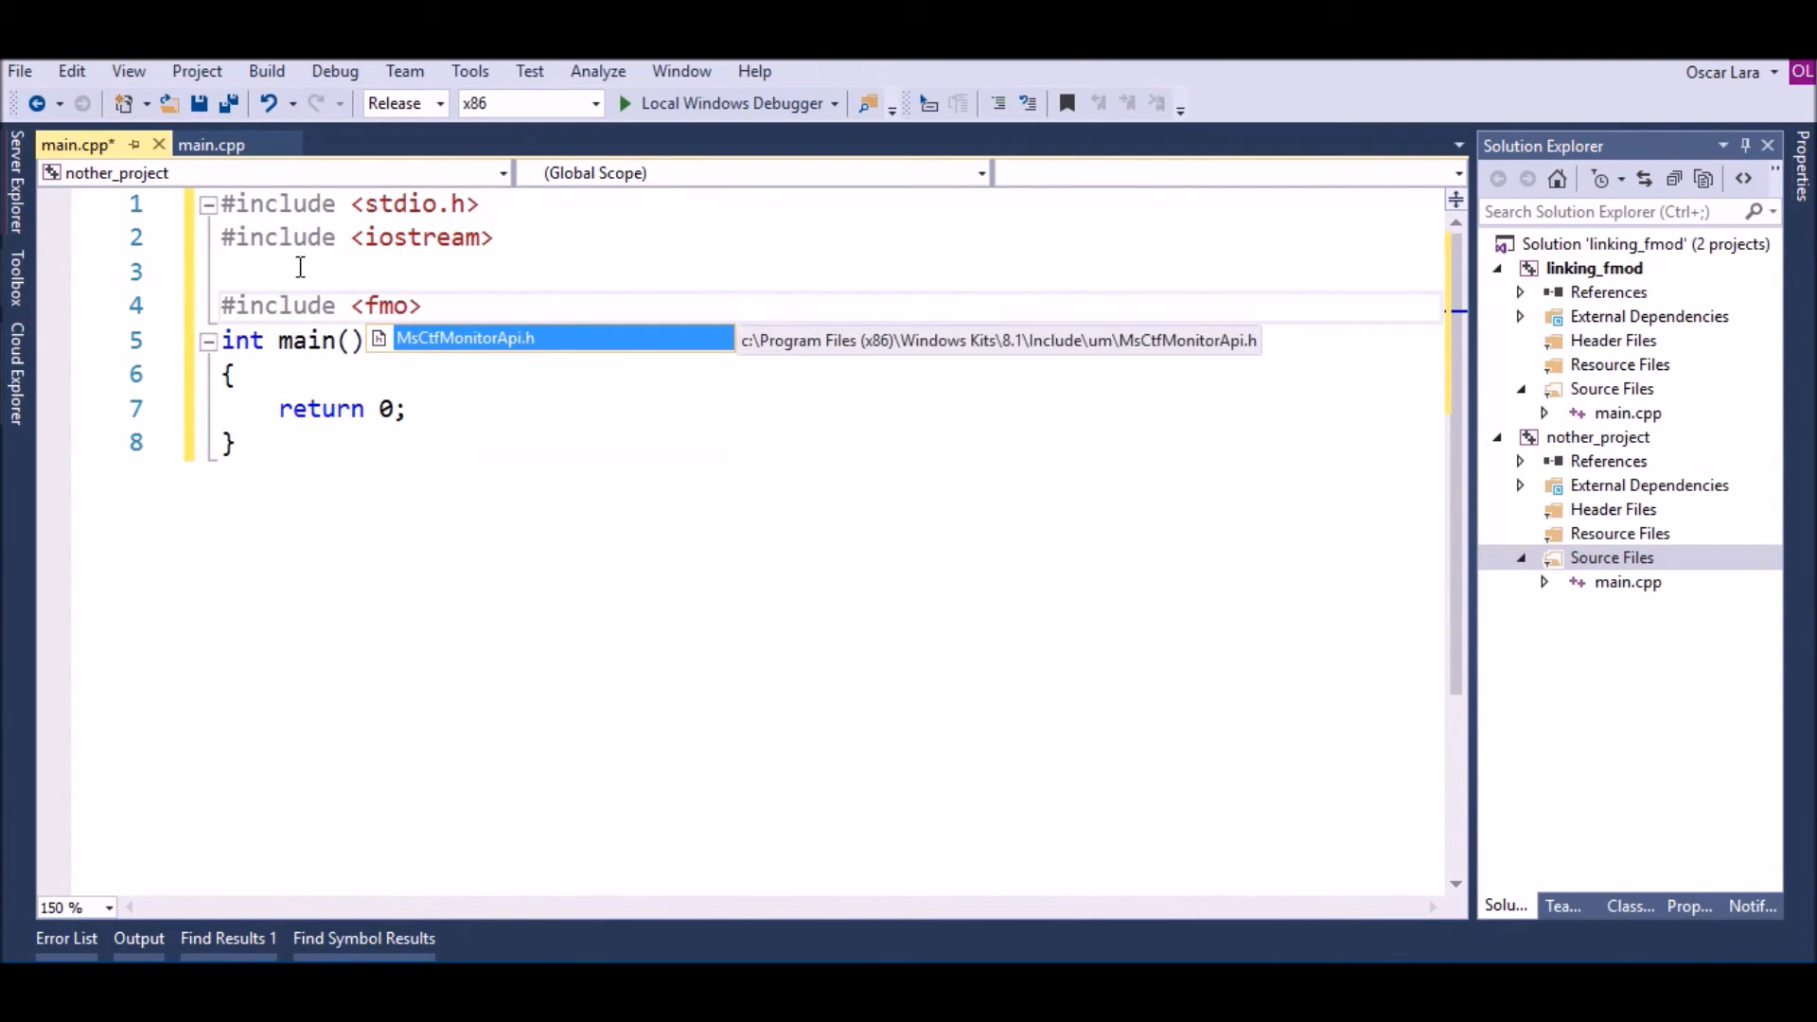
{"action": "key", "text": "Enter"}
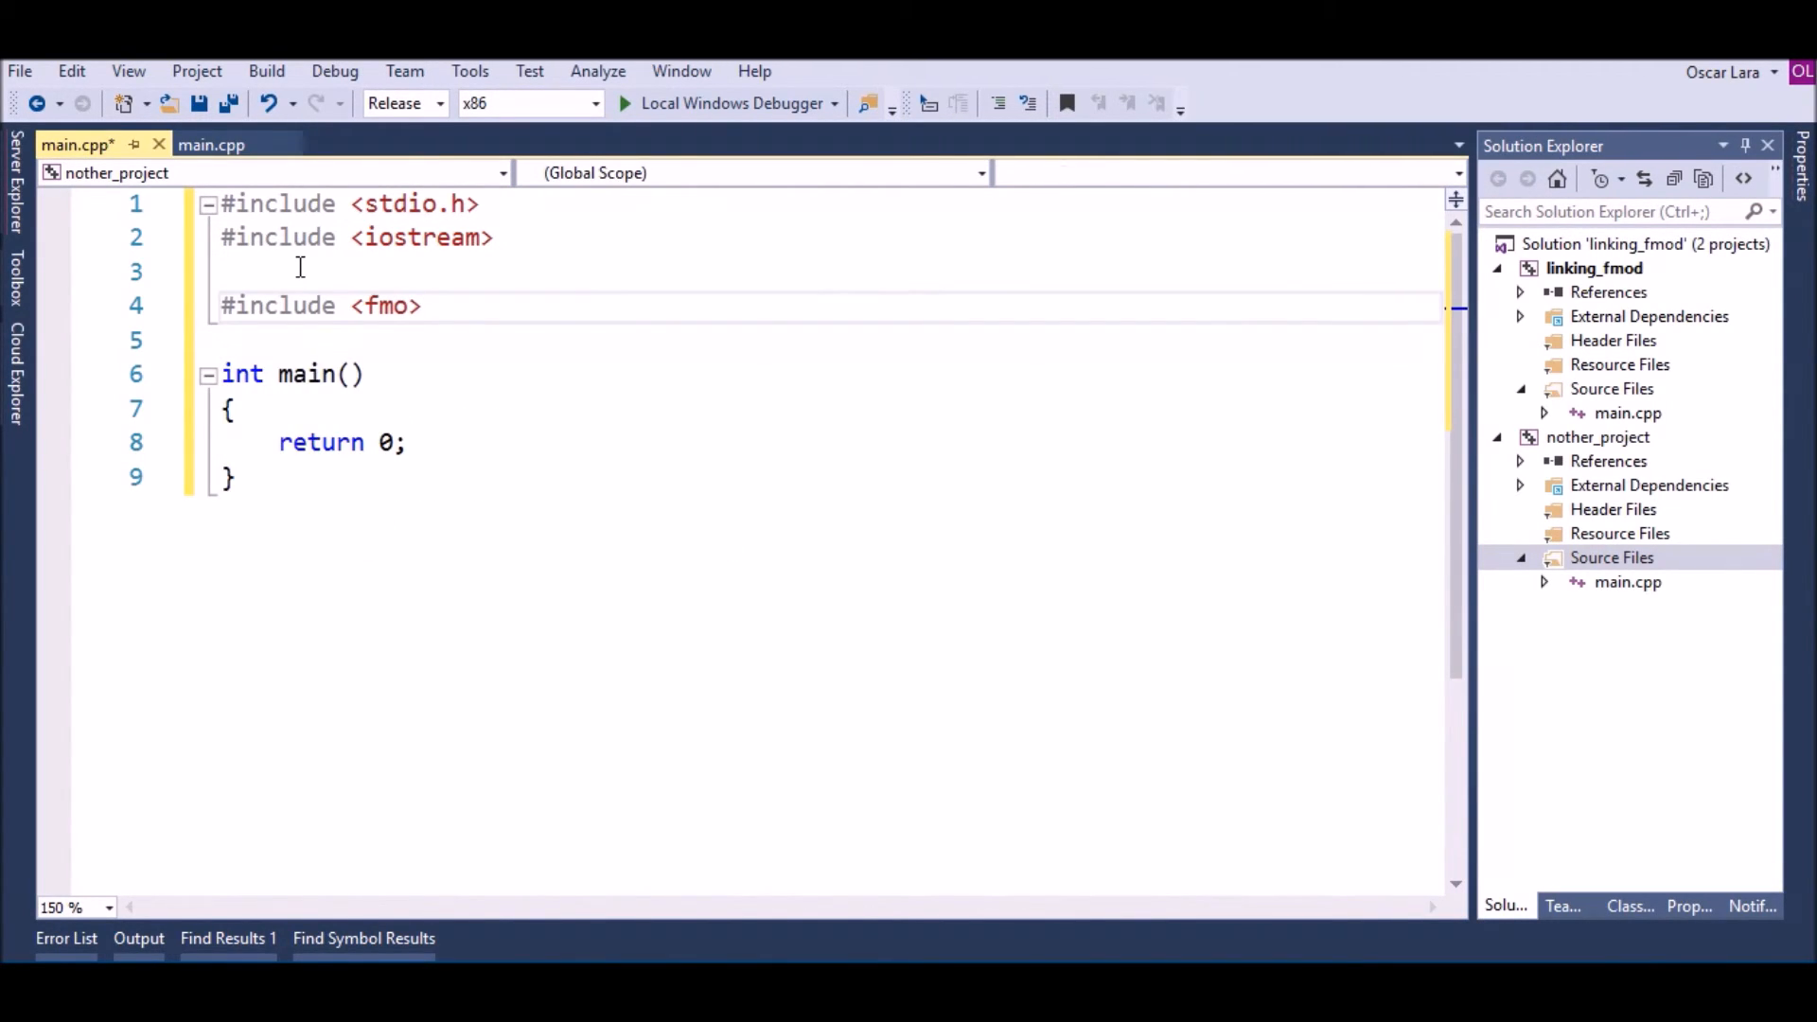
{"action": "triple_click", "coordinate": [321, 304]}
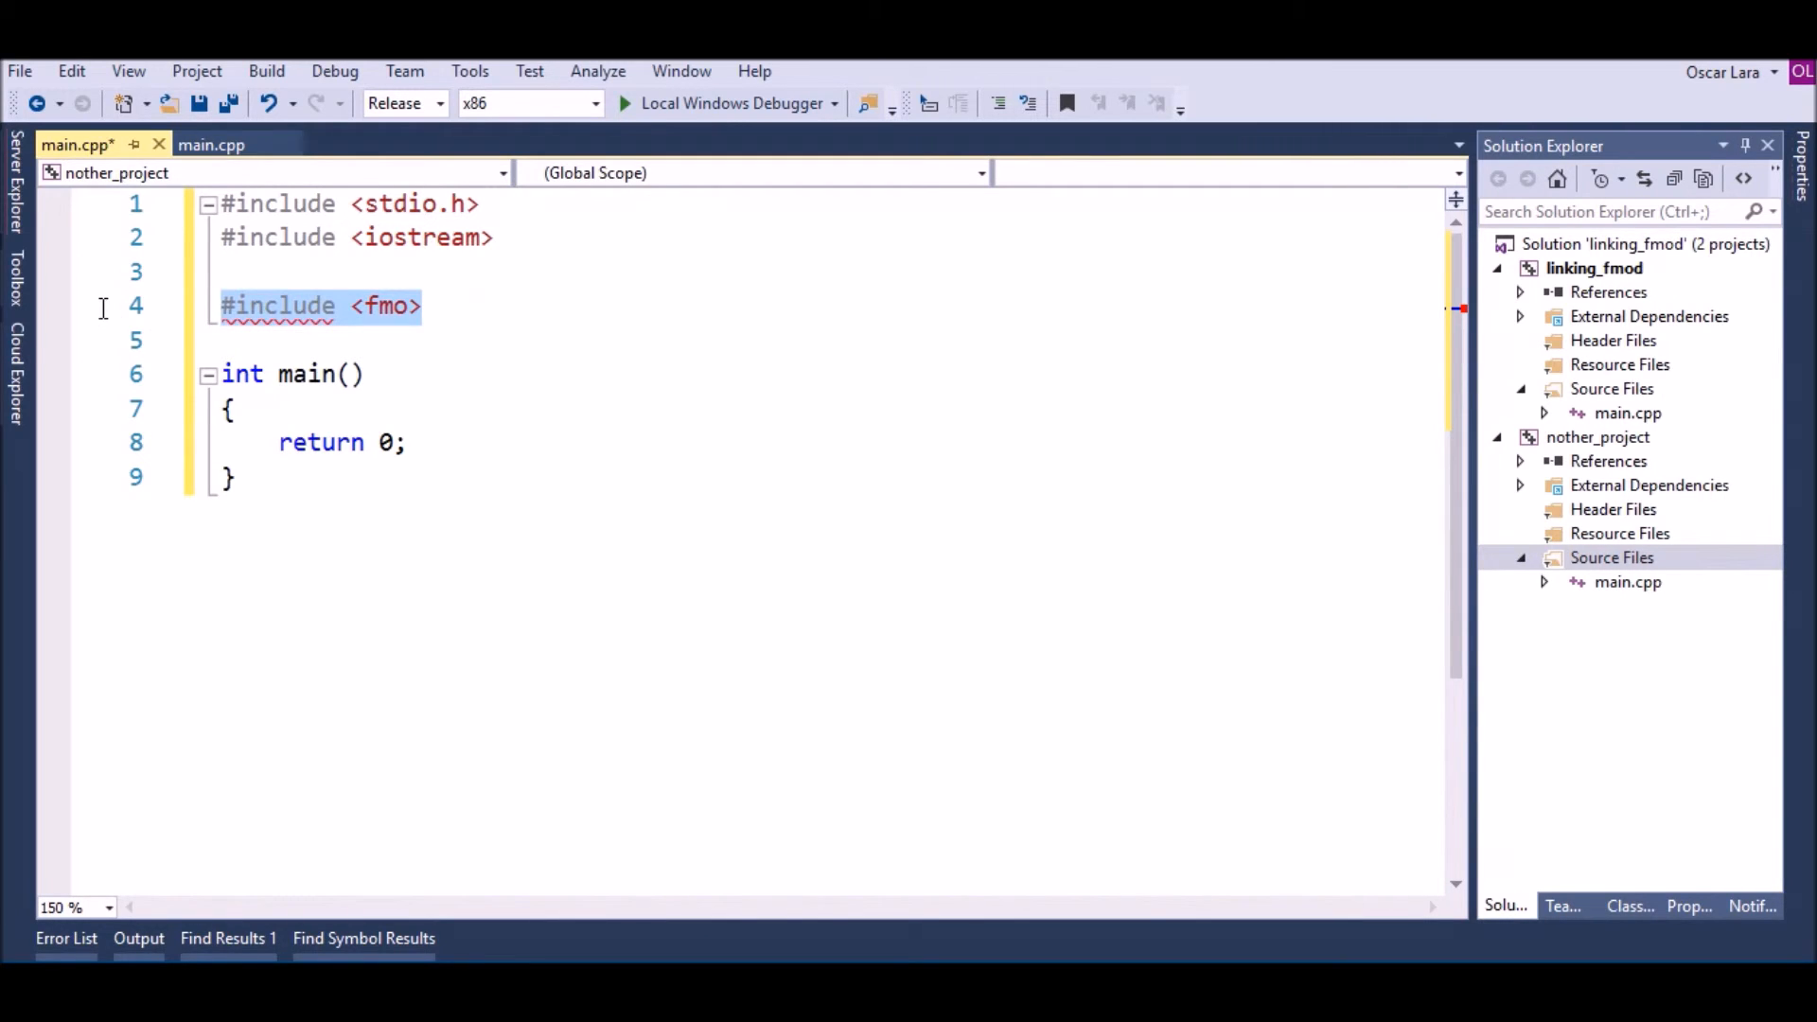
{"action": "key", "text": "Delete"}
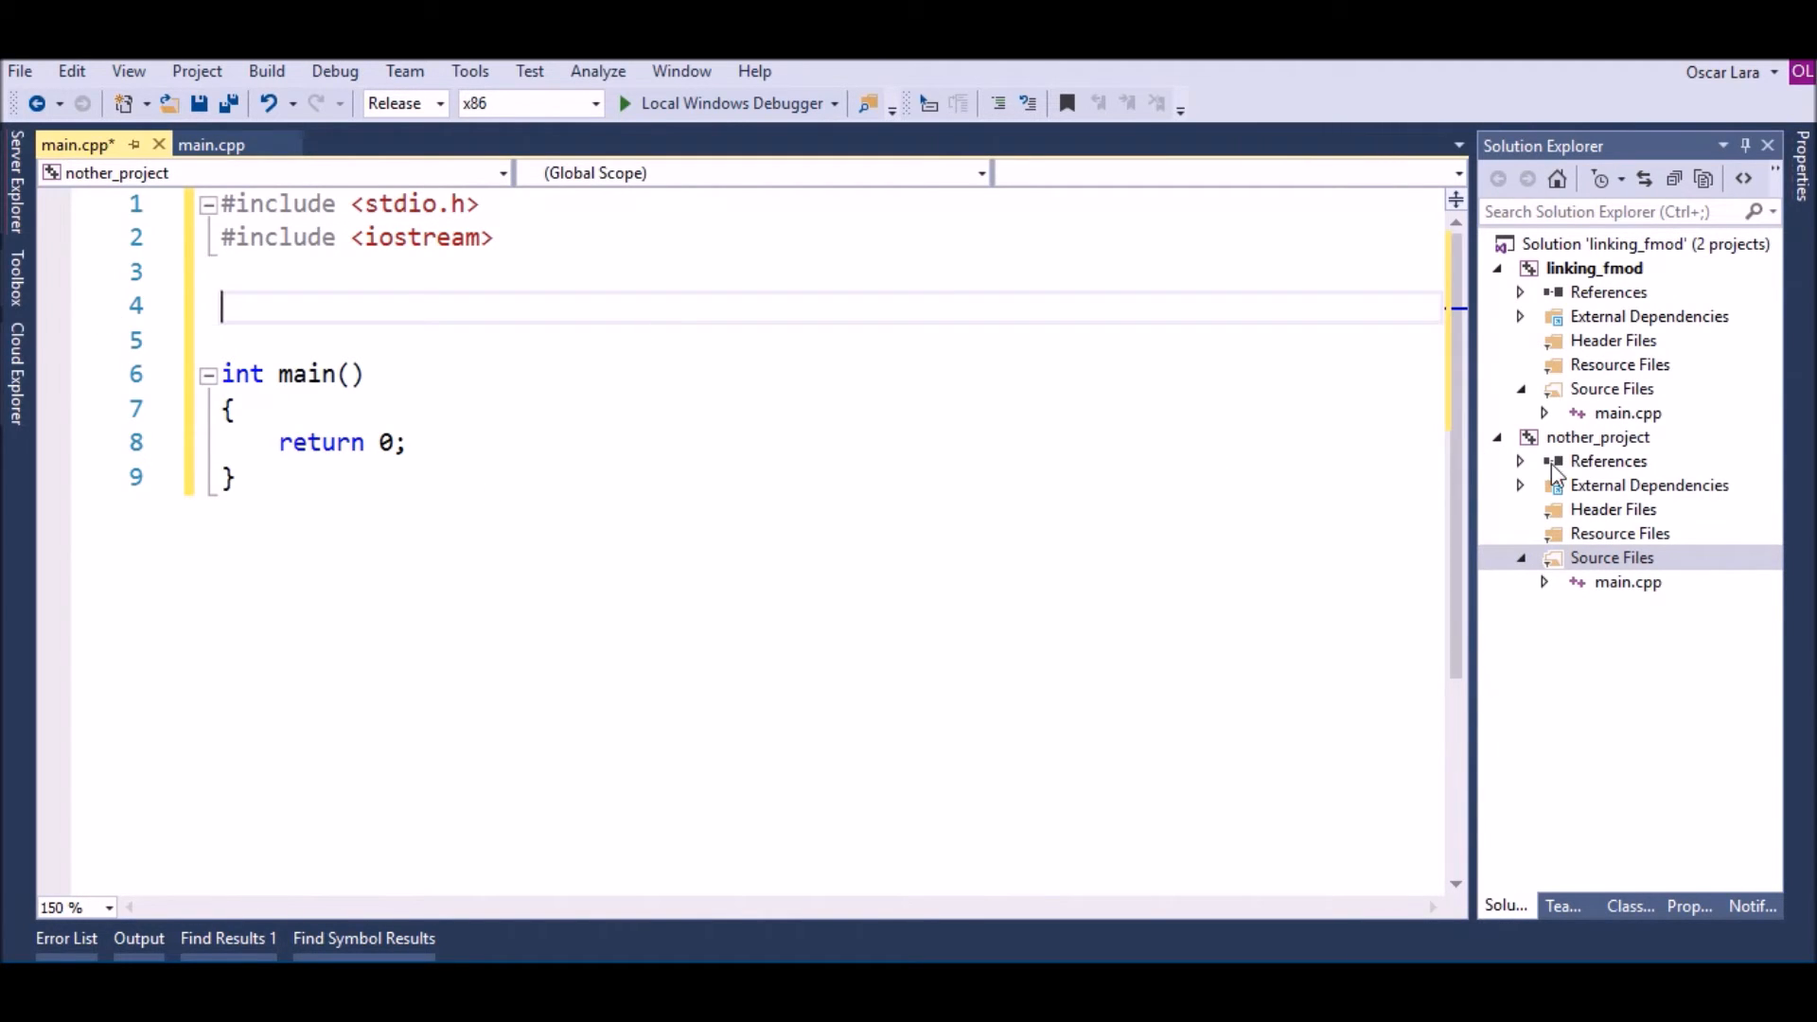
Select nother_project and open the Property Manager from View > Other Windows
{"action": "right_click", "coordinate": [1597, 437]}
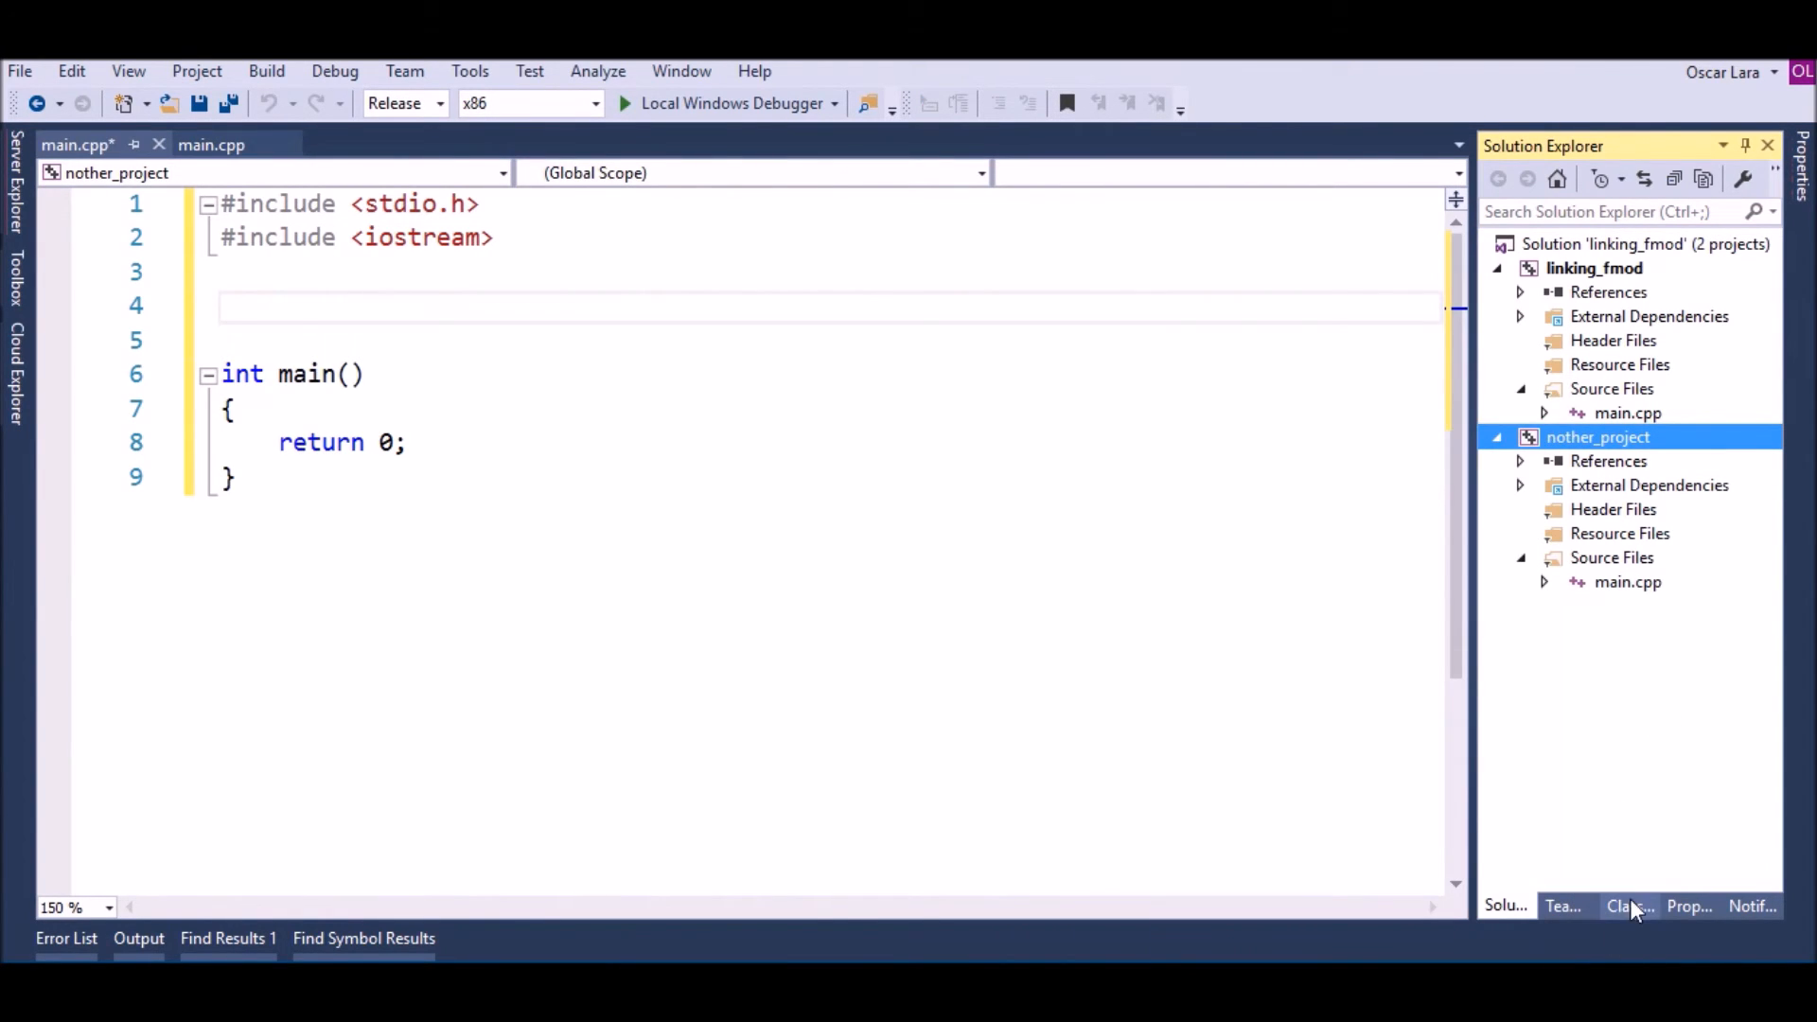
{"action": "left_click", "coordinate": [128, 71]}
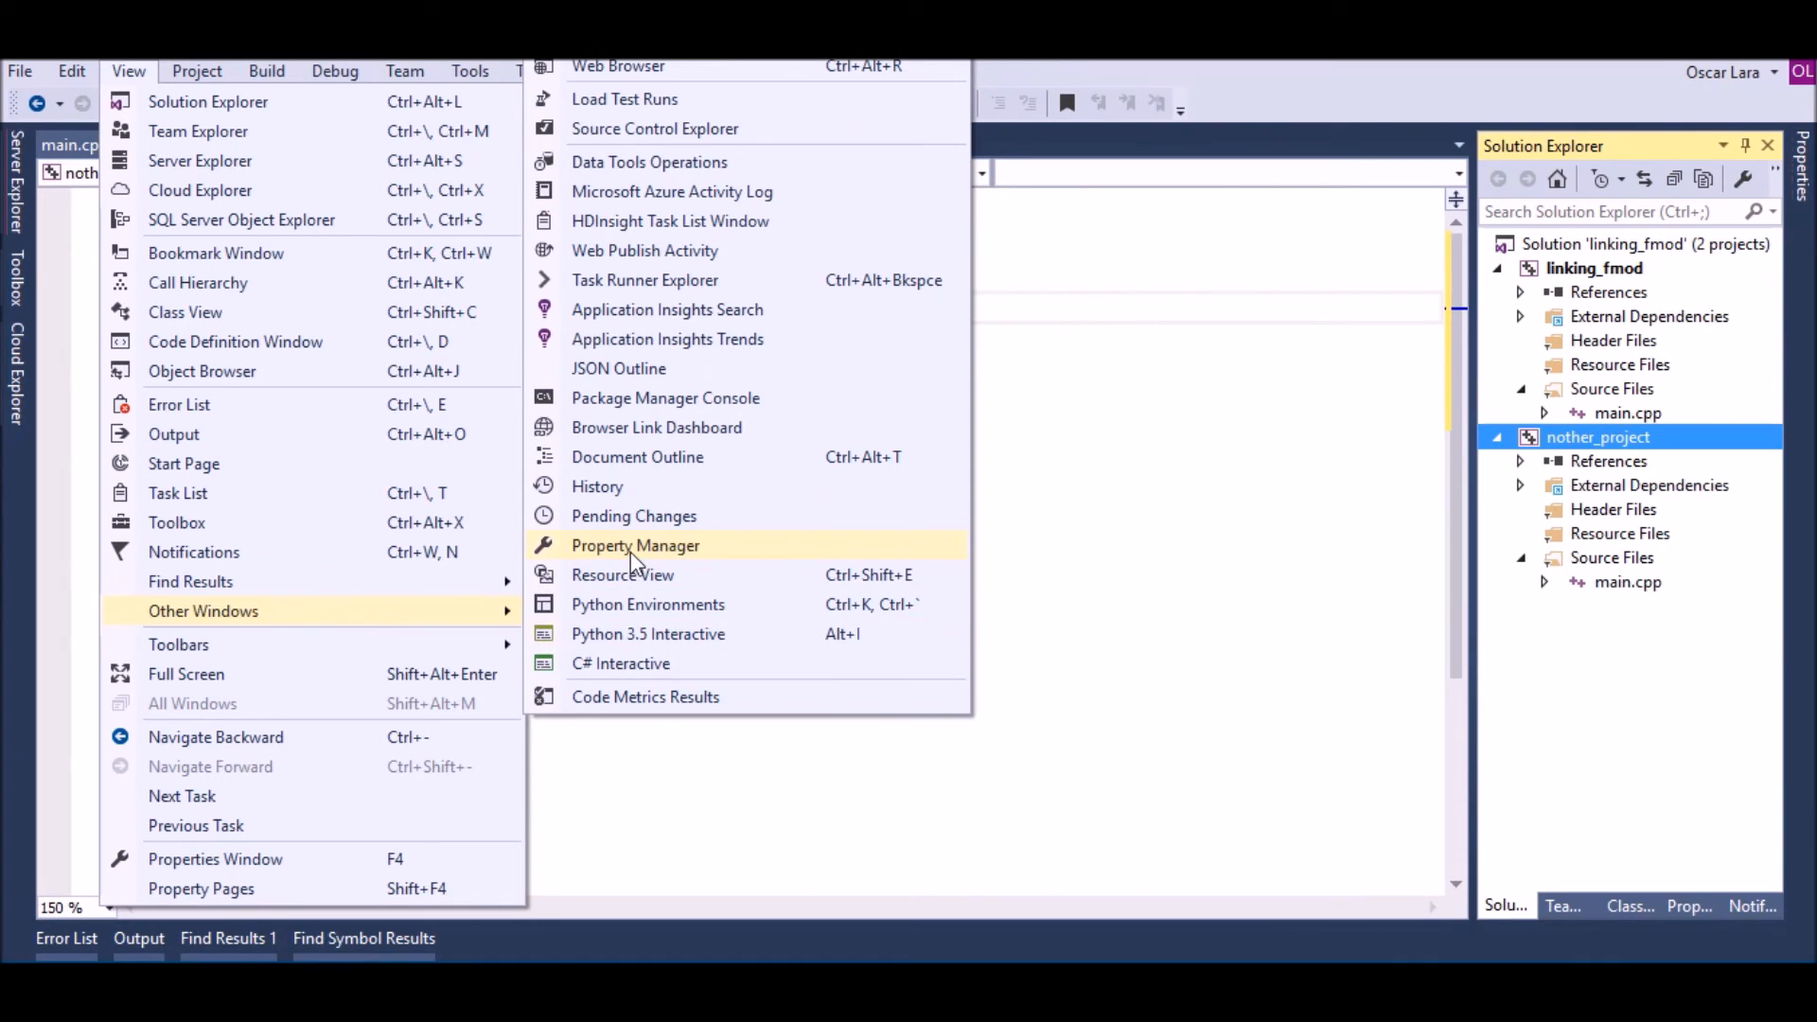
{"action": "left_click", "coordinate": [635, 545]}
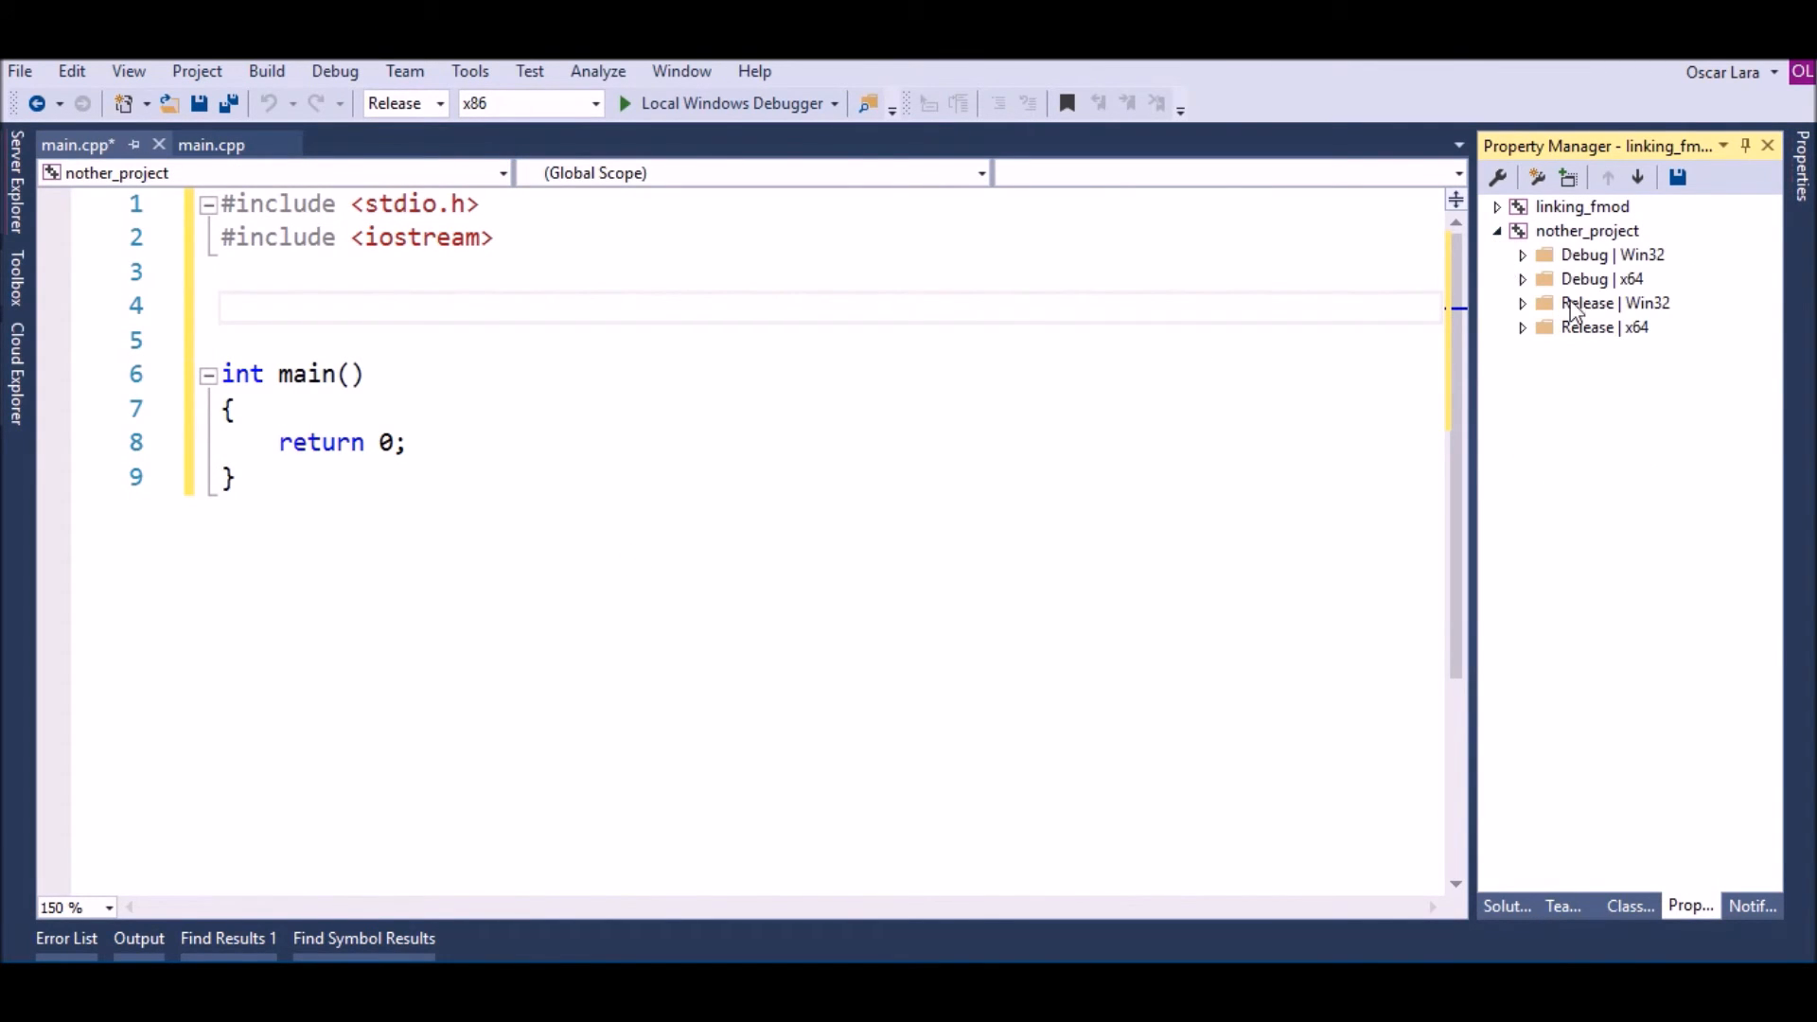
Attach the existing linking_fmod_d.props sheet to nother_project's Debug | Win32 configuration
{"action": "right_click", "coordinate": [1611, 254]}
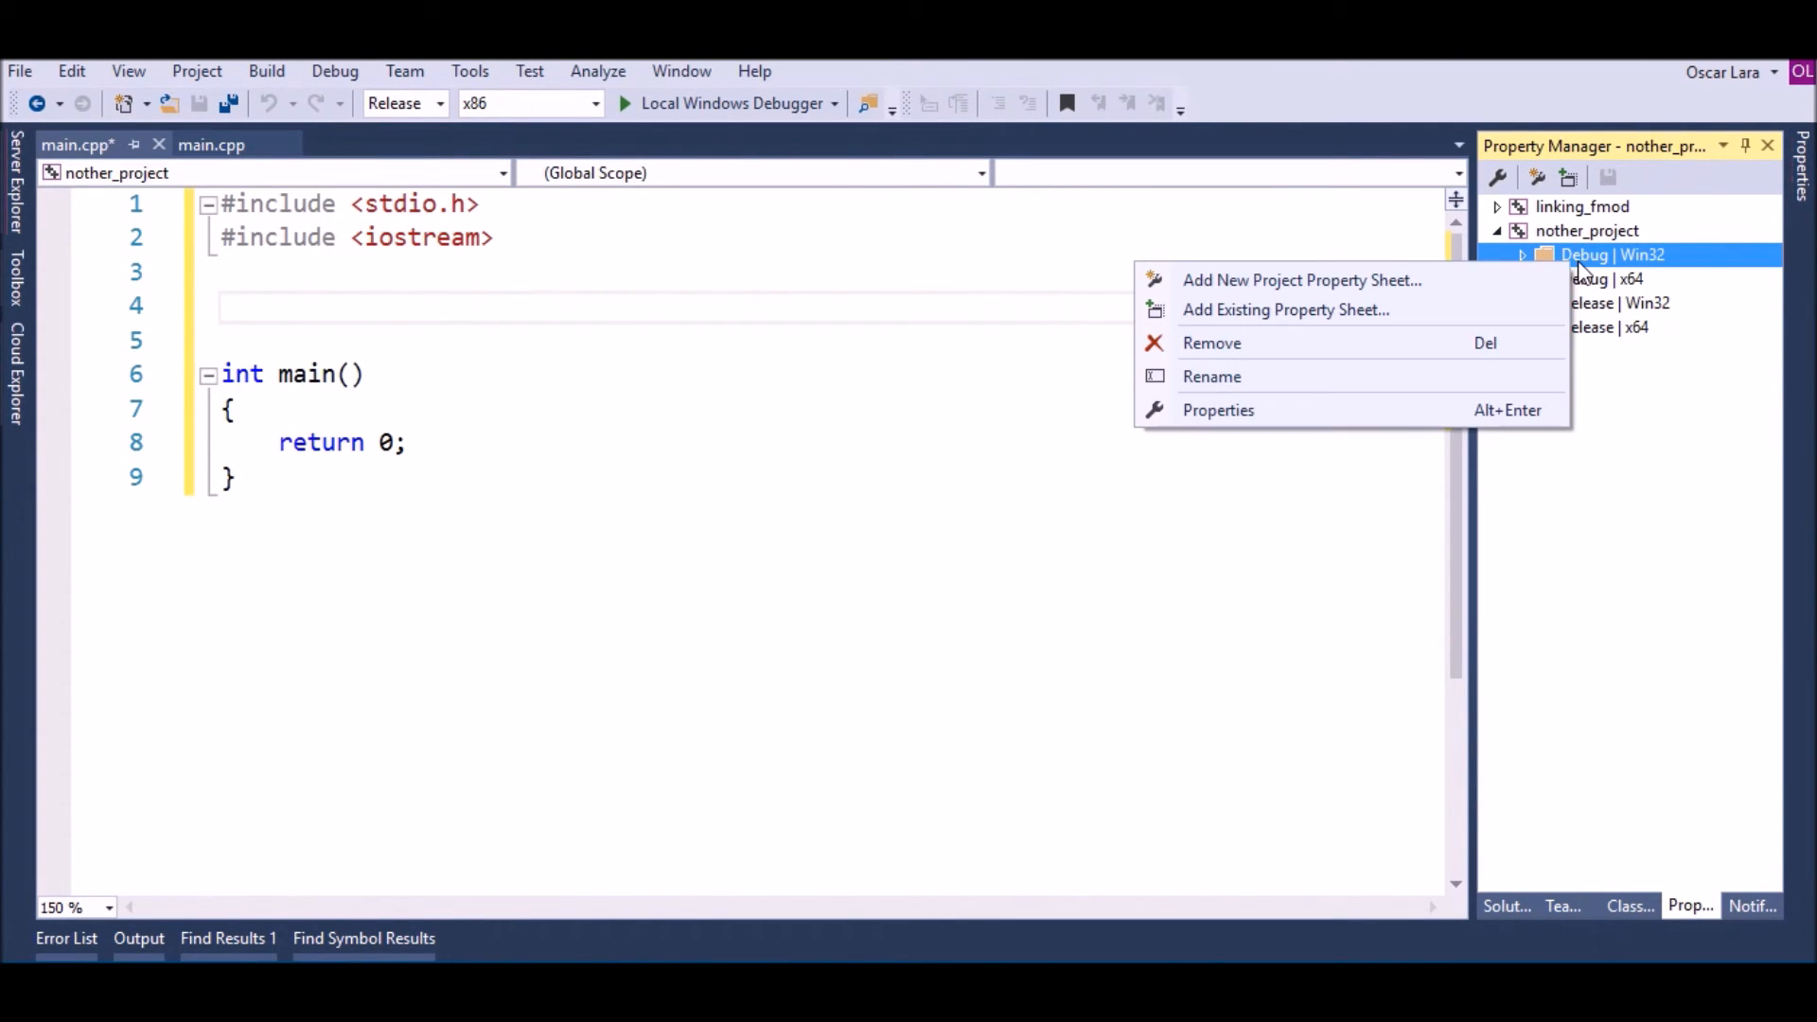
{"action": "mouse_move", "coordinate": [1286, 309]}
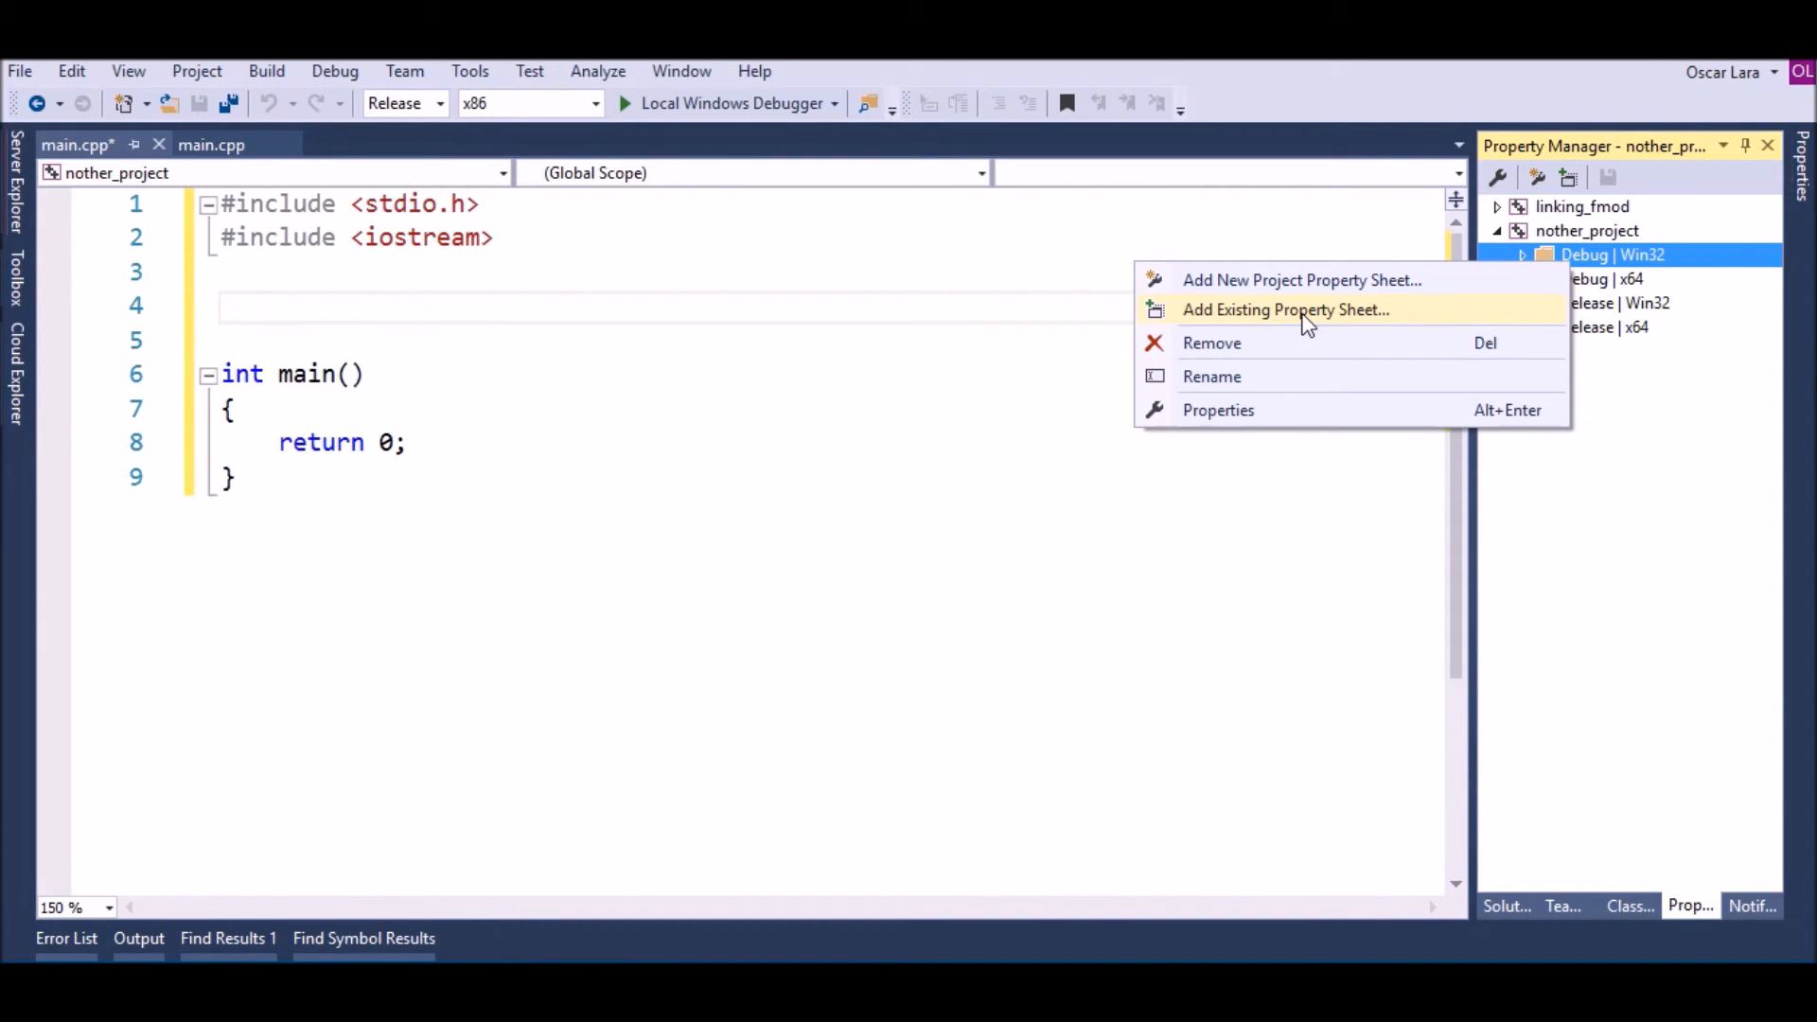
{"action": "left_click", "coordinate": [1284, 310]}
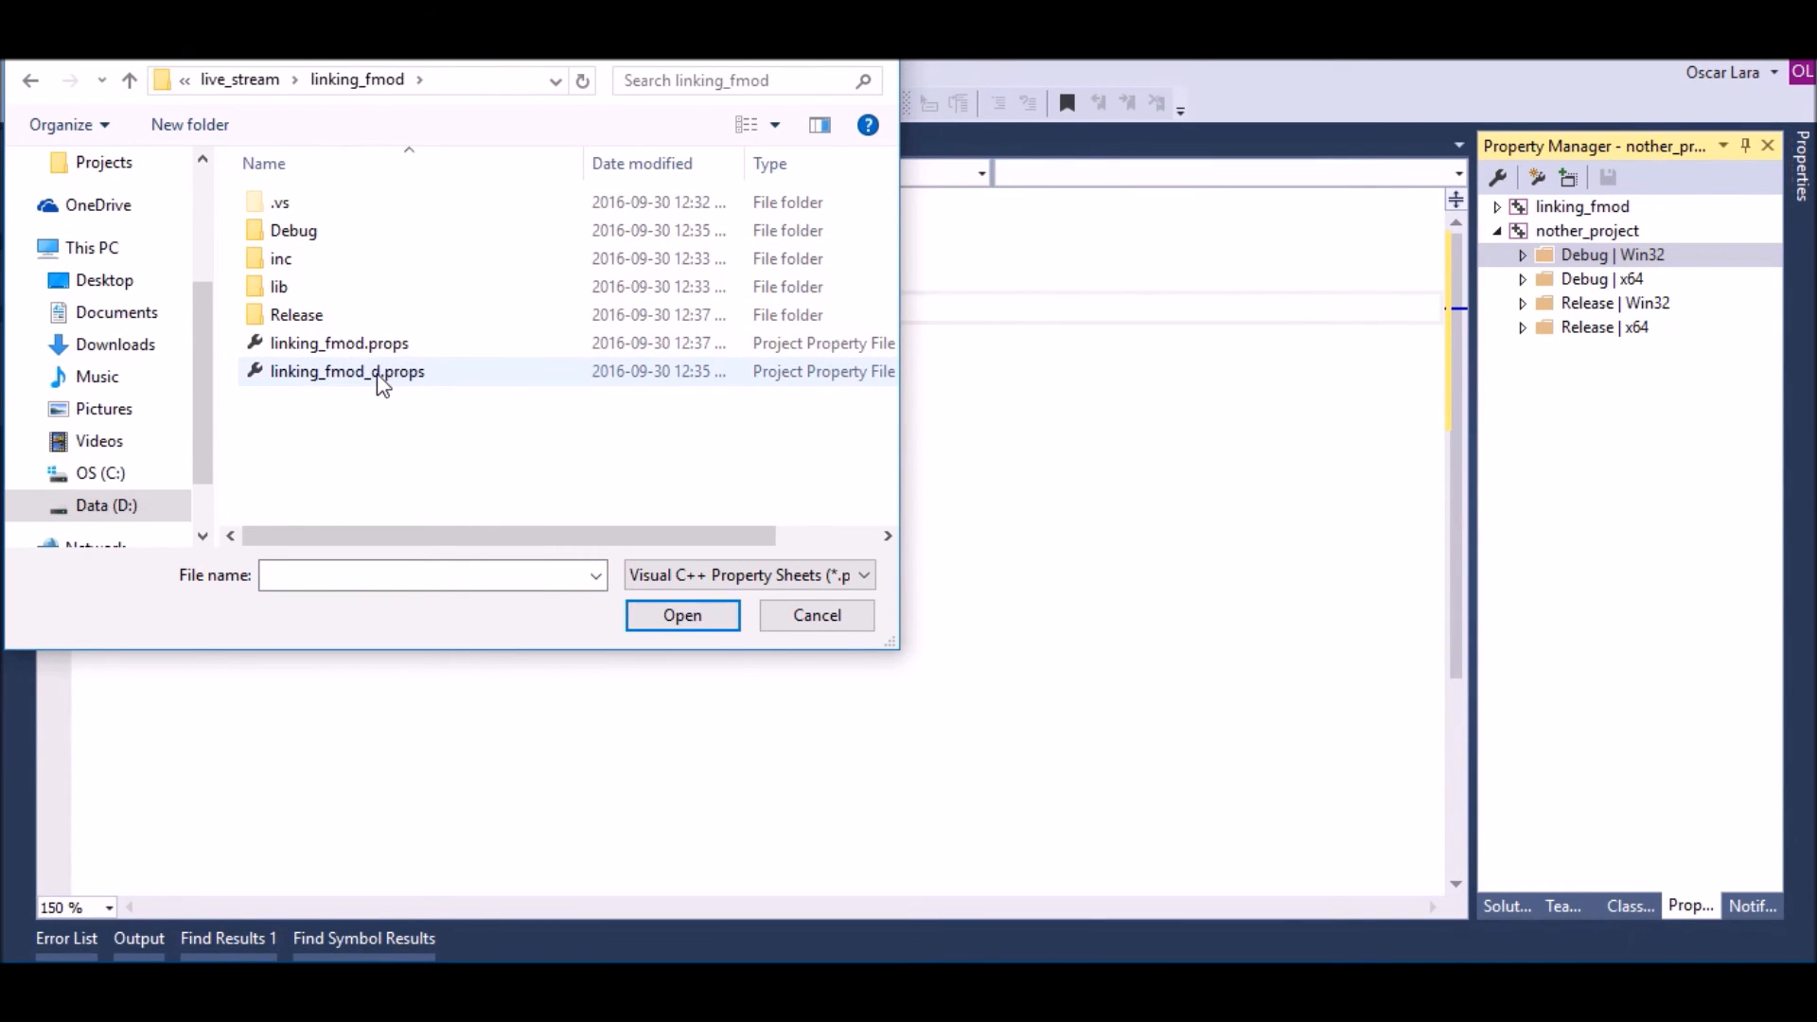
{"action": "left_click", "coordinate": [346, 371]}
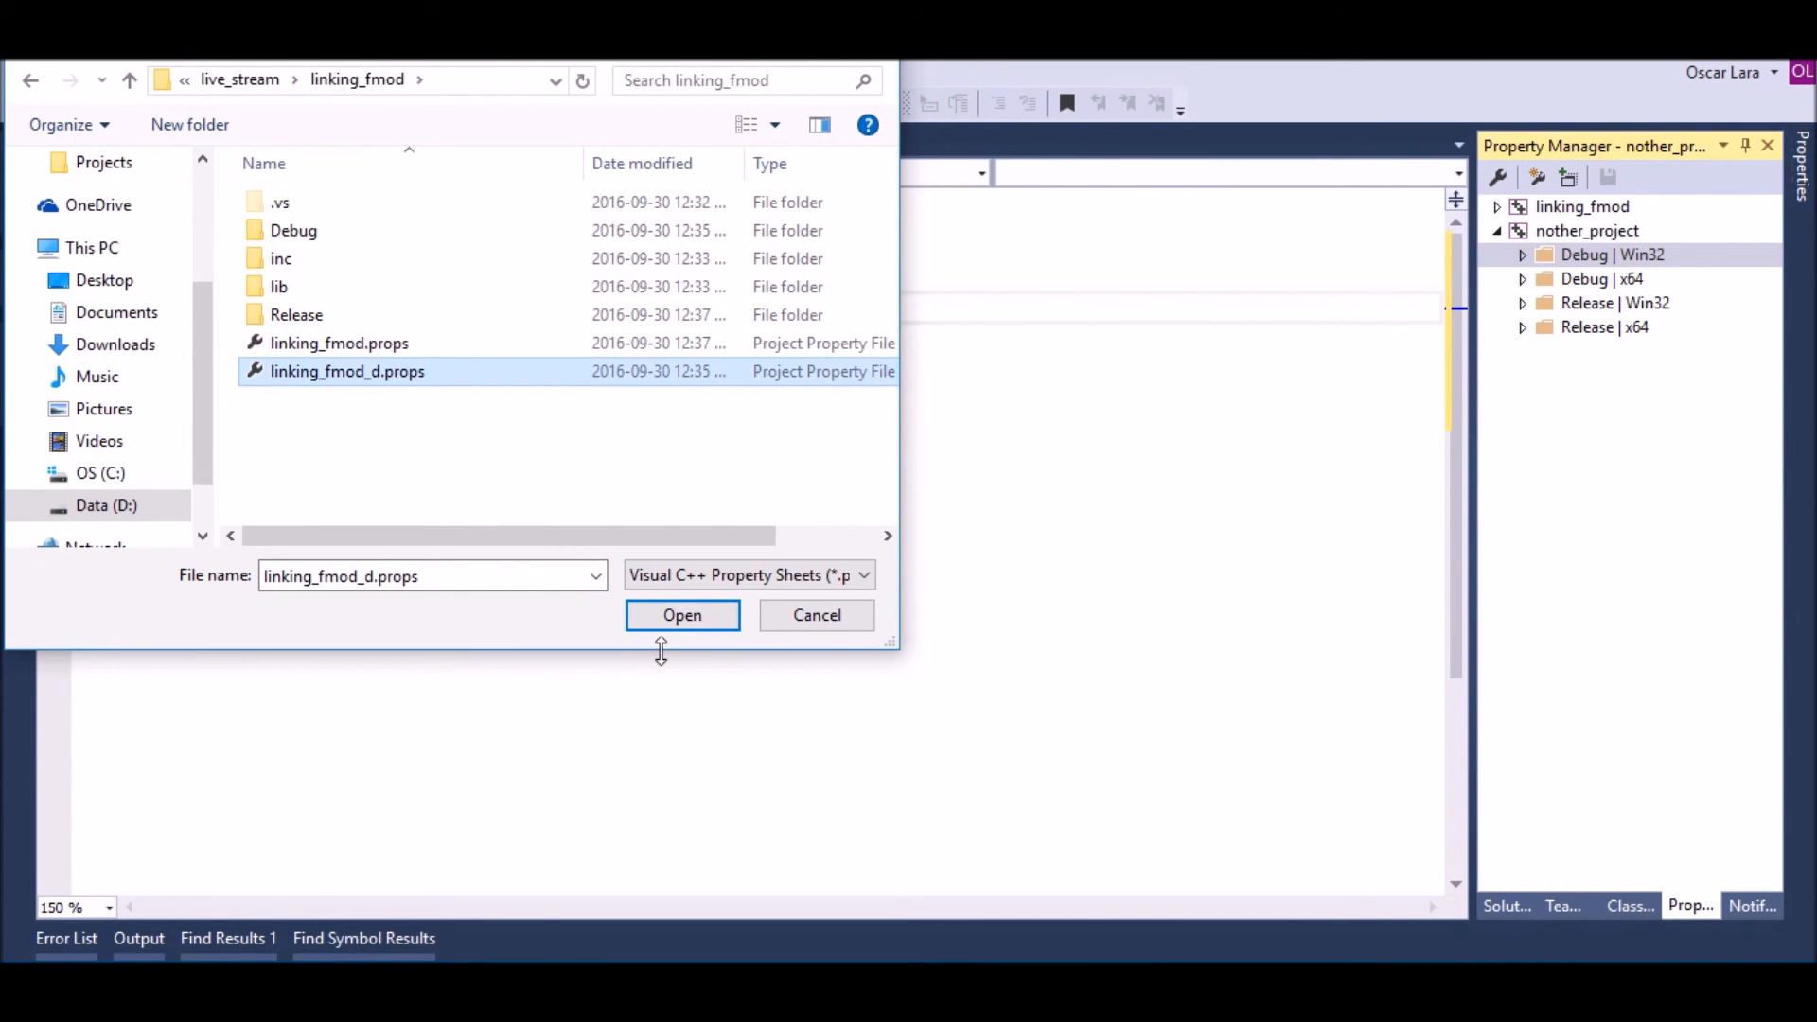
{"action": "left_click", "coordinate": [682, 615]}
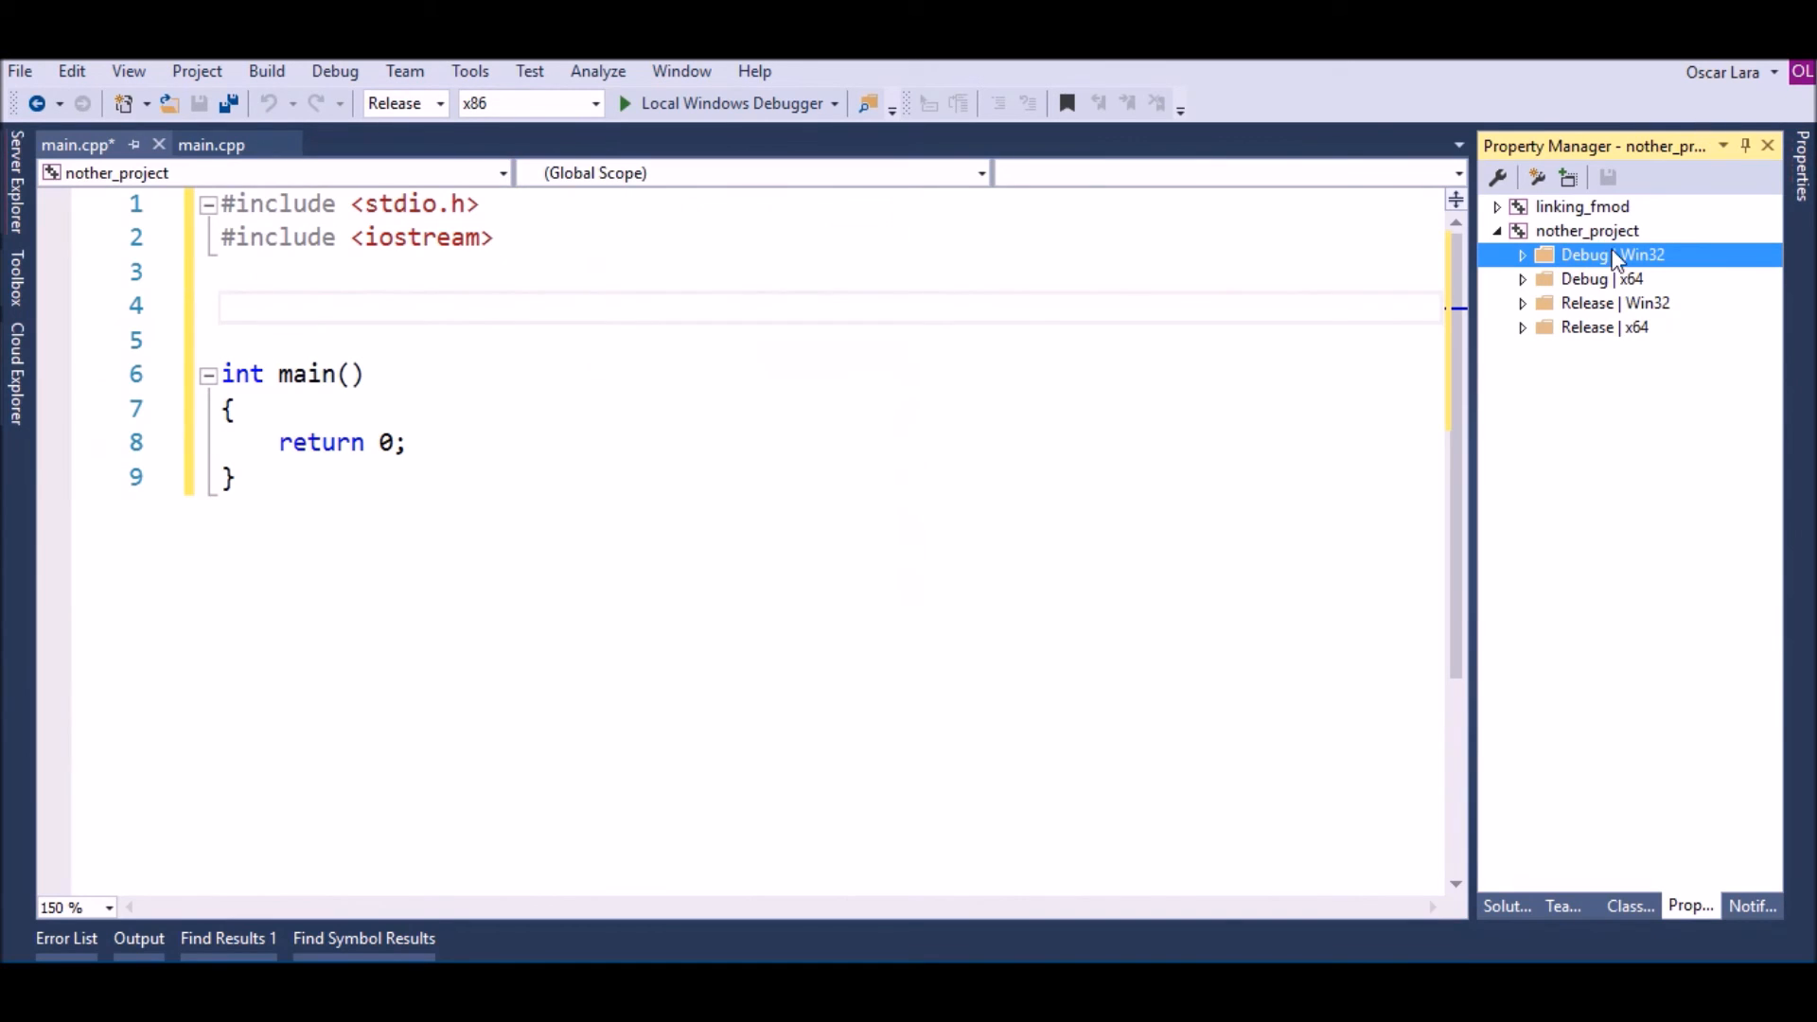
Browse to the linking_fmod folder for a Release | Win32 existing sheet
{"action": "left_click", "coordinate": [1615, 302]}
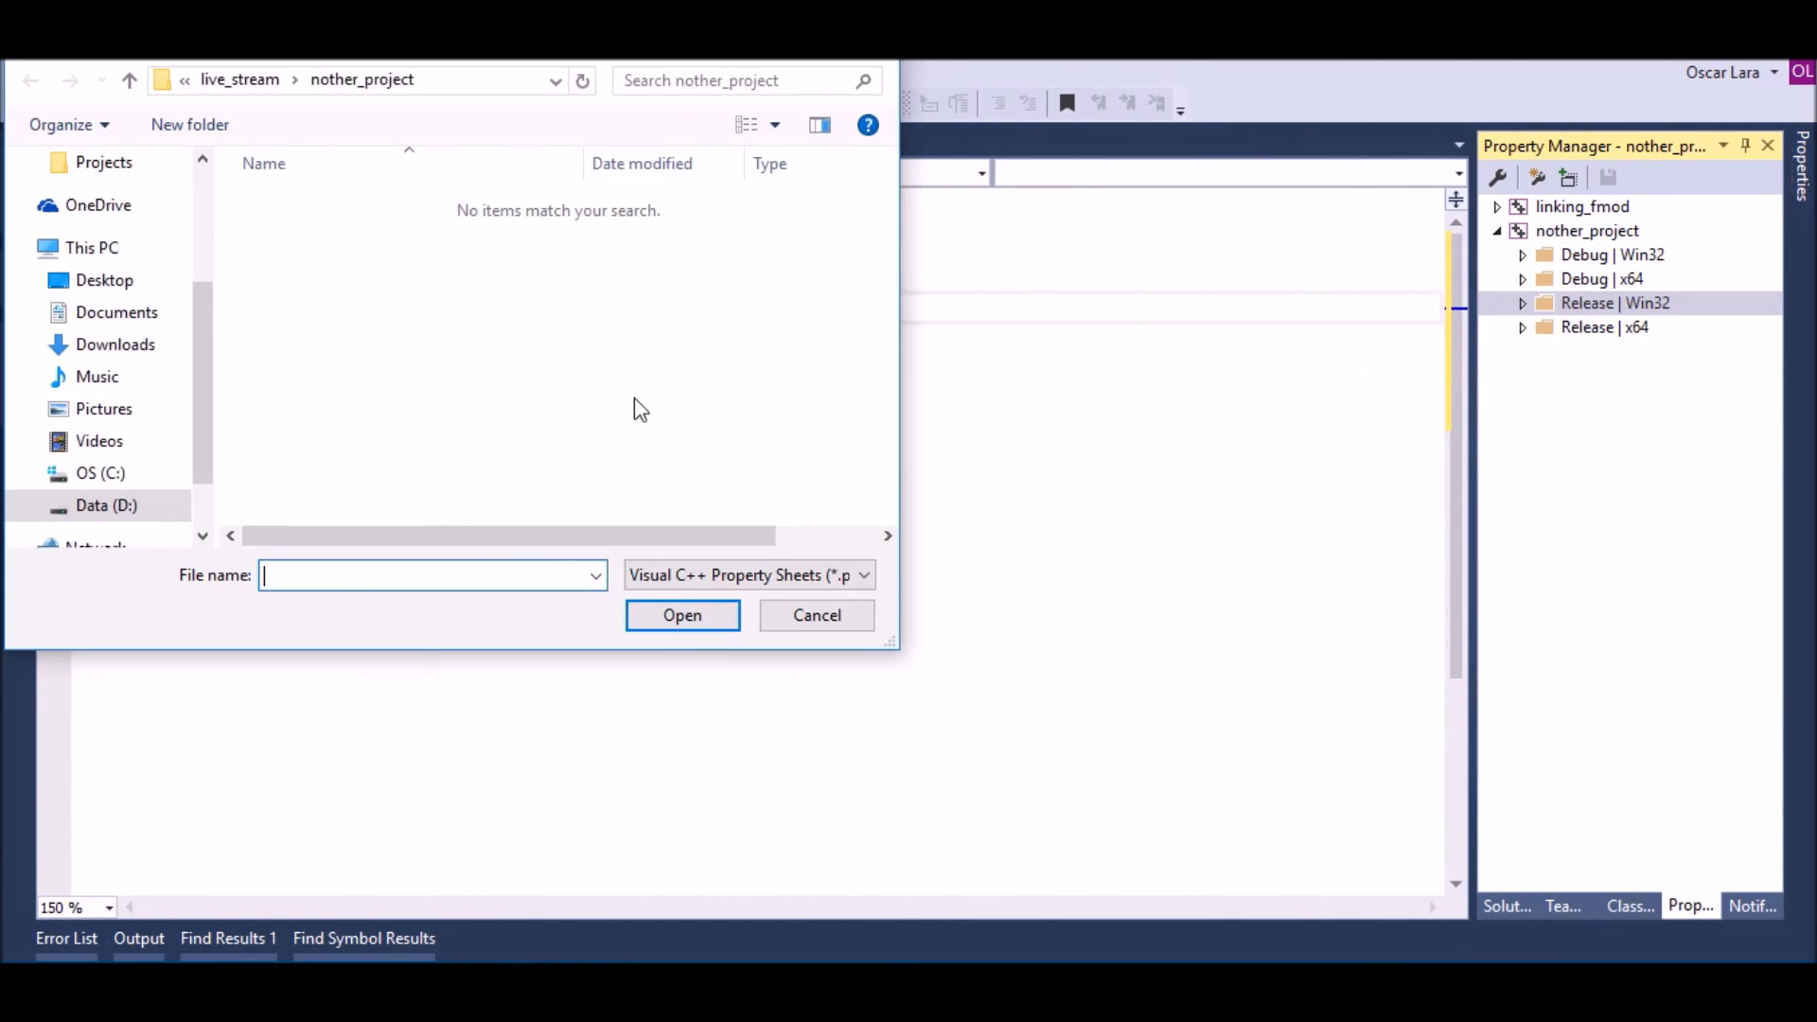
{"action": "left_click", "coordinate": [30, 78]}
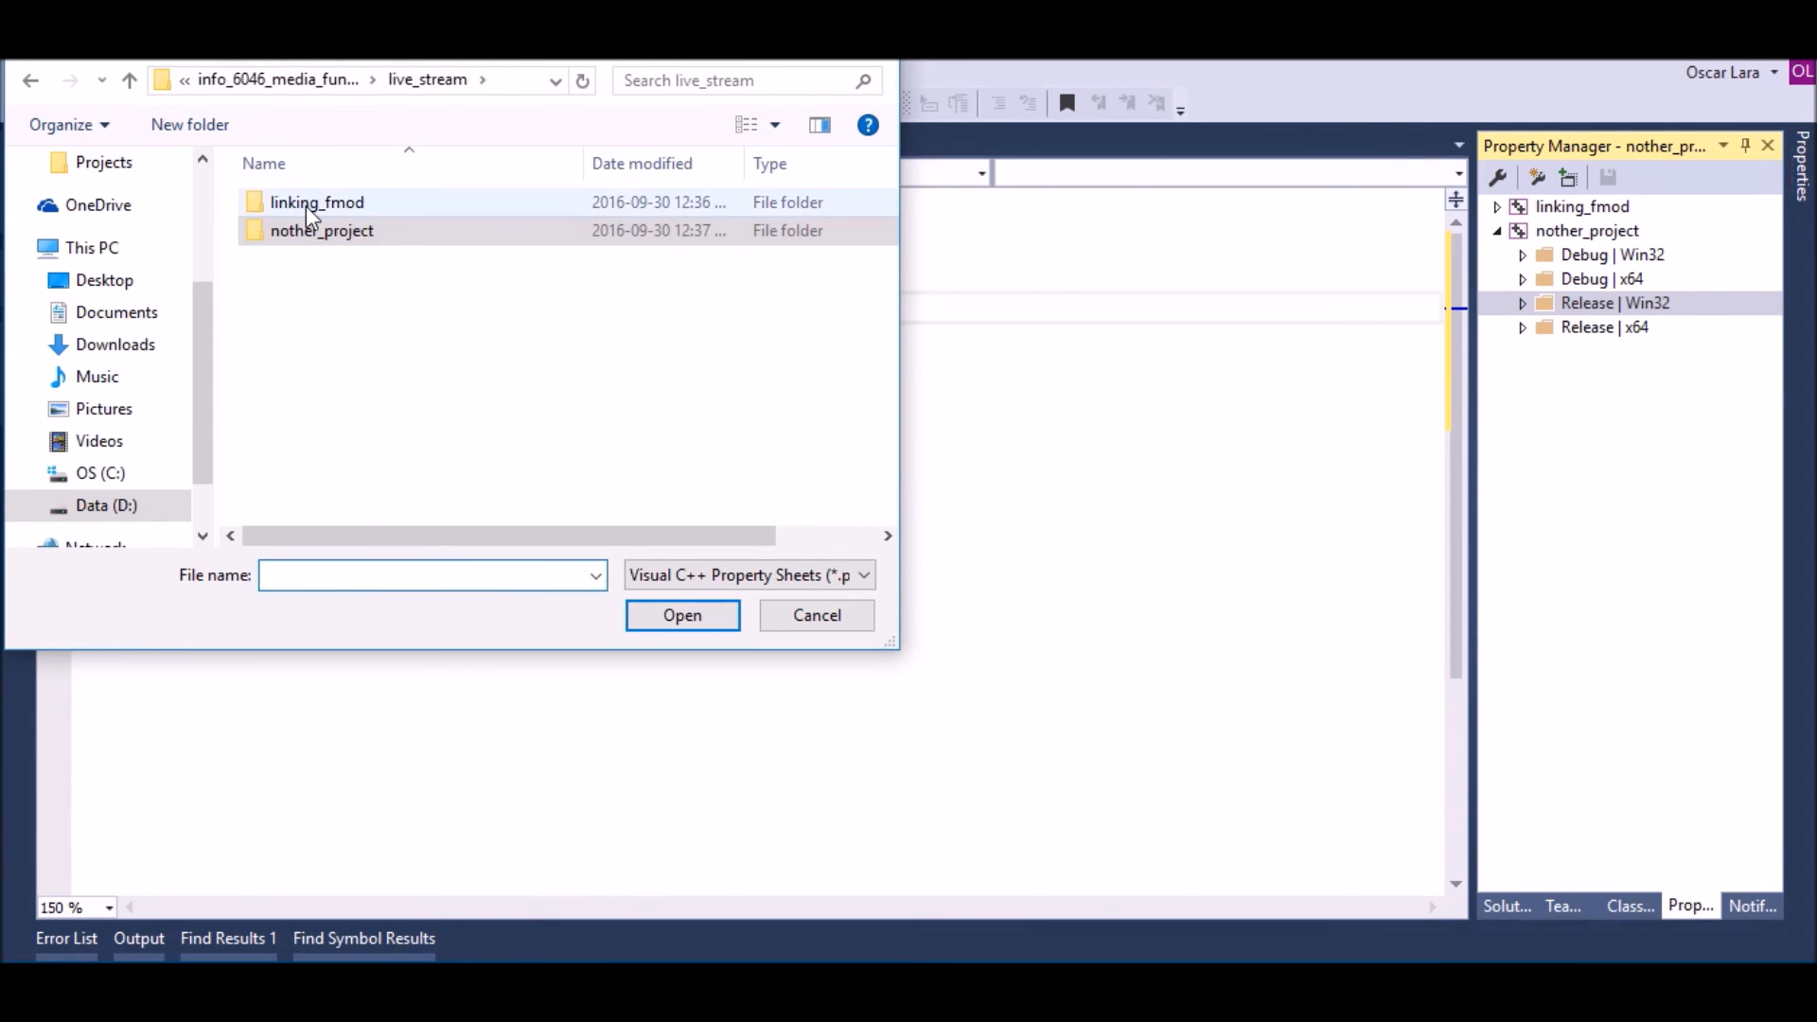
{"action": "double_click", "coordinate": [316, 202]}
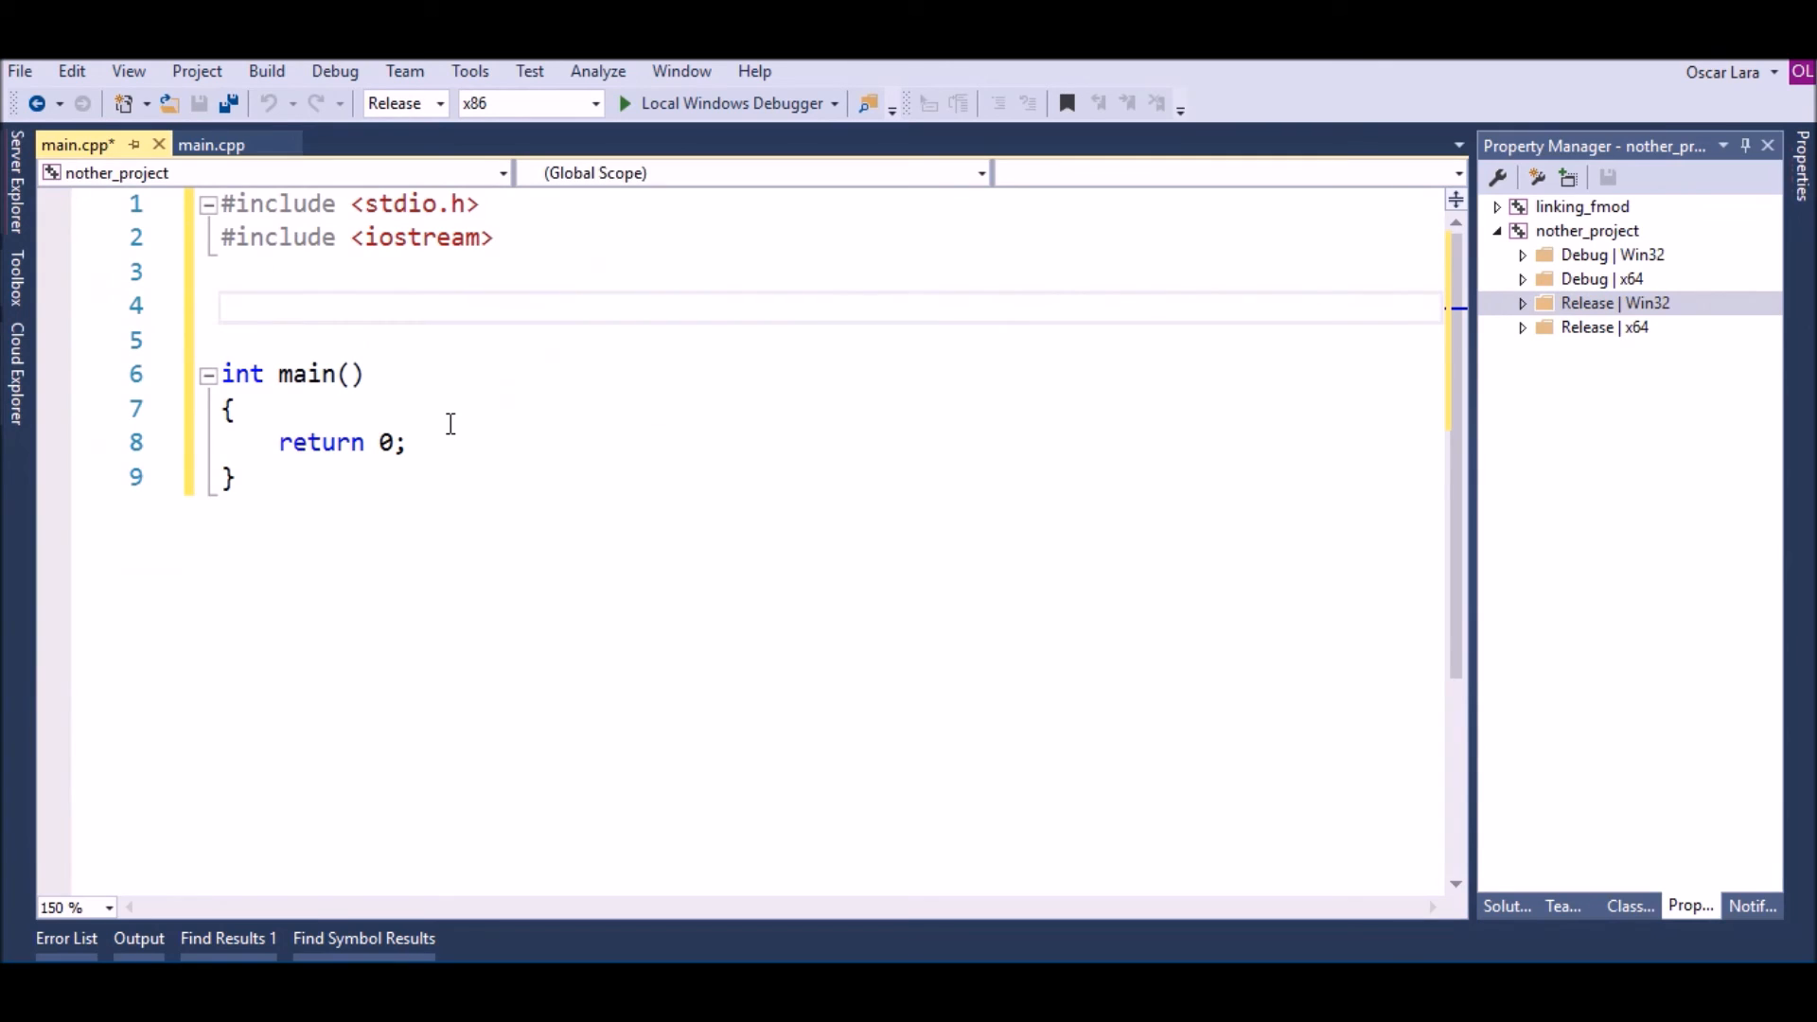
Type #include <fmod.hpp> in nother_project's main.cpp, followed by a blank line
{"action": "type", "text": "#in"}
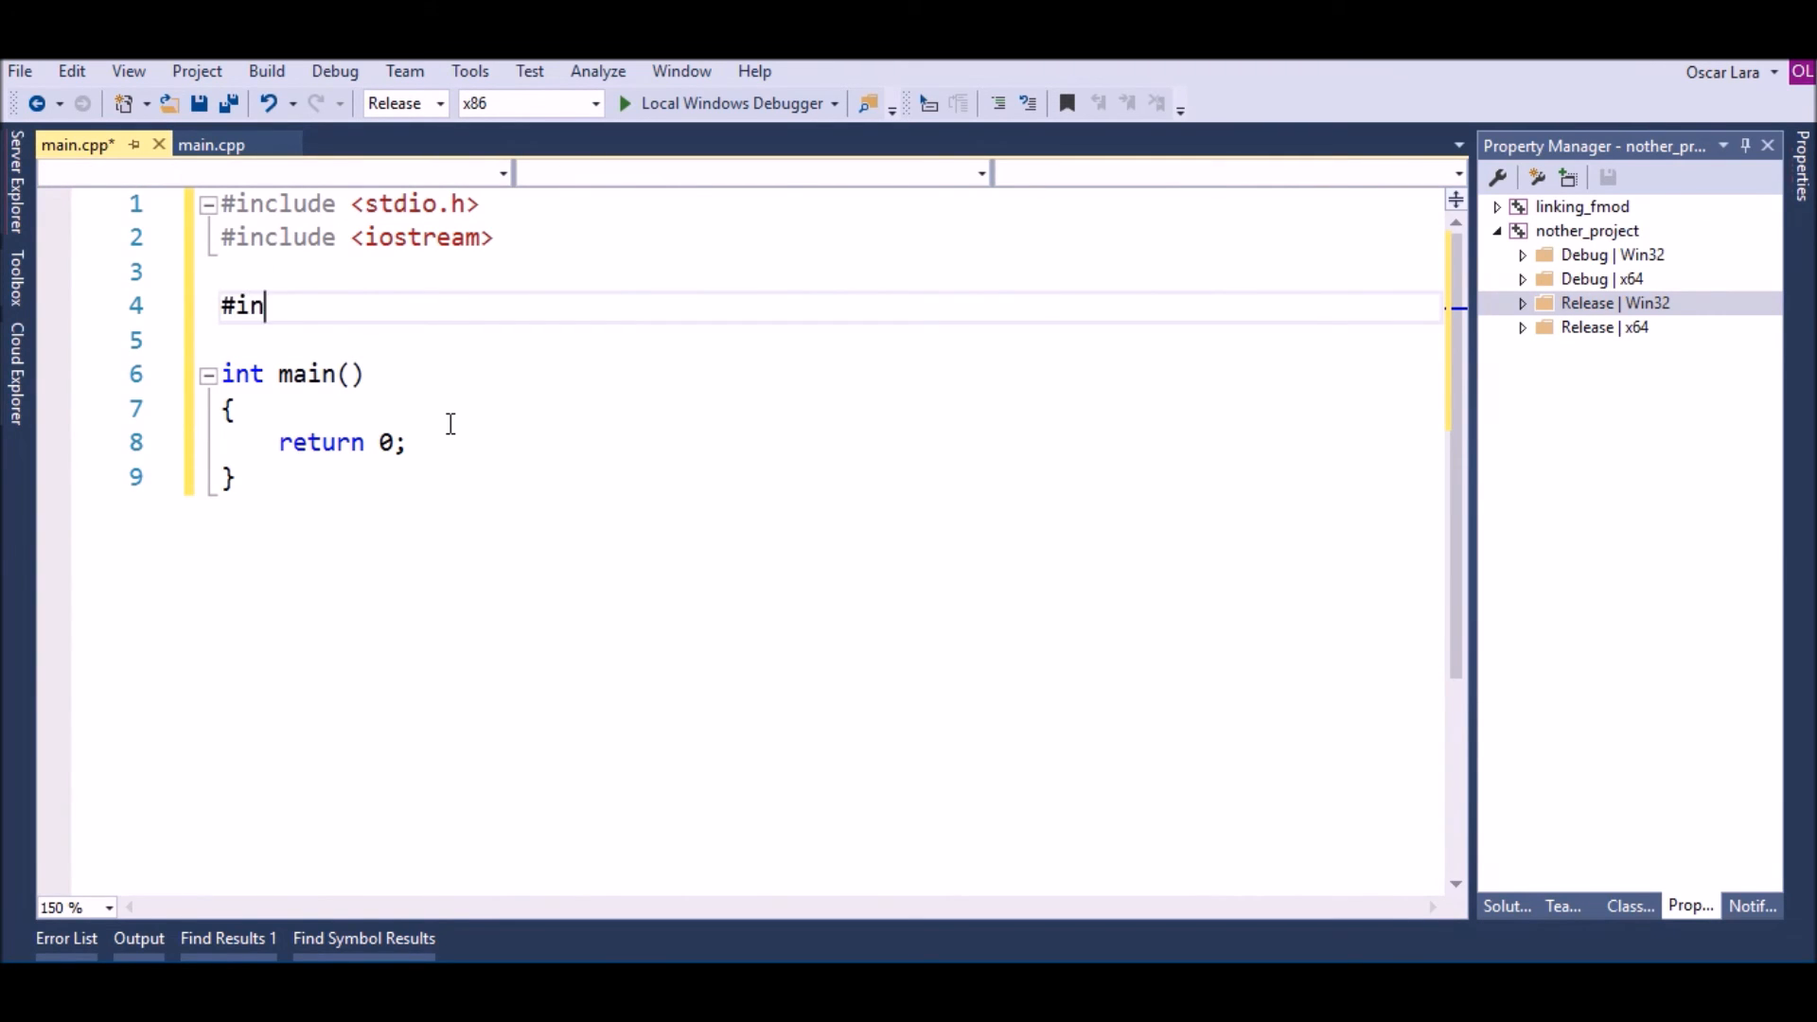
{"action": "type", "text": "clude <f>"}
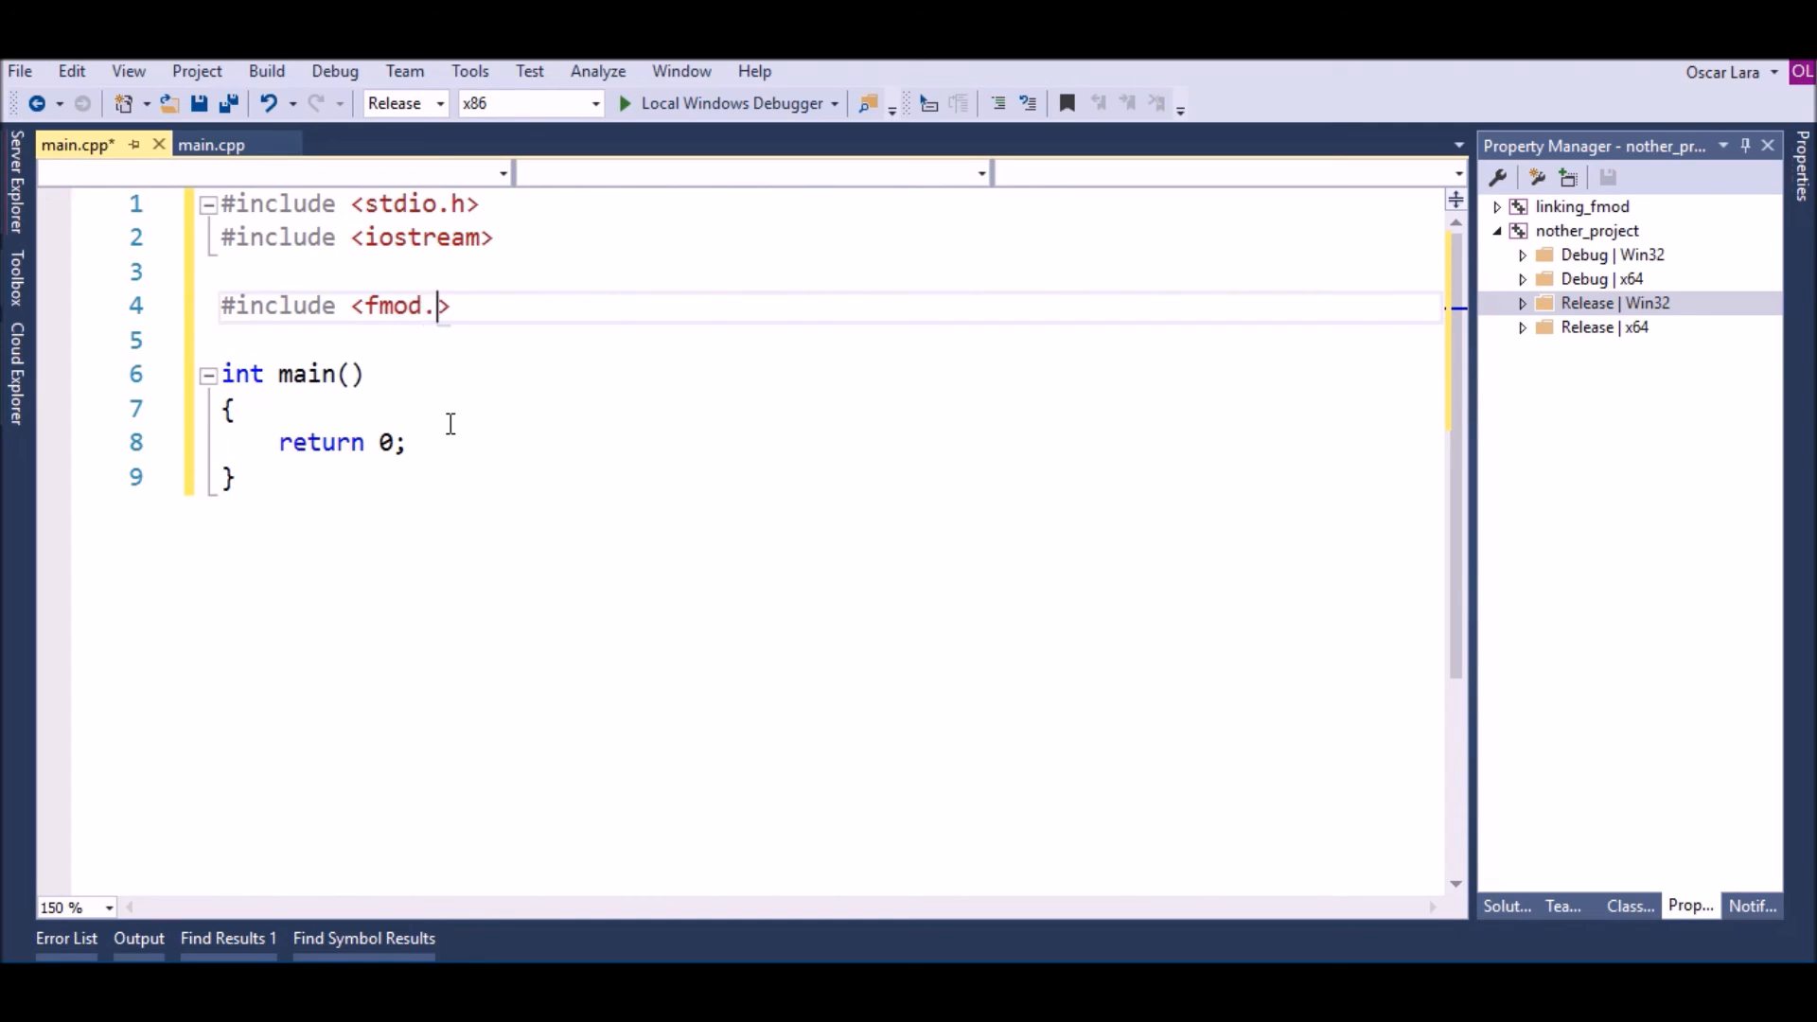
{"action": "type", "text": "hpp>"}
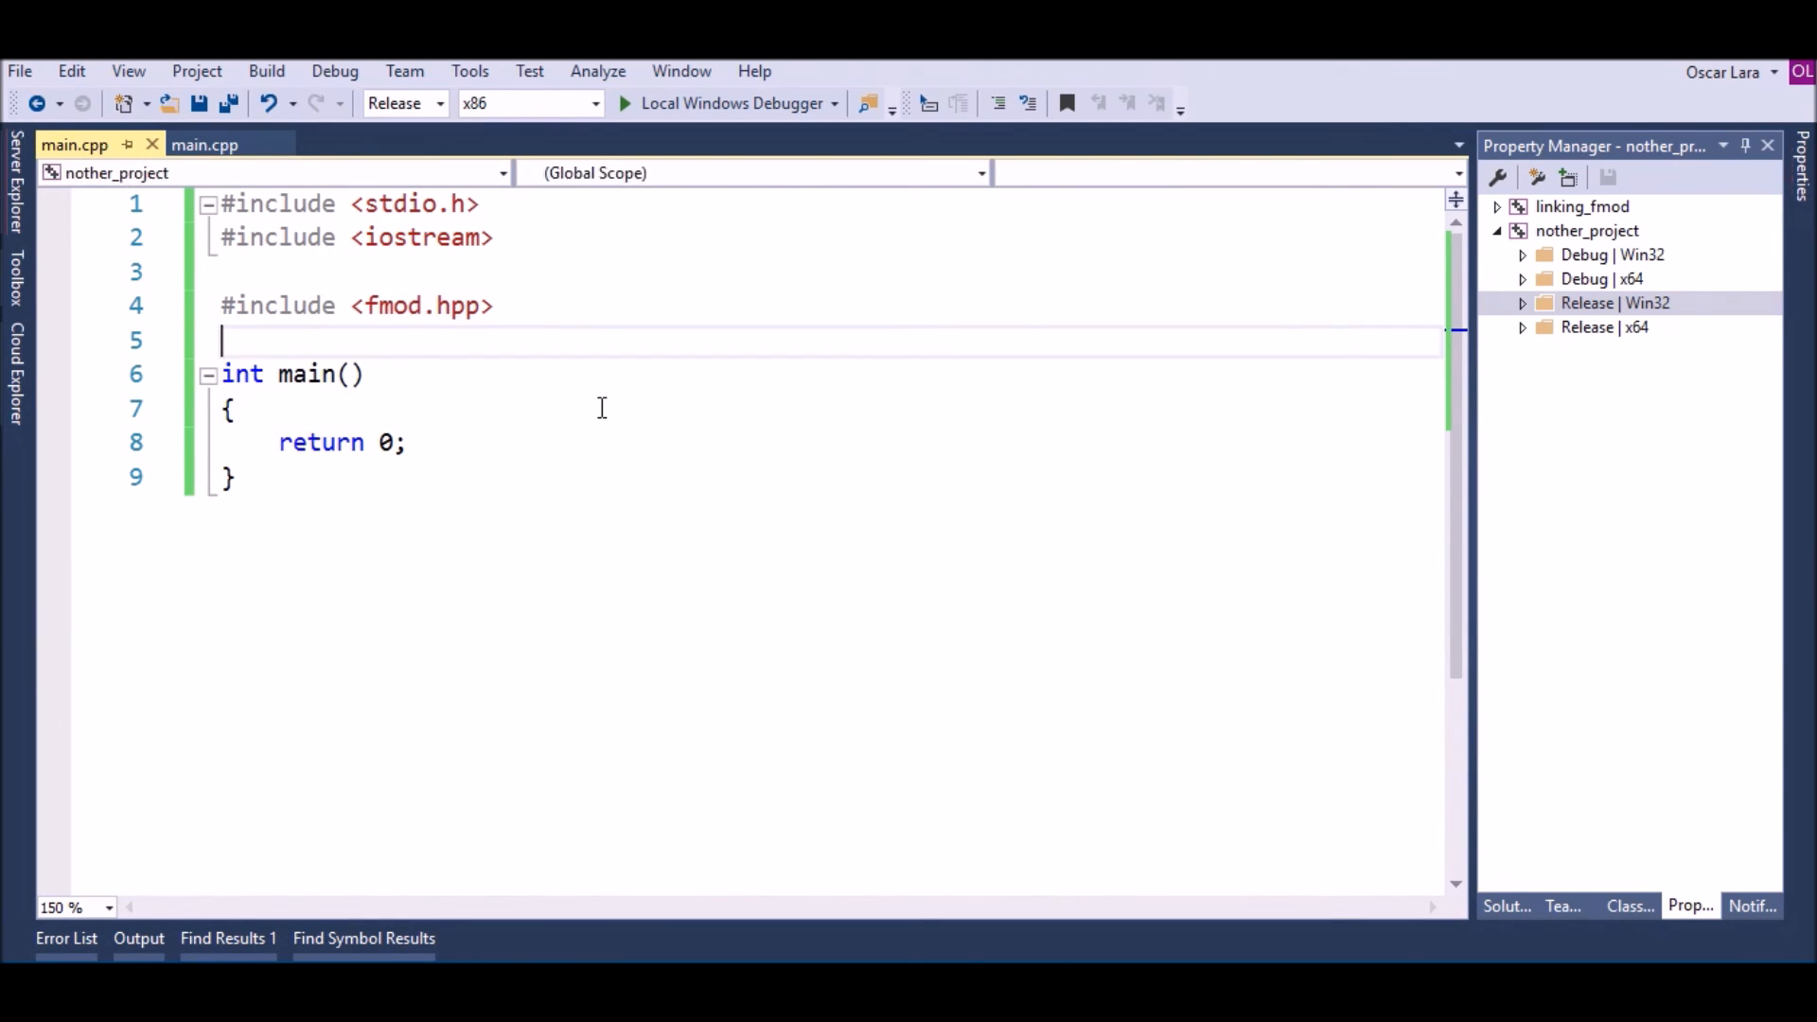
{"action": "key", "text": "enter"}
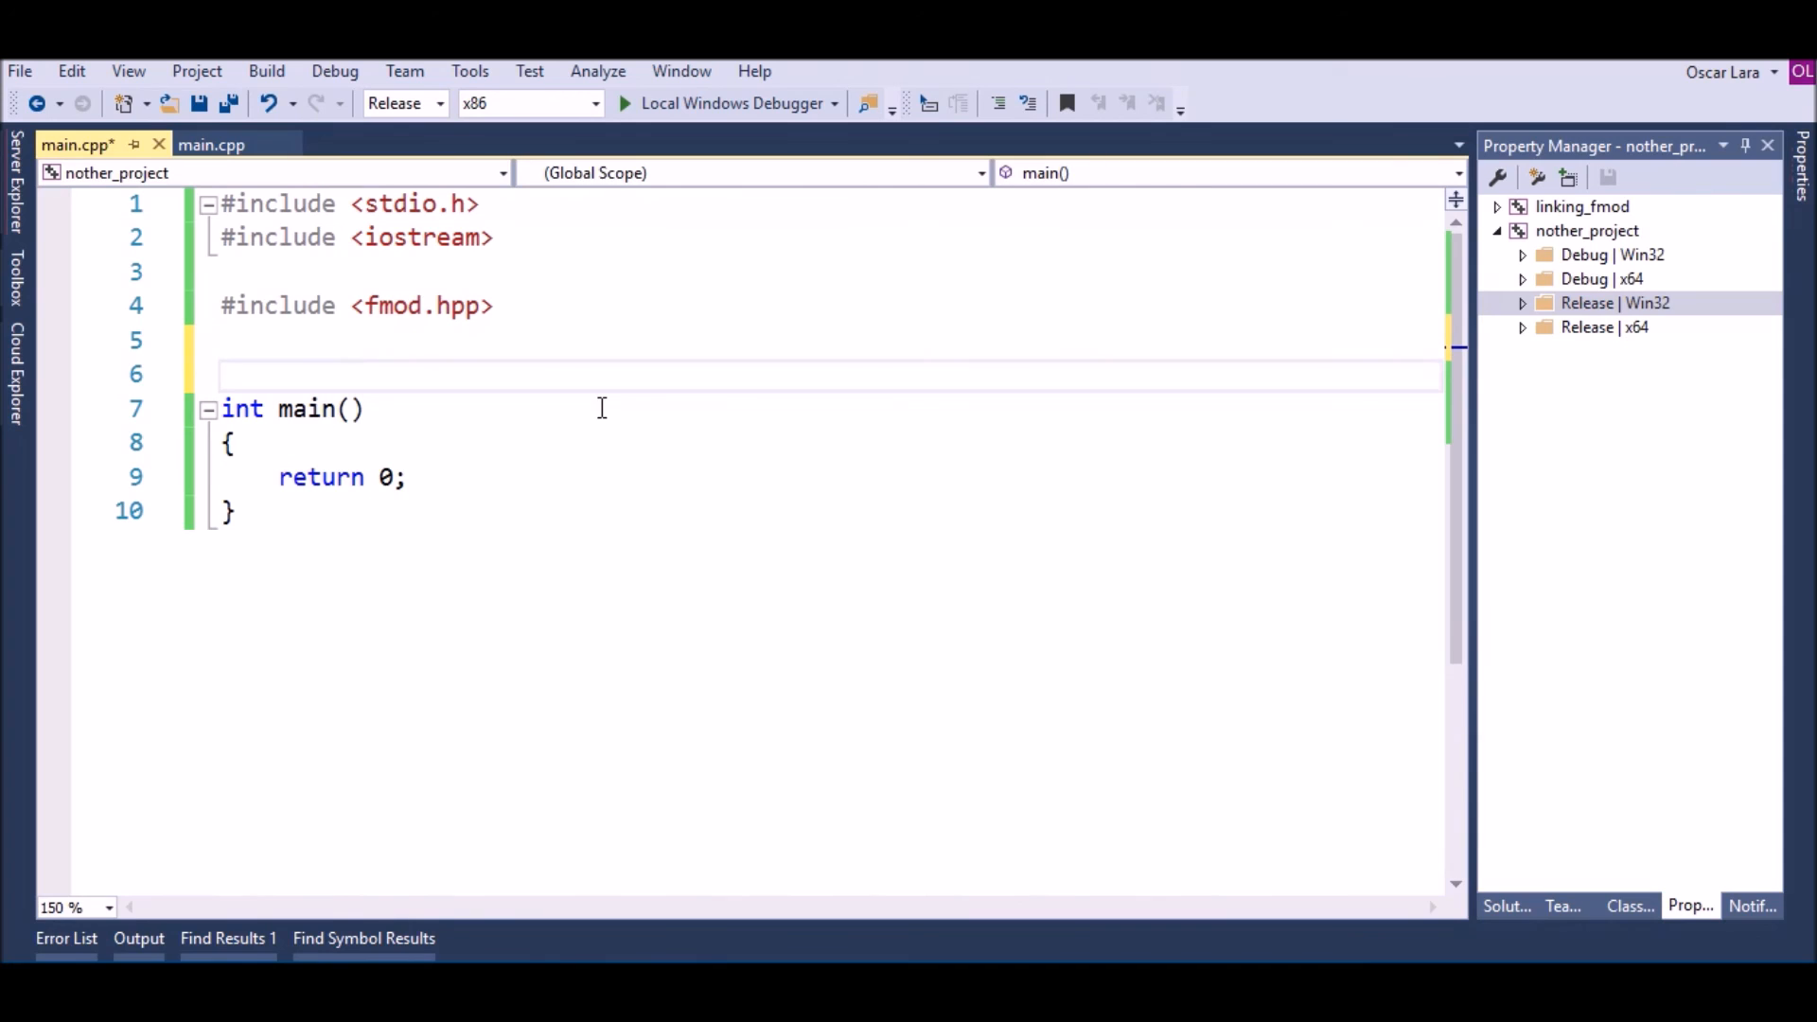